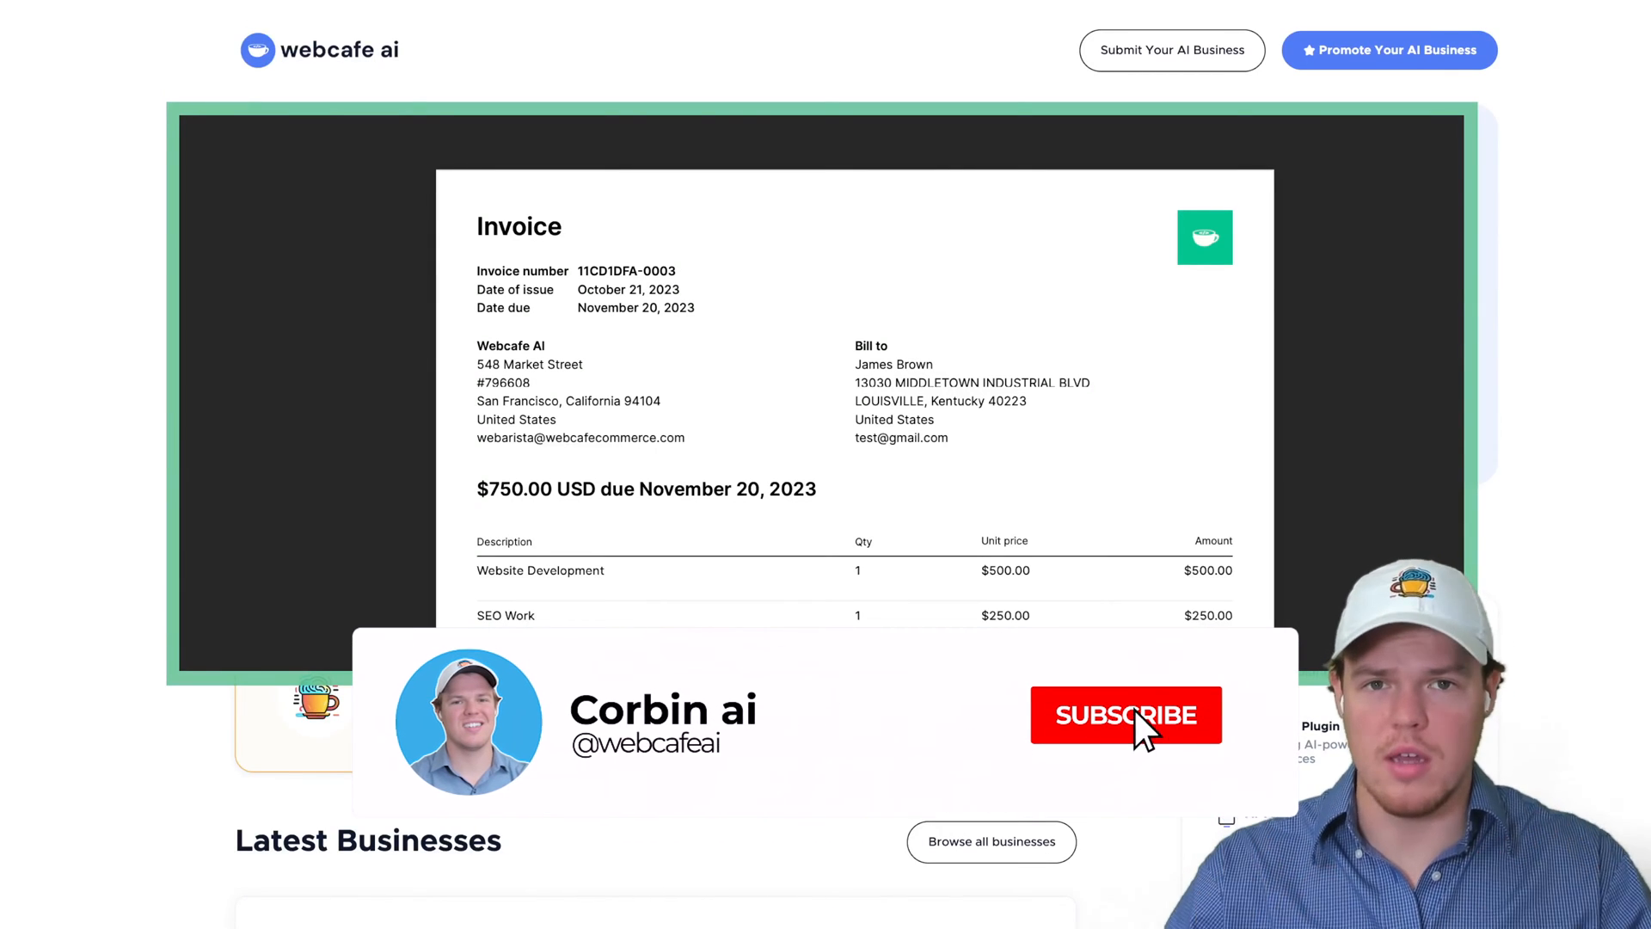
Preview Invoice.pdf in Google Drive to review the invoice contents
click(1125, 714)
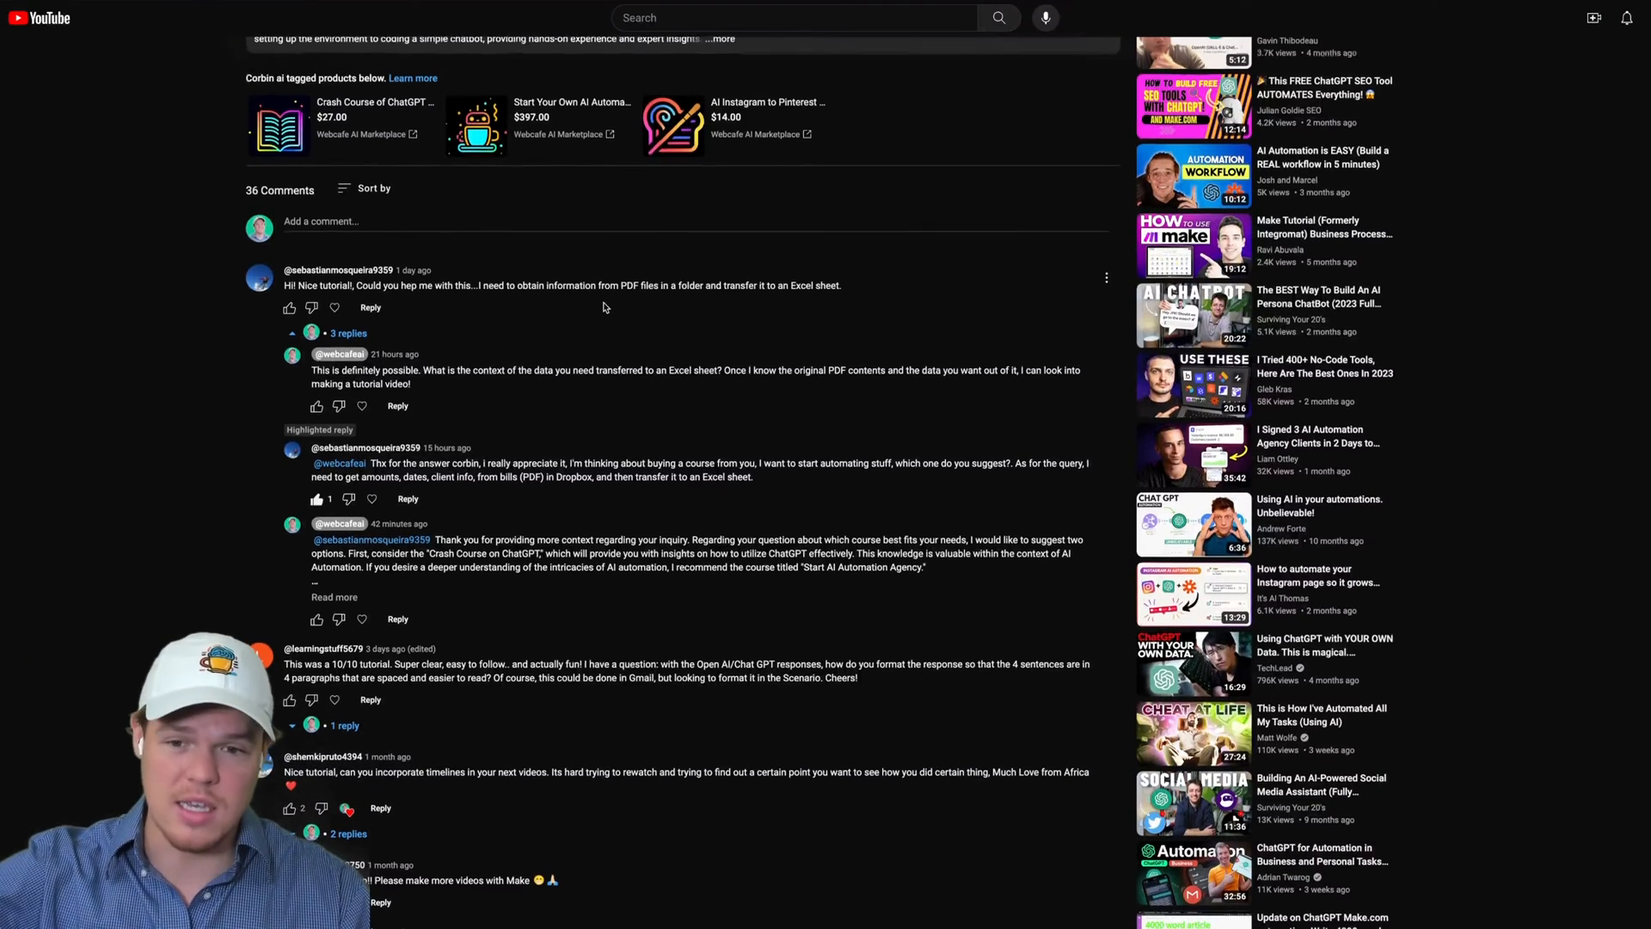
scroll(down, 3)
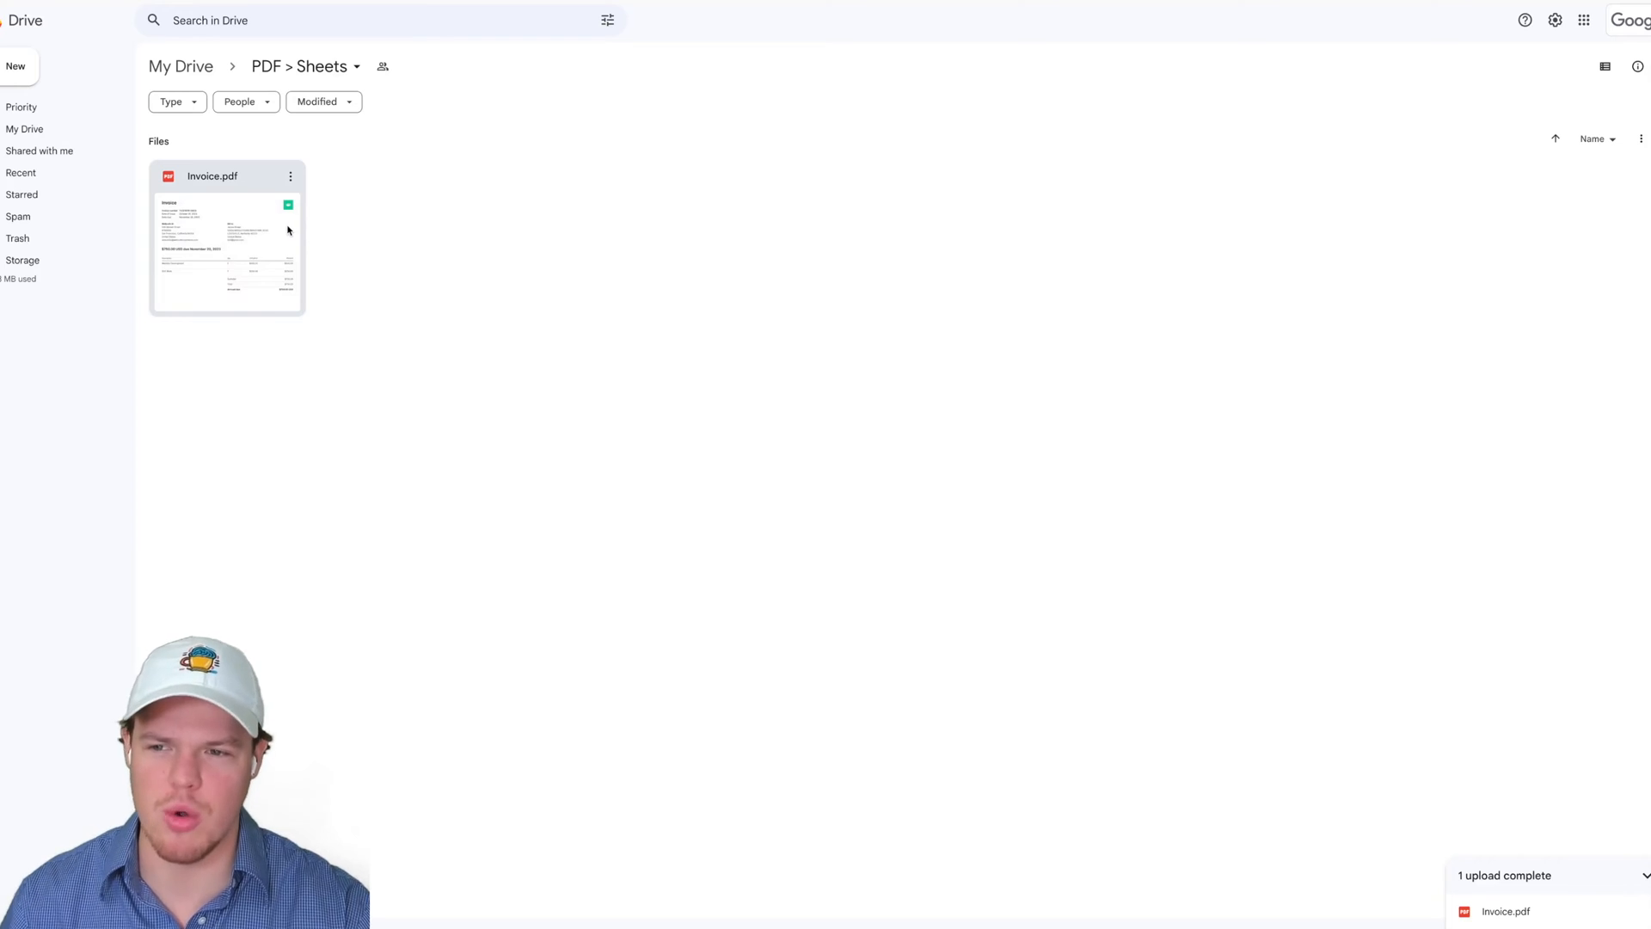
double_click(227, 250)
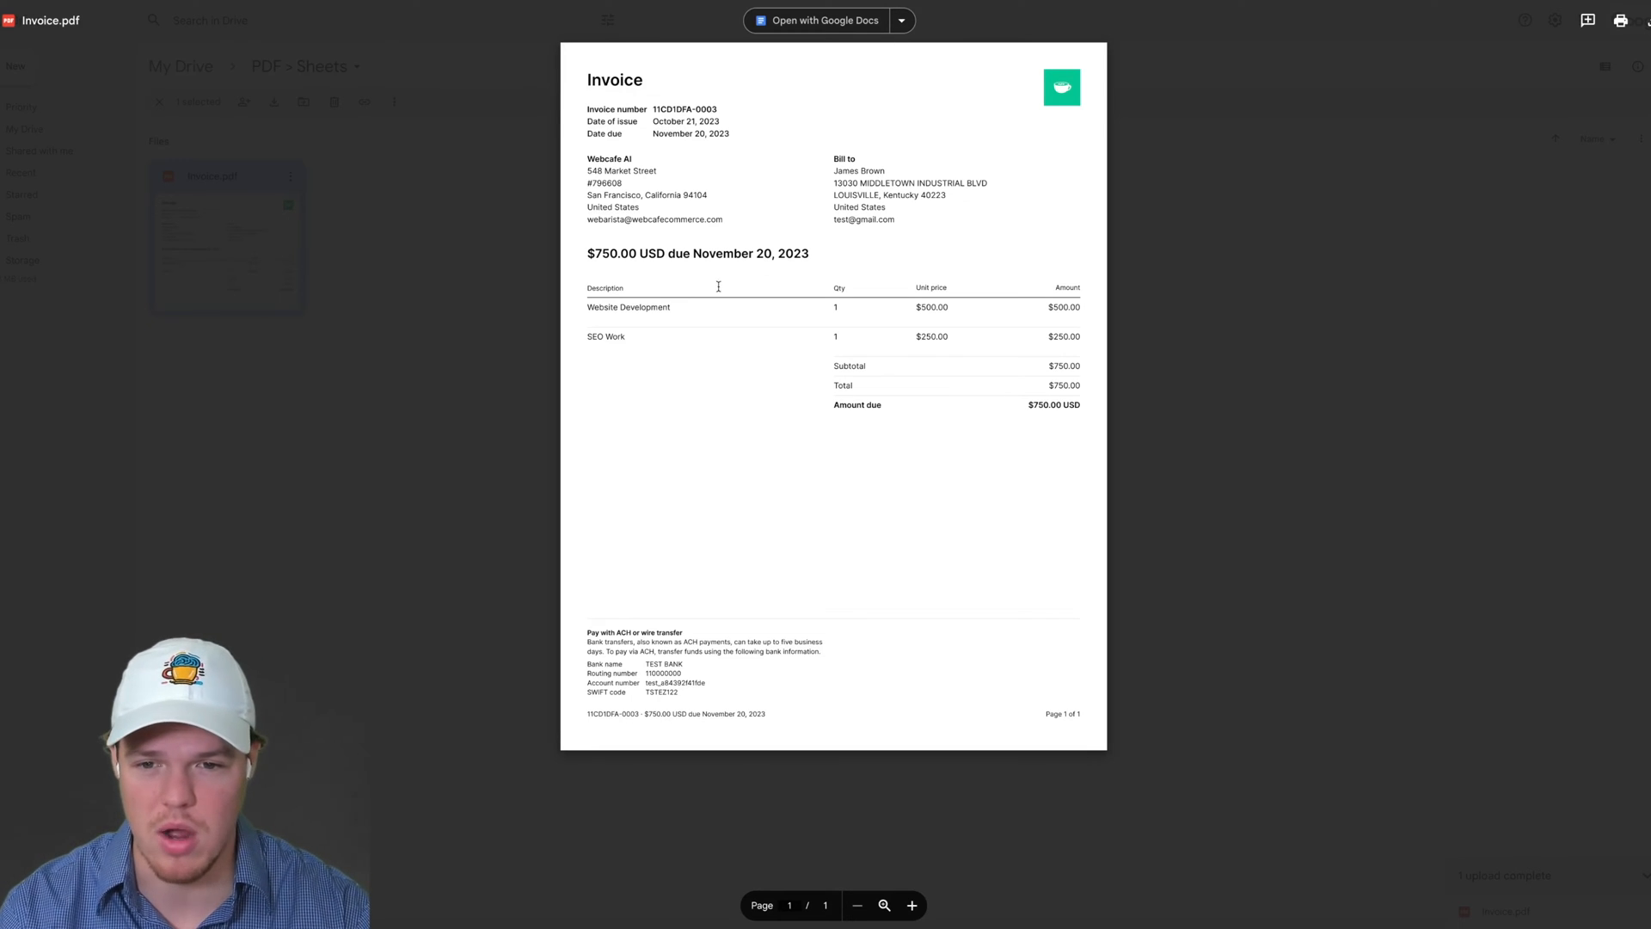
double_click(628, 307)
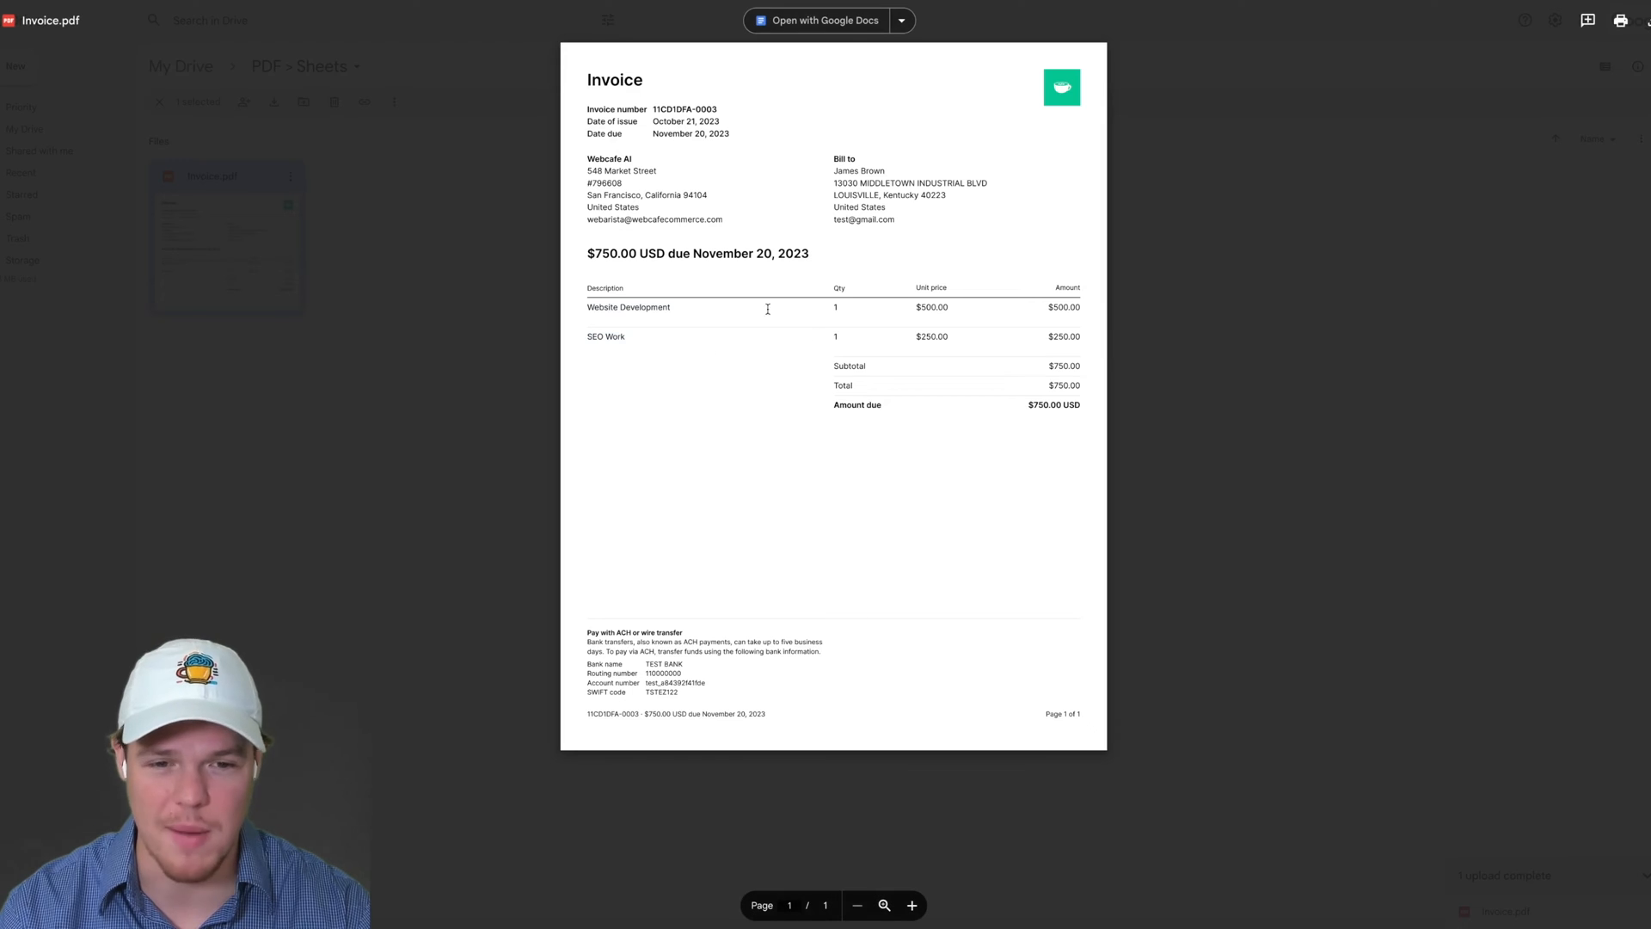
mouse_move(1228, 415)
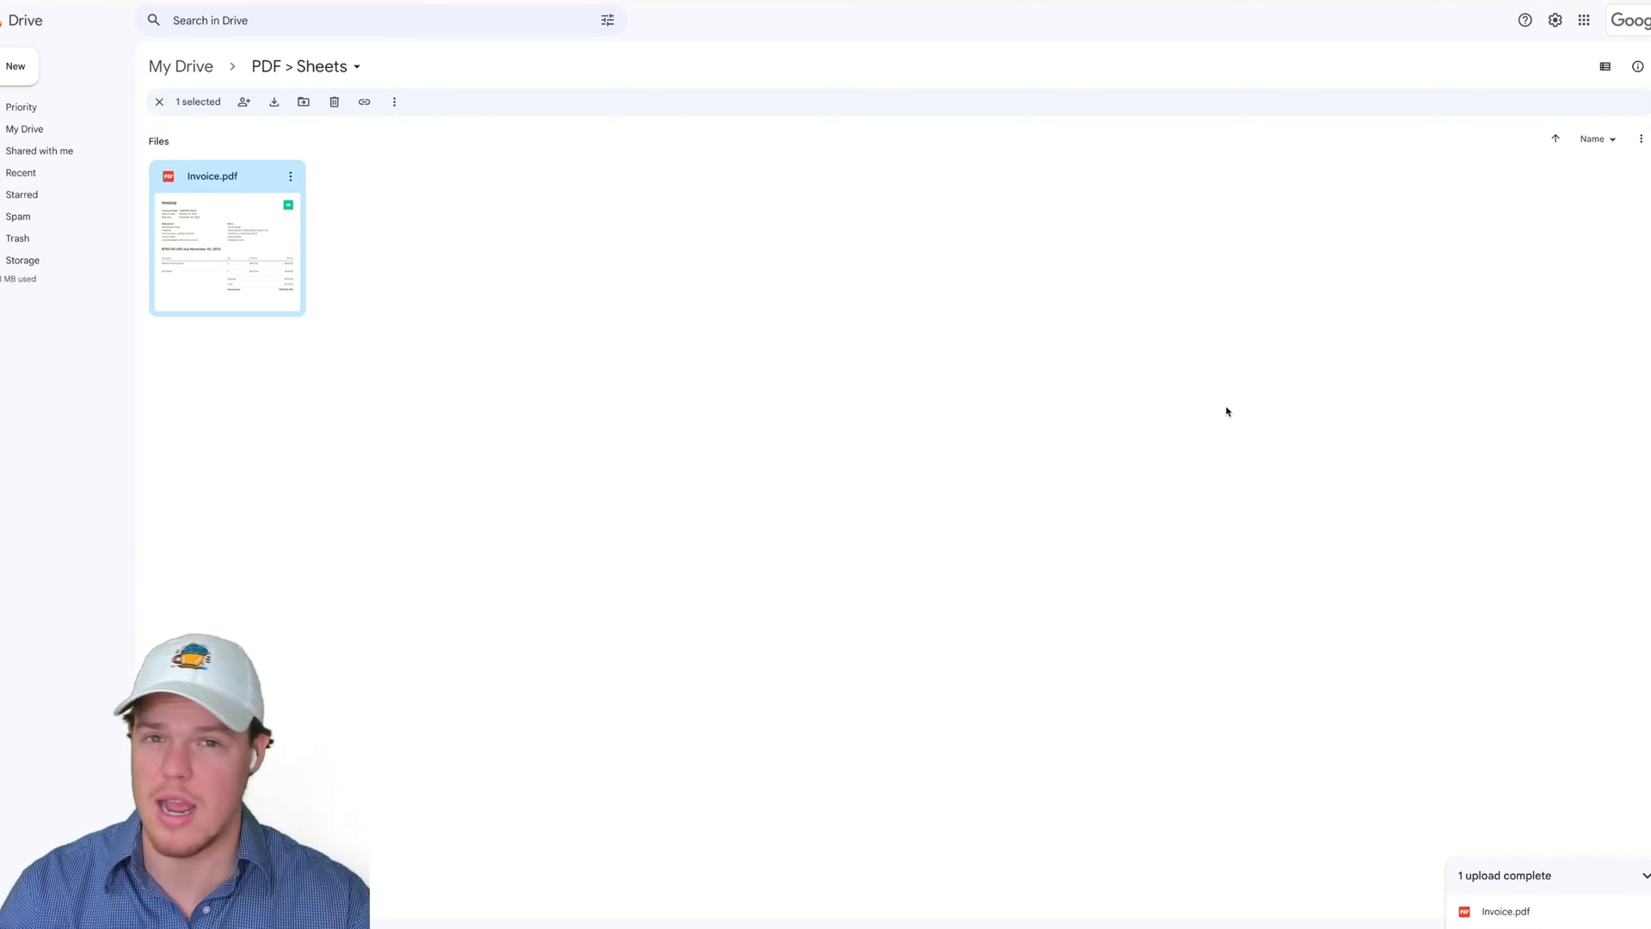
mouse_move(666, 5)
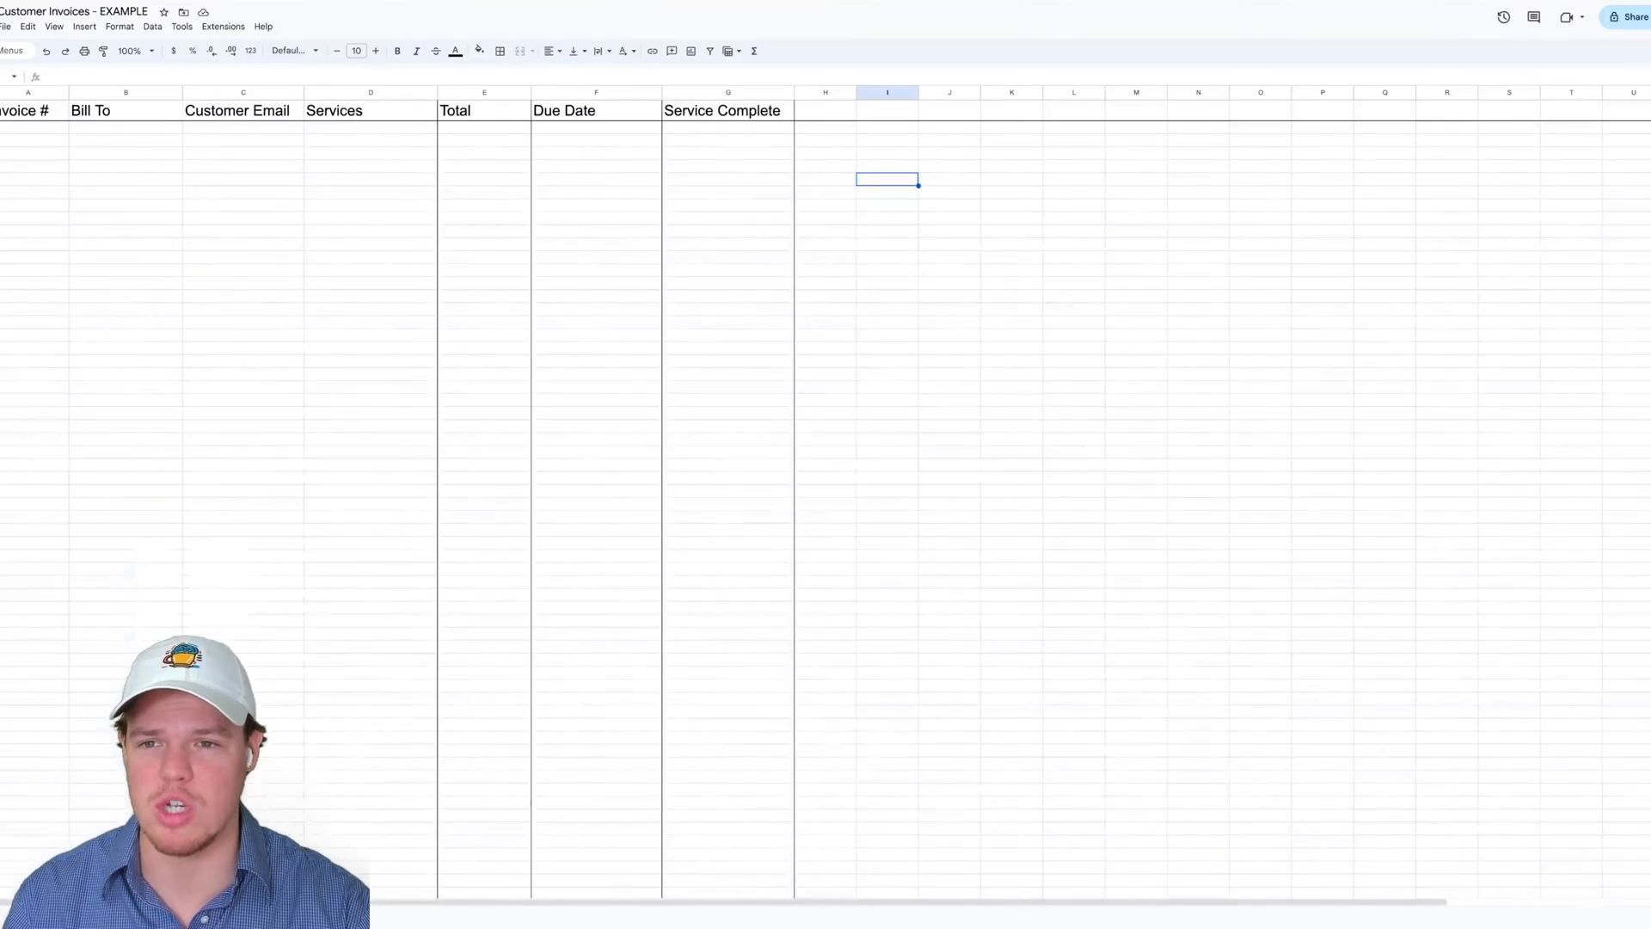
mouse_move(368, 153)
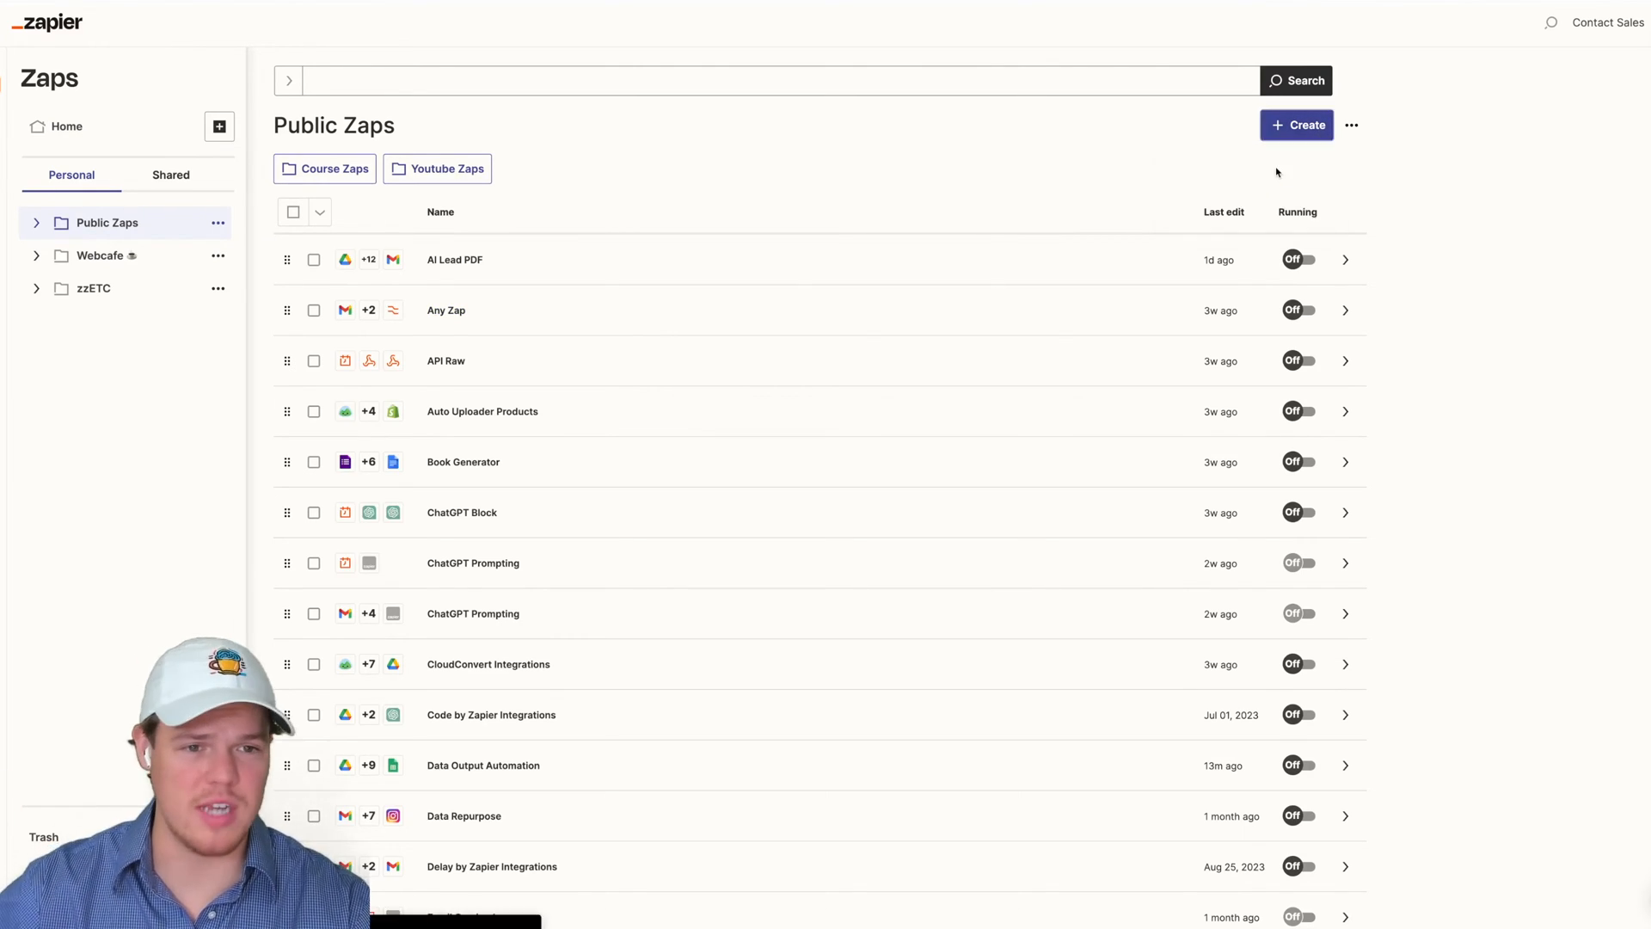
Create a new Zap and rename it from Untitled Zap to 'Auto PDF Invoice'
click(1297, 124)
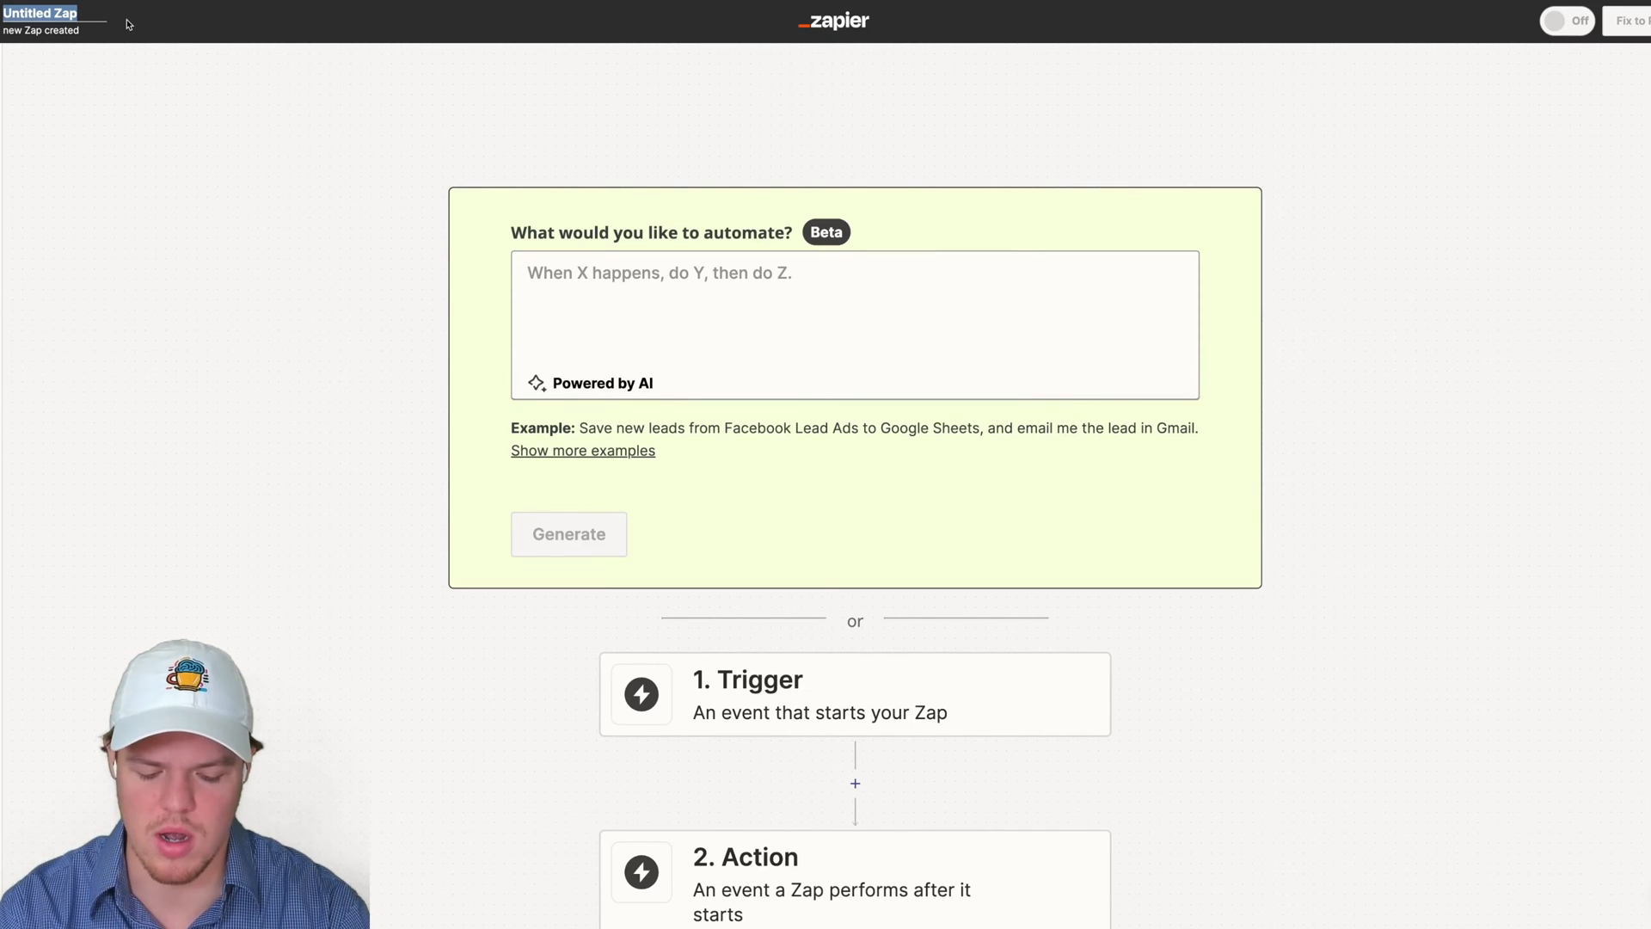
text(Auto PDF)
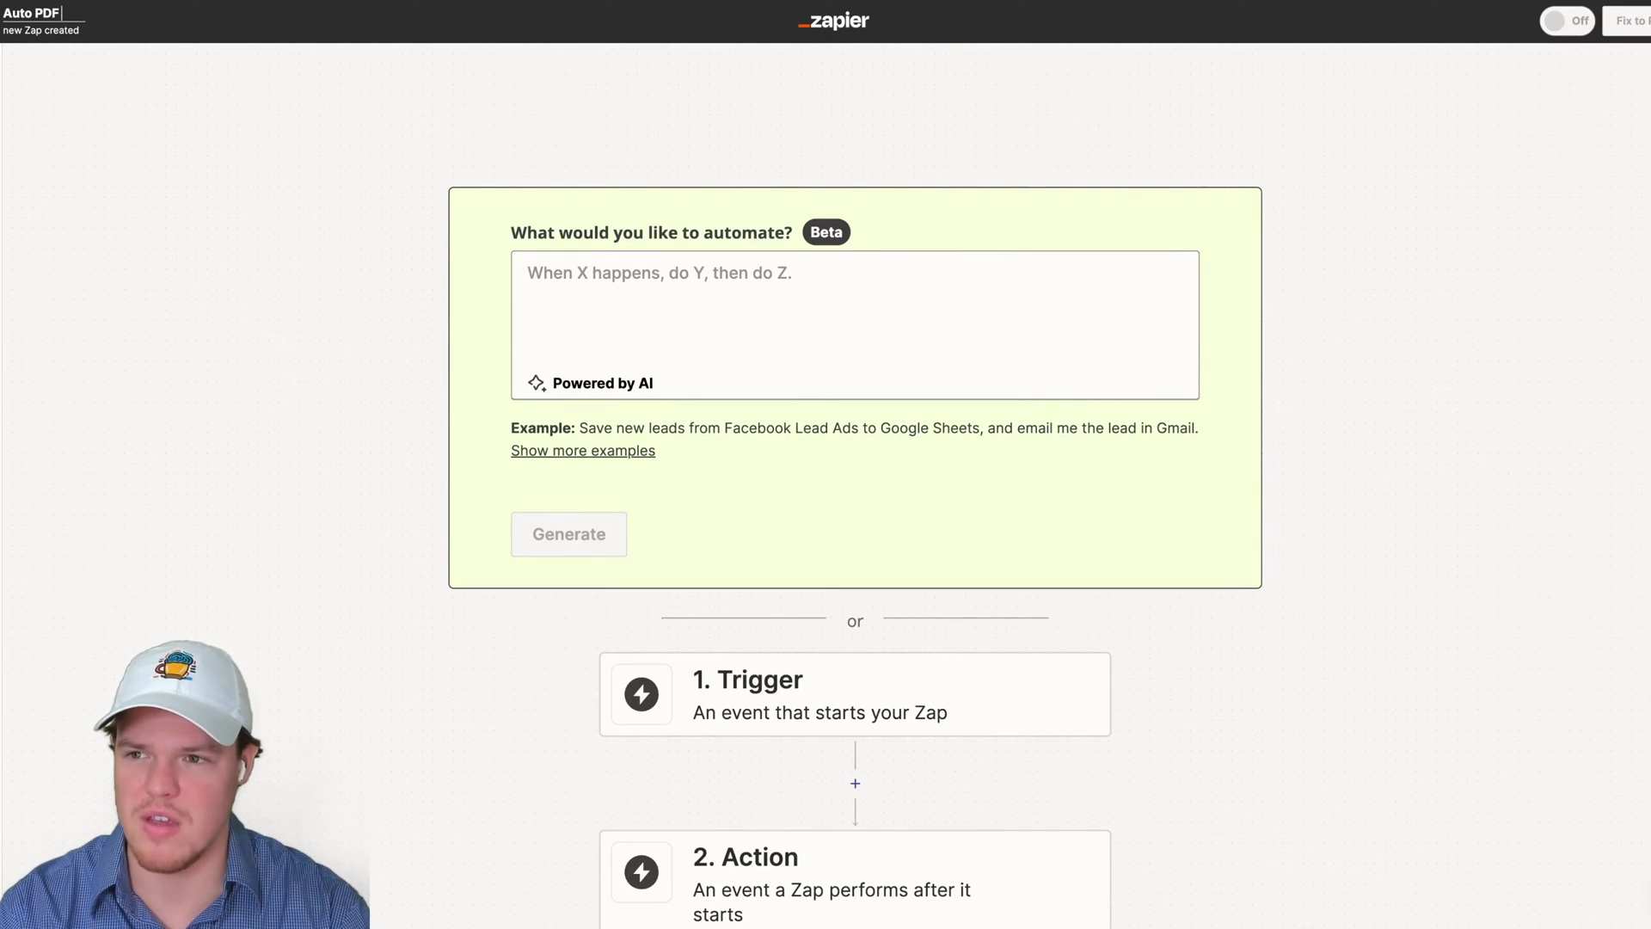
text(Invoice)
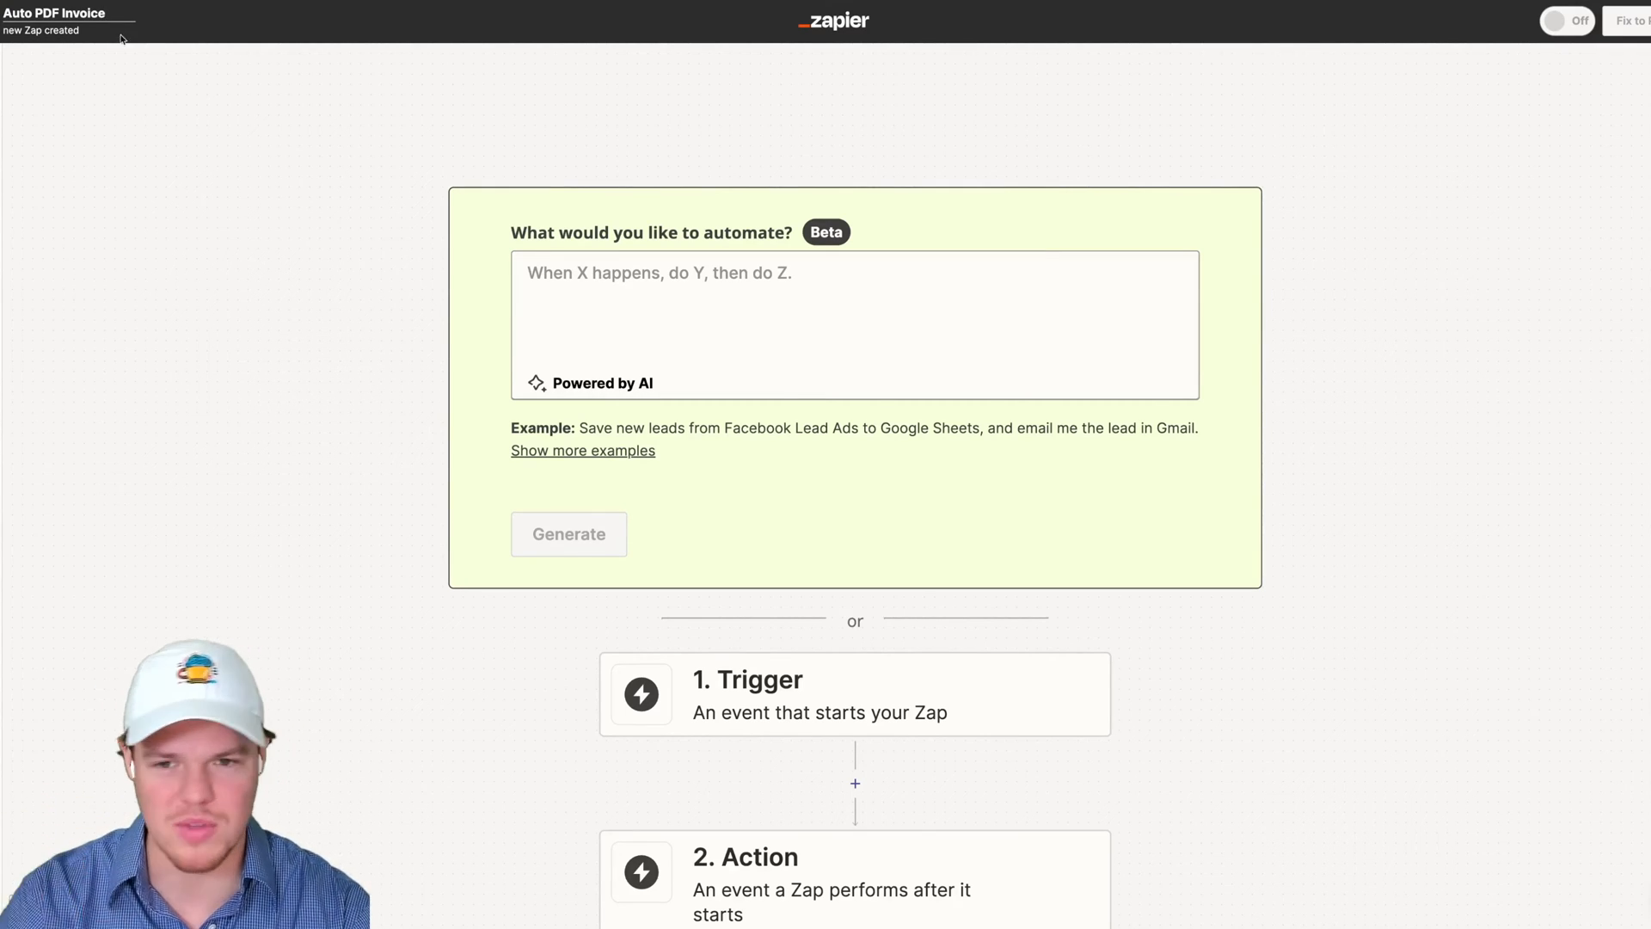
scroll(down, 3)
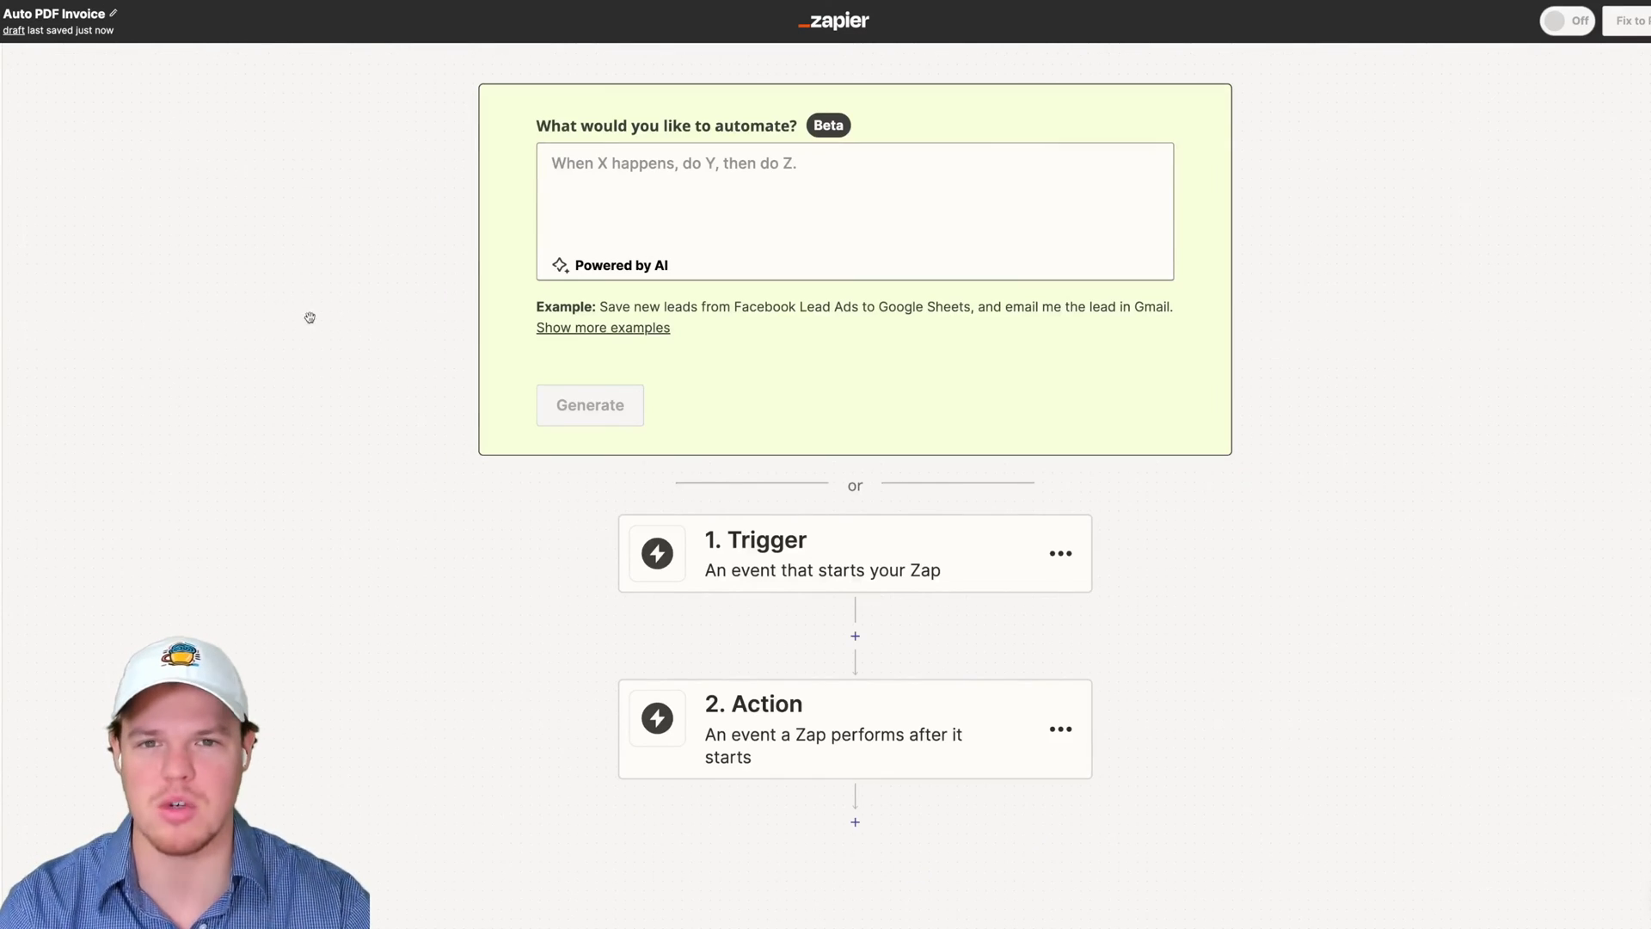
Set the trigger to Google Drive with the New File in Folder event
scroll(down, 3)
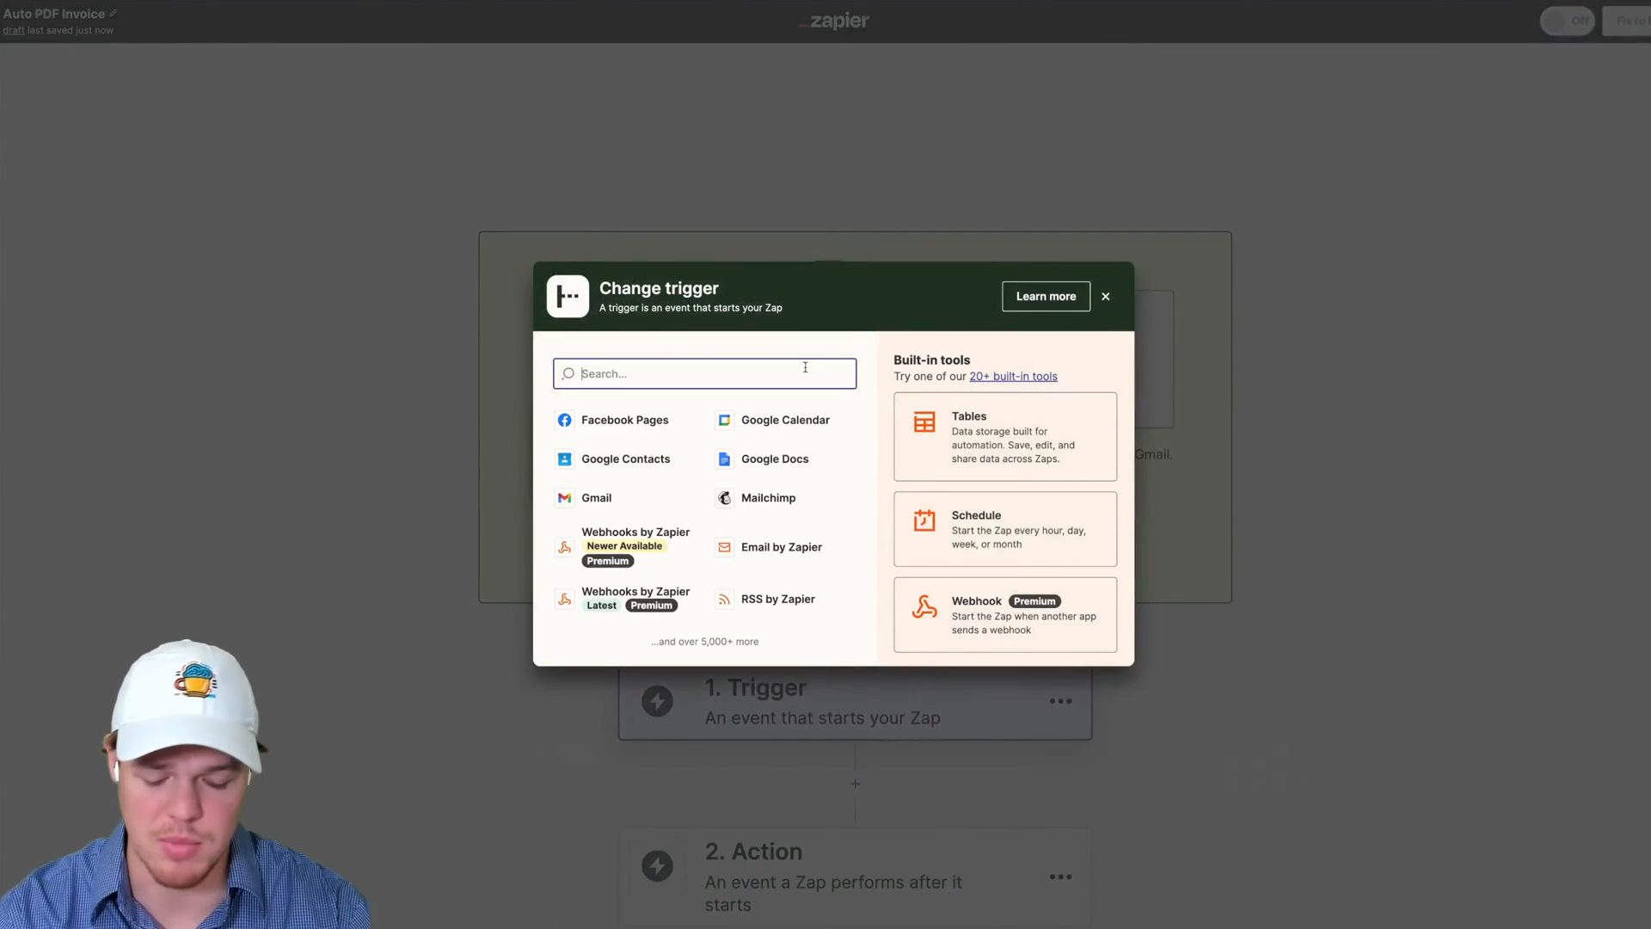
text(gog)
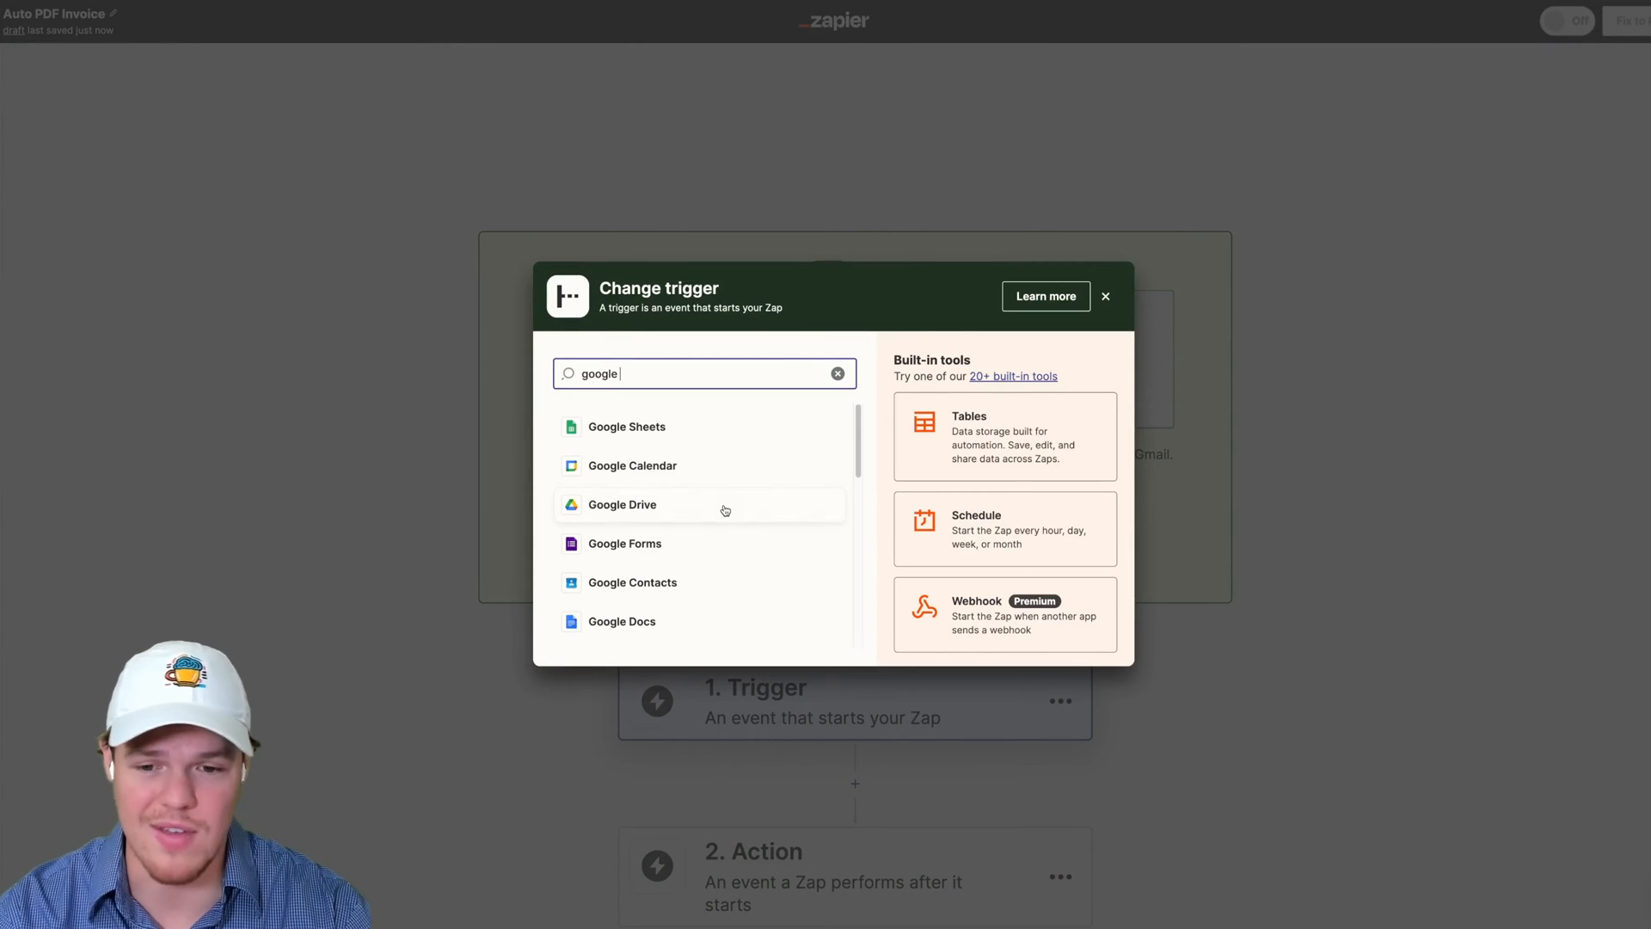
click(621, 504)
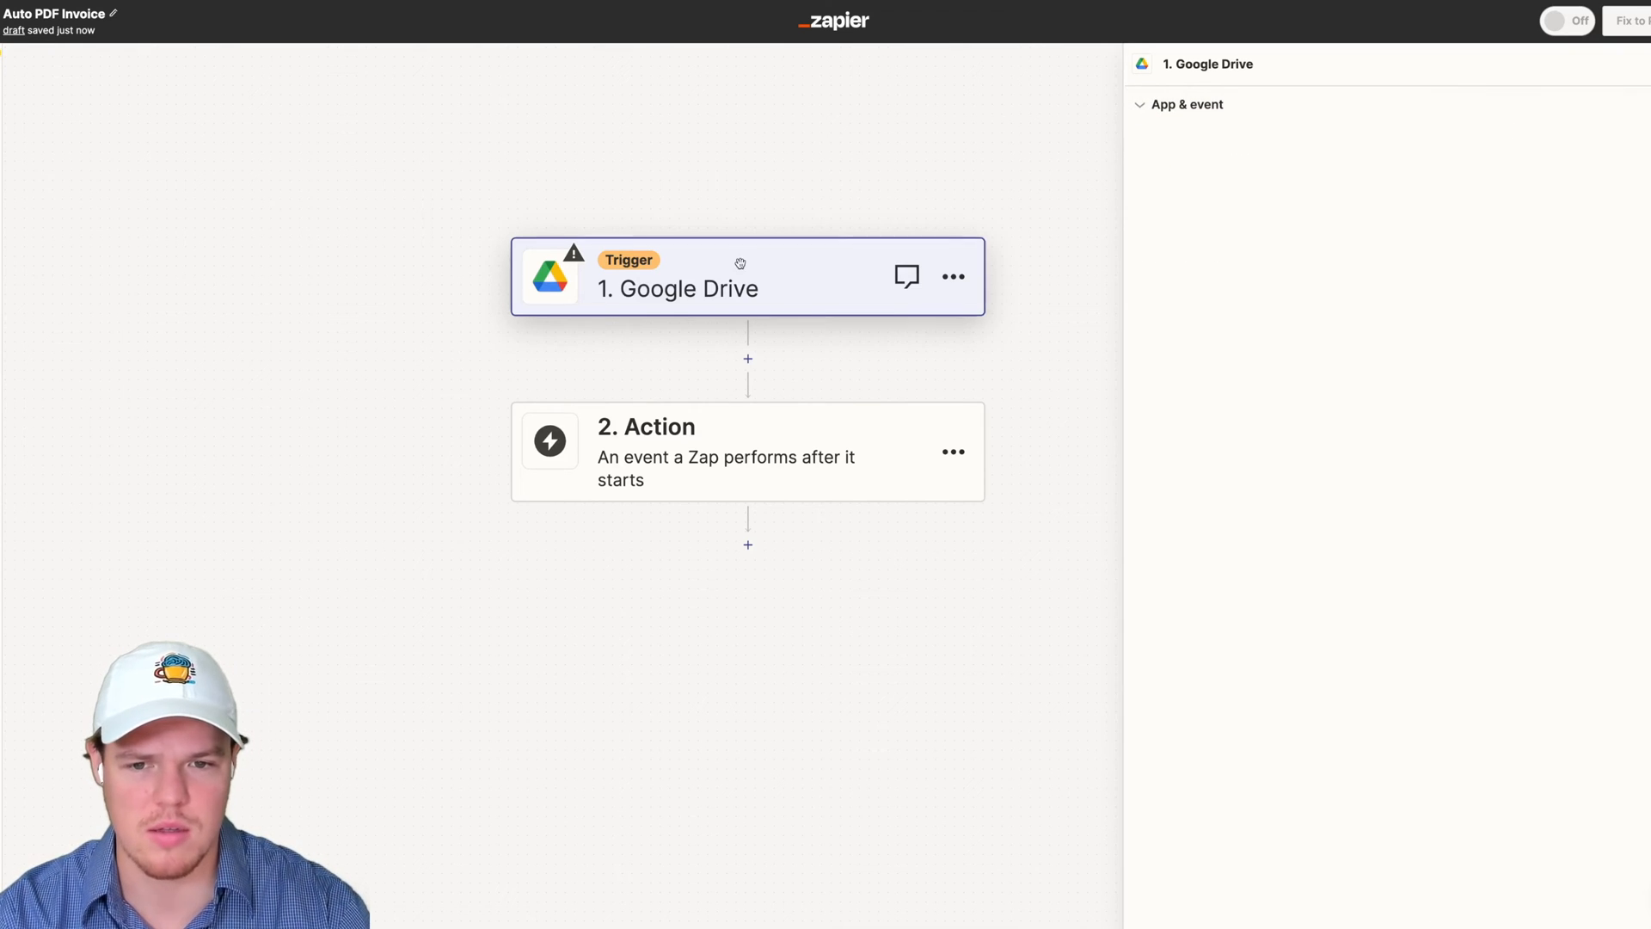
click(1342, 228)
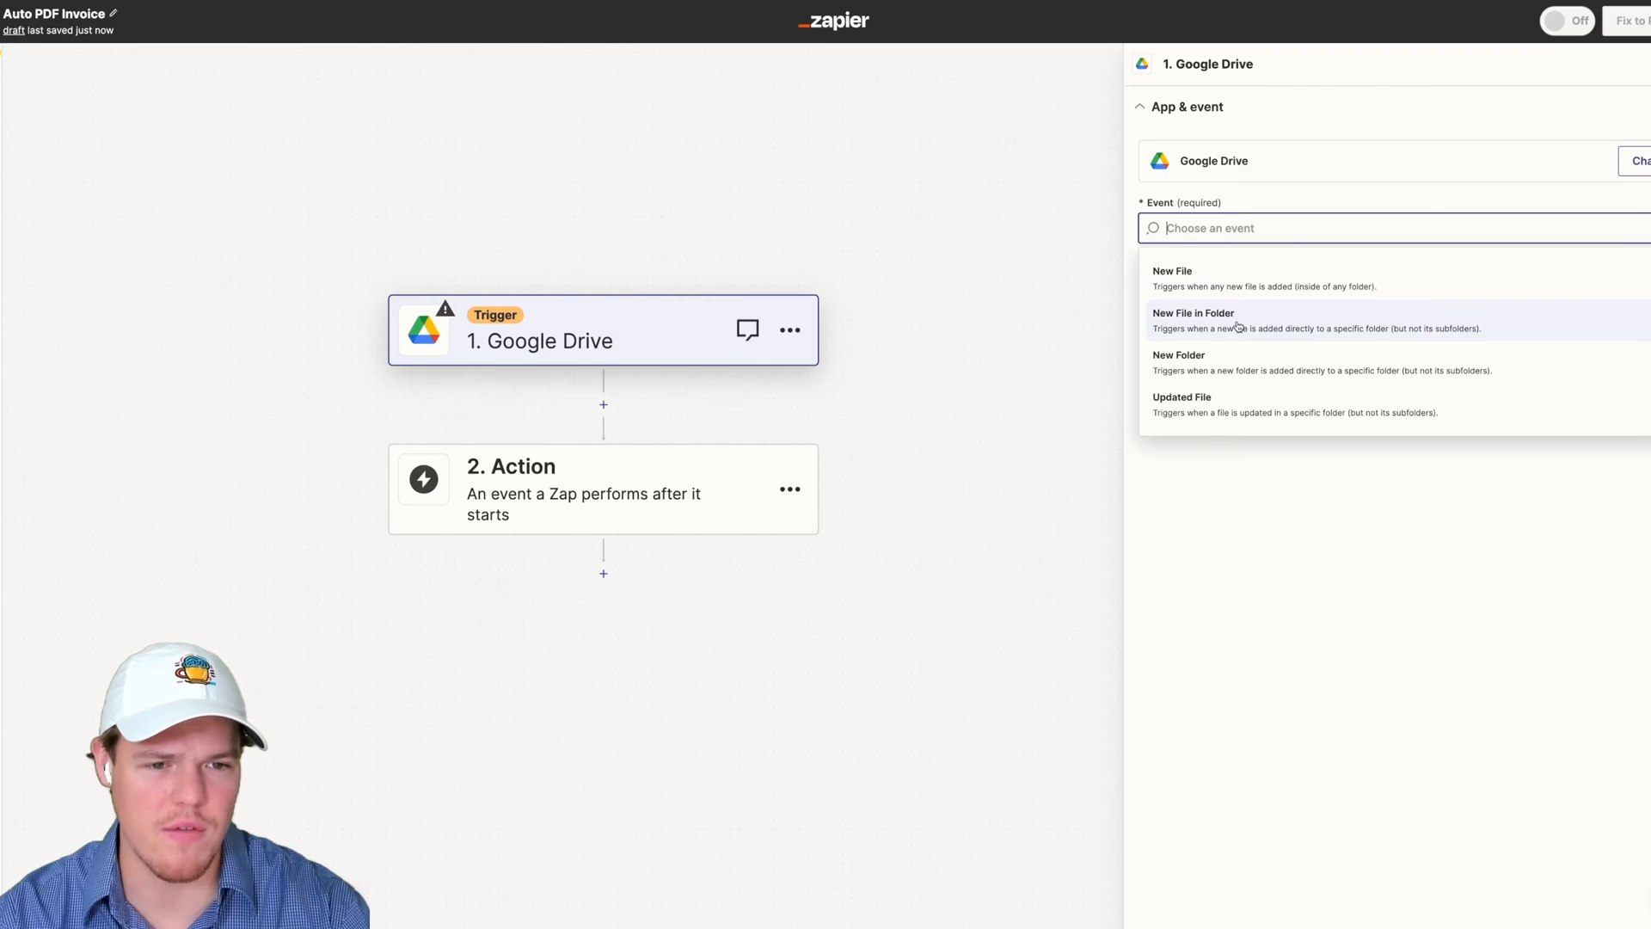
click(1194, 313)
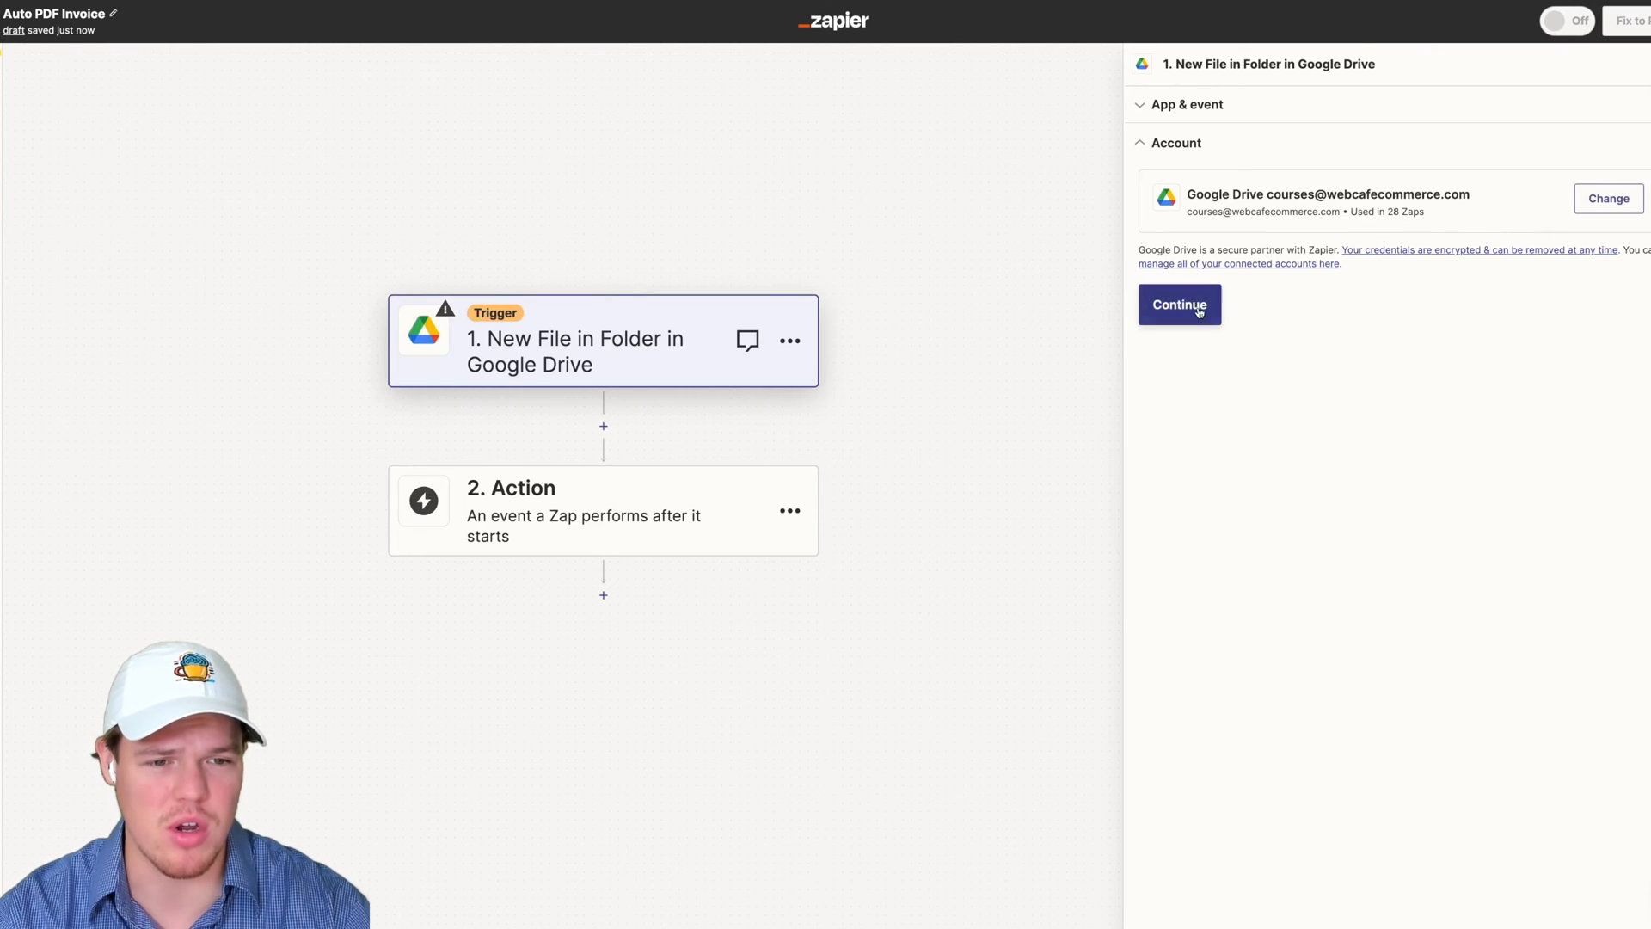
Confirm the Google Drive account and watch the 'PDF > Sheets' folder, then continue
click(1178, 304)
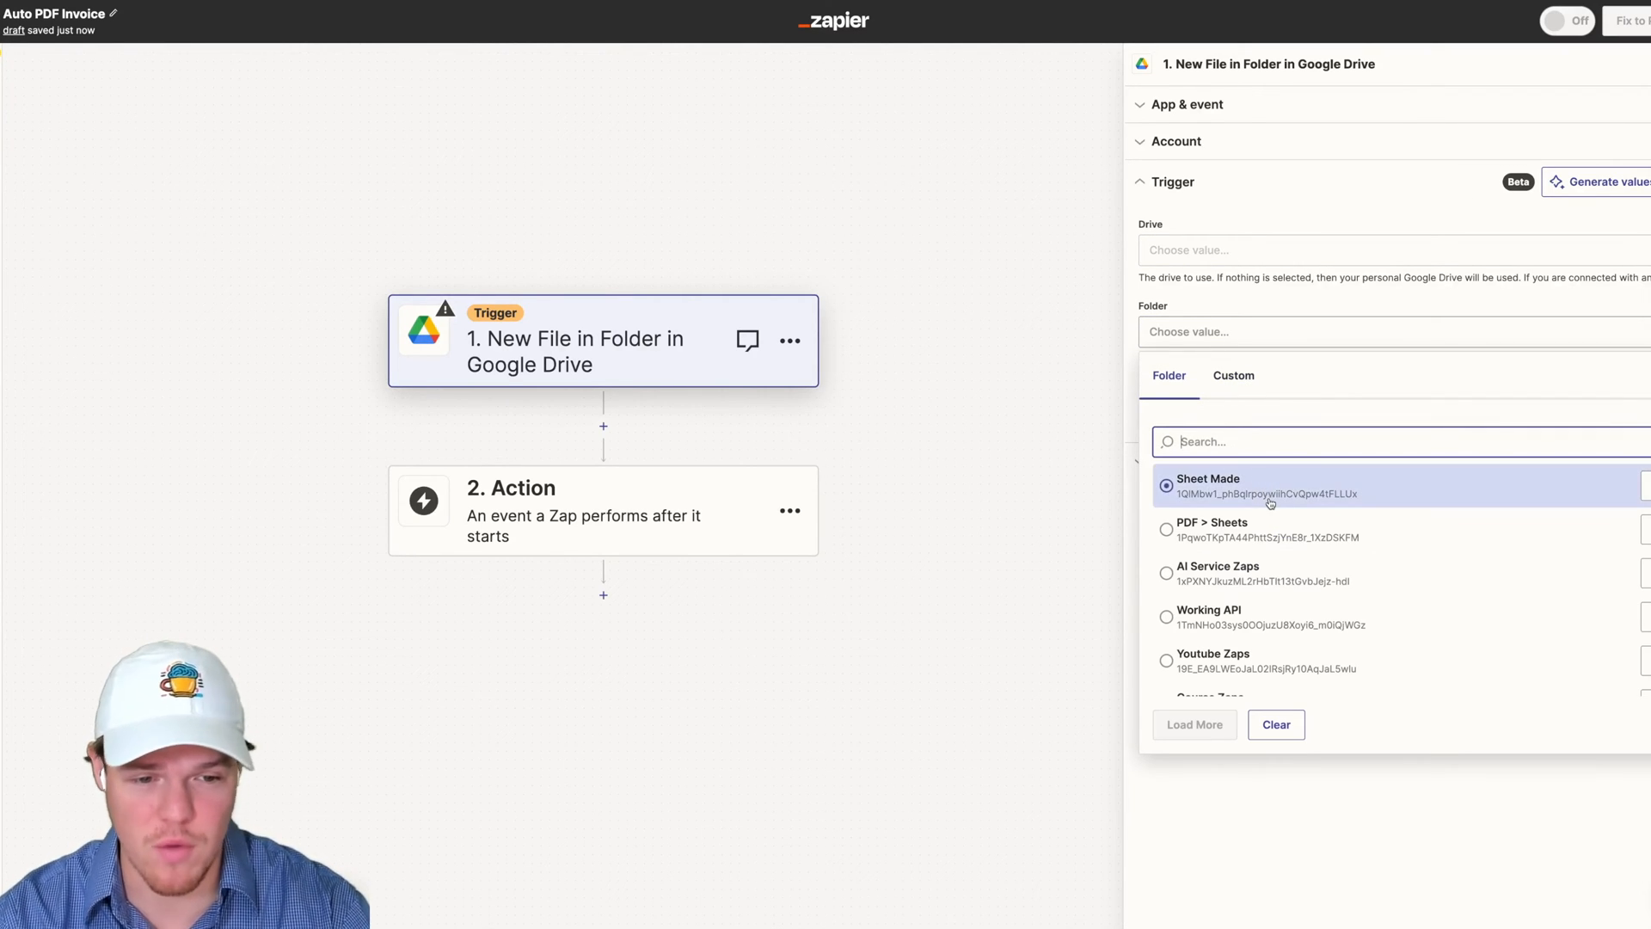
click(1211, 530)
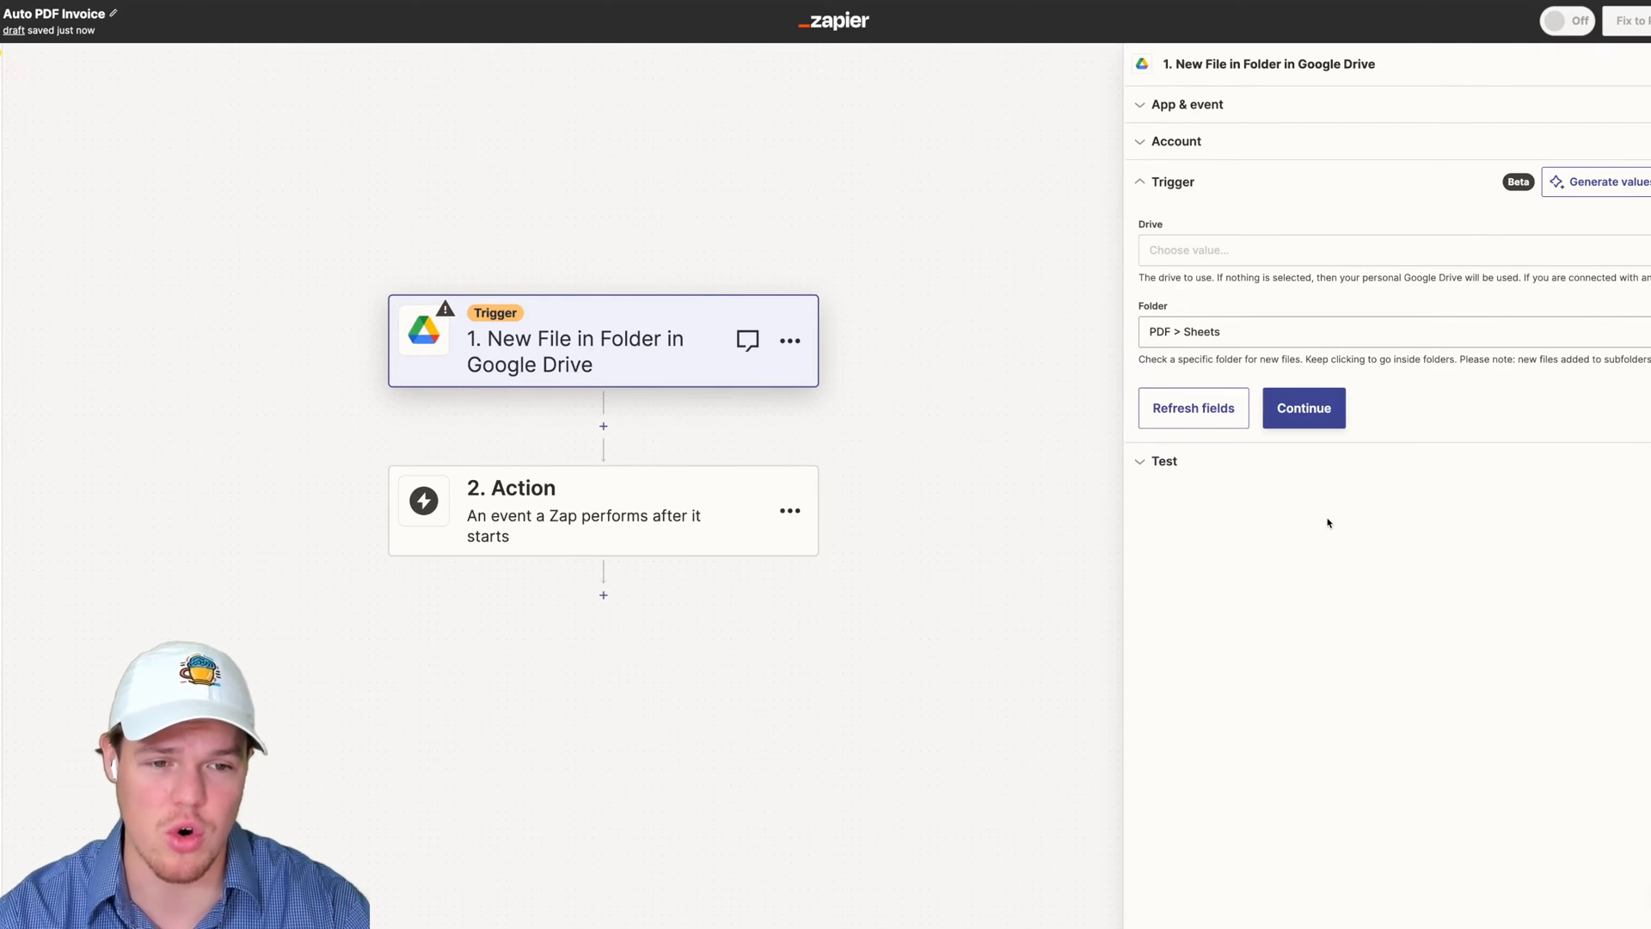
mouse_move(1318, 385)
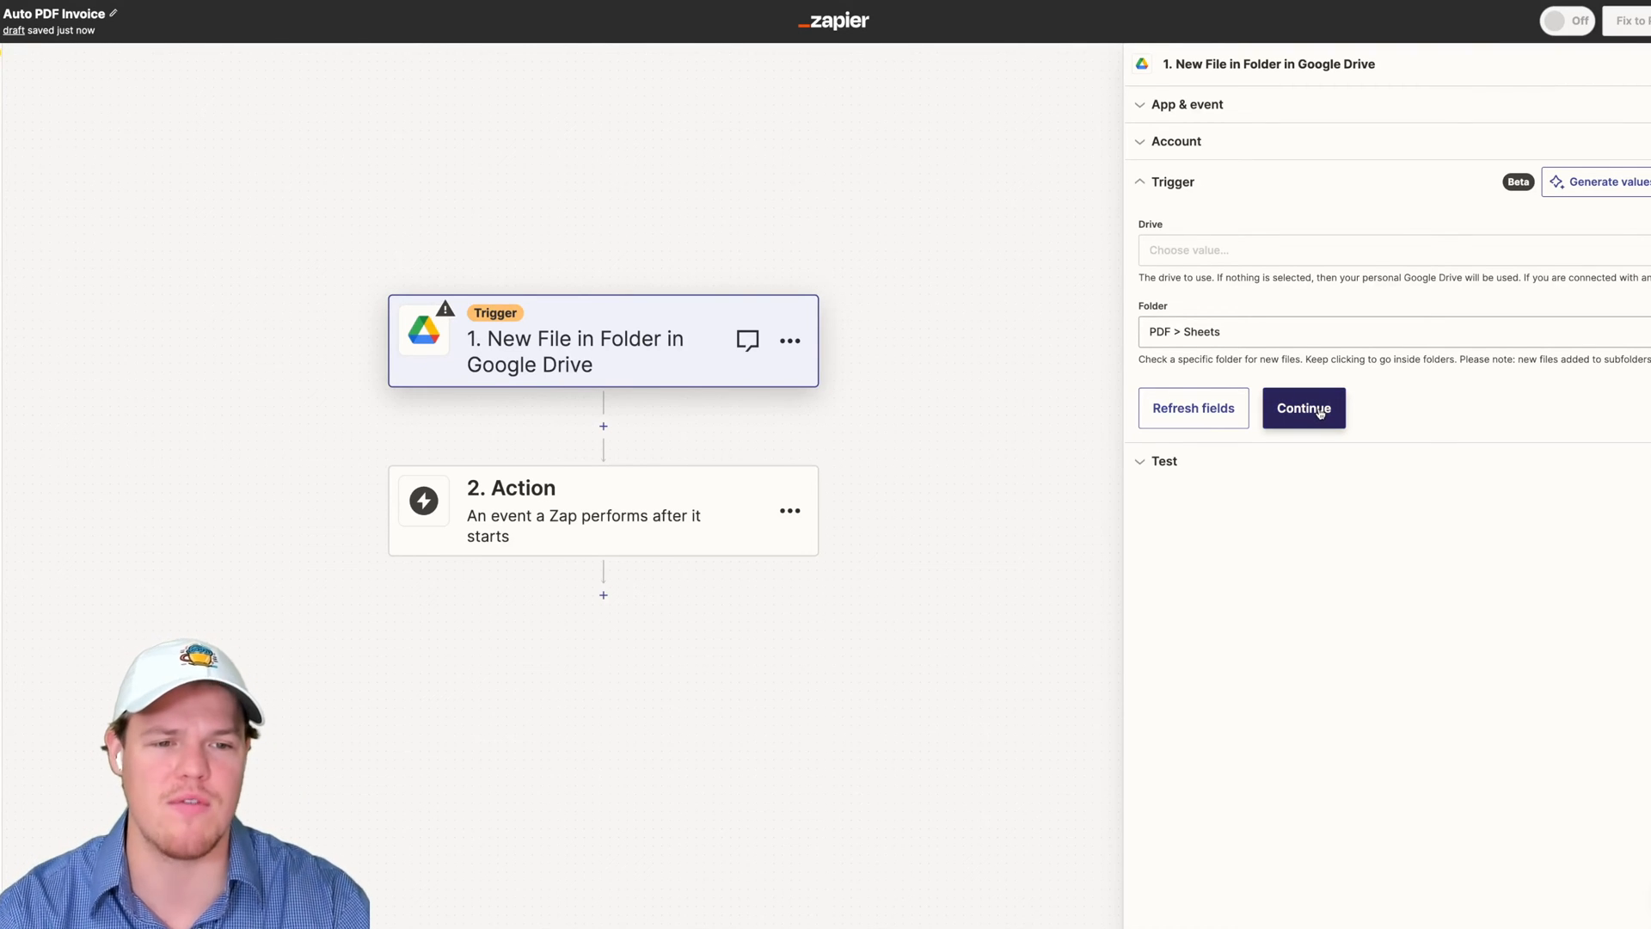
click(1304, 408)
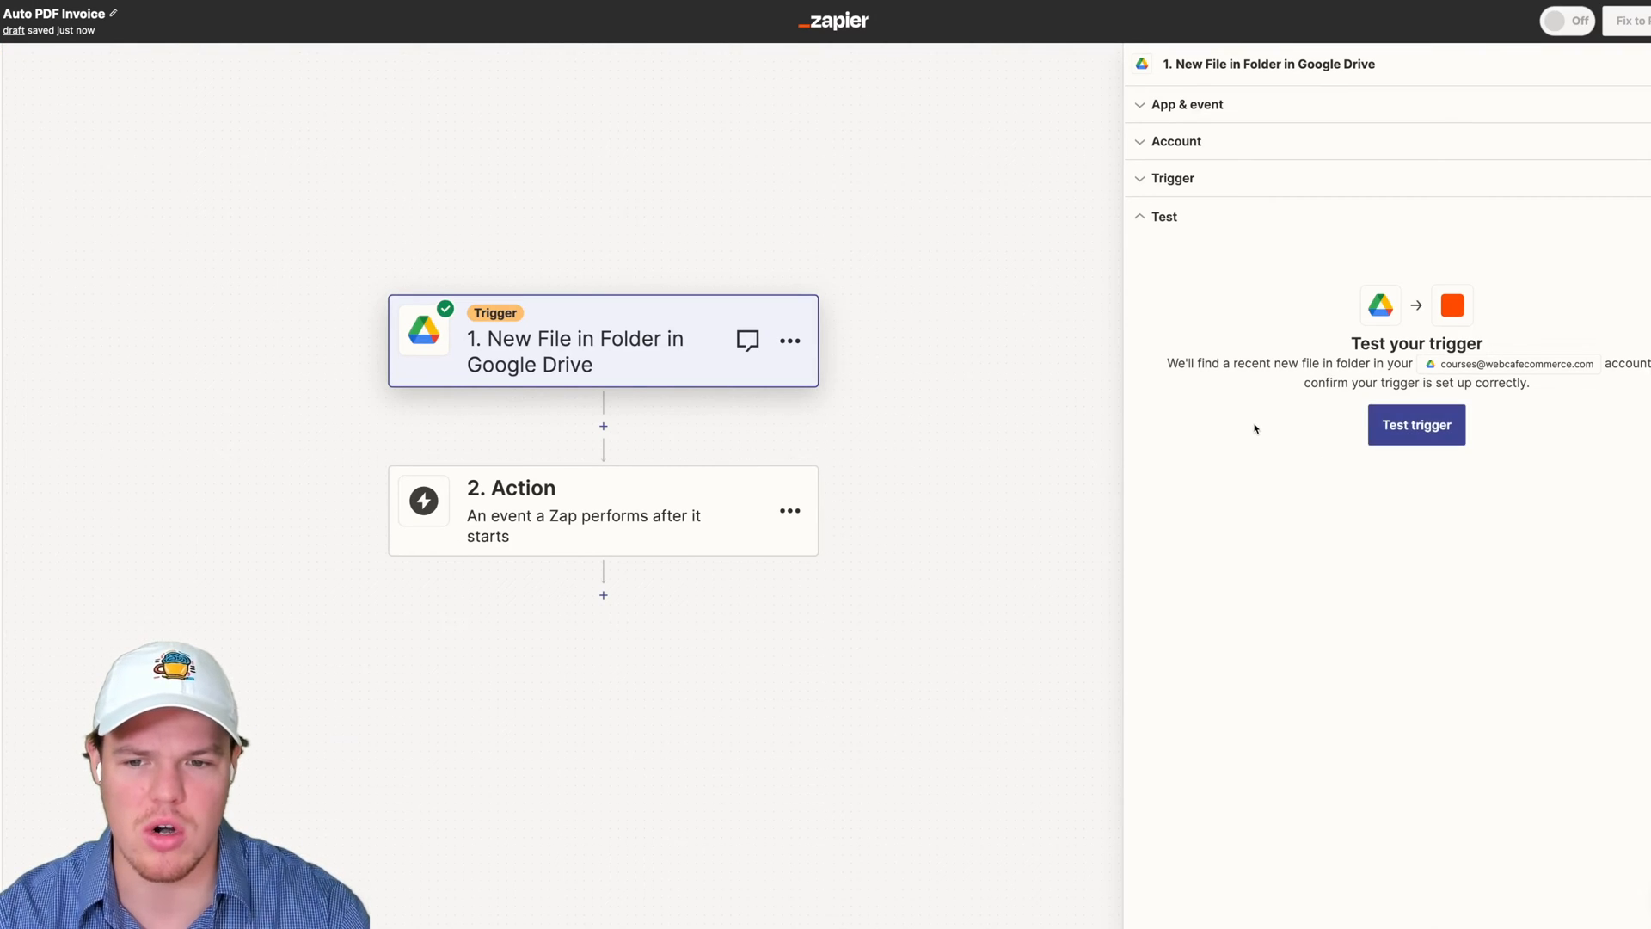
Test the trigger on the invoice record, then make step 2 a Google Drive Upload File action
click(1417, 425)
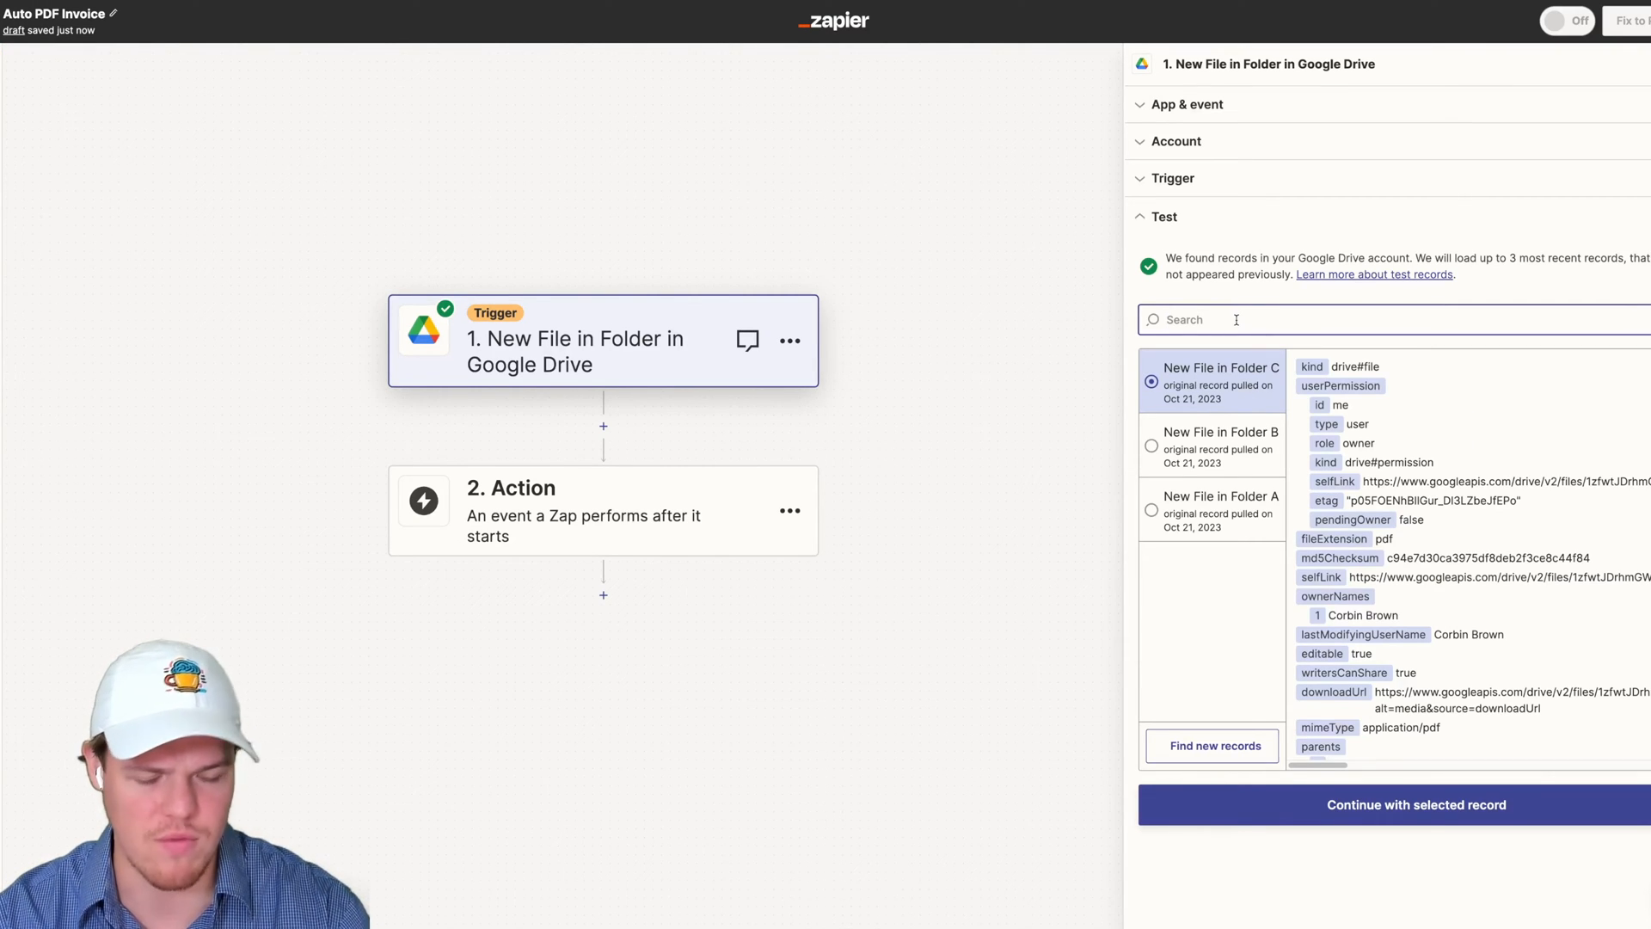
text(invoice)
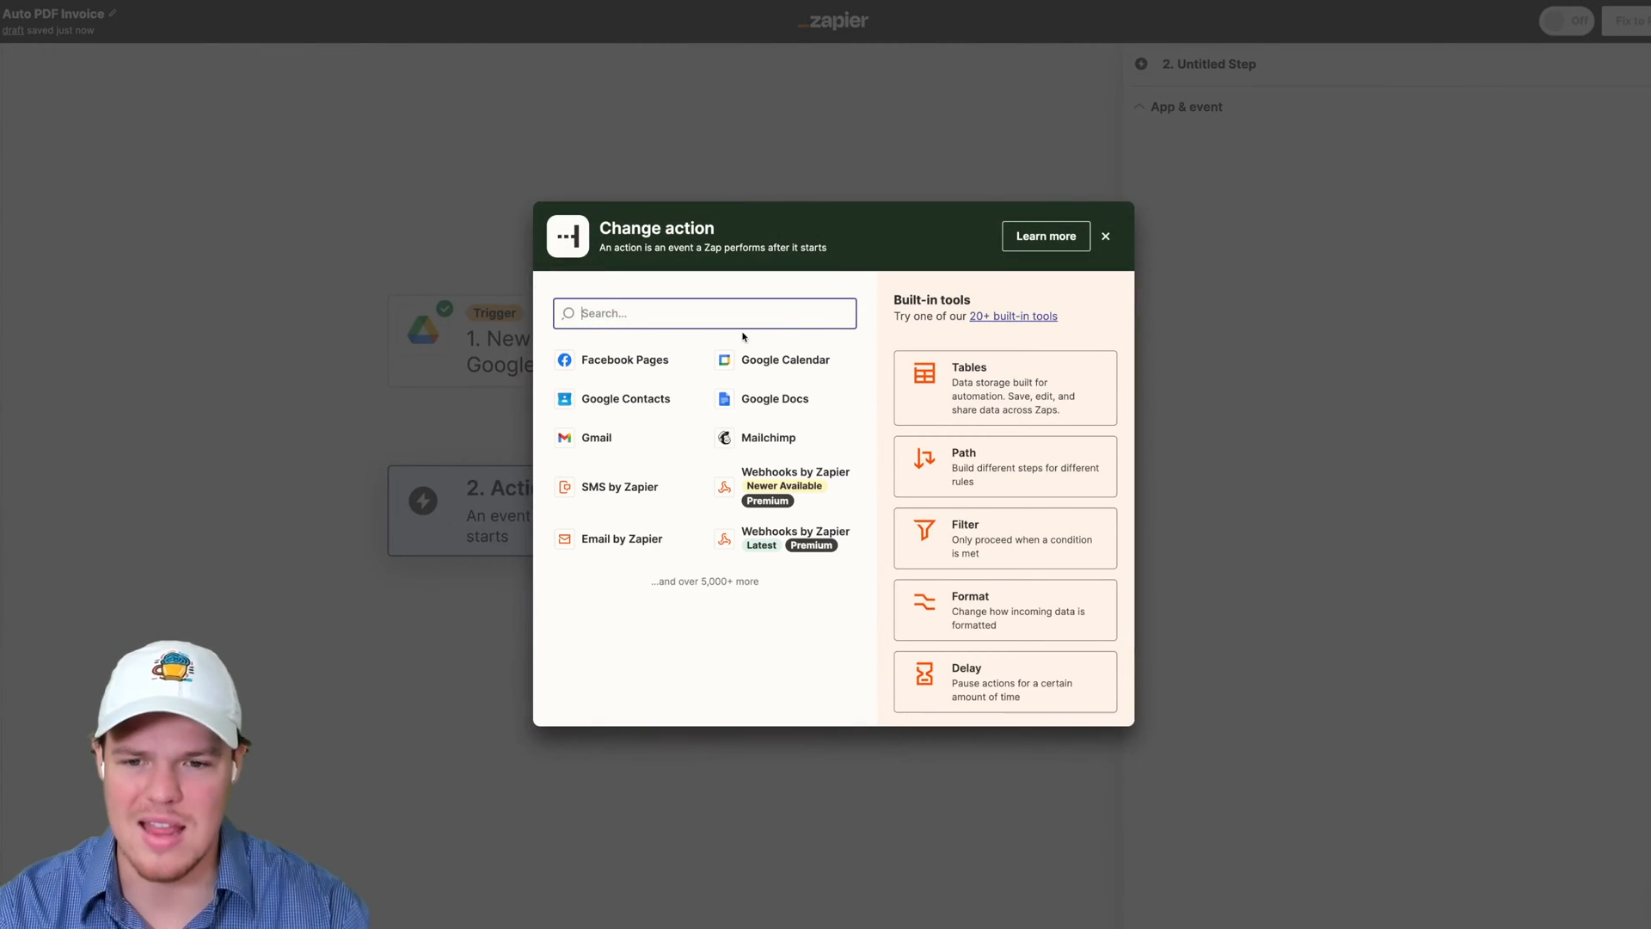
text(google)
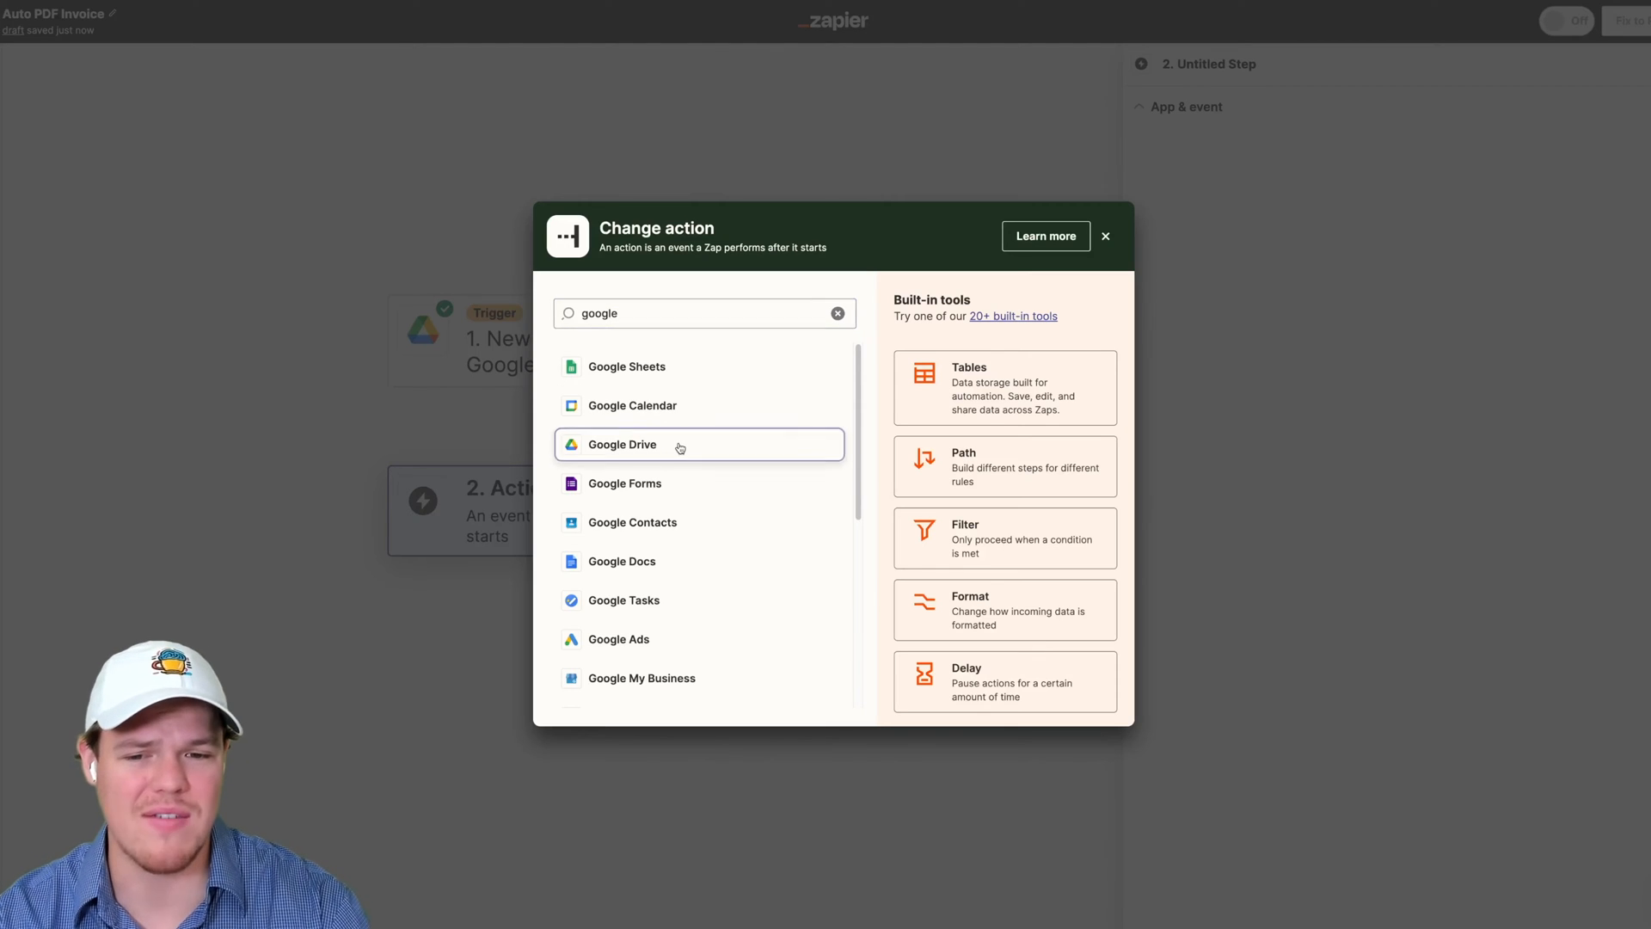
click(621, 444)
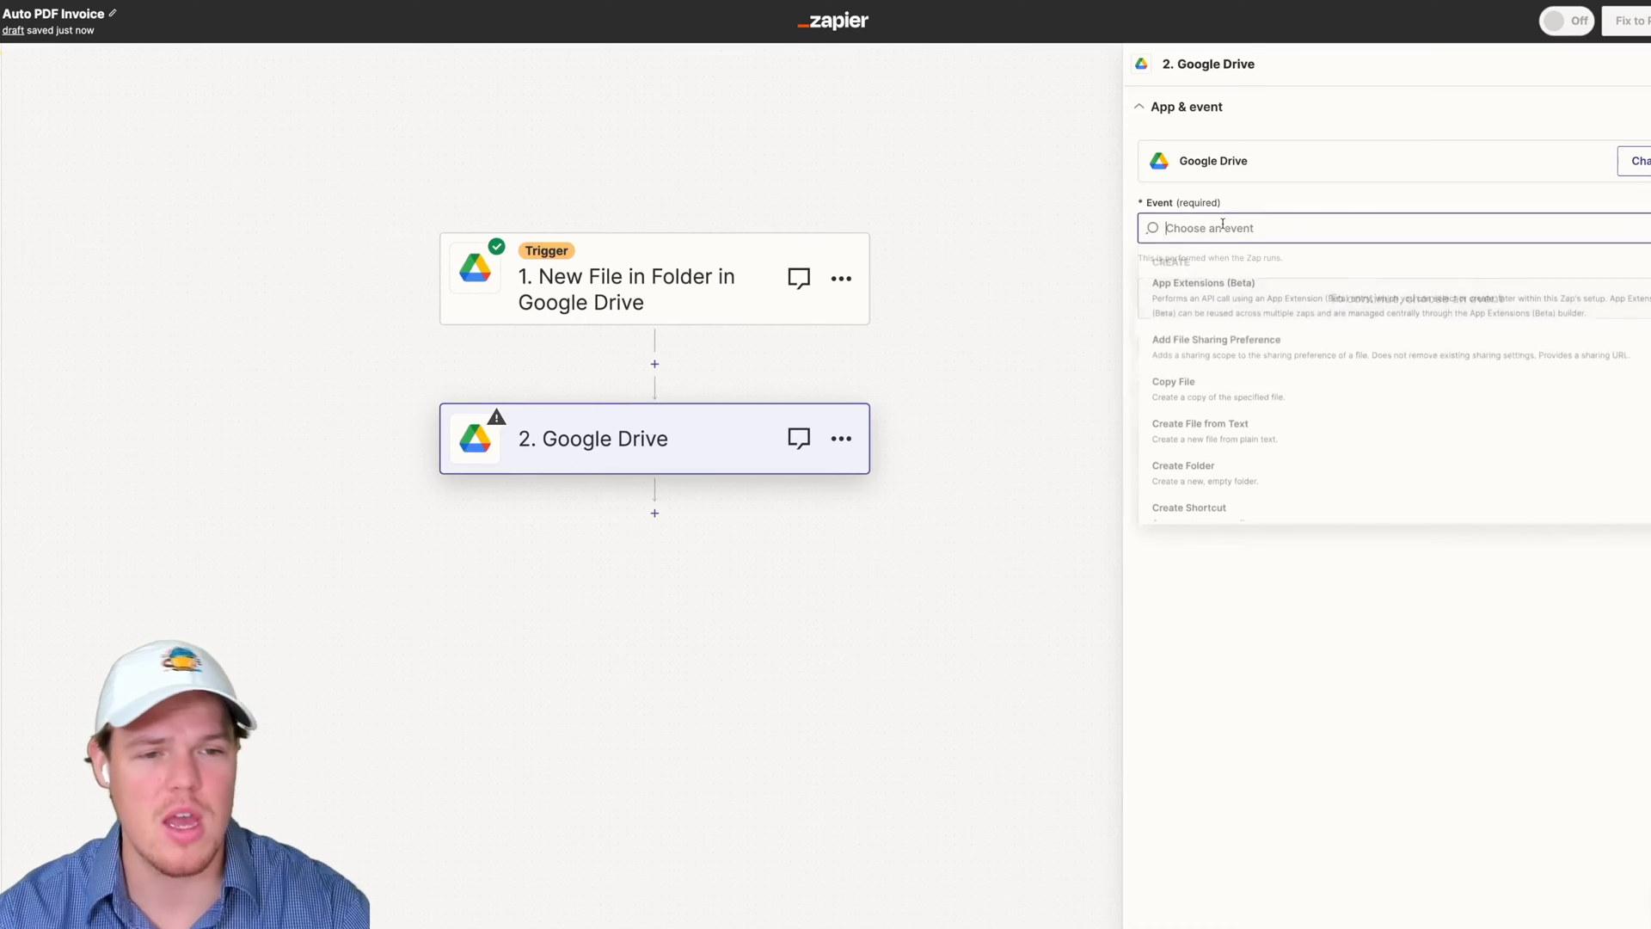
scroll(down, 3)
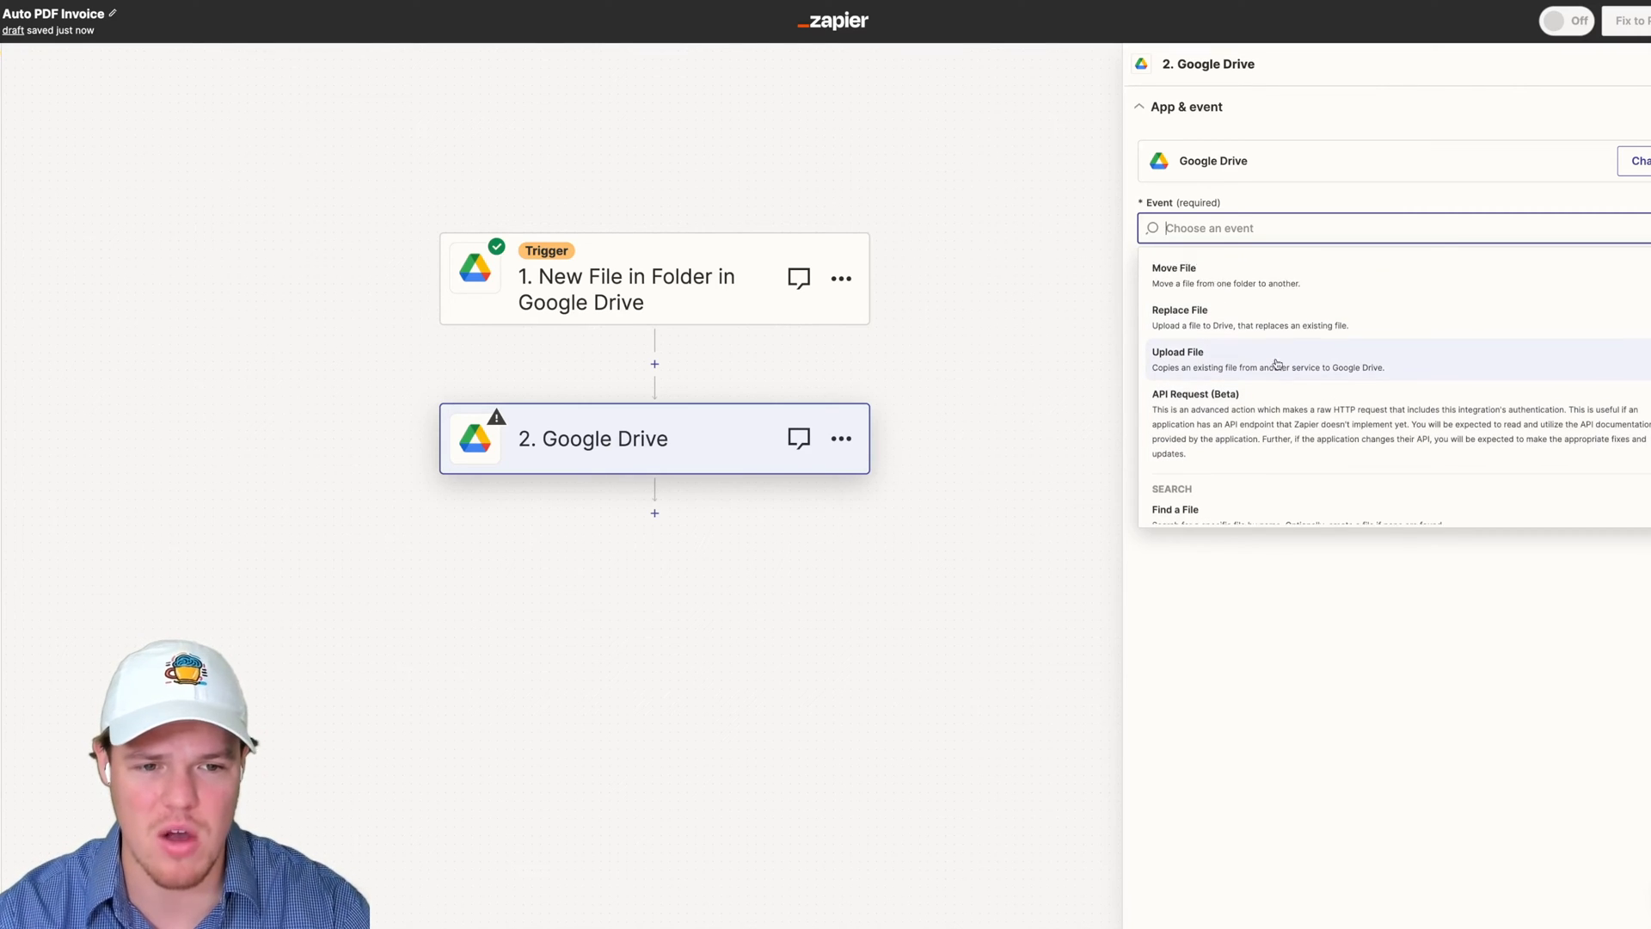
click(1179, 361)
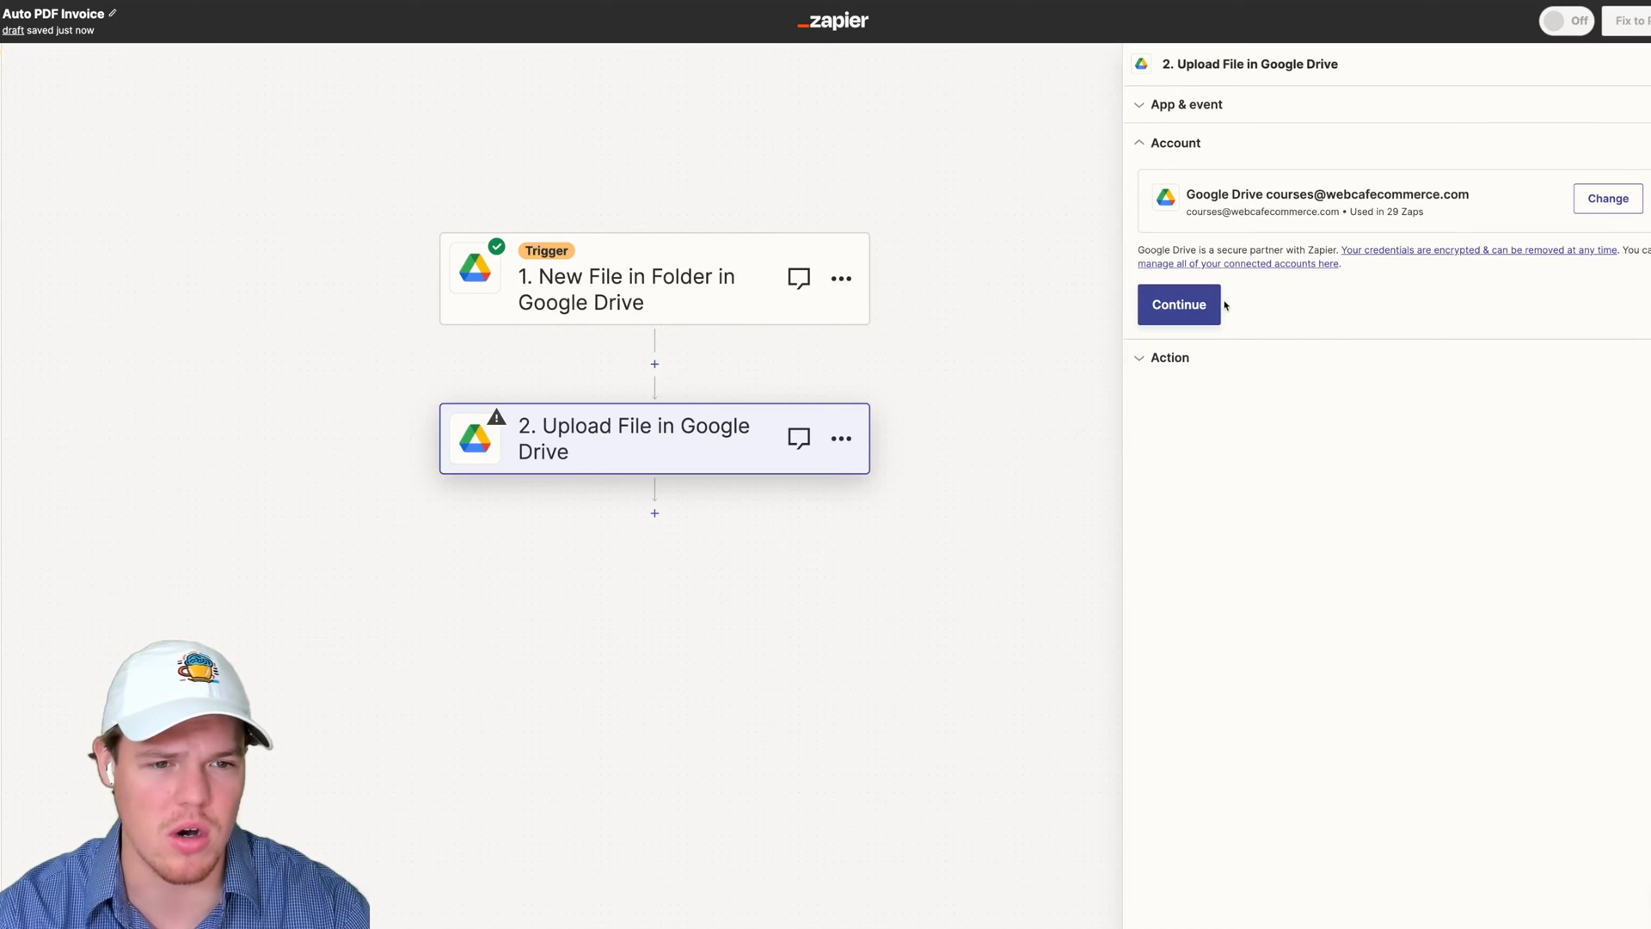
Confirm the account, set Convert to Document to True, and name the file Title + ' | Data Excel'
click(1179, 304)
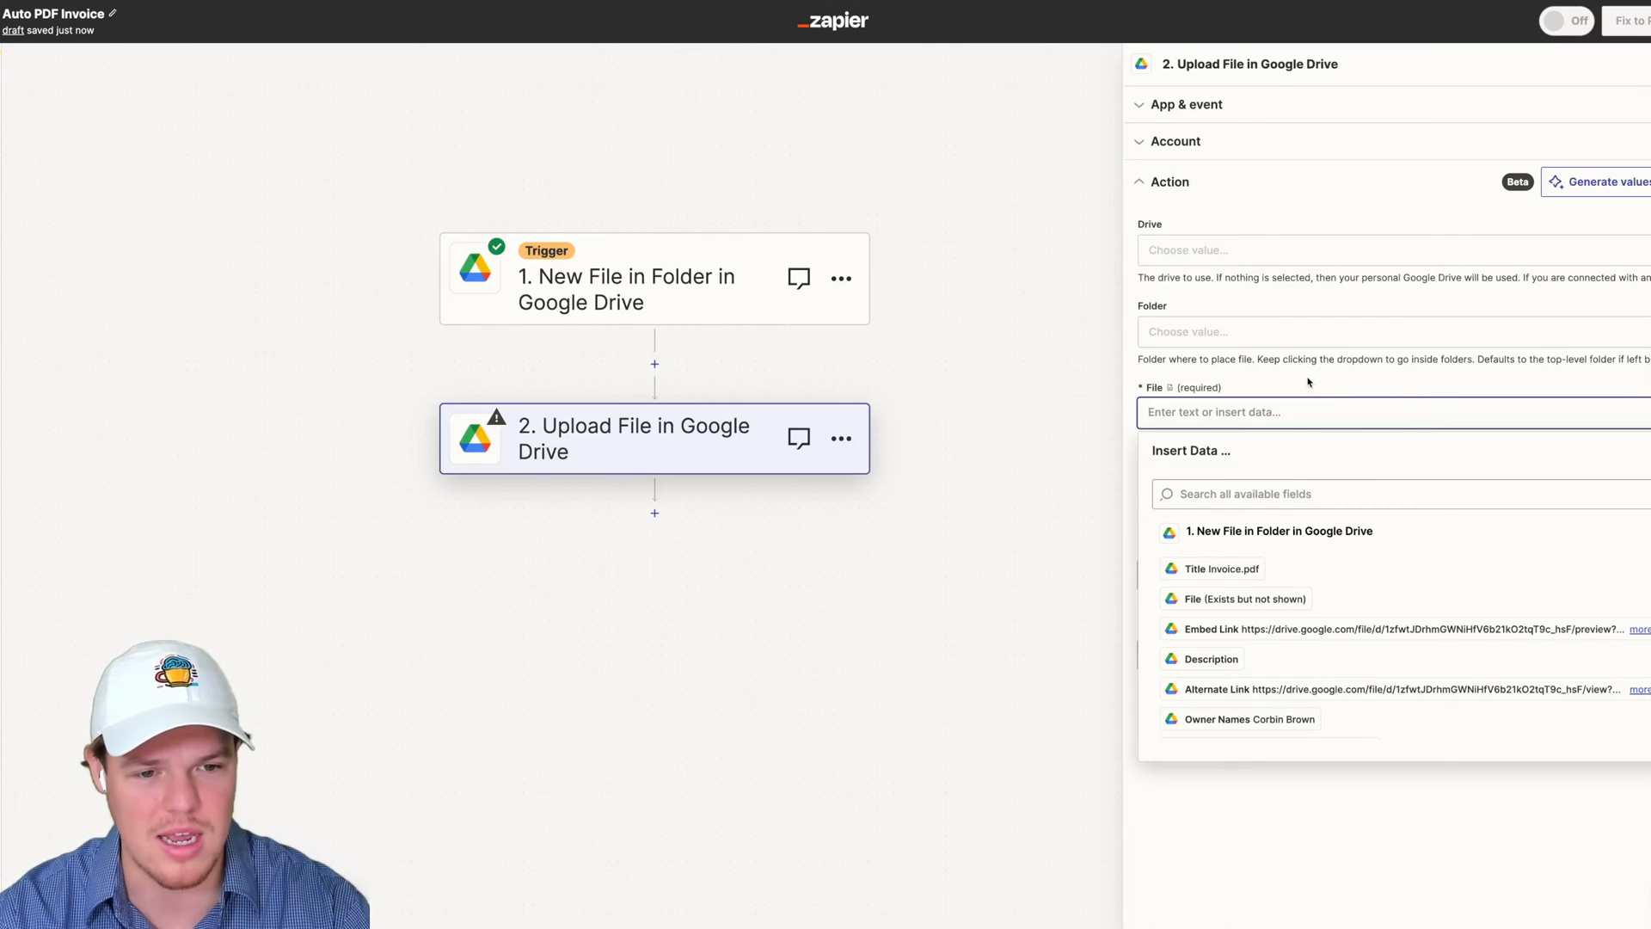
mouse_move(1277, 598)
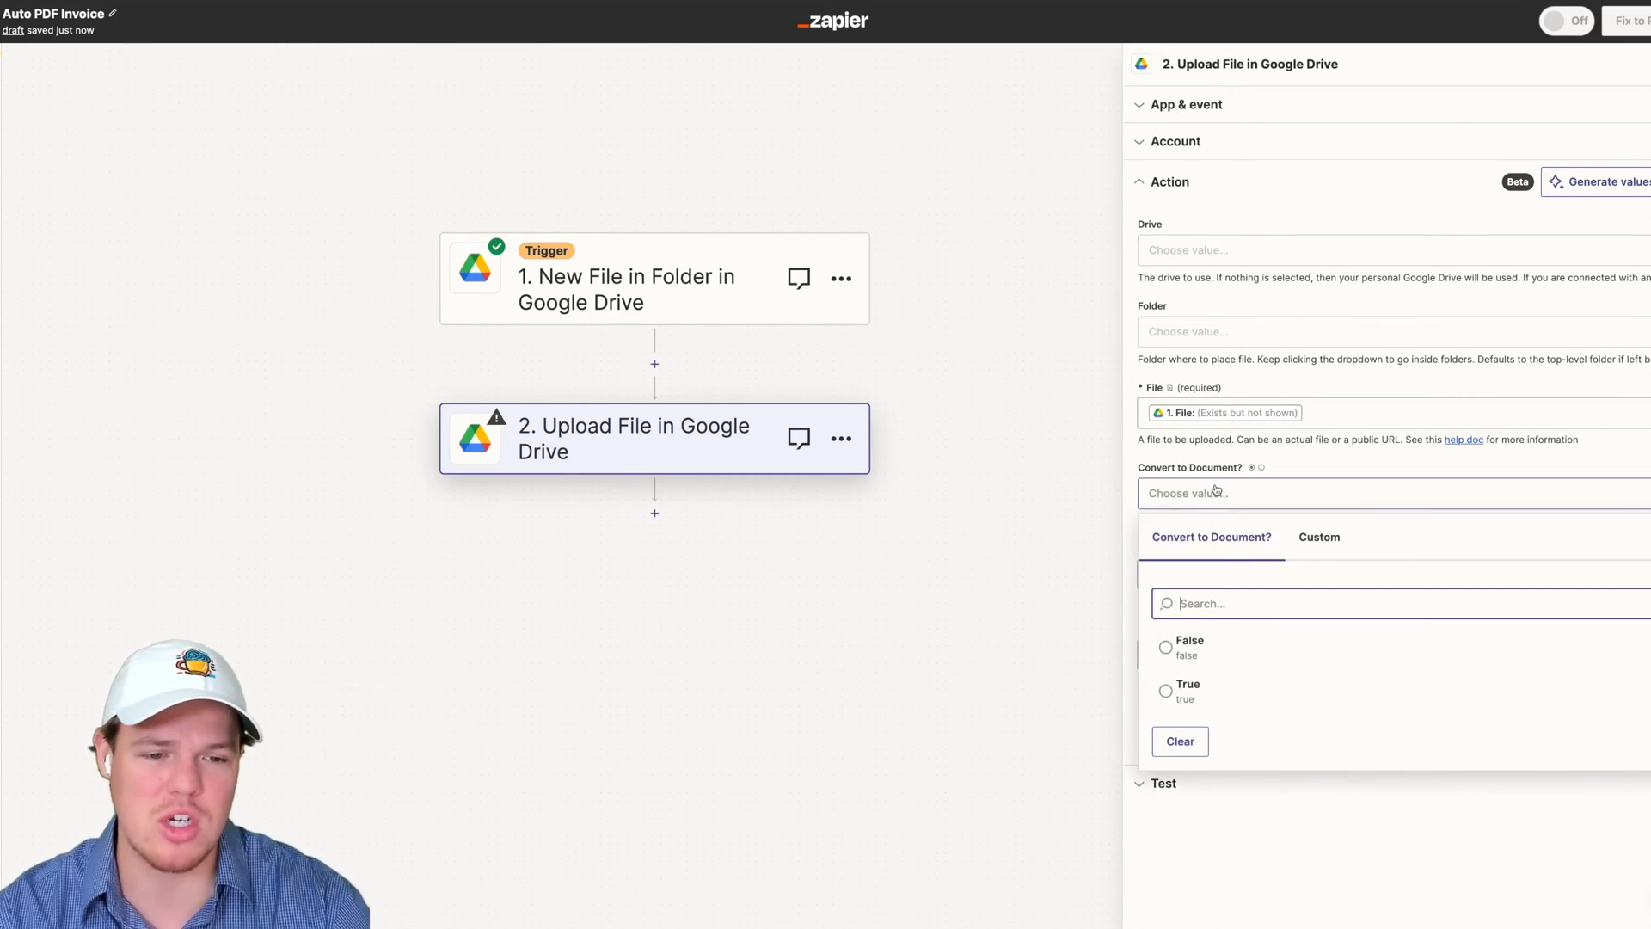
click(1188, 691)
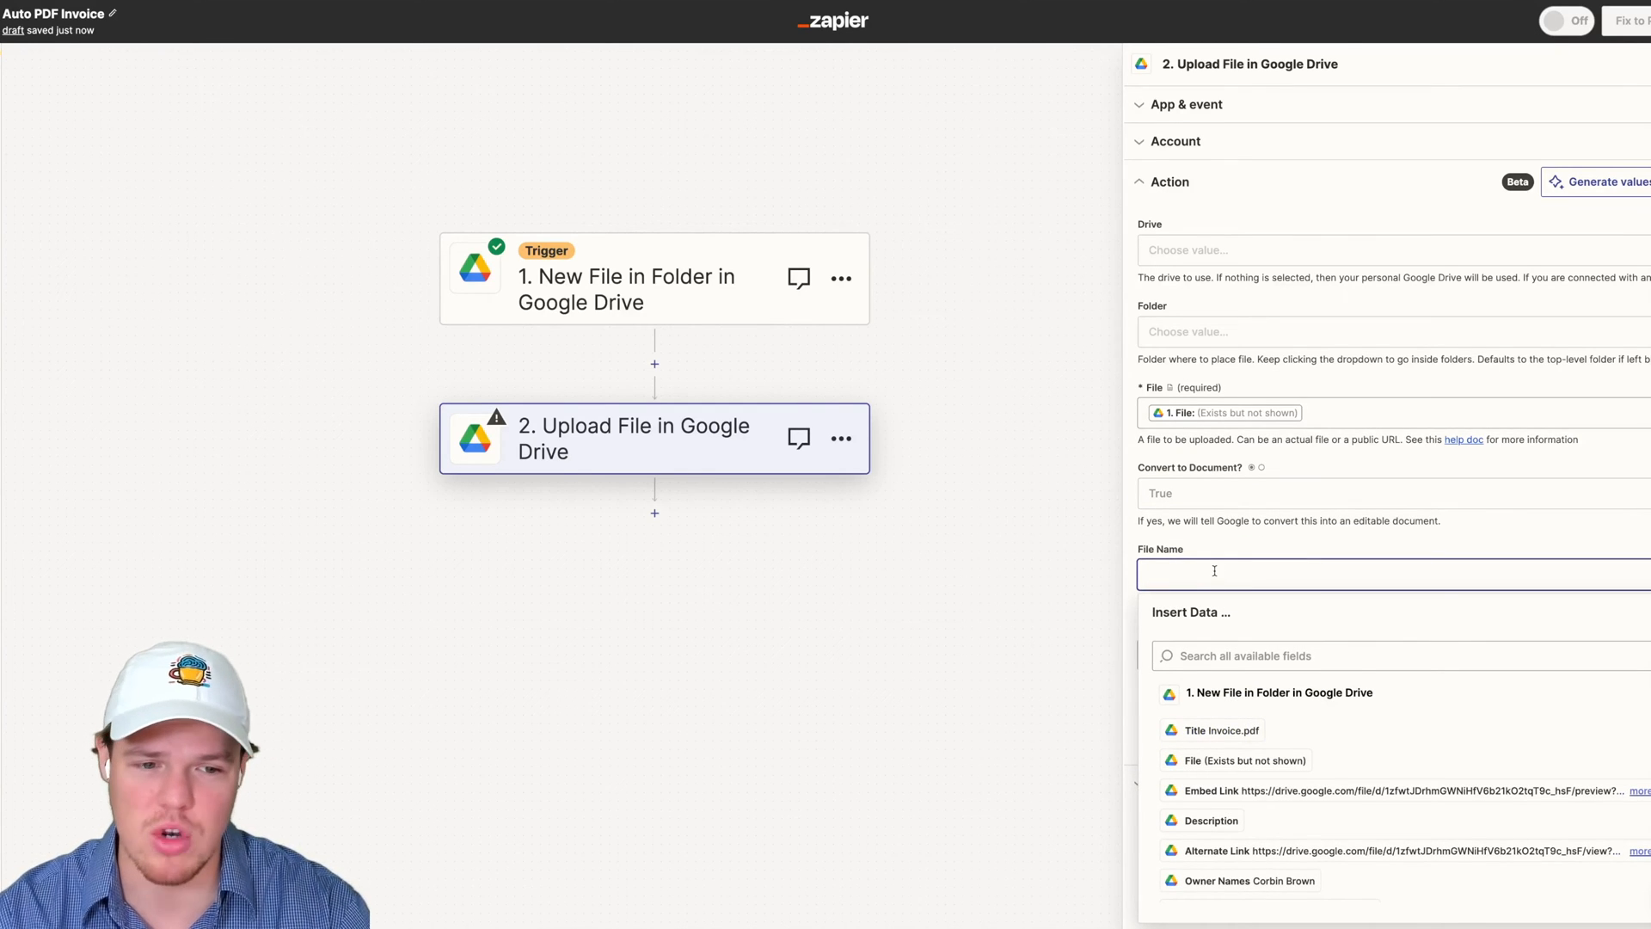
click(1221, 729)
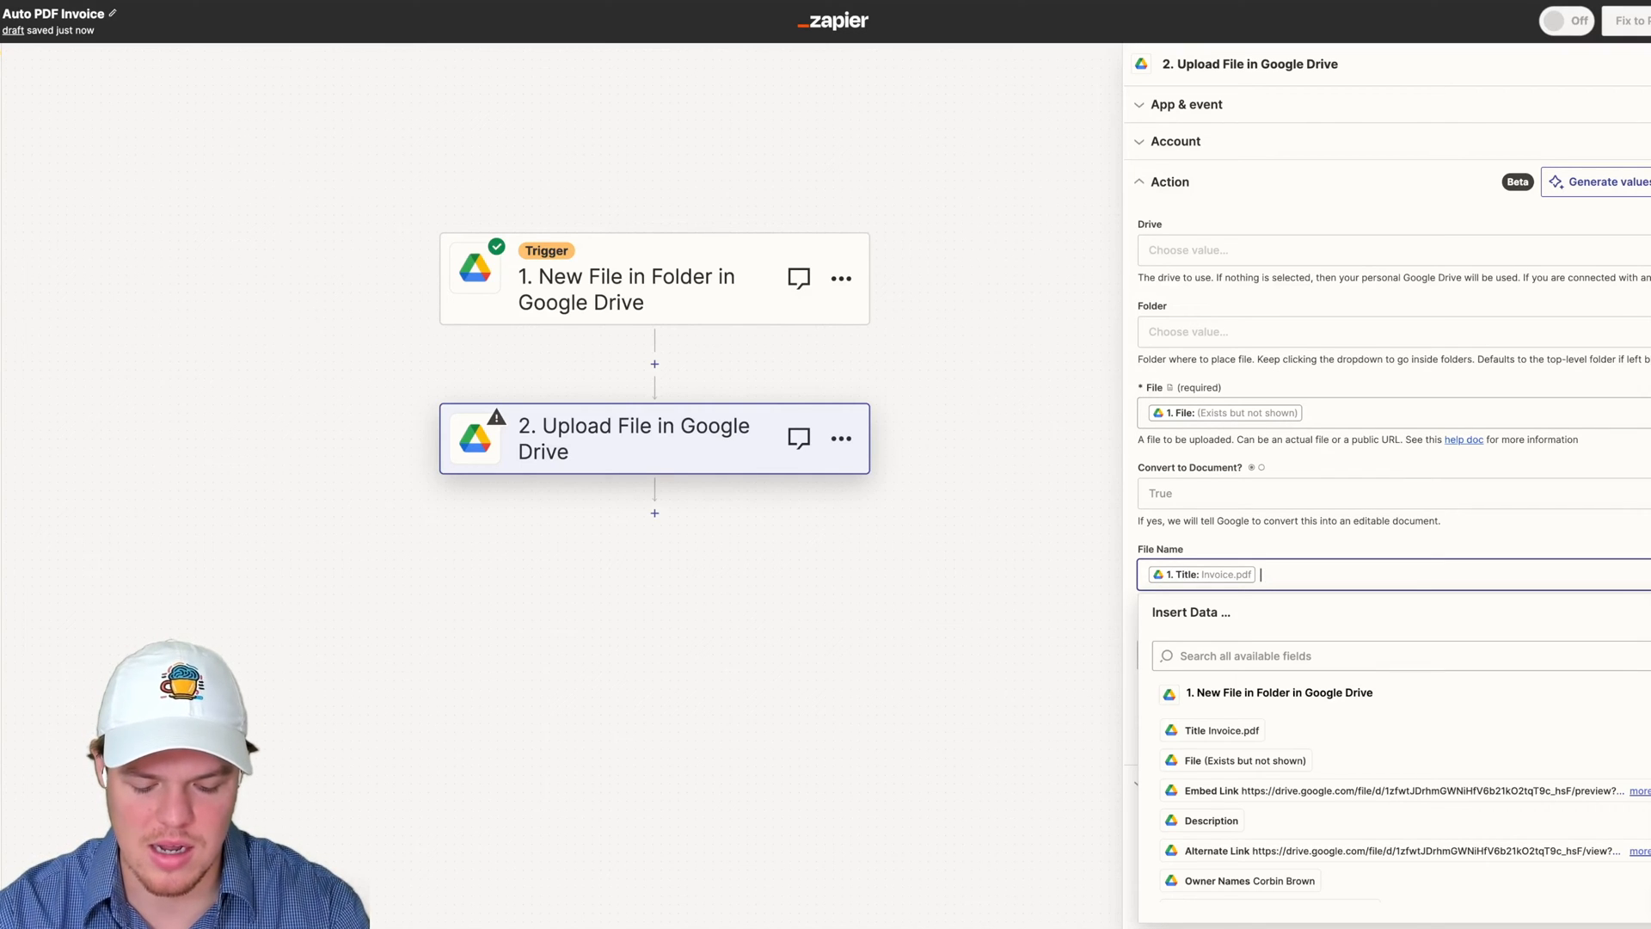
text(Data E)
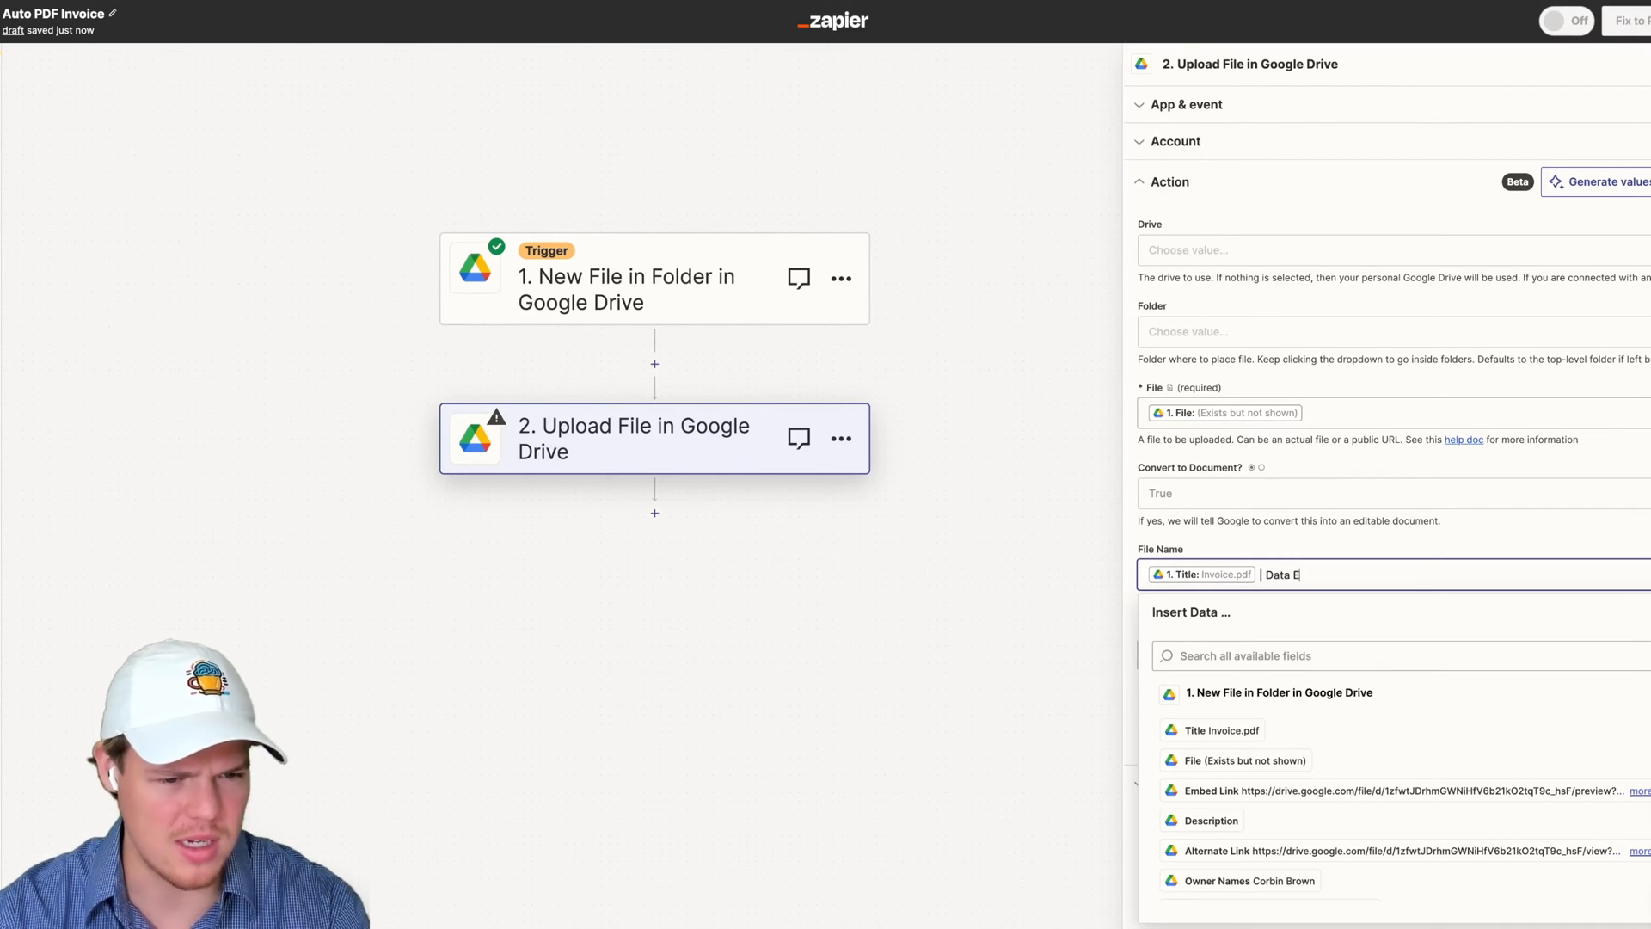
text(xcel)
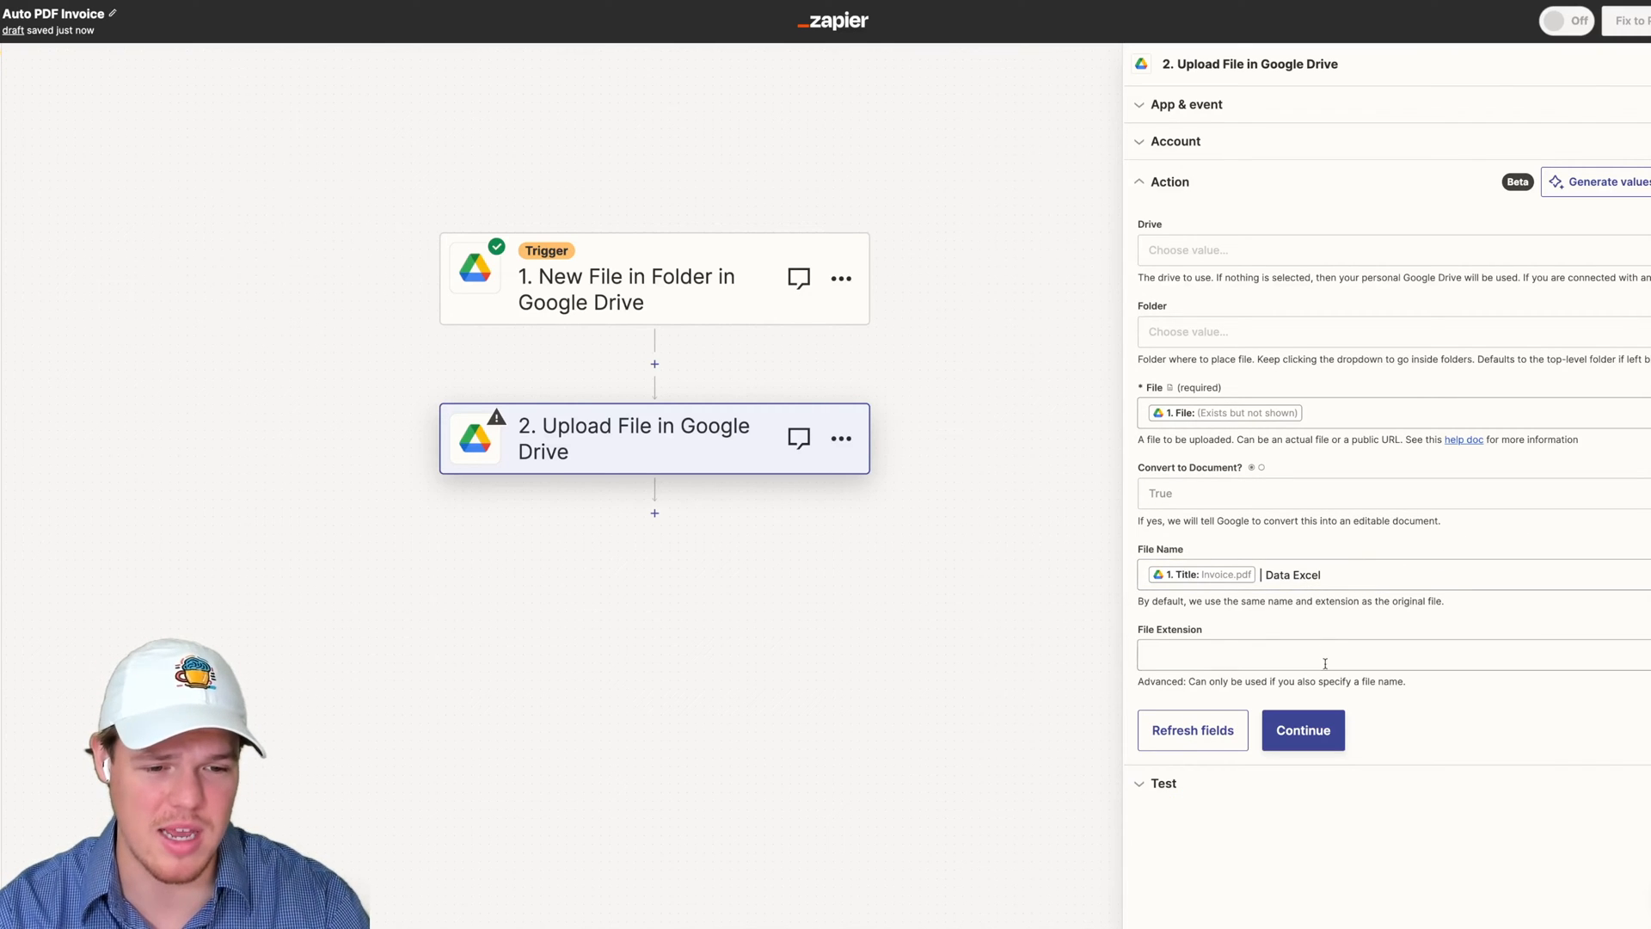
Run a test of the Upload File step and return to its settings
click(1304, 730)
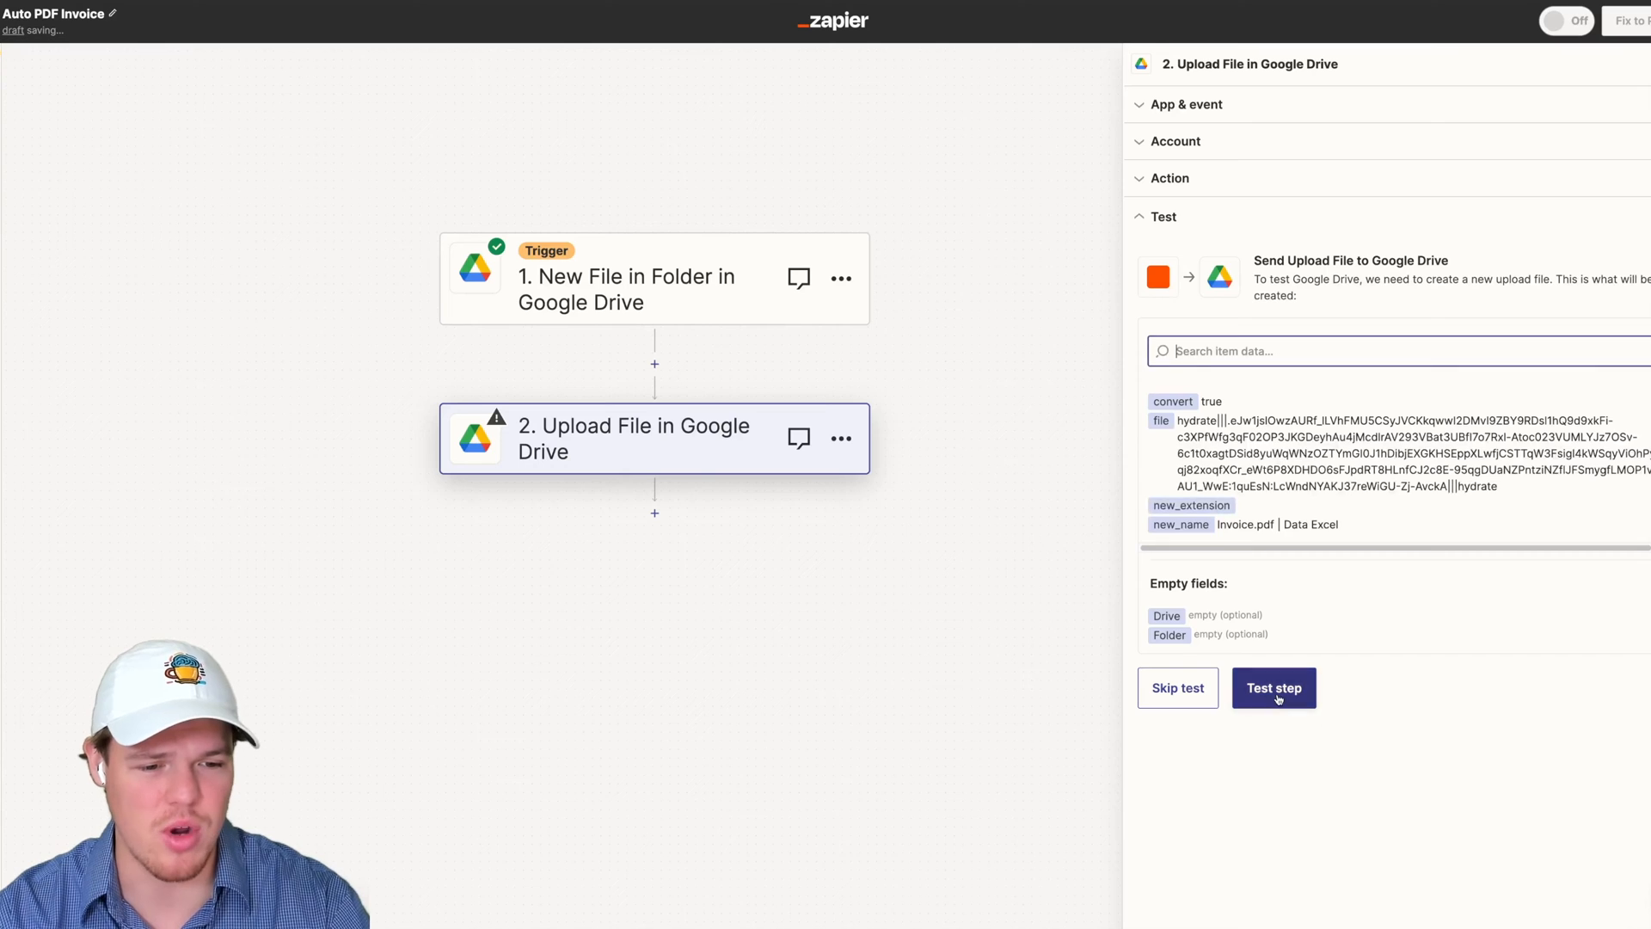
click(1273, 688)
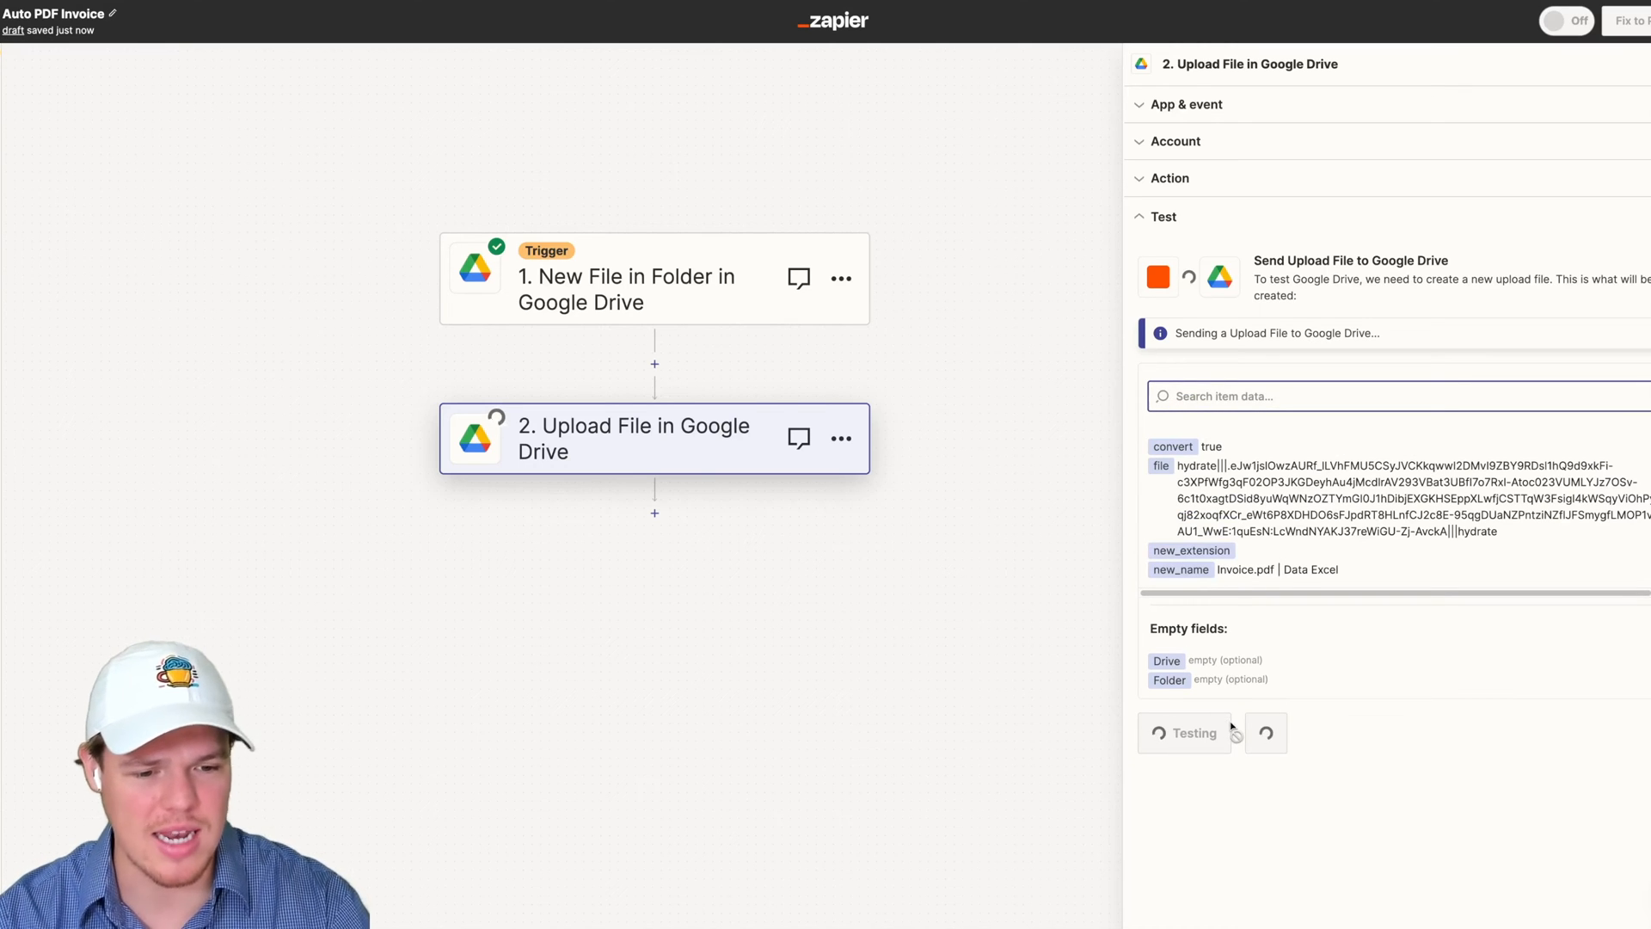
click(1185, 733)
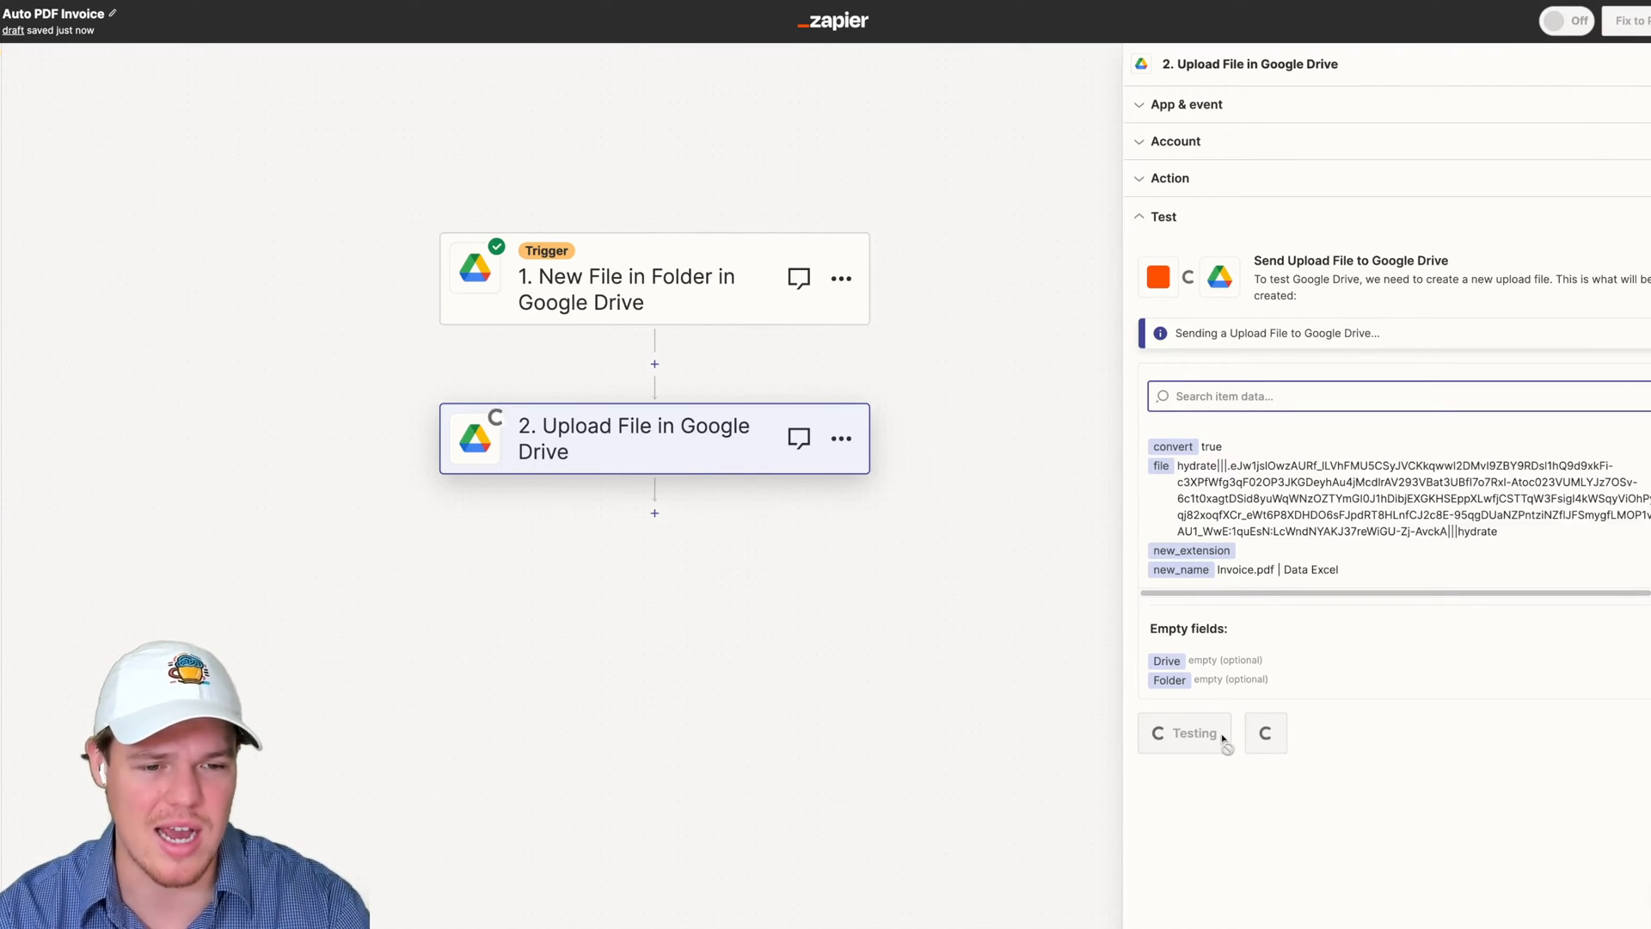
click(1185, 733)
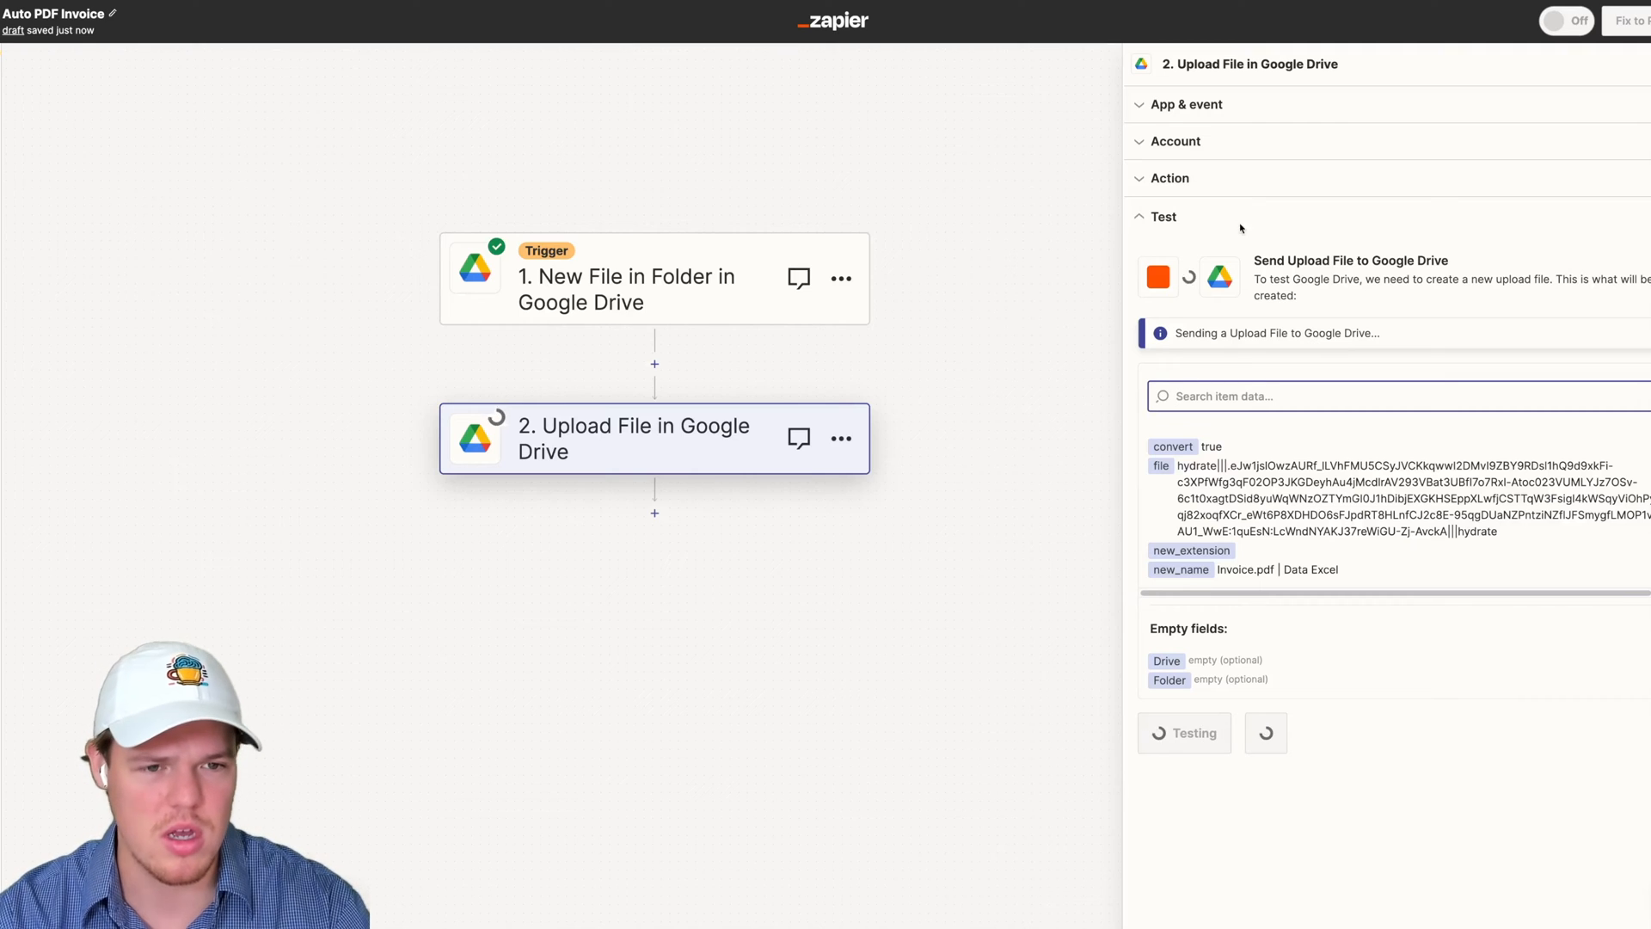
click(1170, 178)
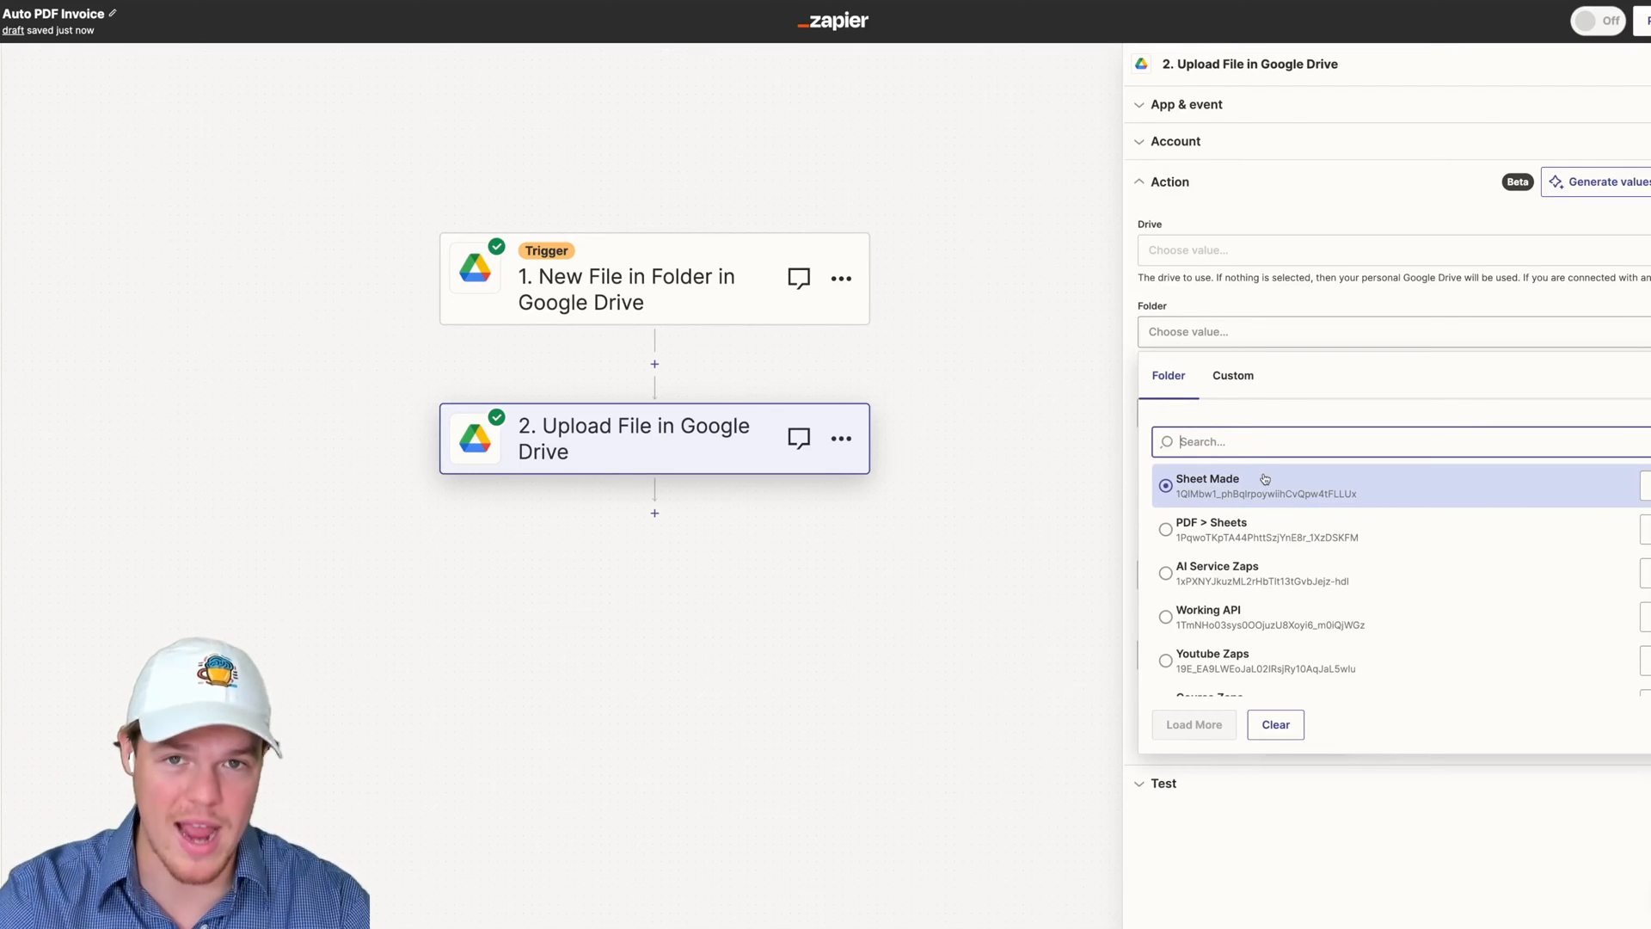
mouse_move(1269, 485)
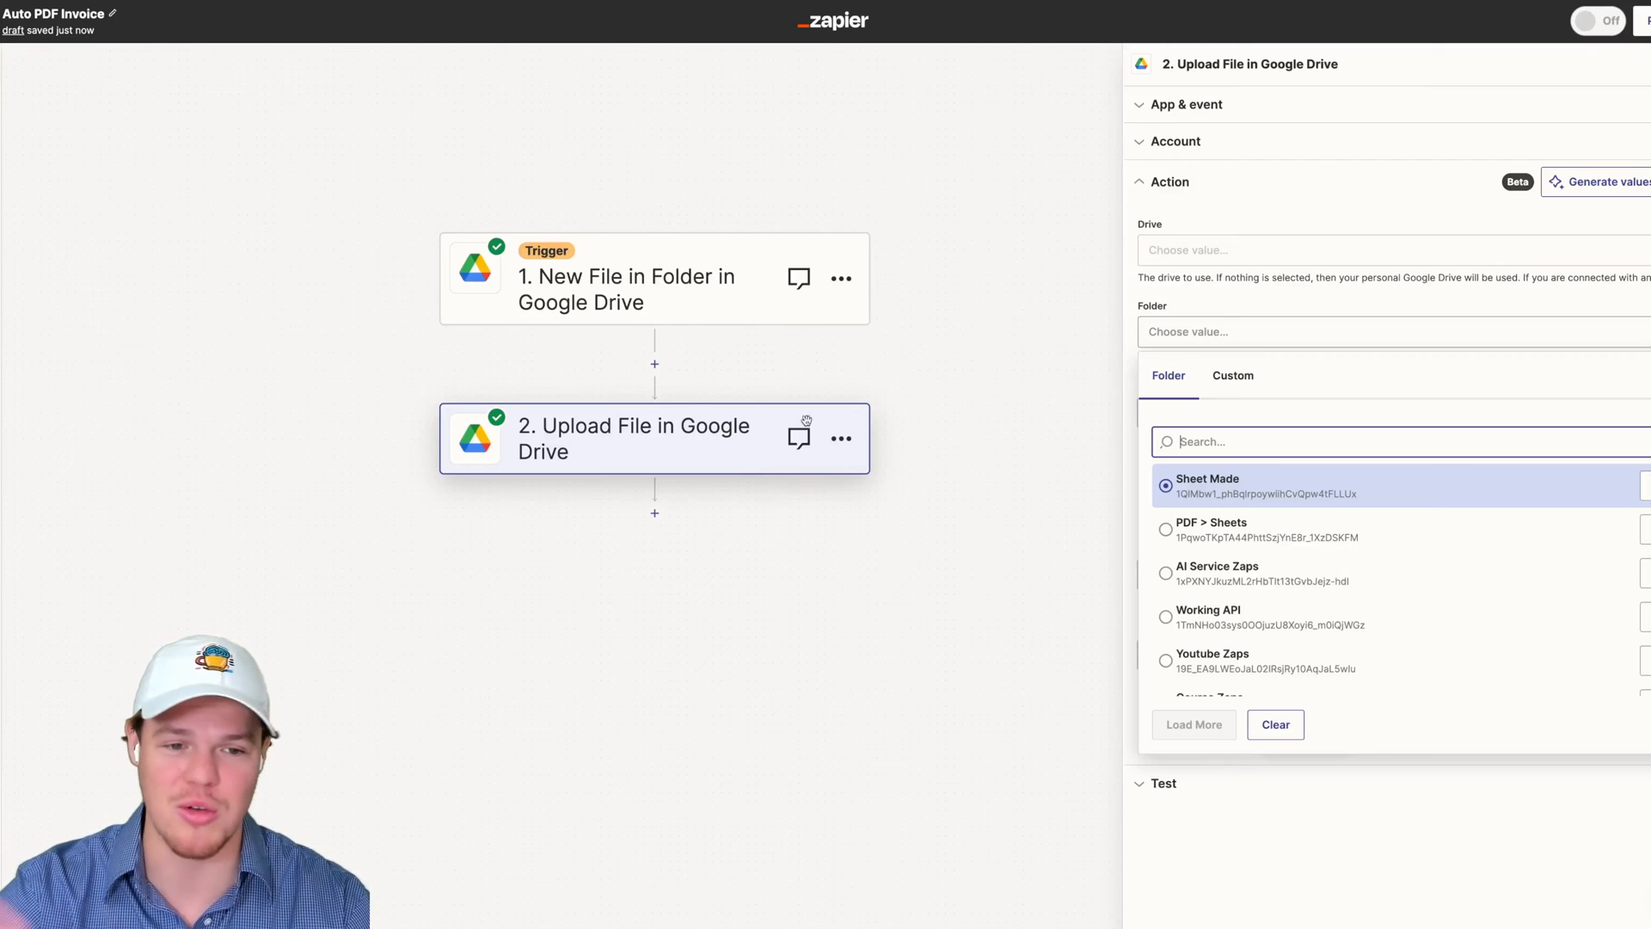
Set the upload step's destination folder to 'Sheet Made'
click(1211, 529)
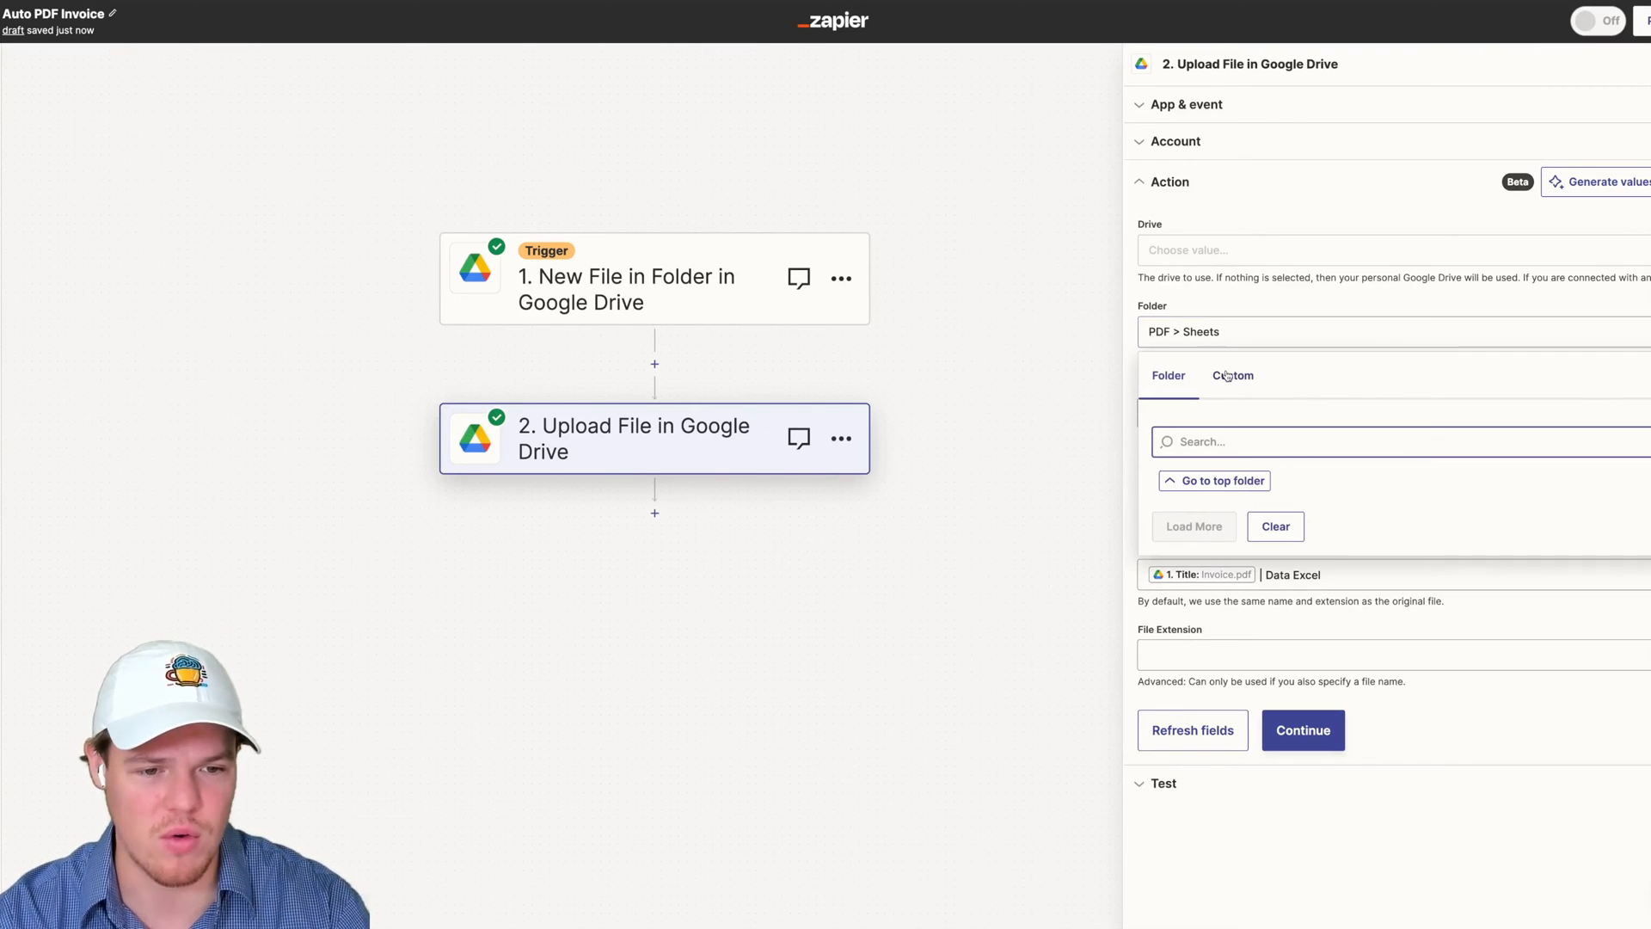
click(628, 289)
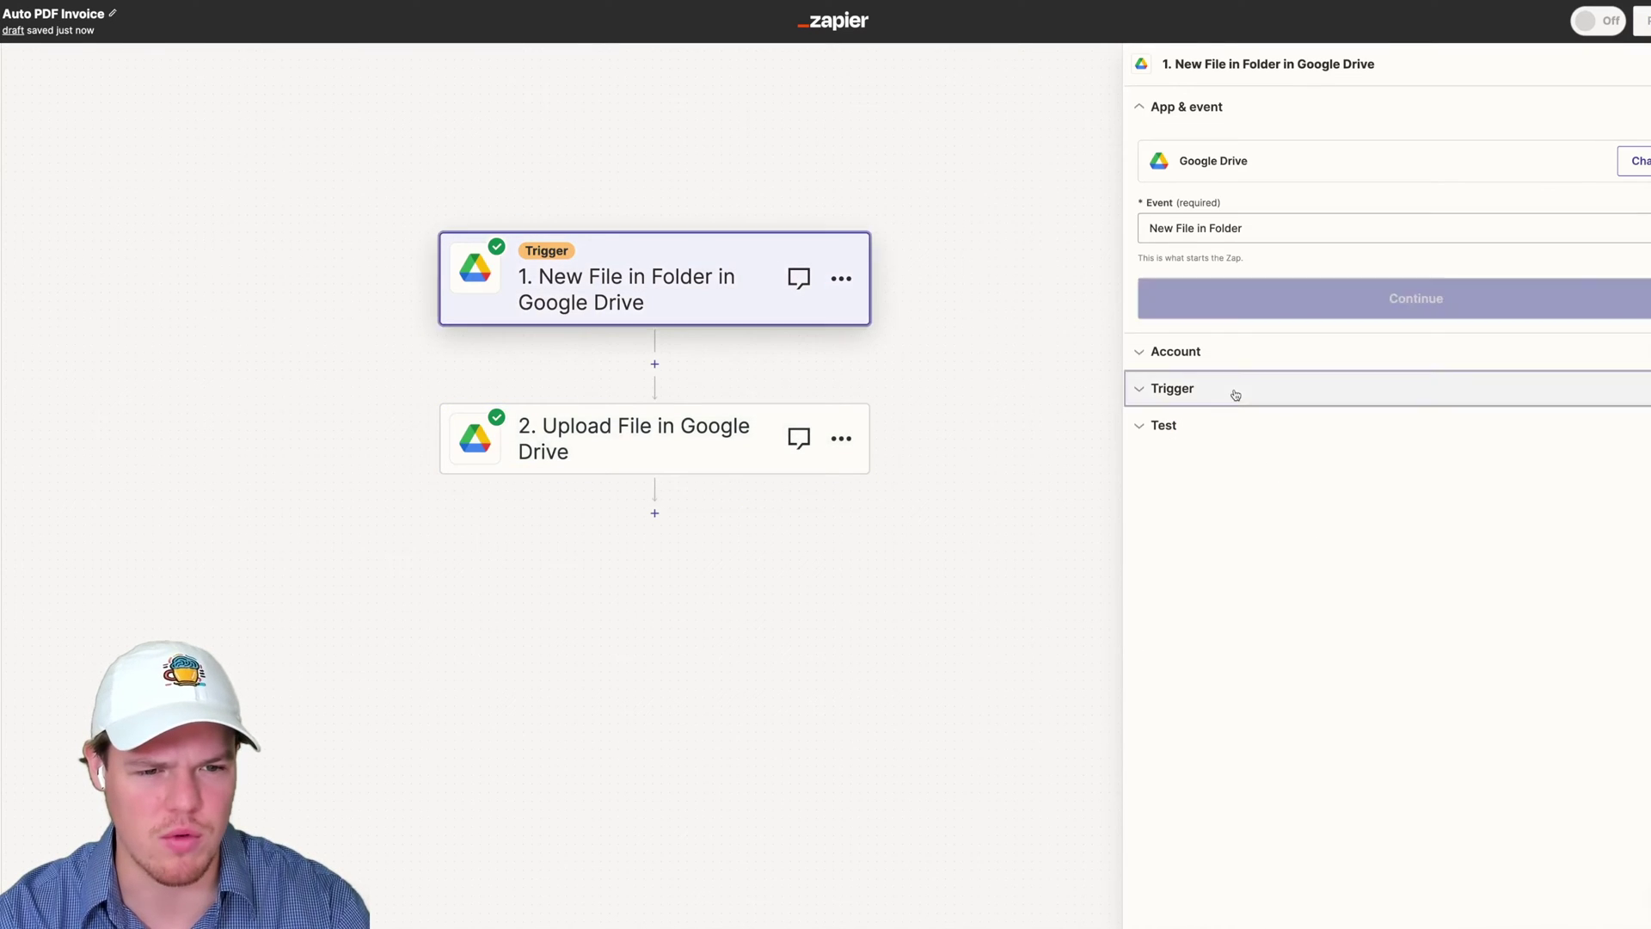
click(633, 439)
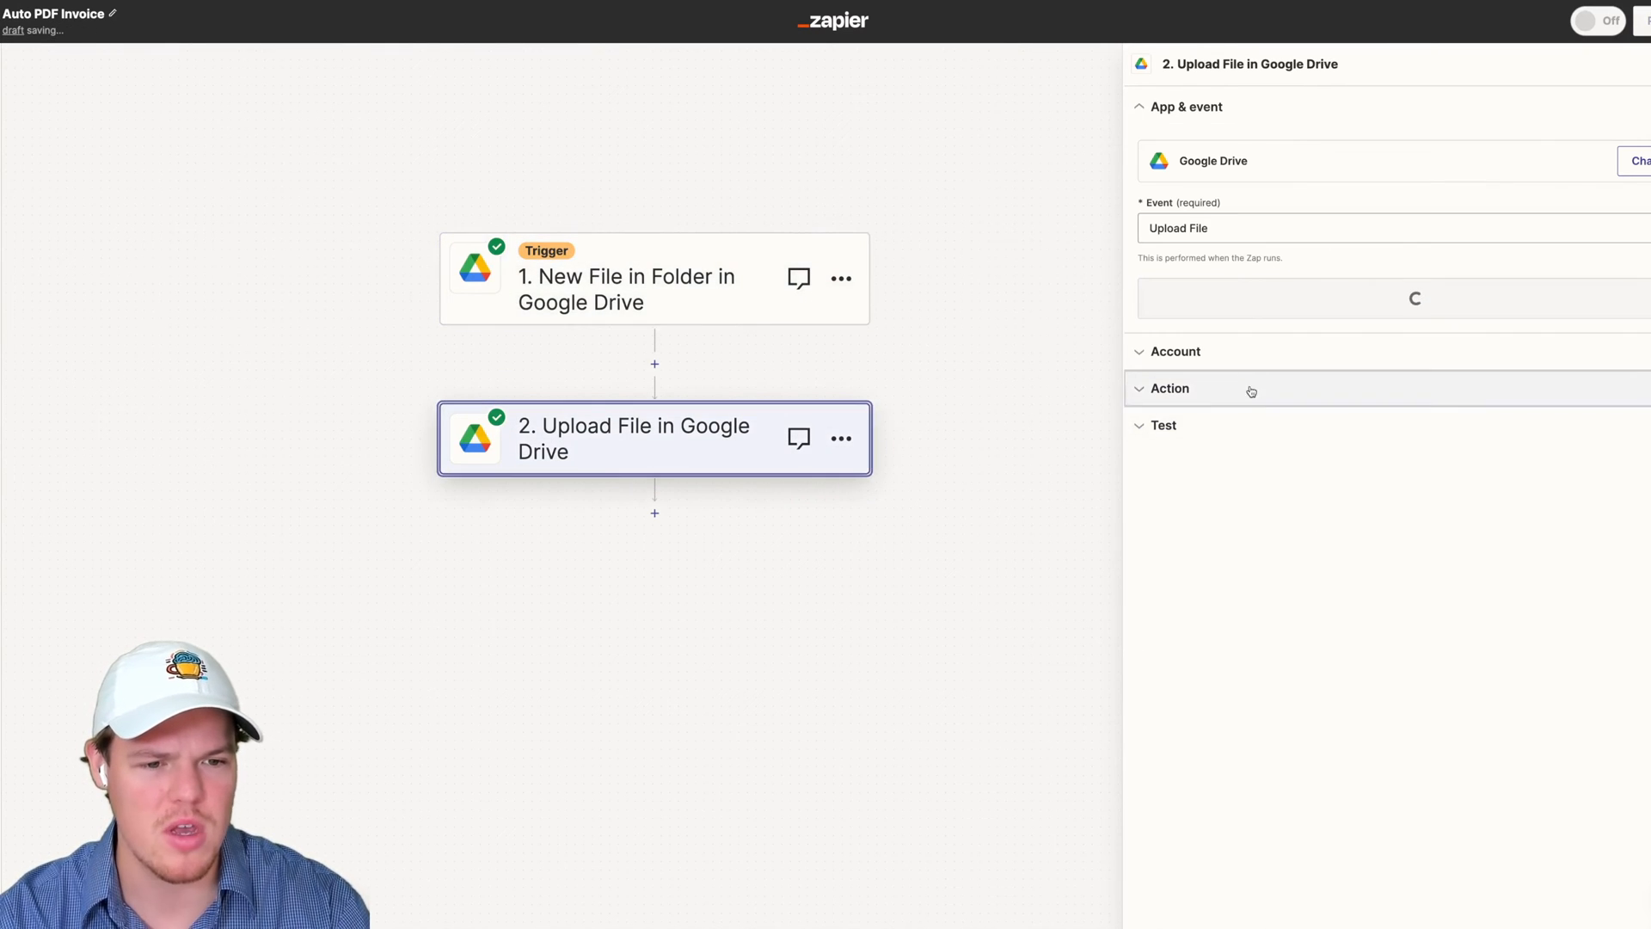
click(1170, 389)
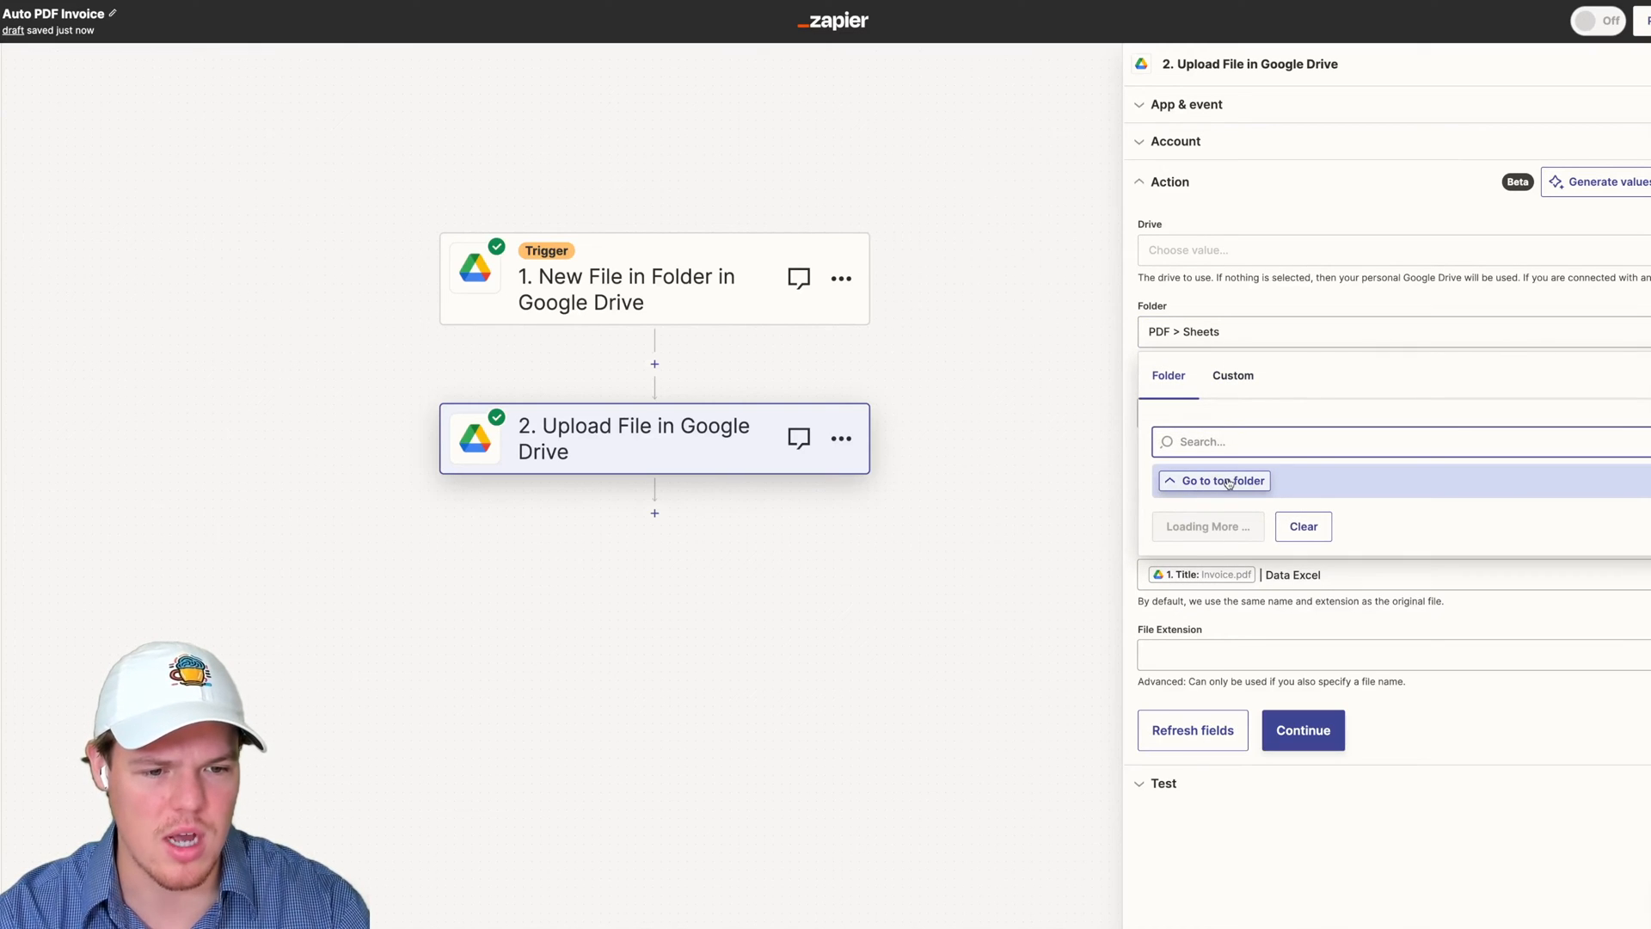
click(1223, 481)
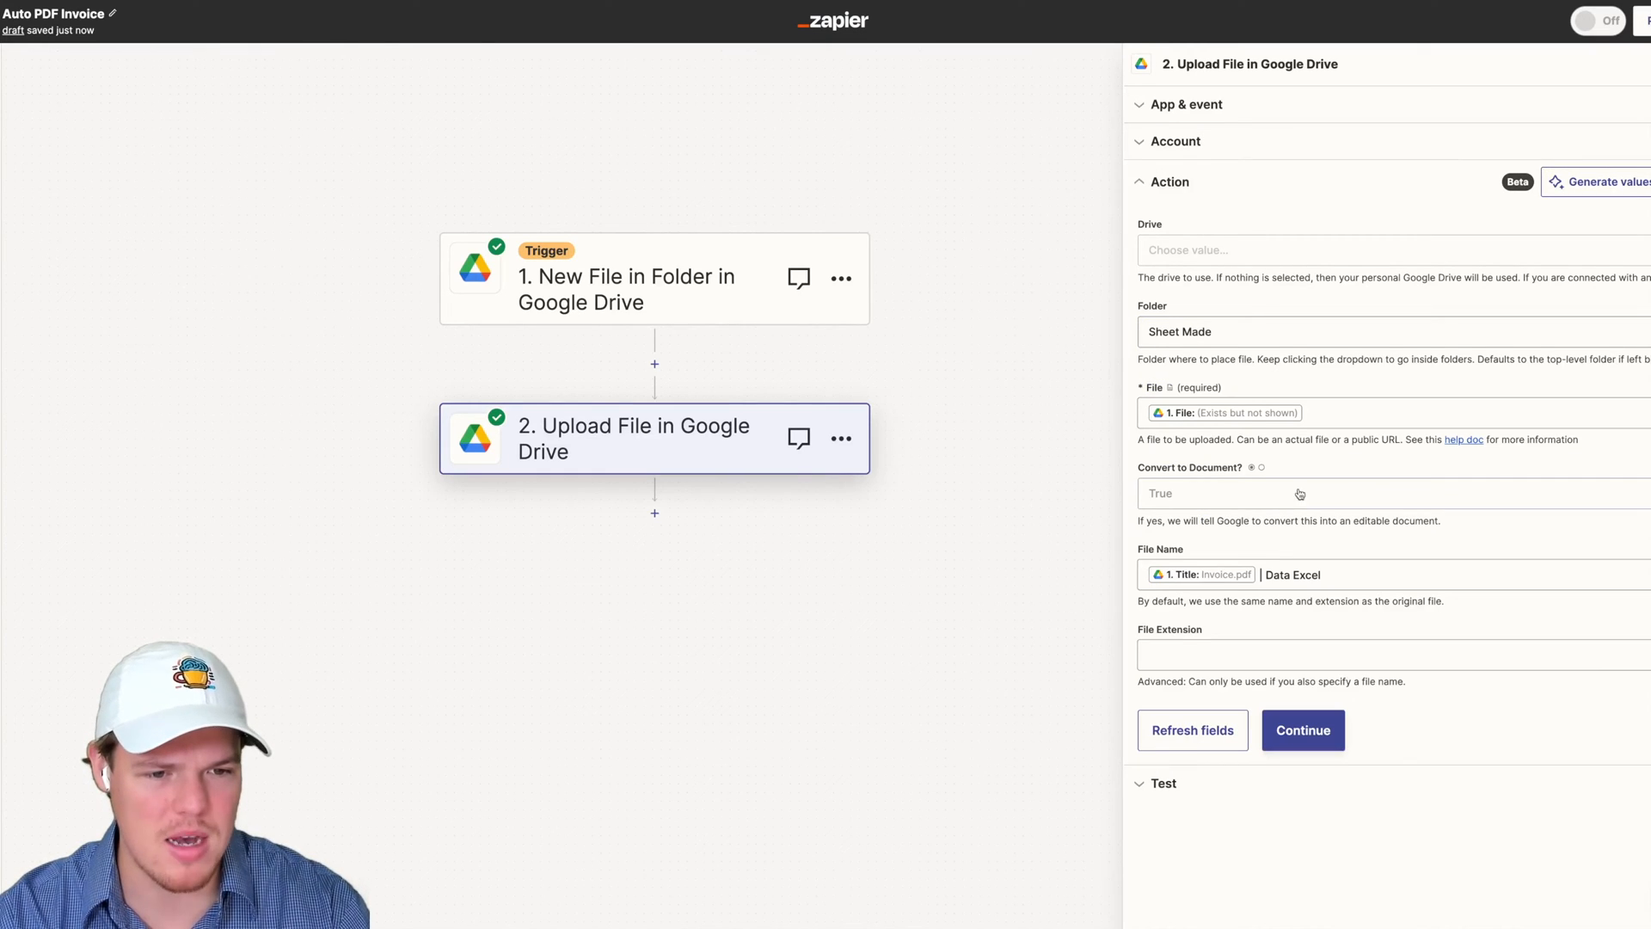
Continue to the test results and switch to Google Drive's Sheet Made folder
click(1304, 729)
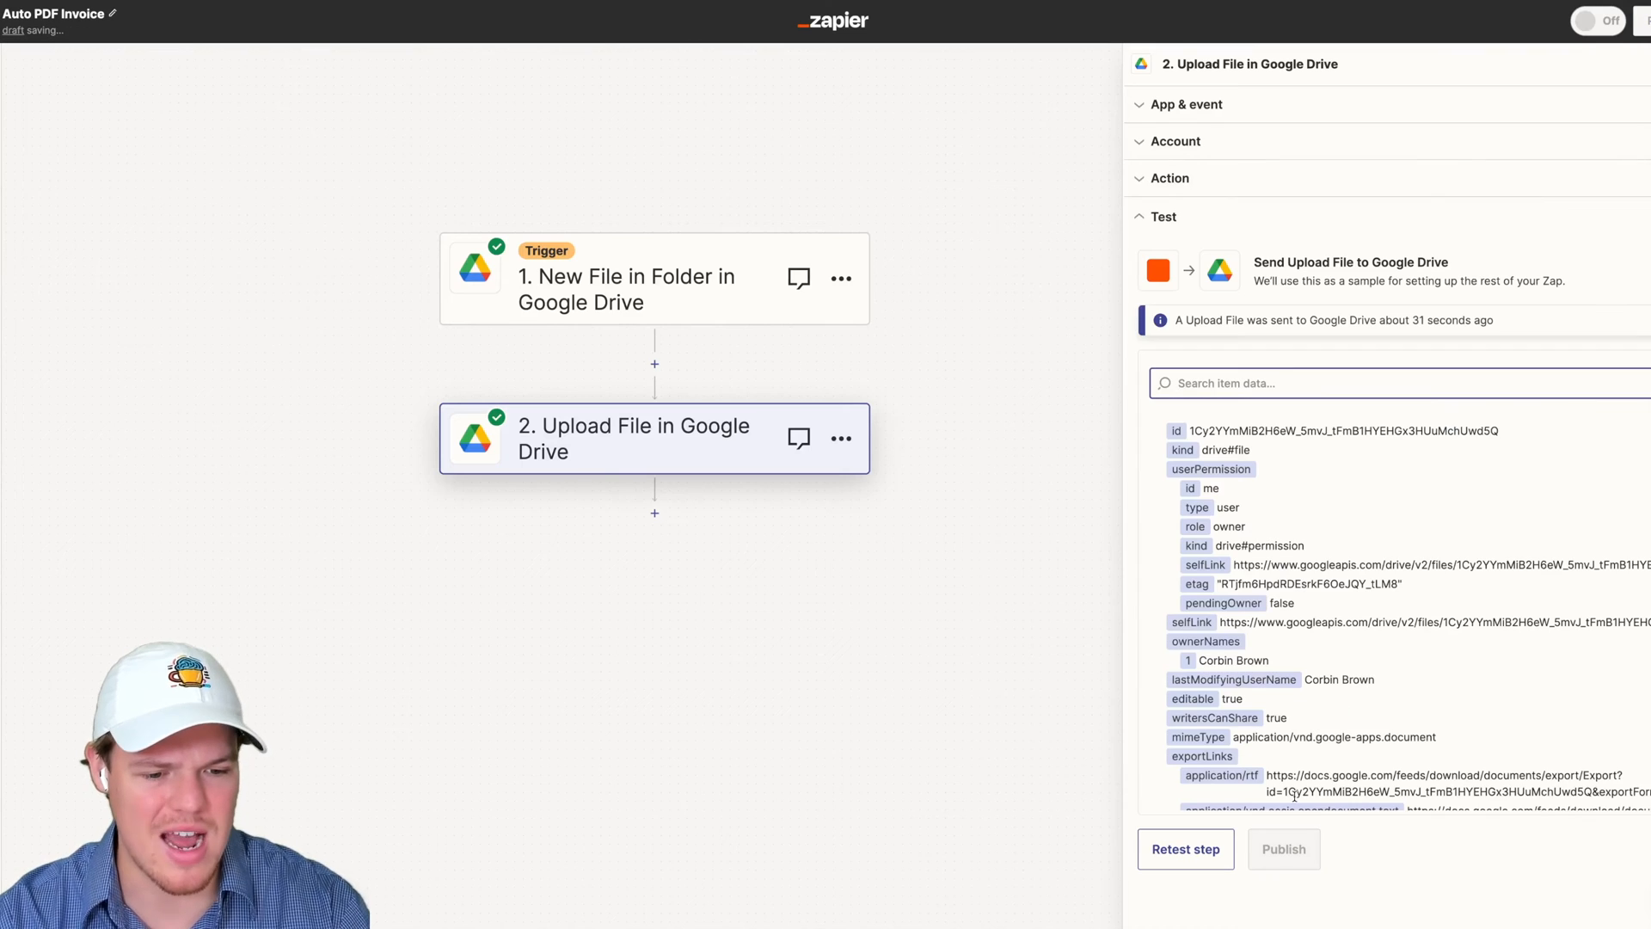
click(1187, 850)
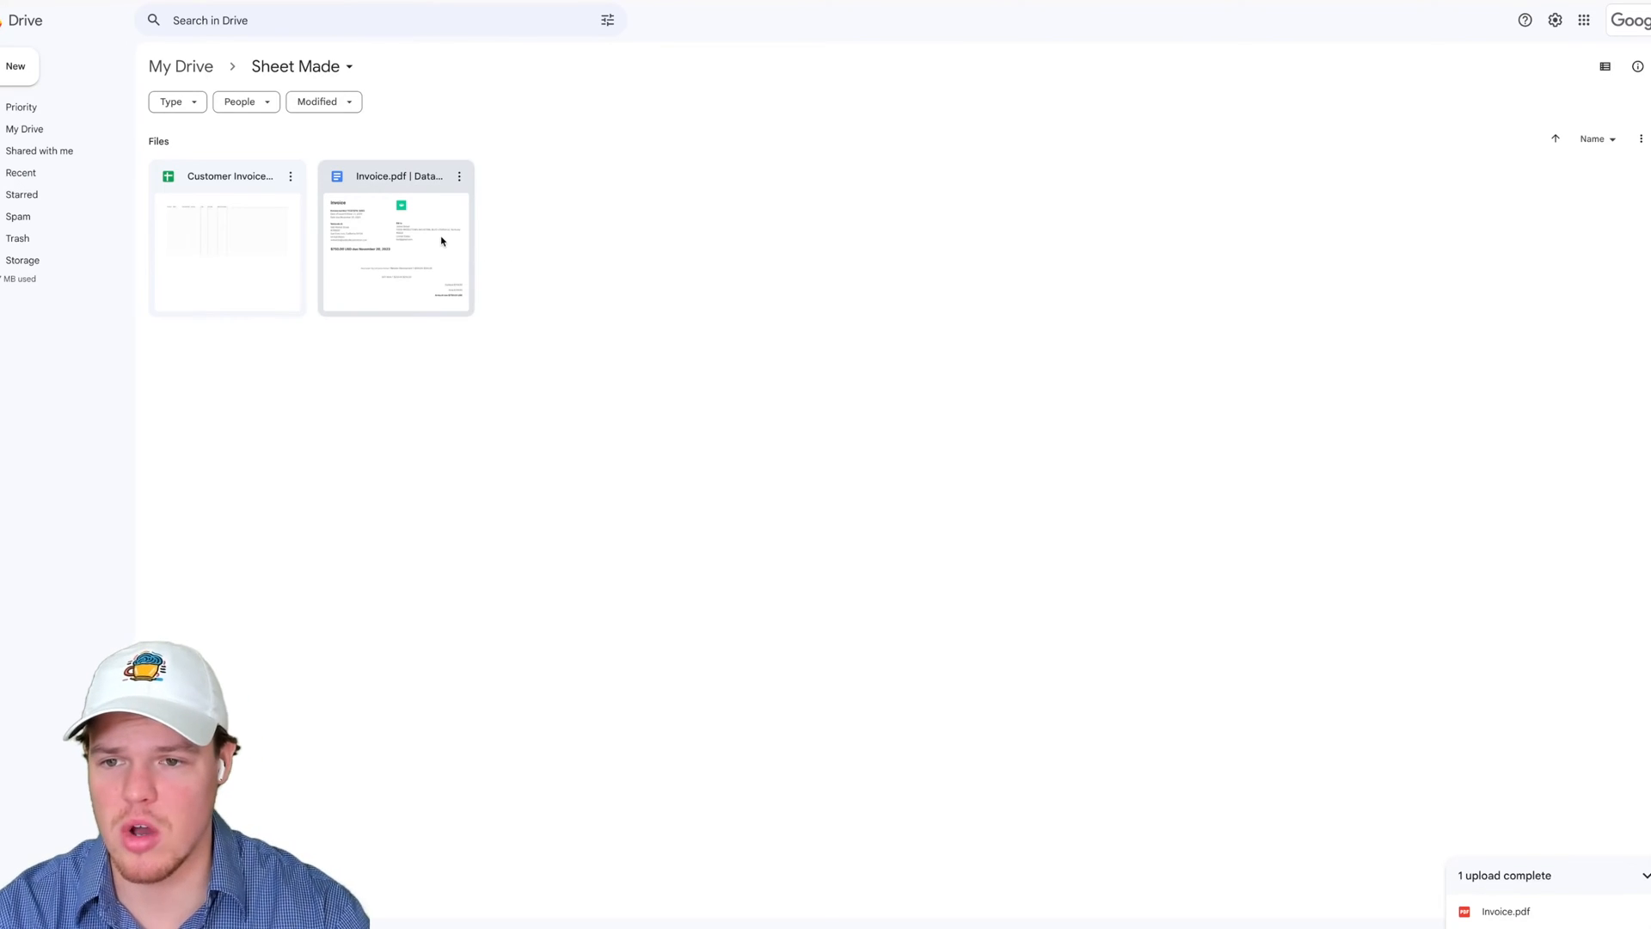
Open the converted 'Invoice.pdf | Data Excel' document in Google Docs
double_click(394, 249)
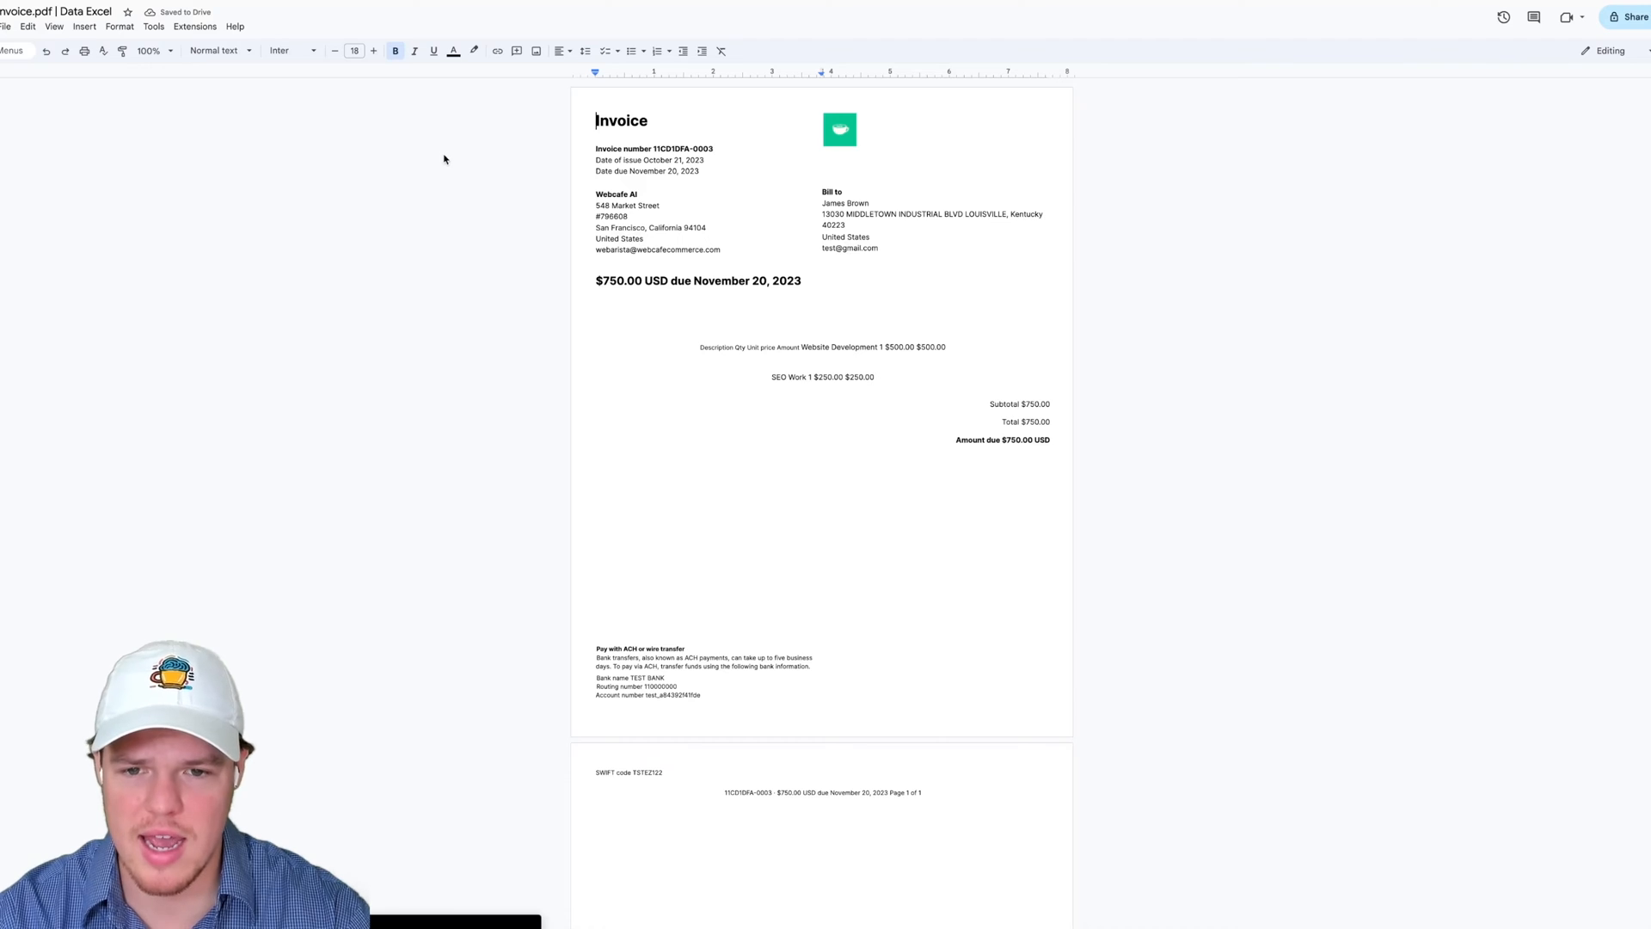
mouse_move(571, 248)
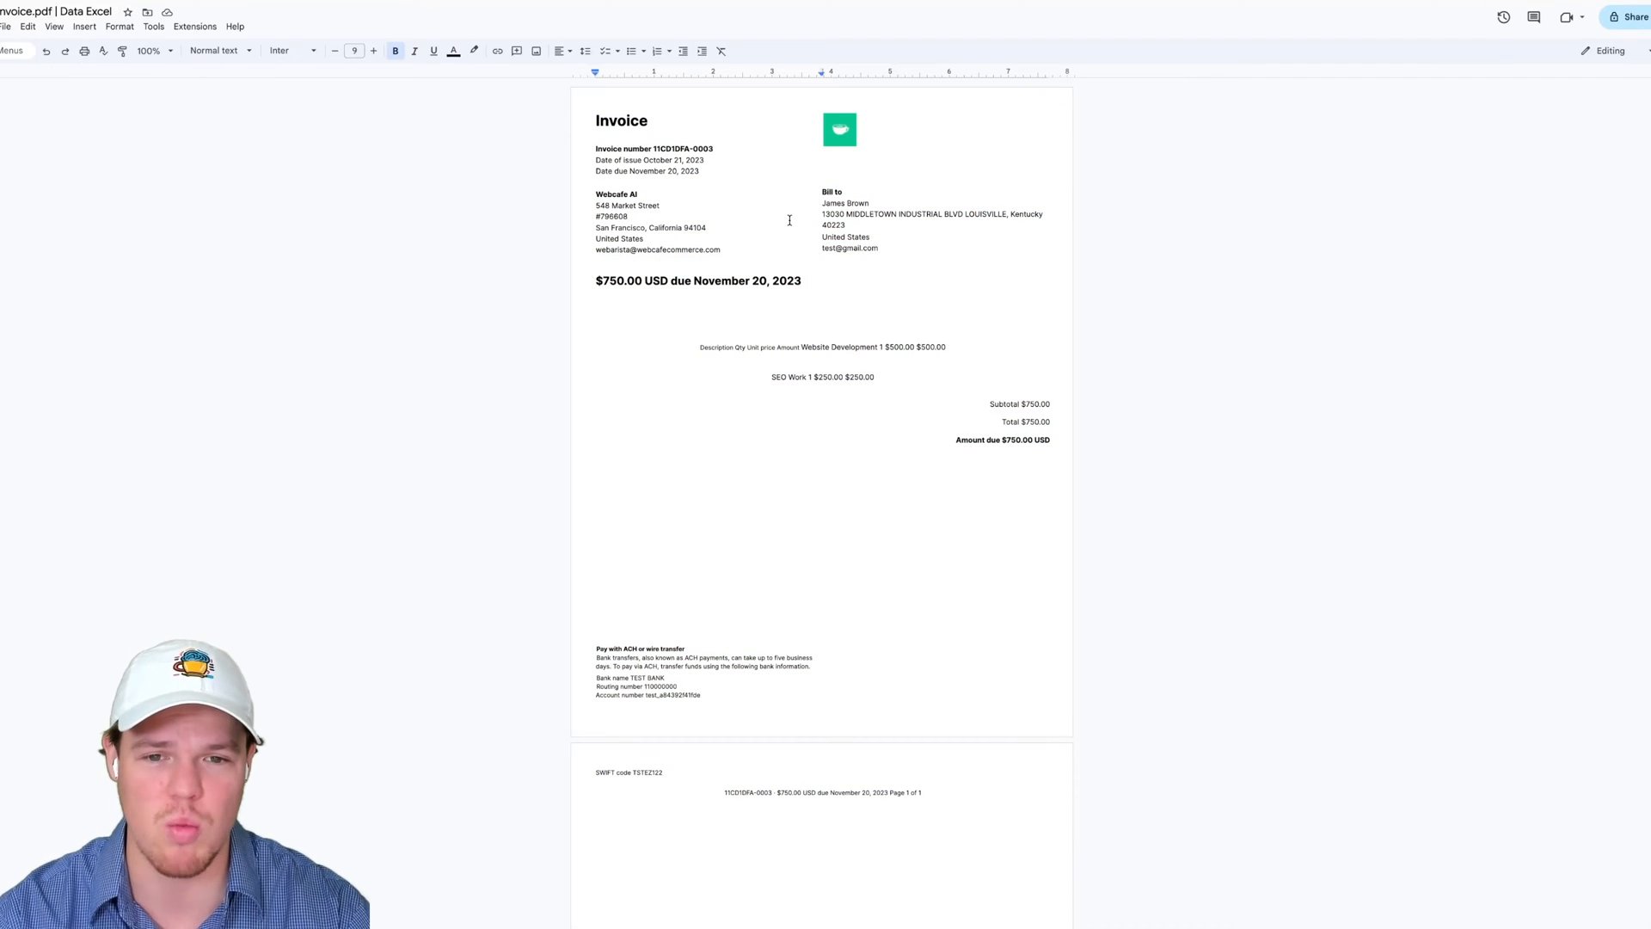
mouse_move(564, 100)
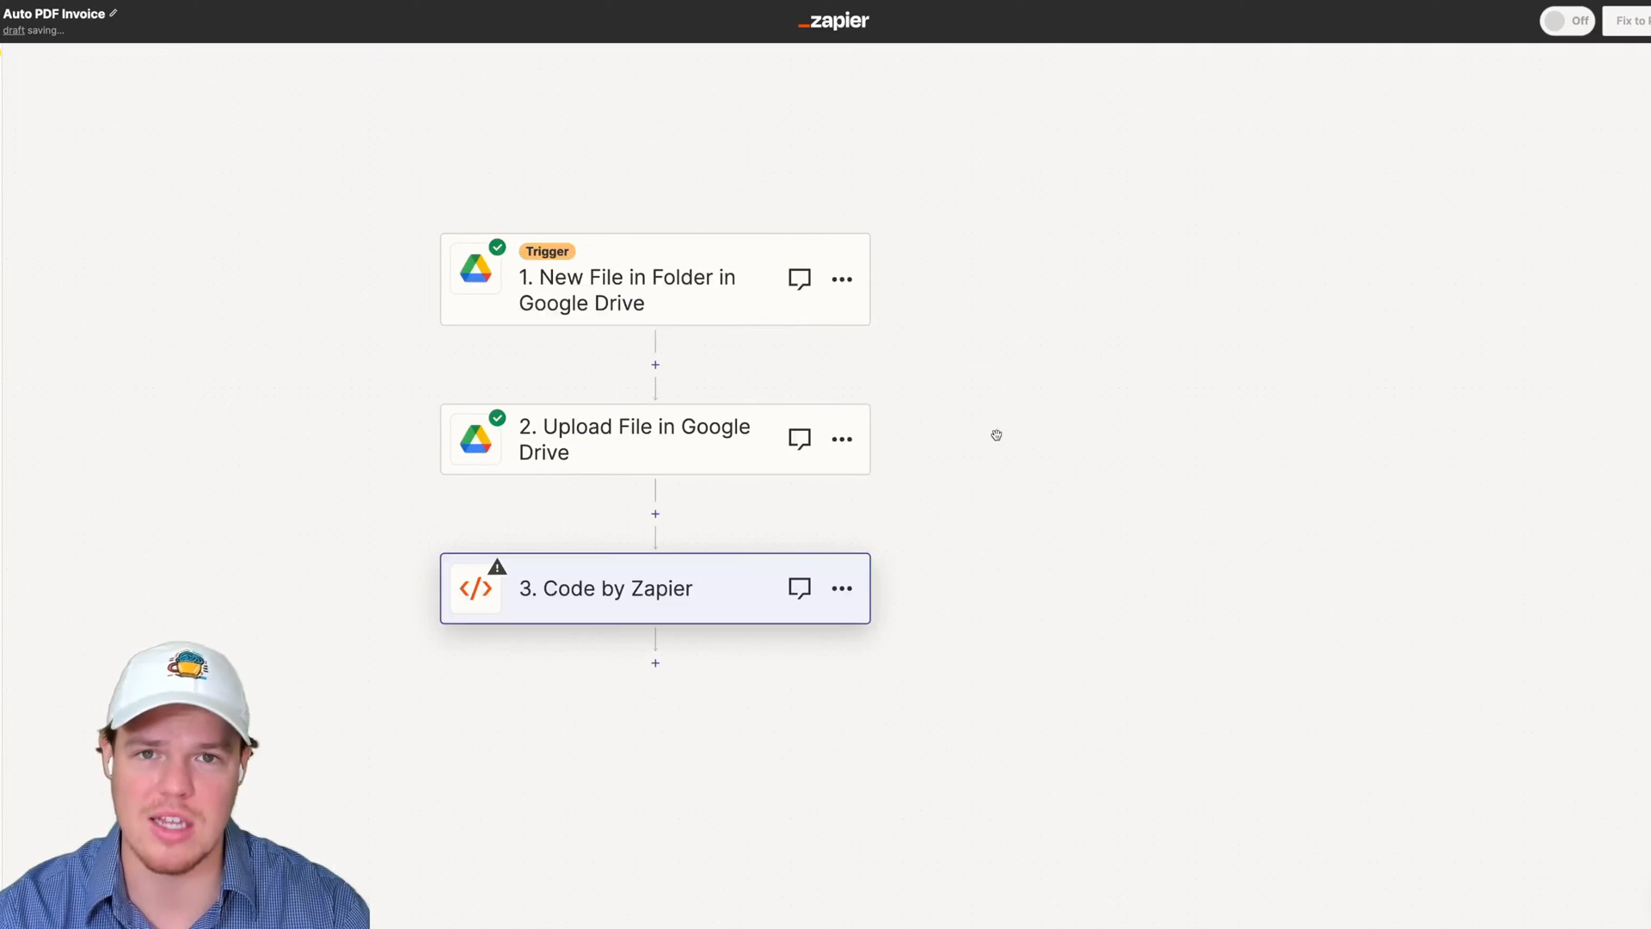
Set the Code by Zapier step to Run JavaScript and select its text input key
click(614, 588)
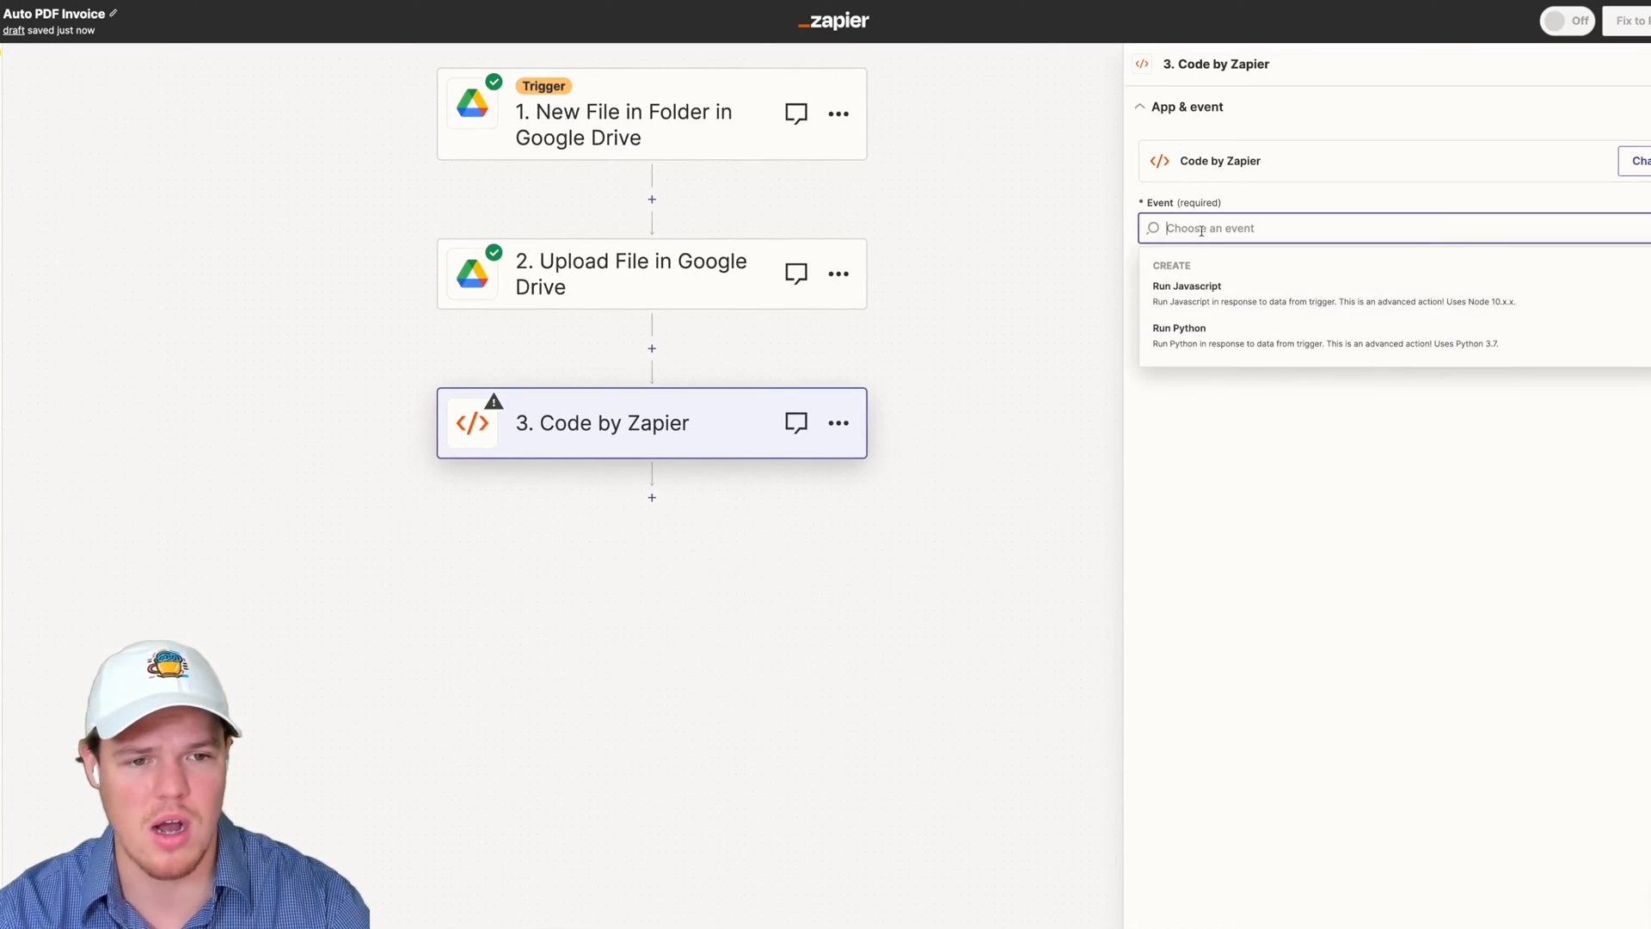
click(1187, 285)
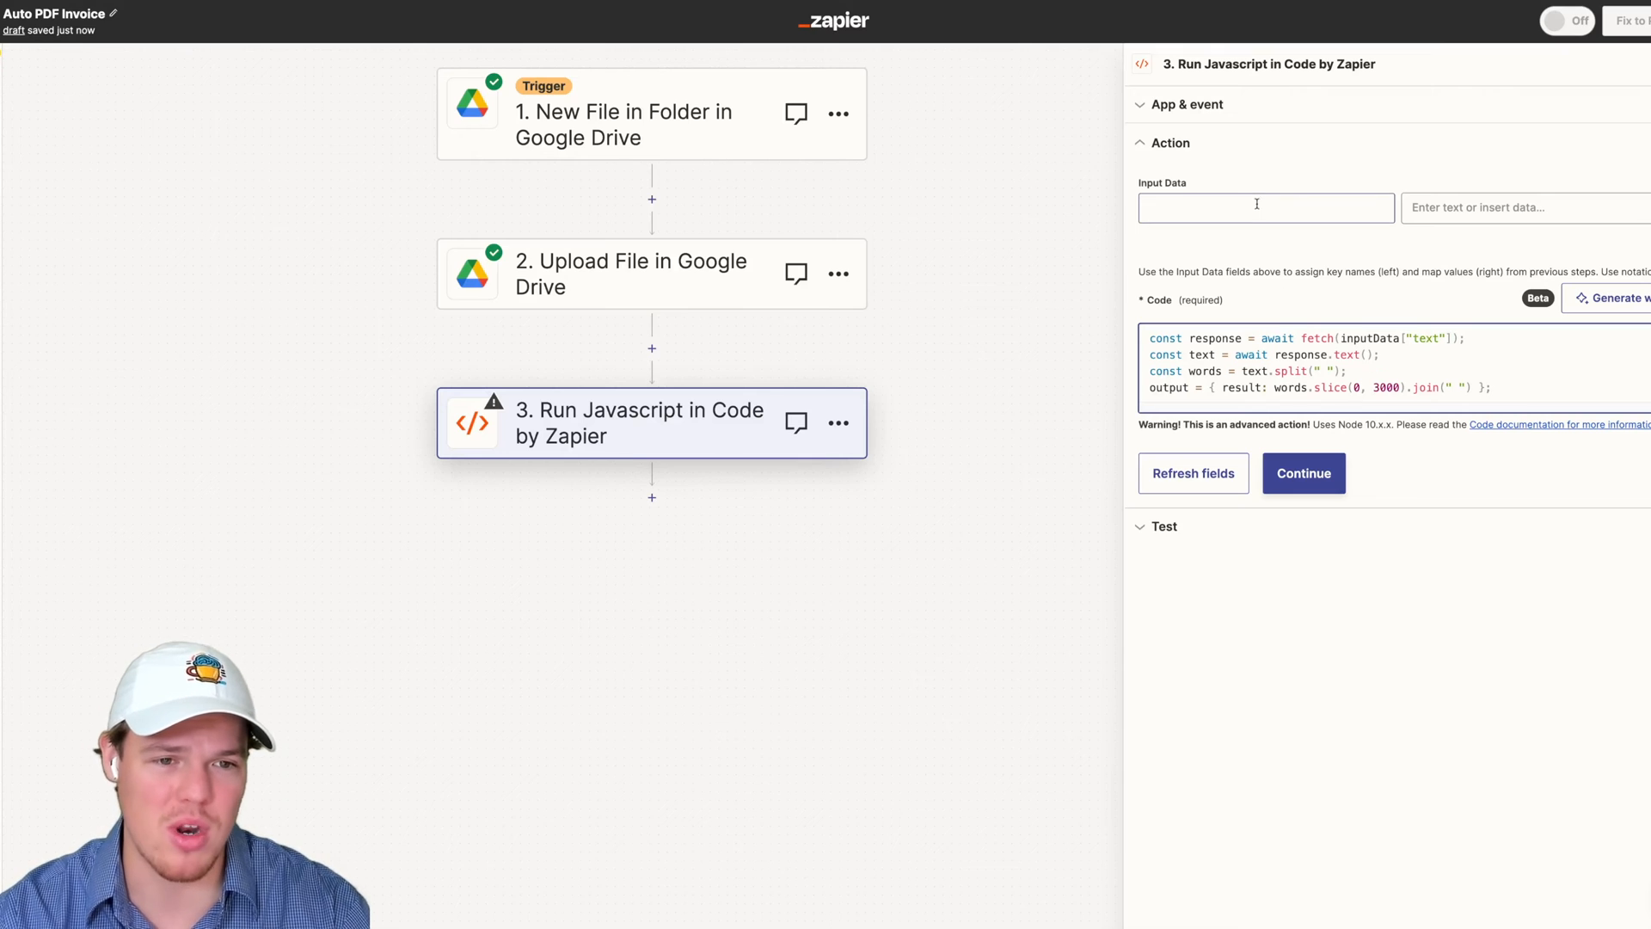
text(text)
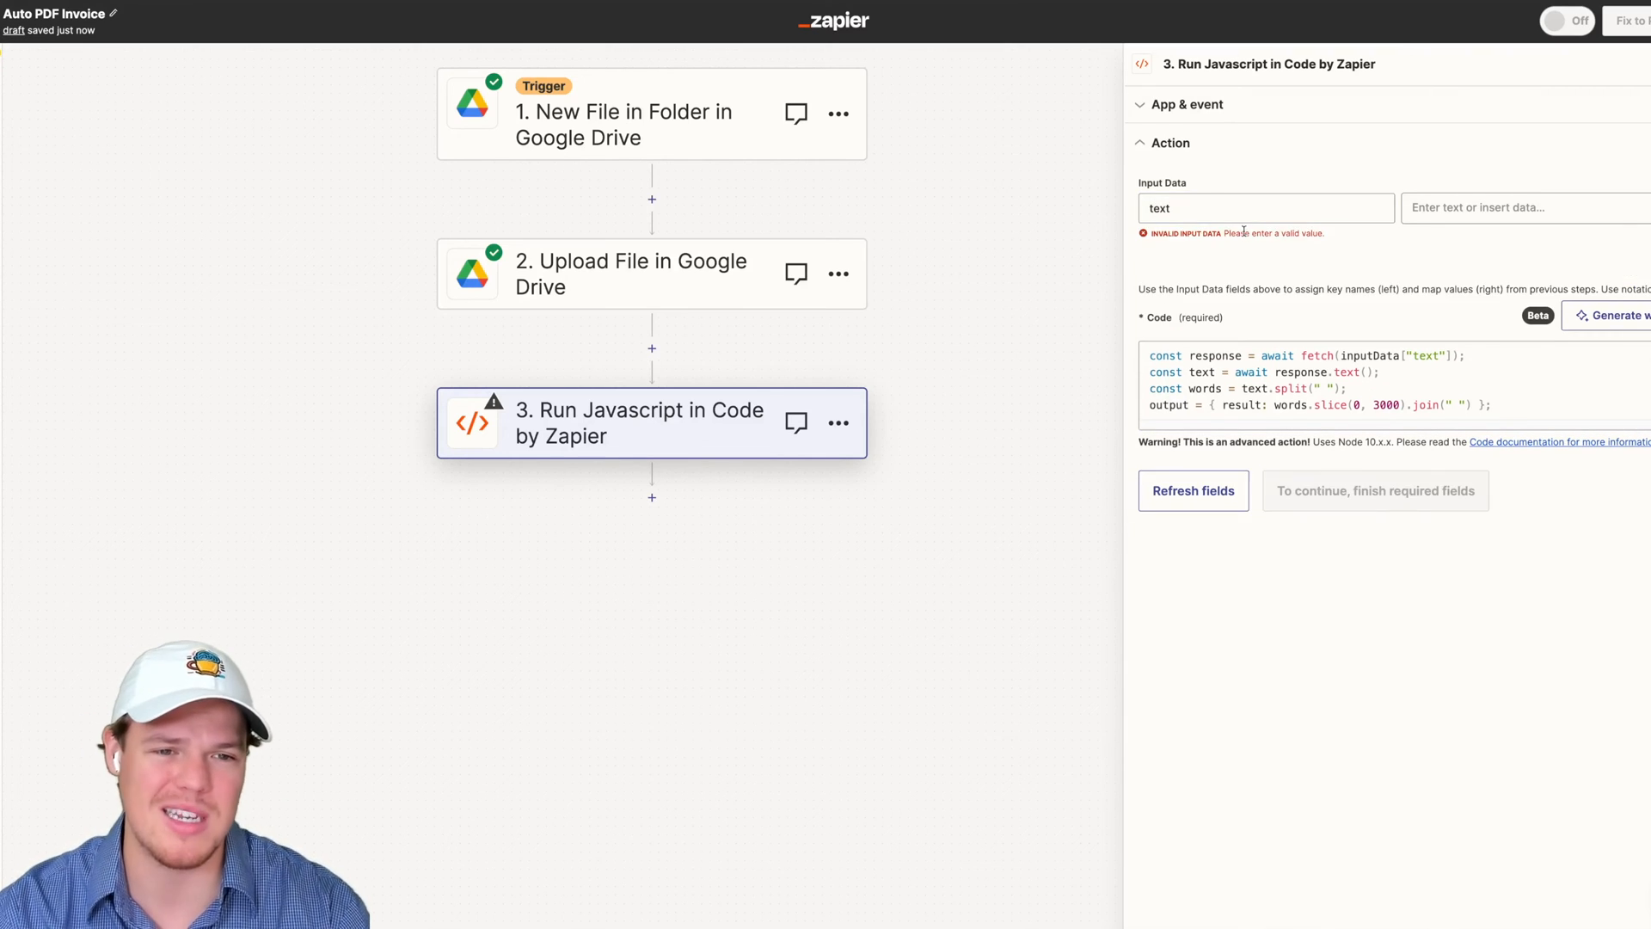
double_click(1426, 354)
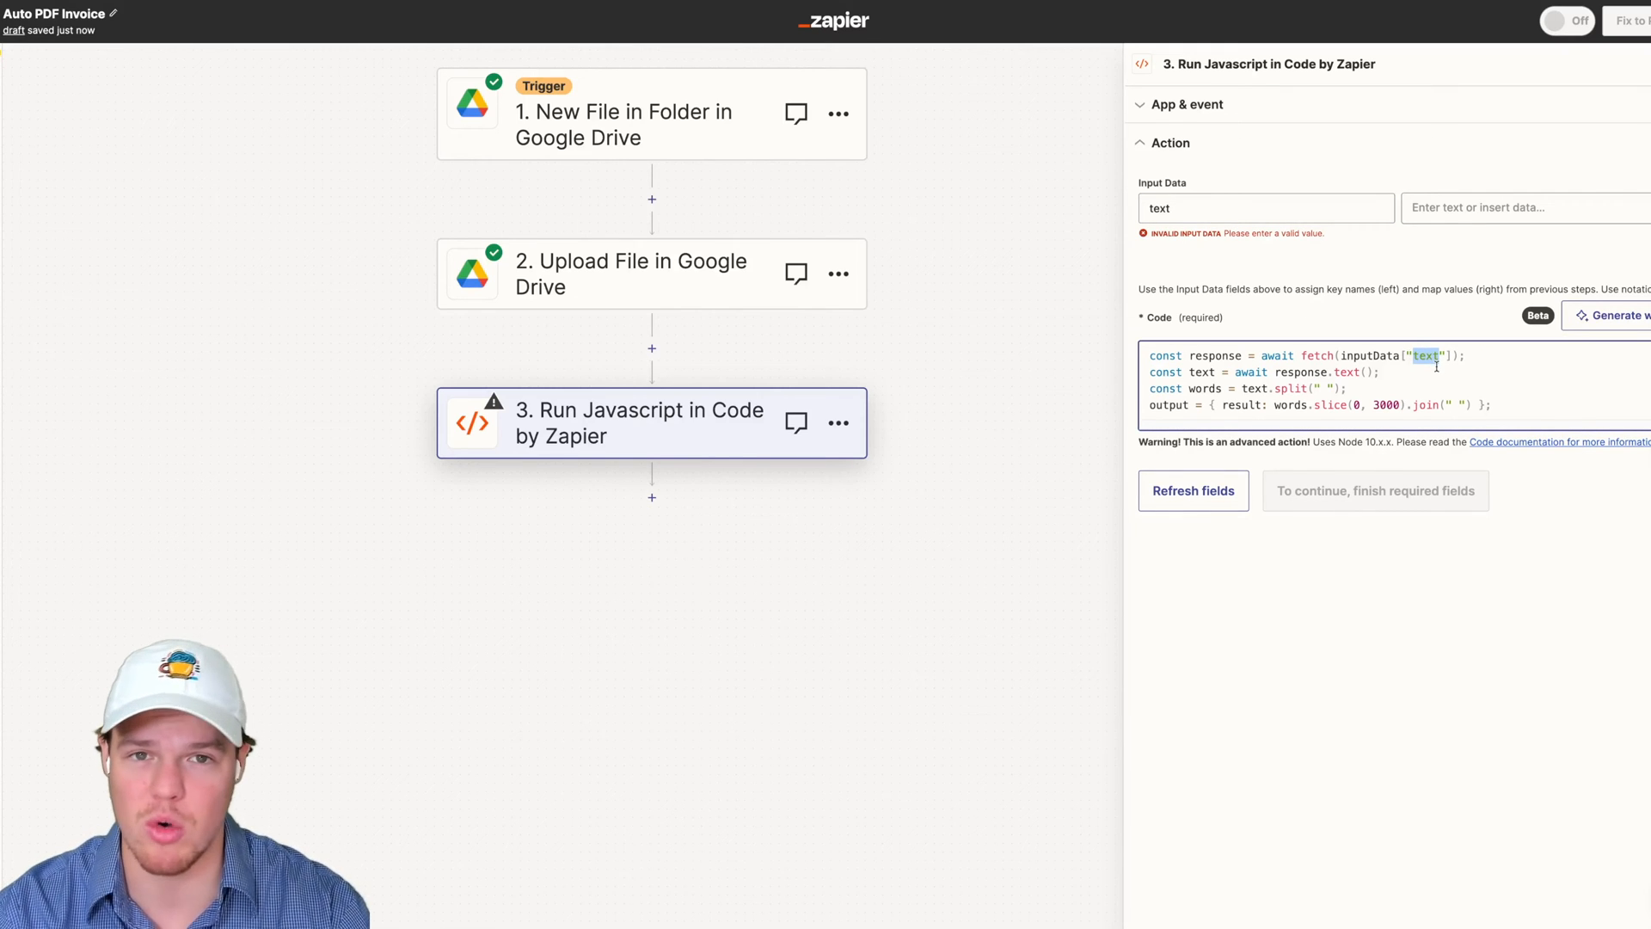
Map step 2's File Txt to the text input with the 3000 word limit, then continue to testing
click(1526, 206)
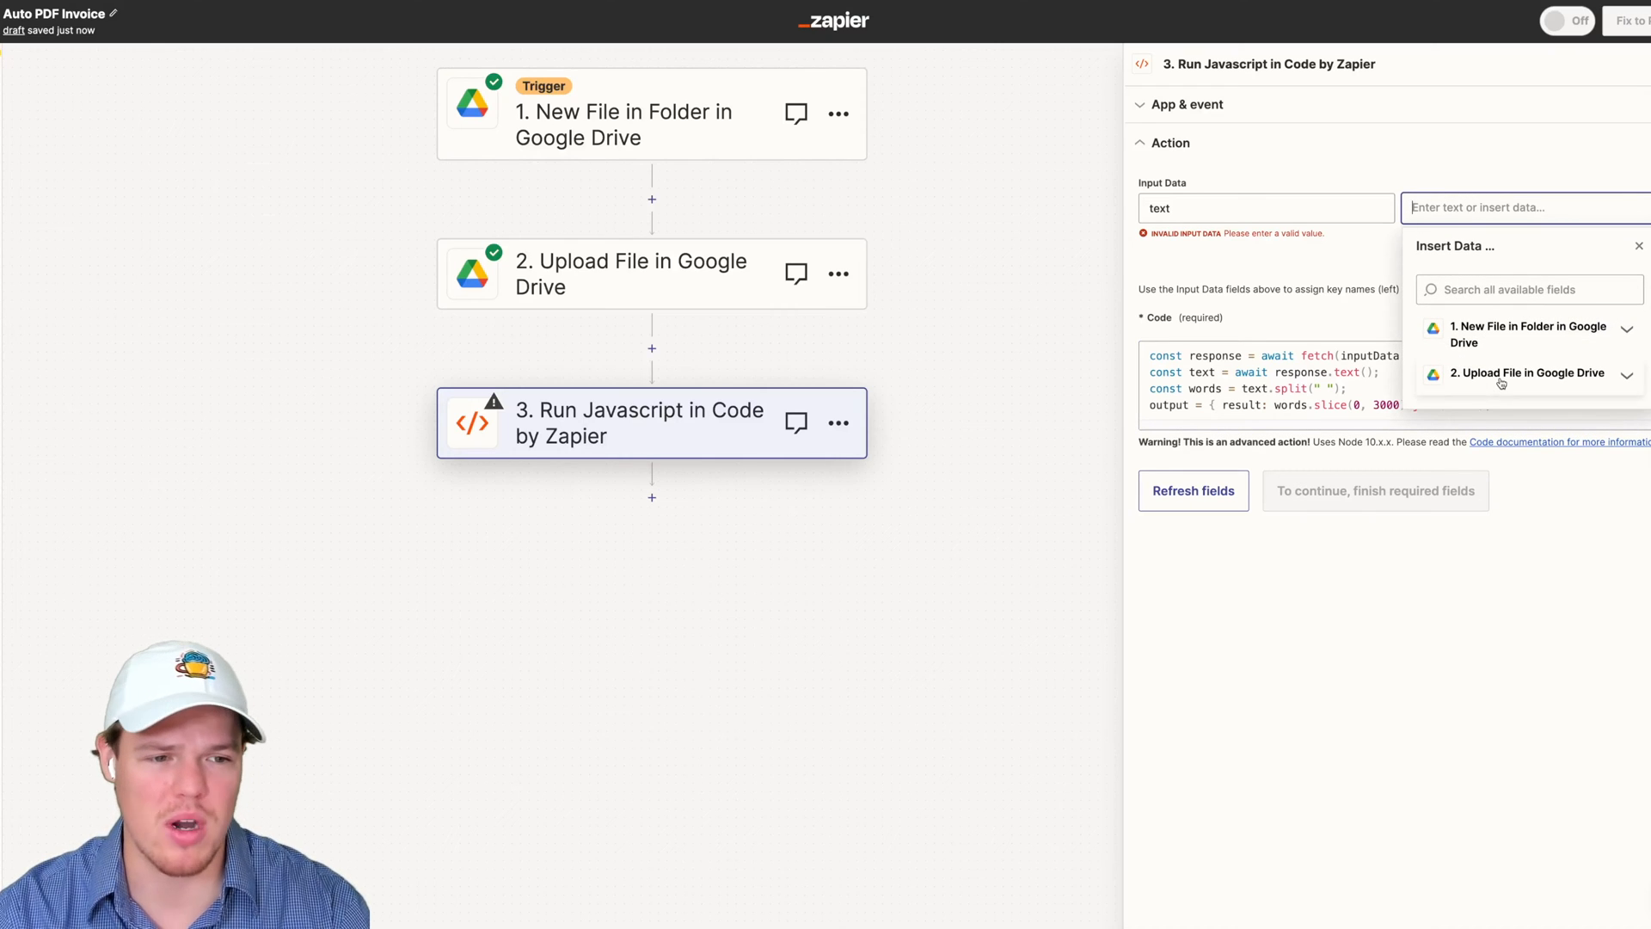
click(1527, 372)
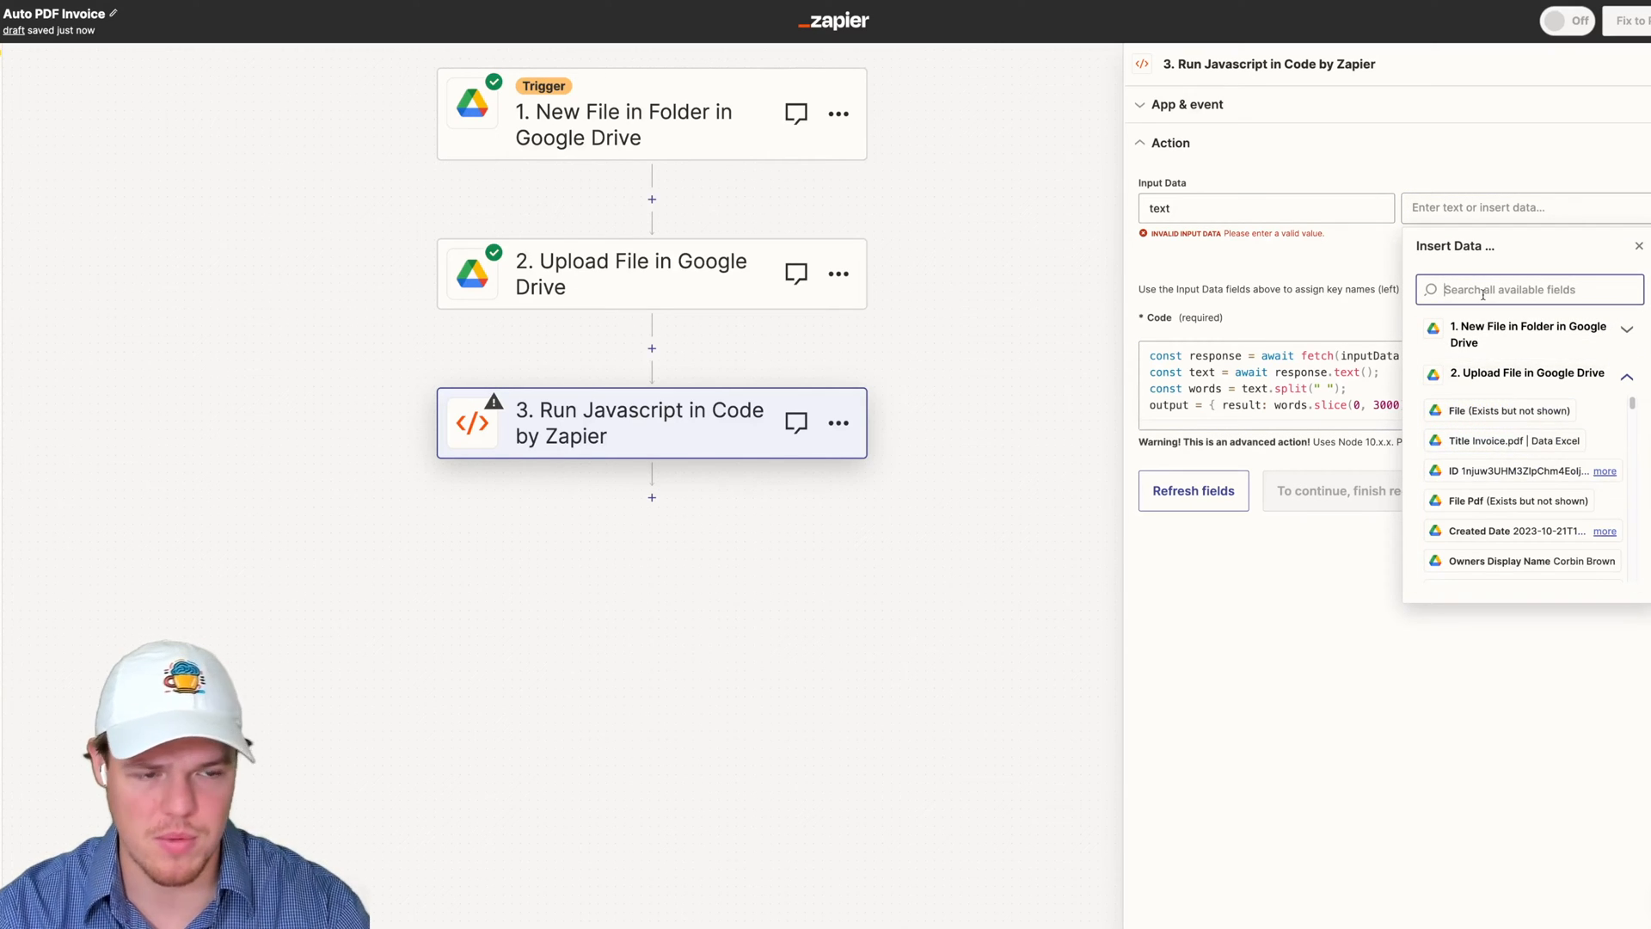
text(file)
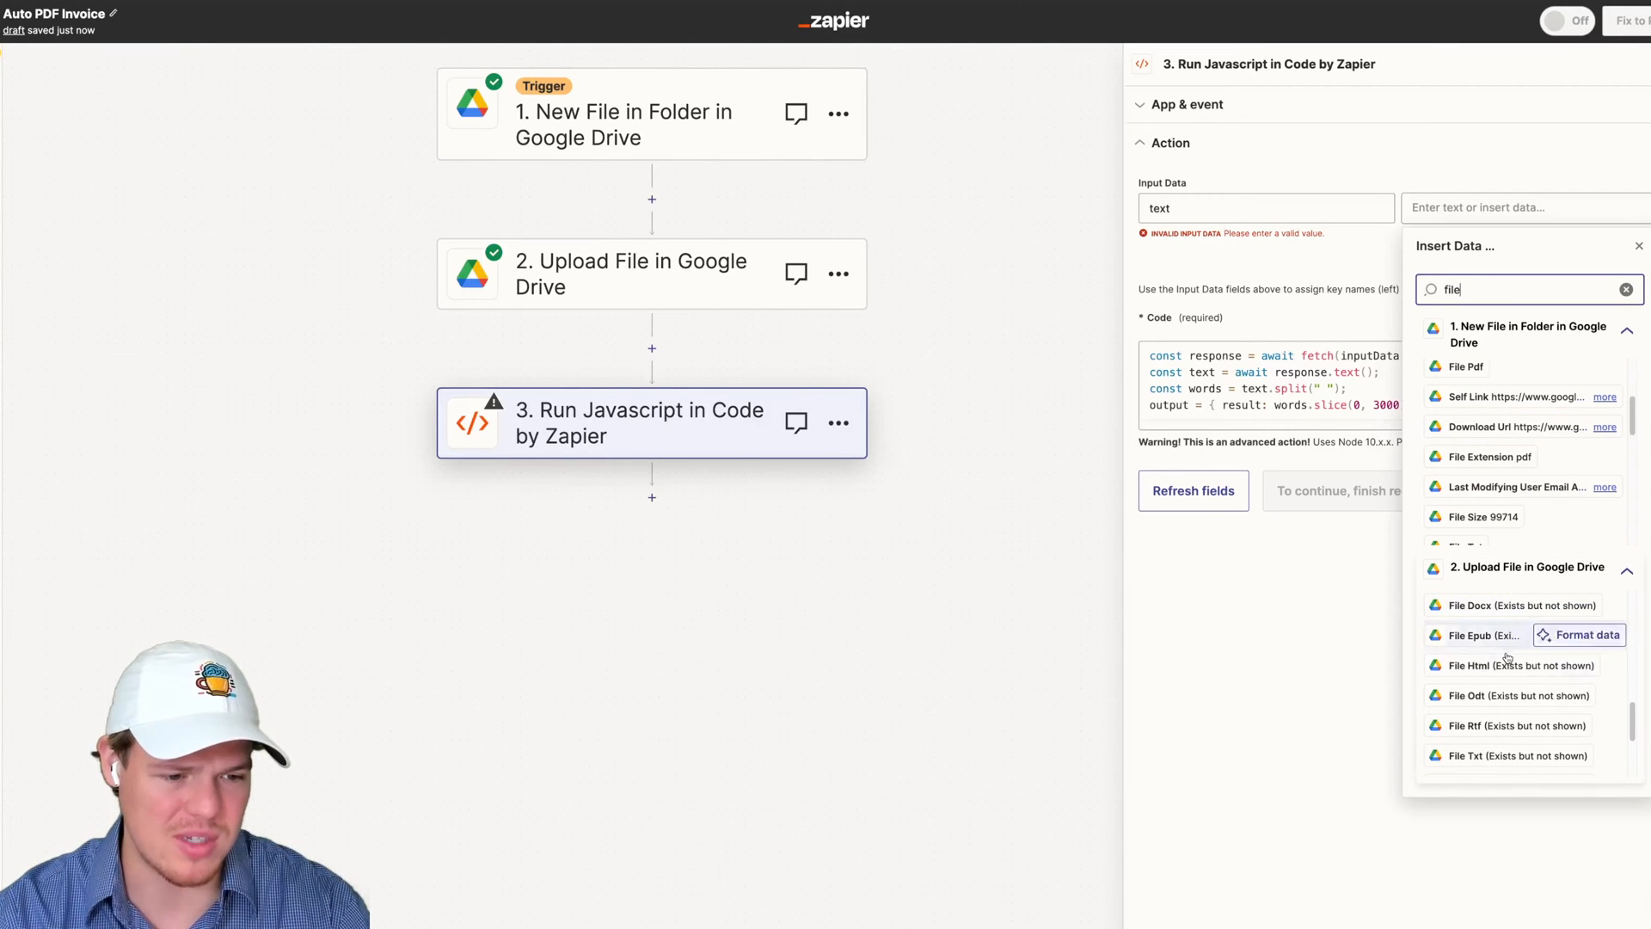
click(1507, 755)
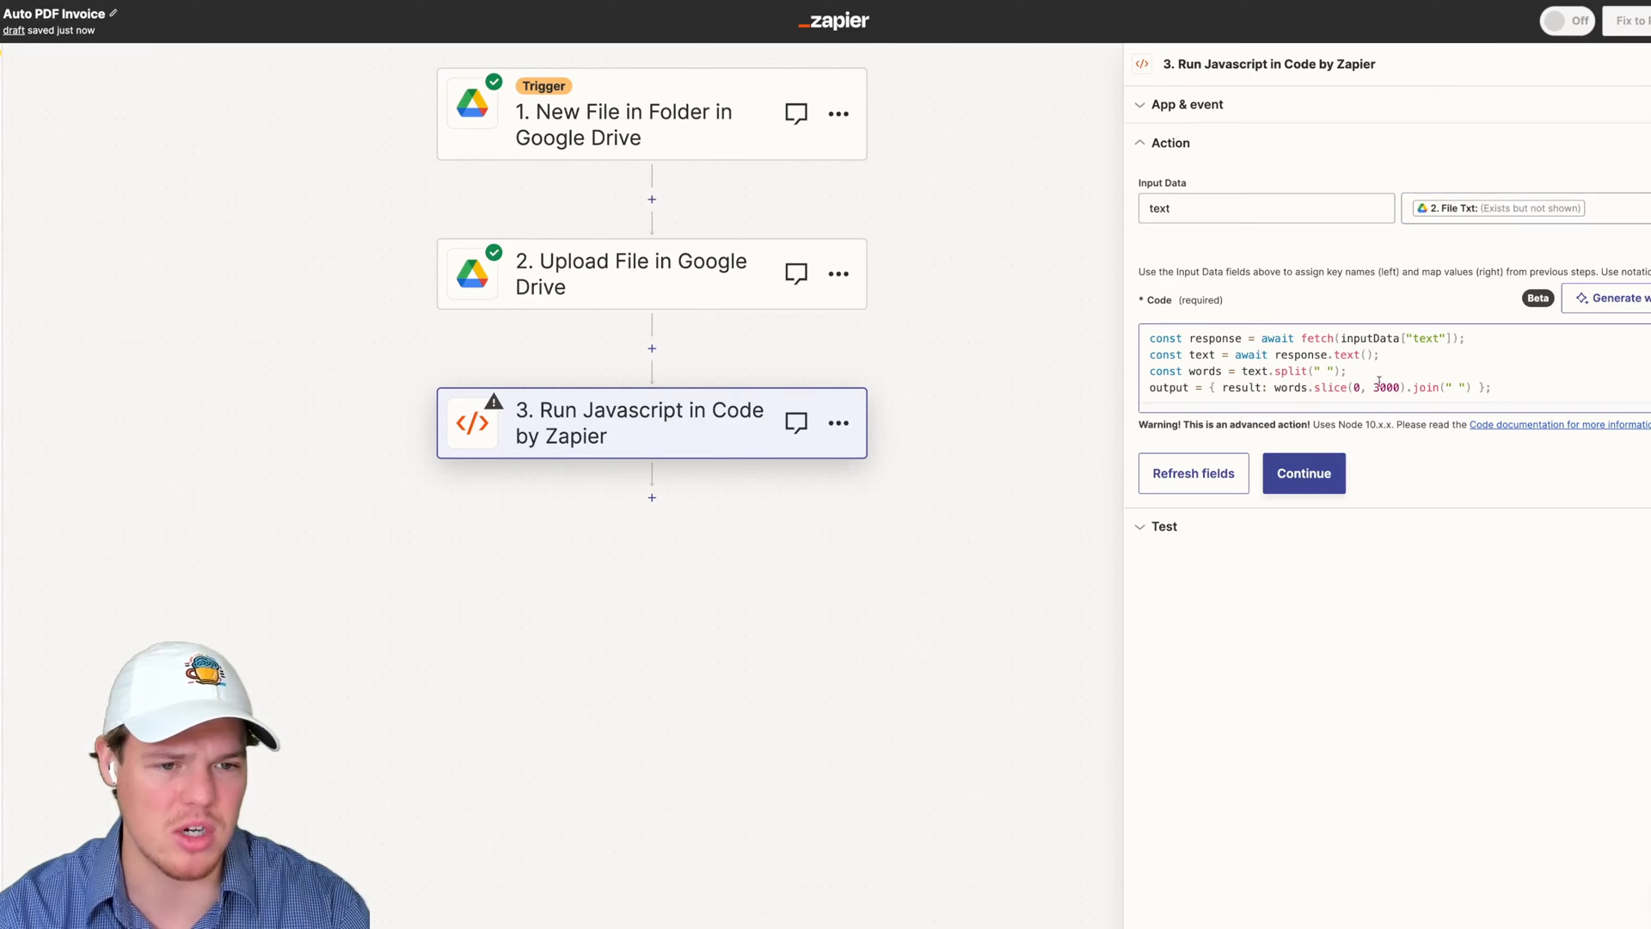
drag(1422, 337, 1398, 387)
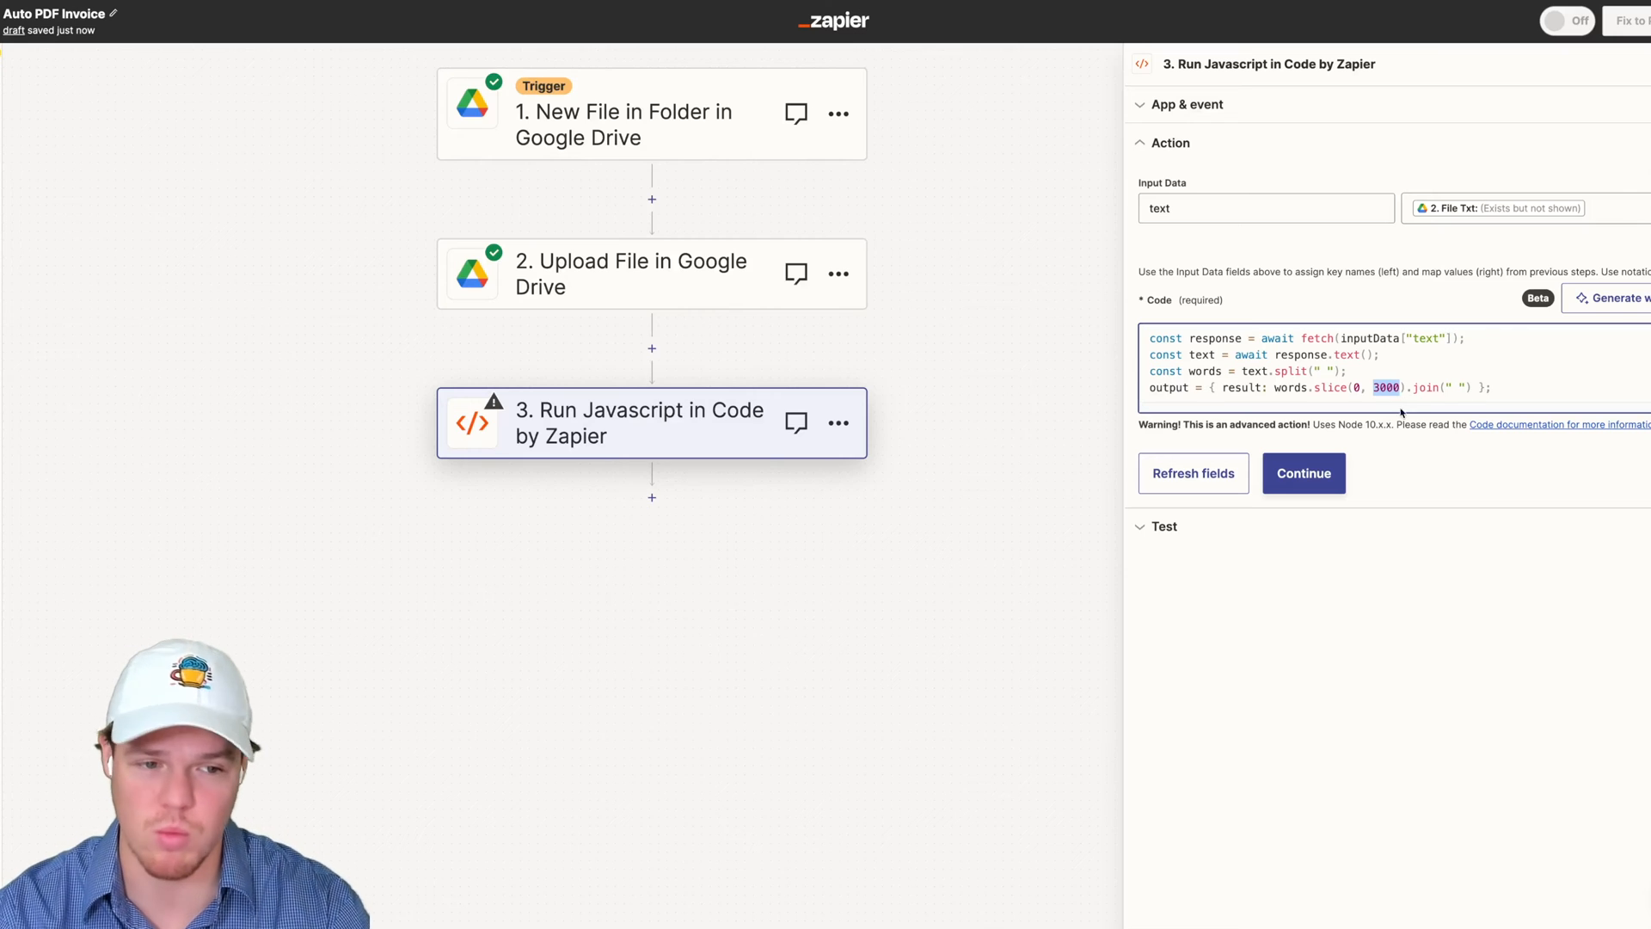
click(1304, 473)
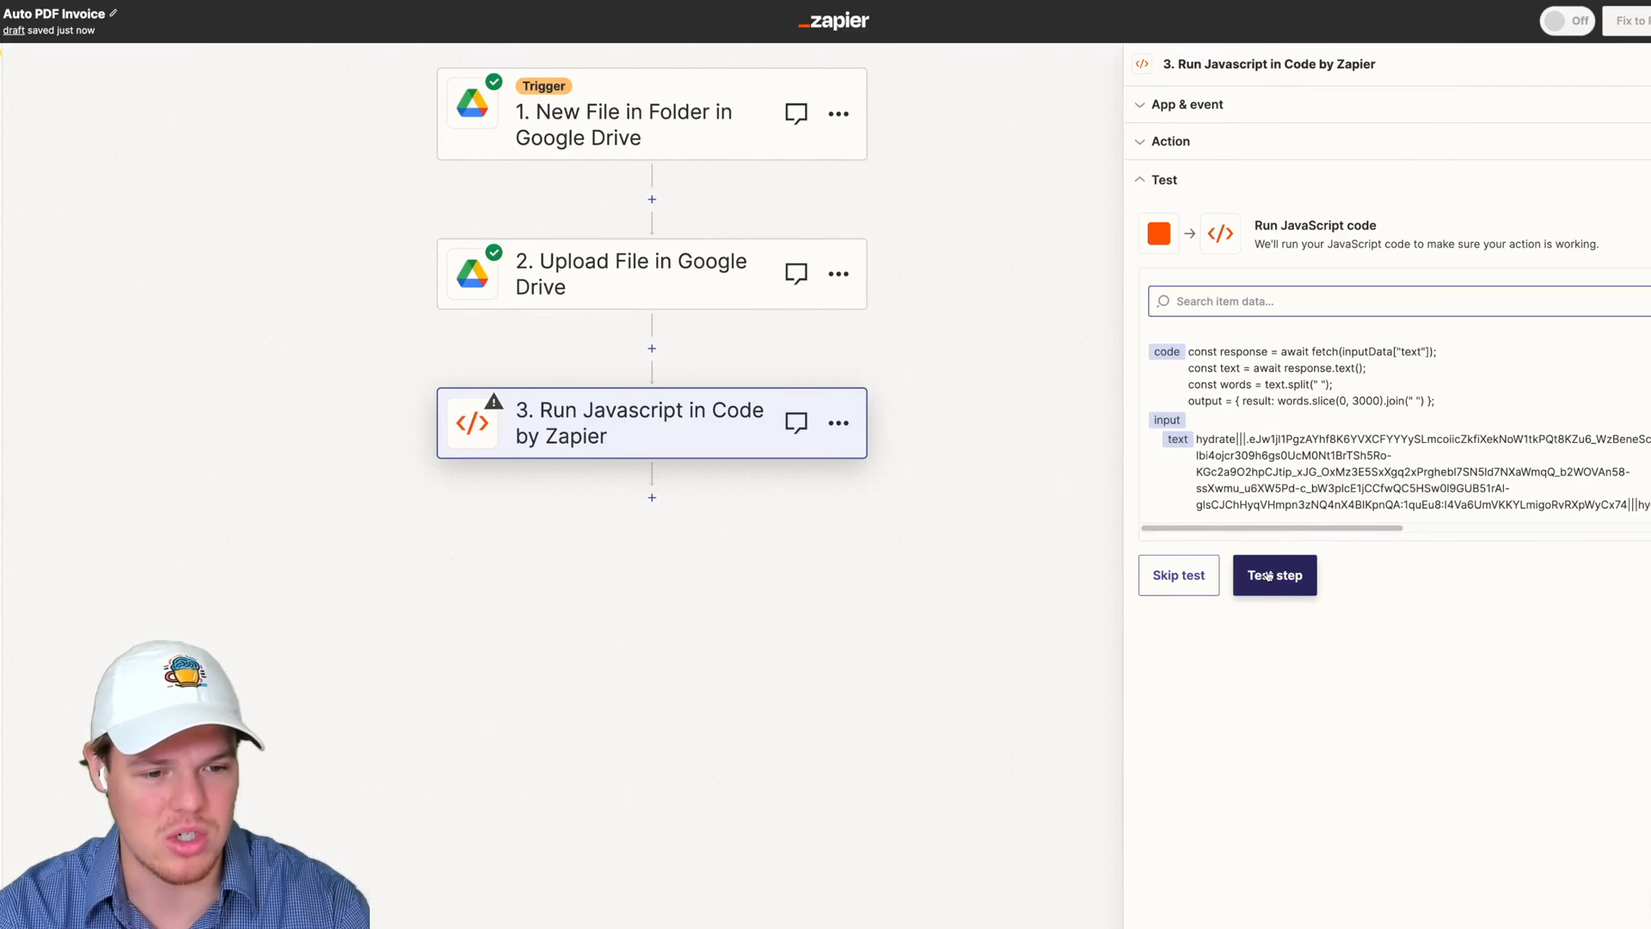
Test the Run JavaScript step and review the returned invoice text
click(1274, 574)
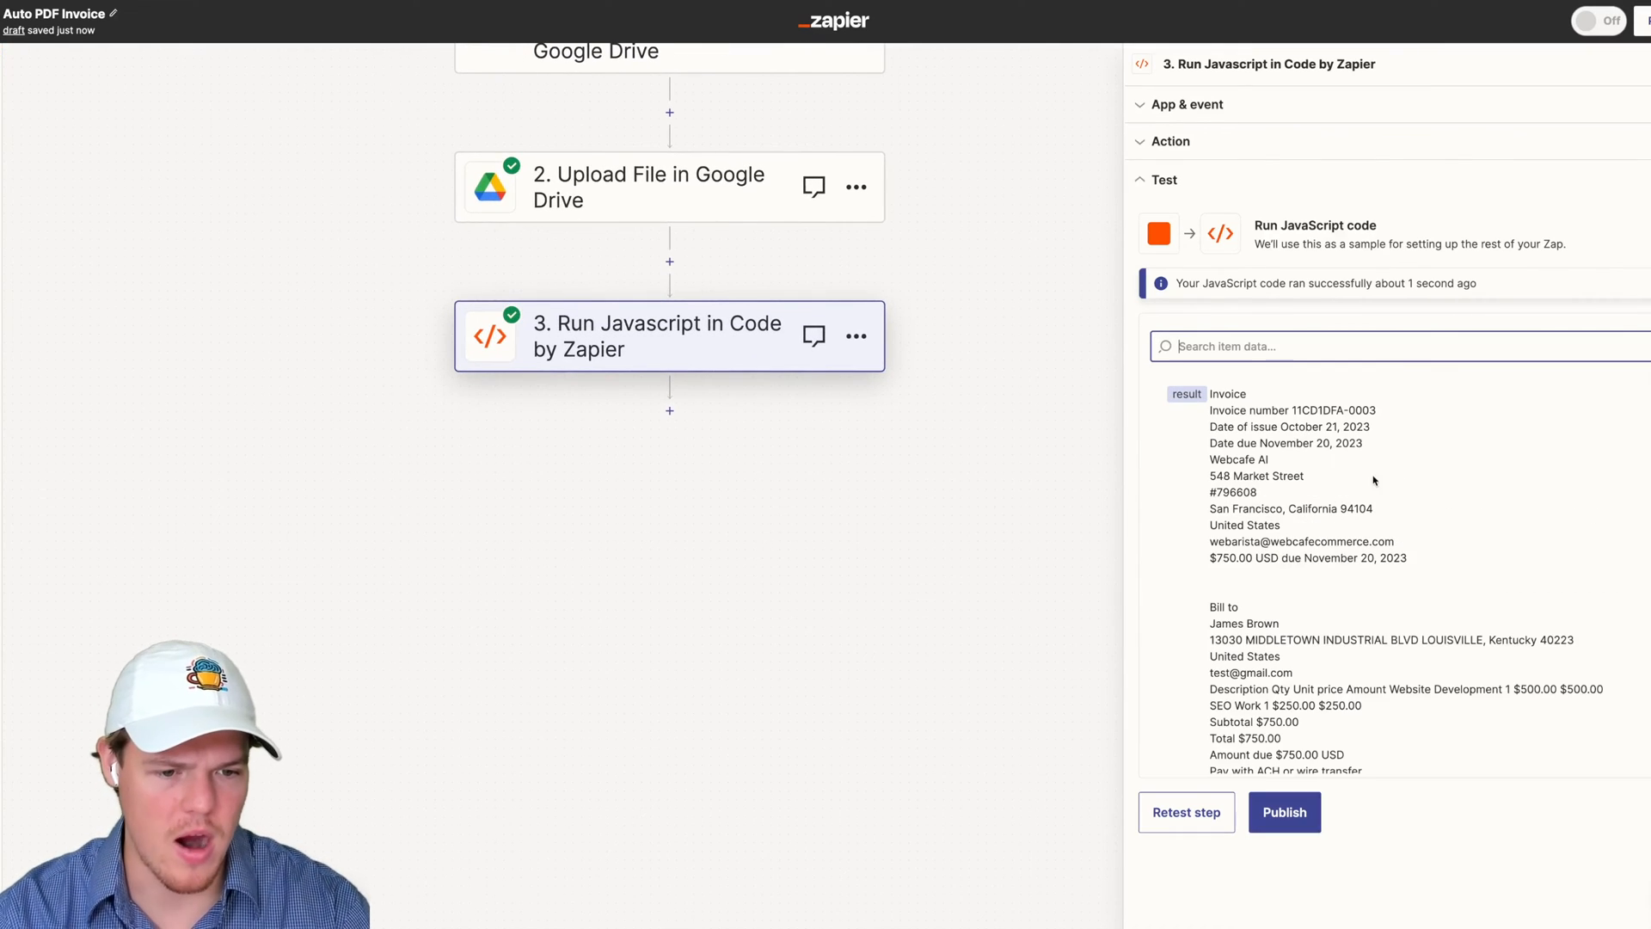
scroll(down, 3)
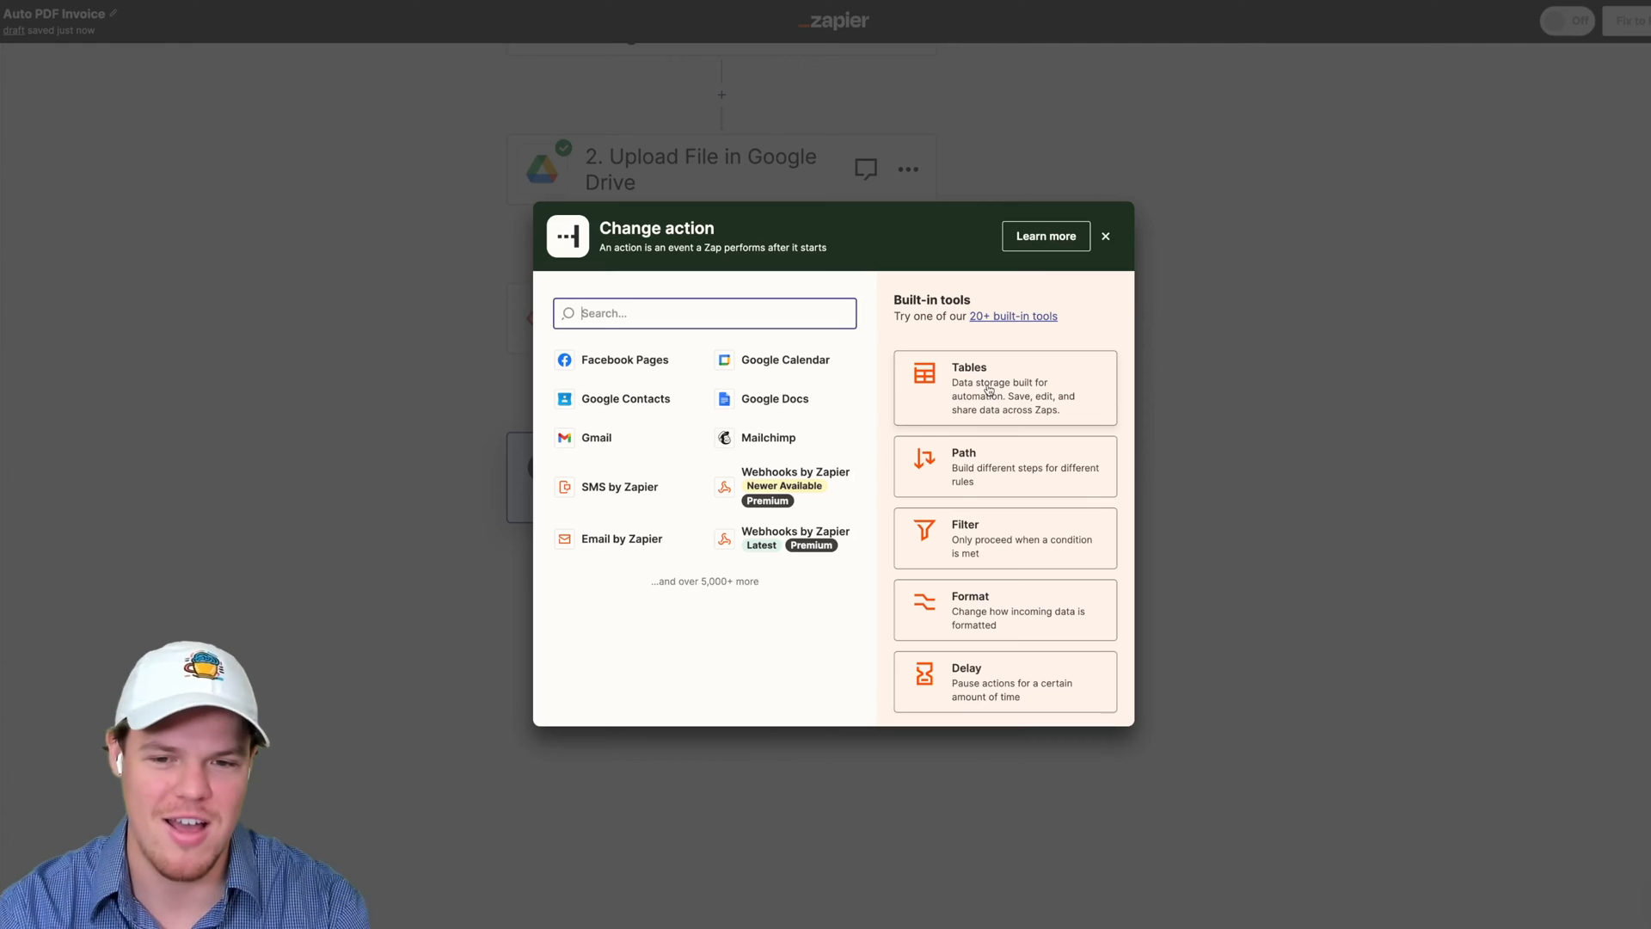
Choose ChatGPT as step 4's app and confirm the connected ChatGPT account
text(chatgpt)
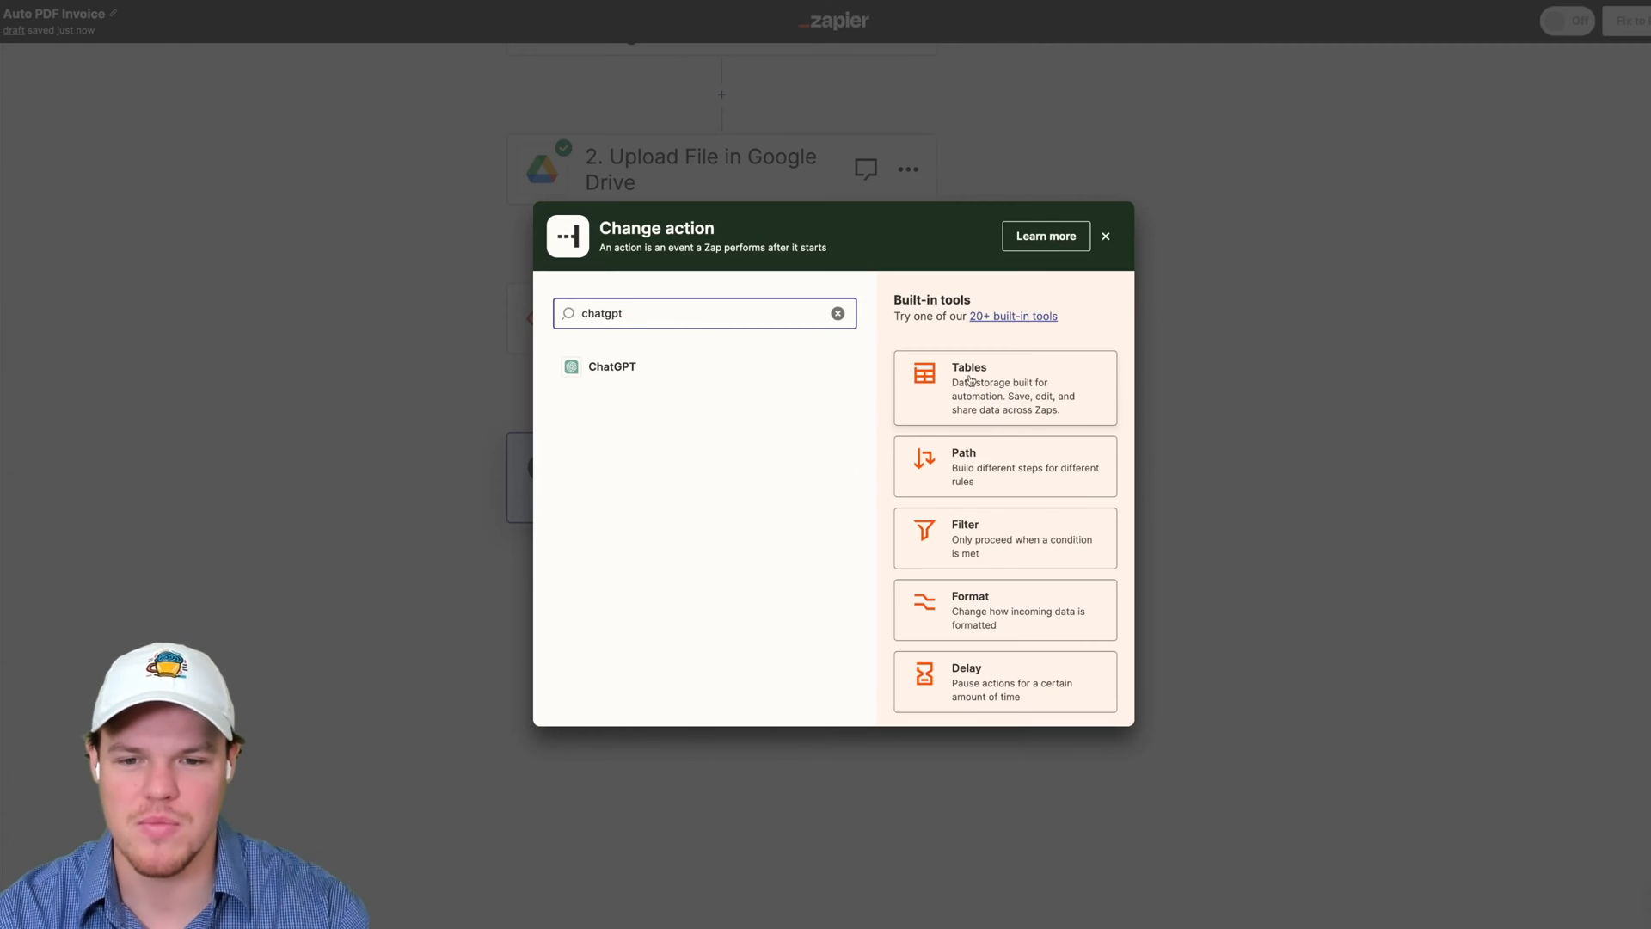
click(613, 366)
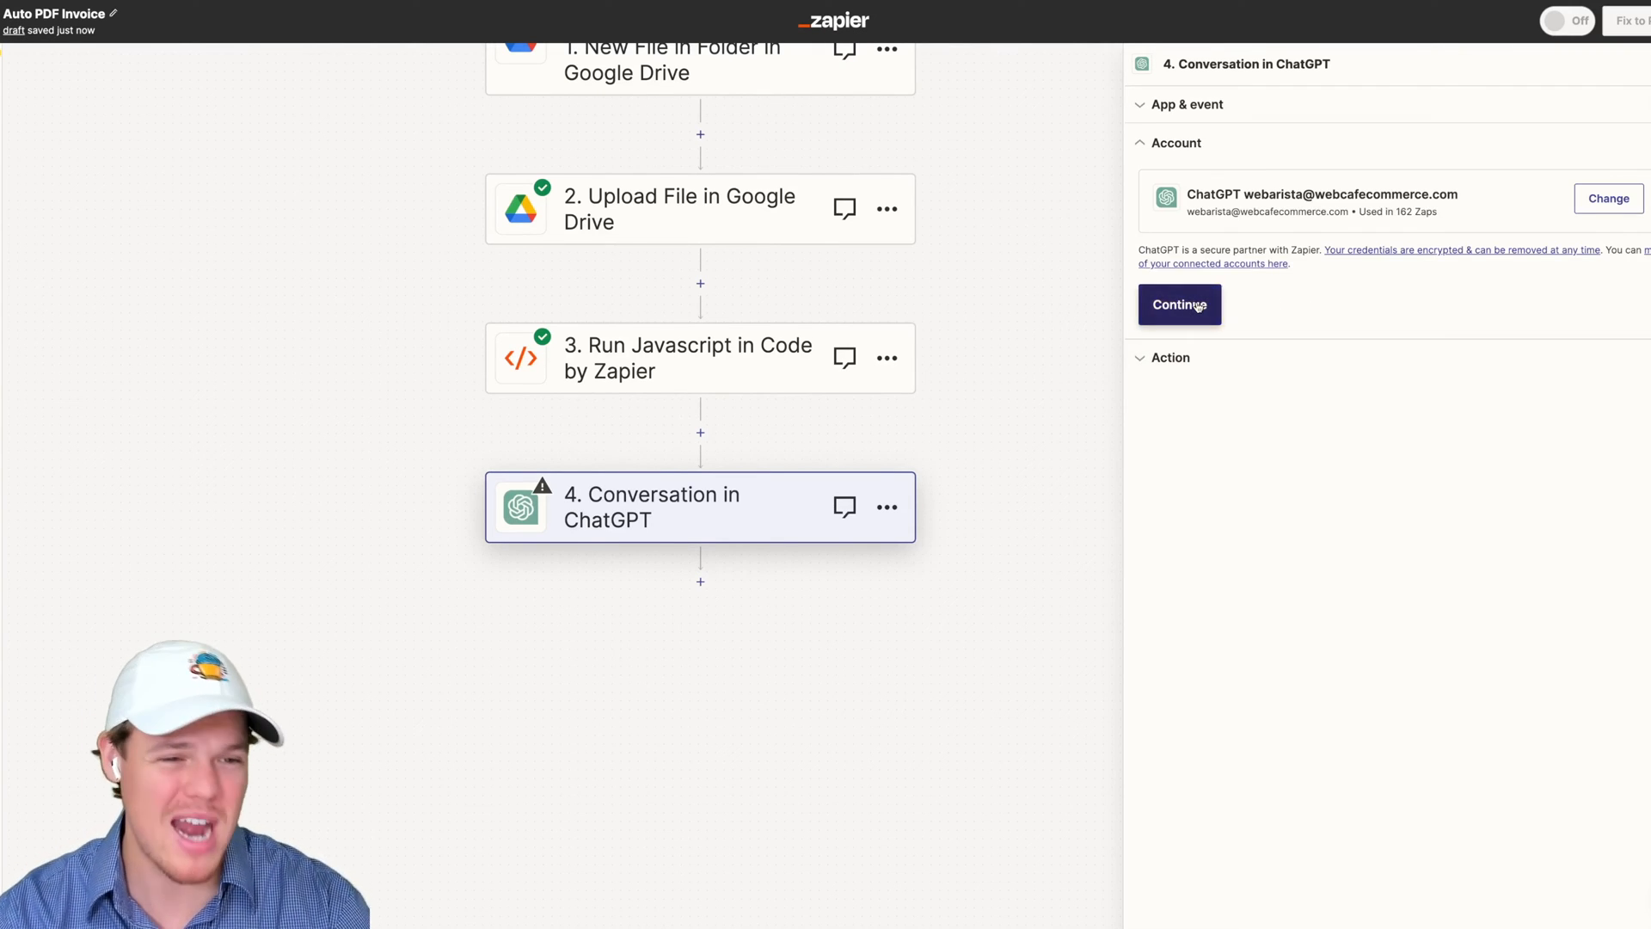
click(1178, 304)
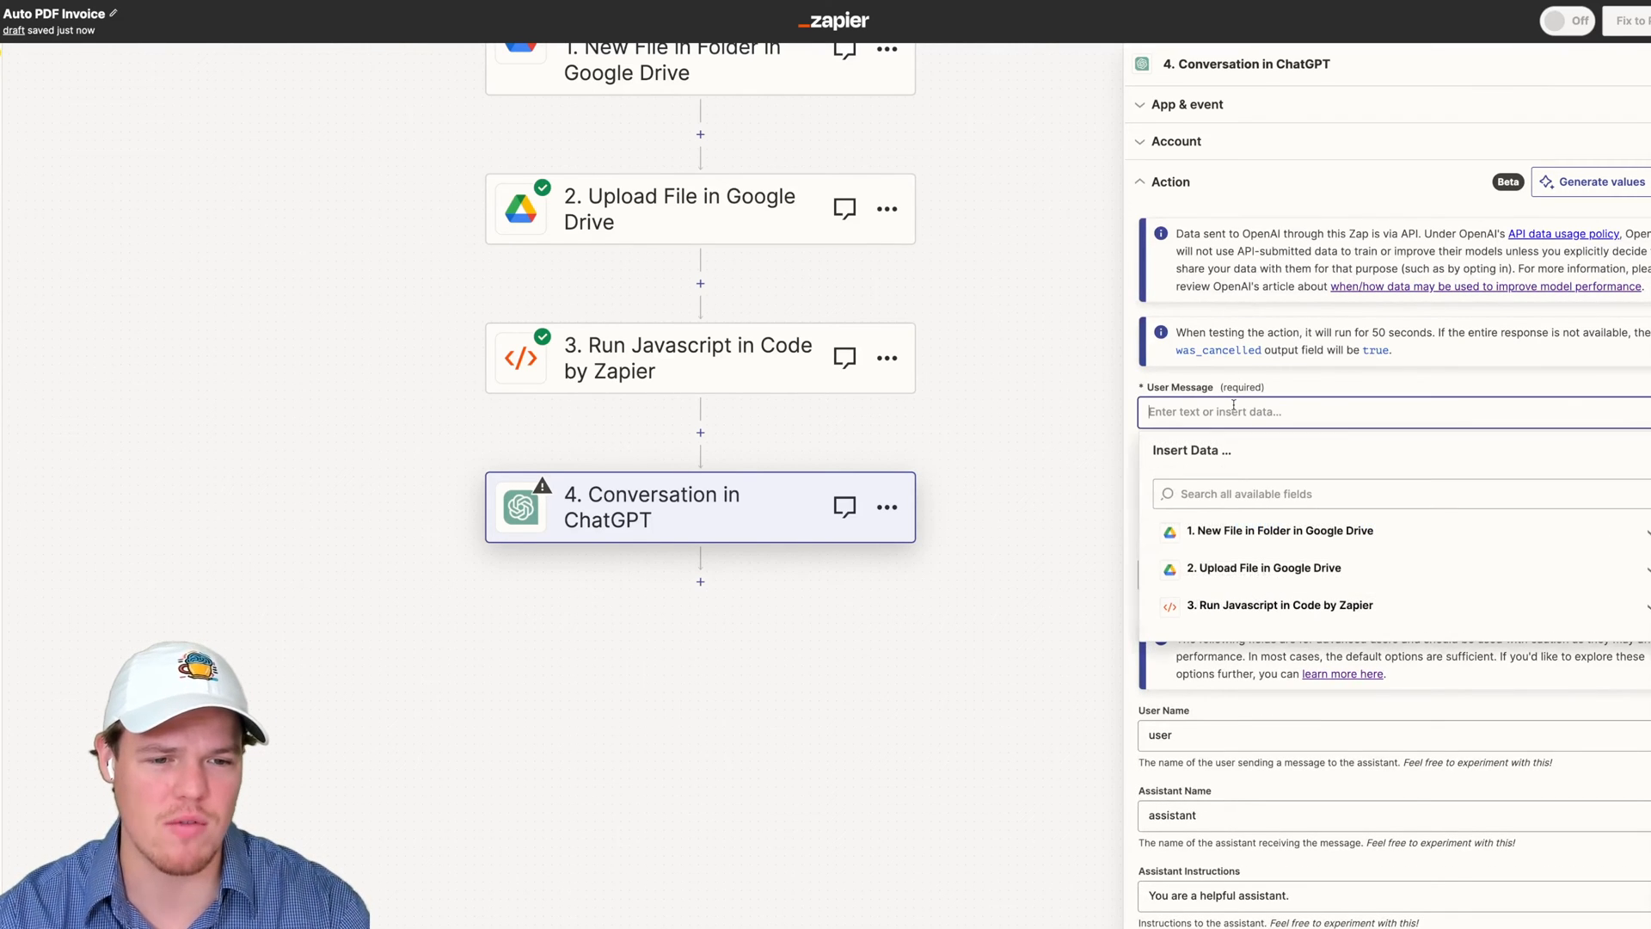
Begin the user message and map the 3. Result field inside the Invoice Data parentheses
text(We received an invoice for our company.)
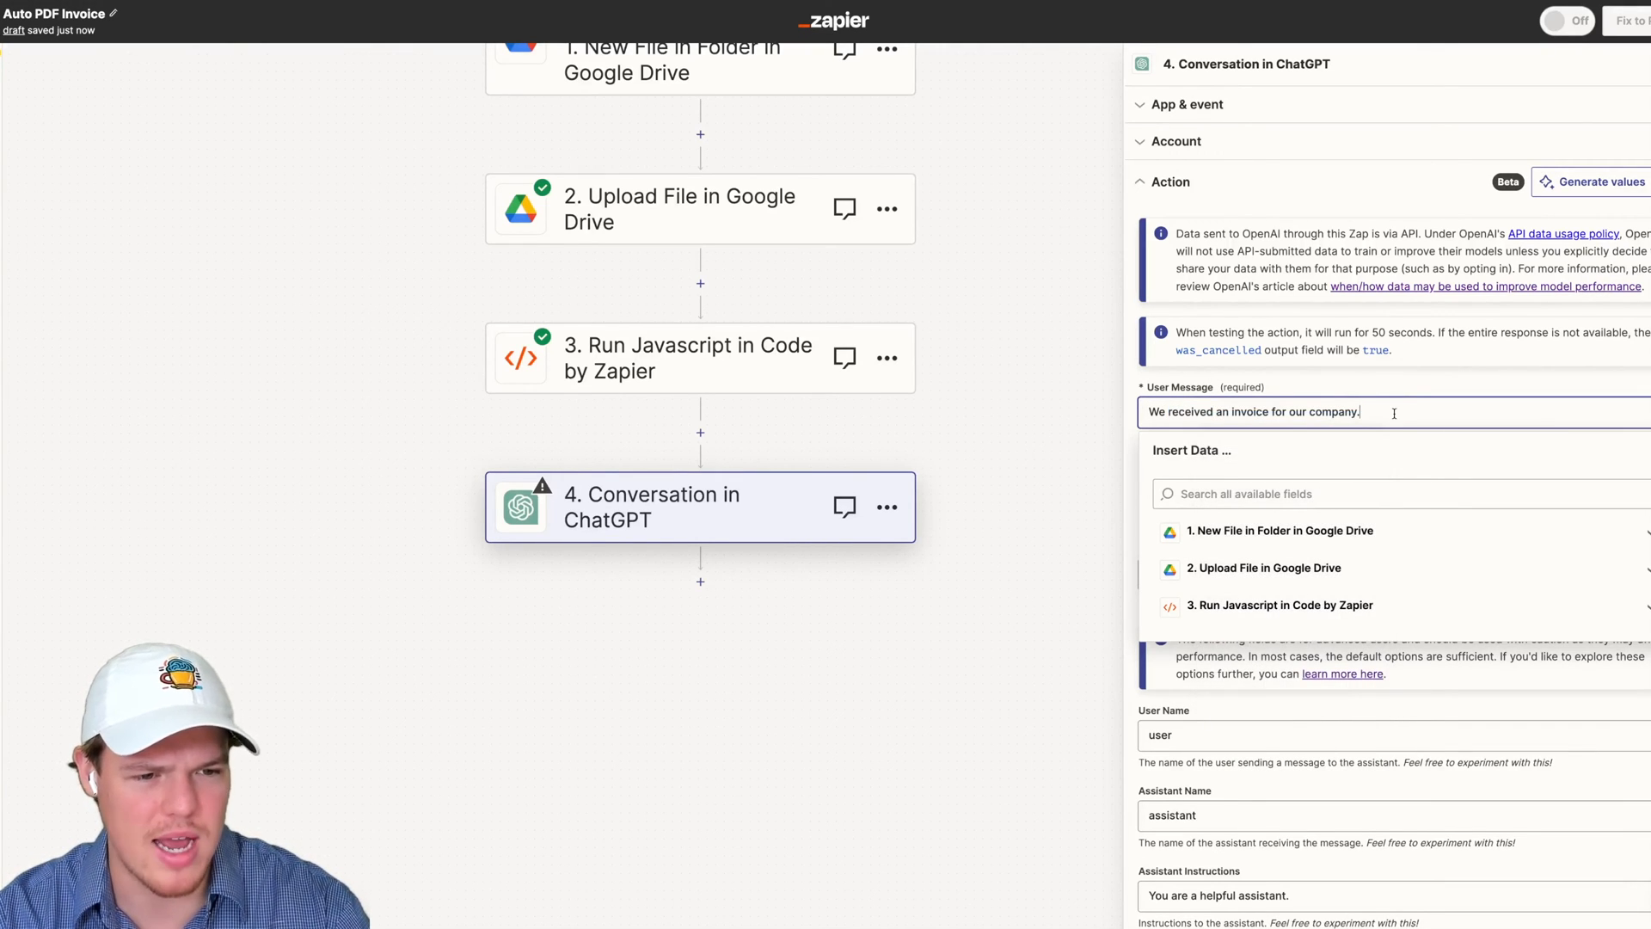
text(Invoice)
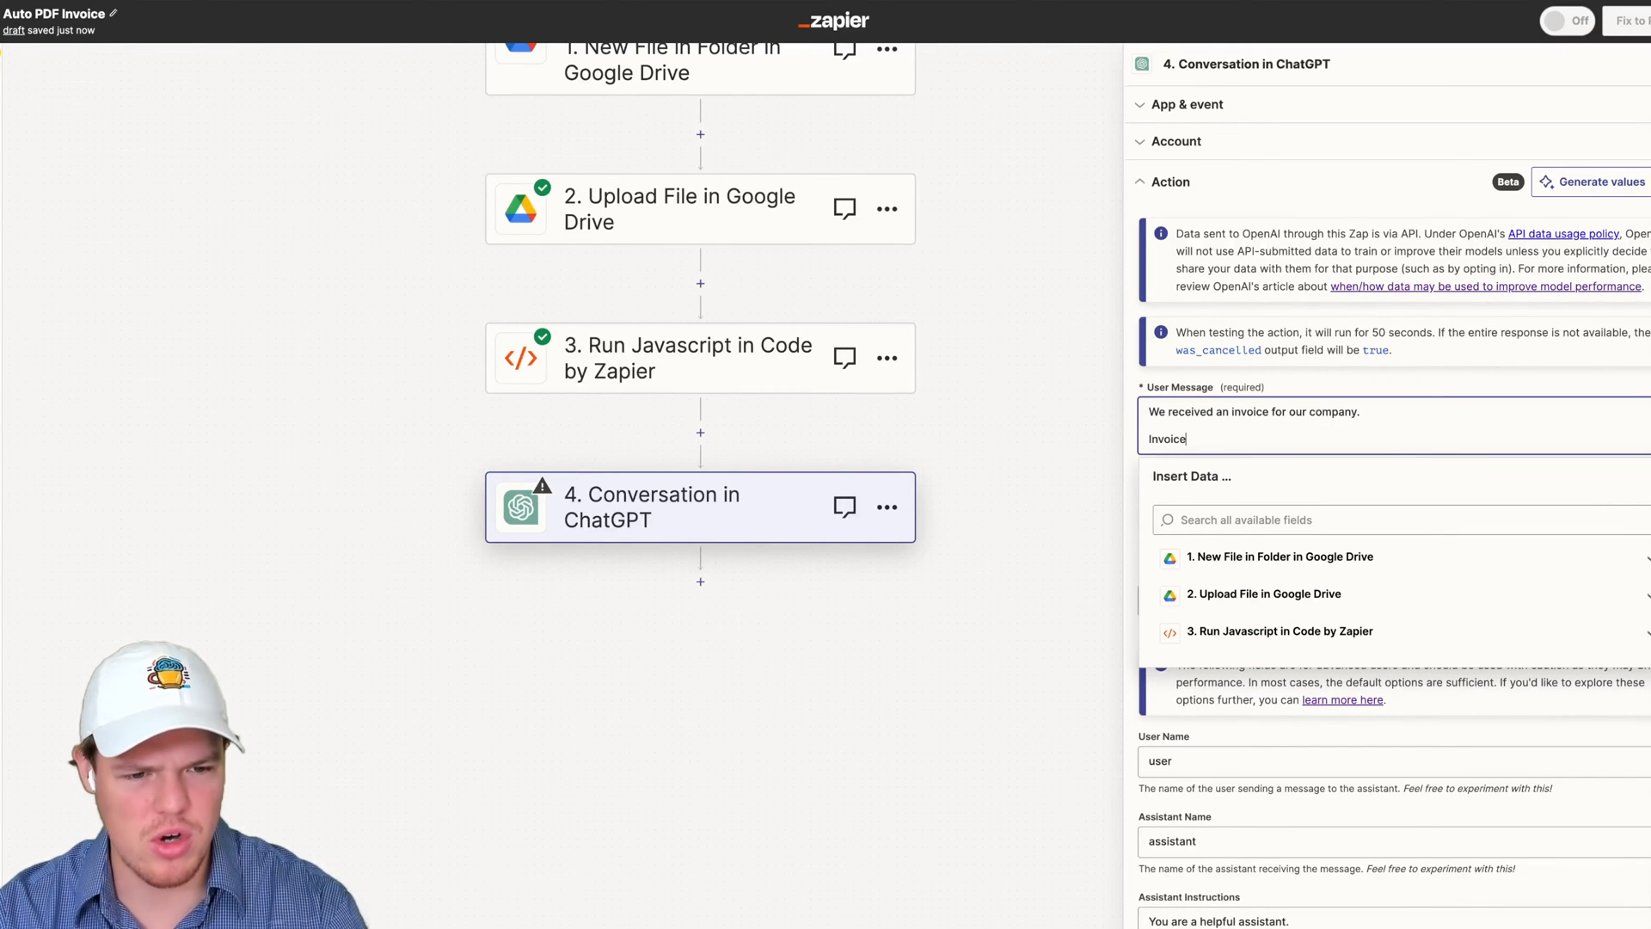
text(())
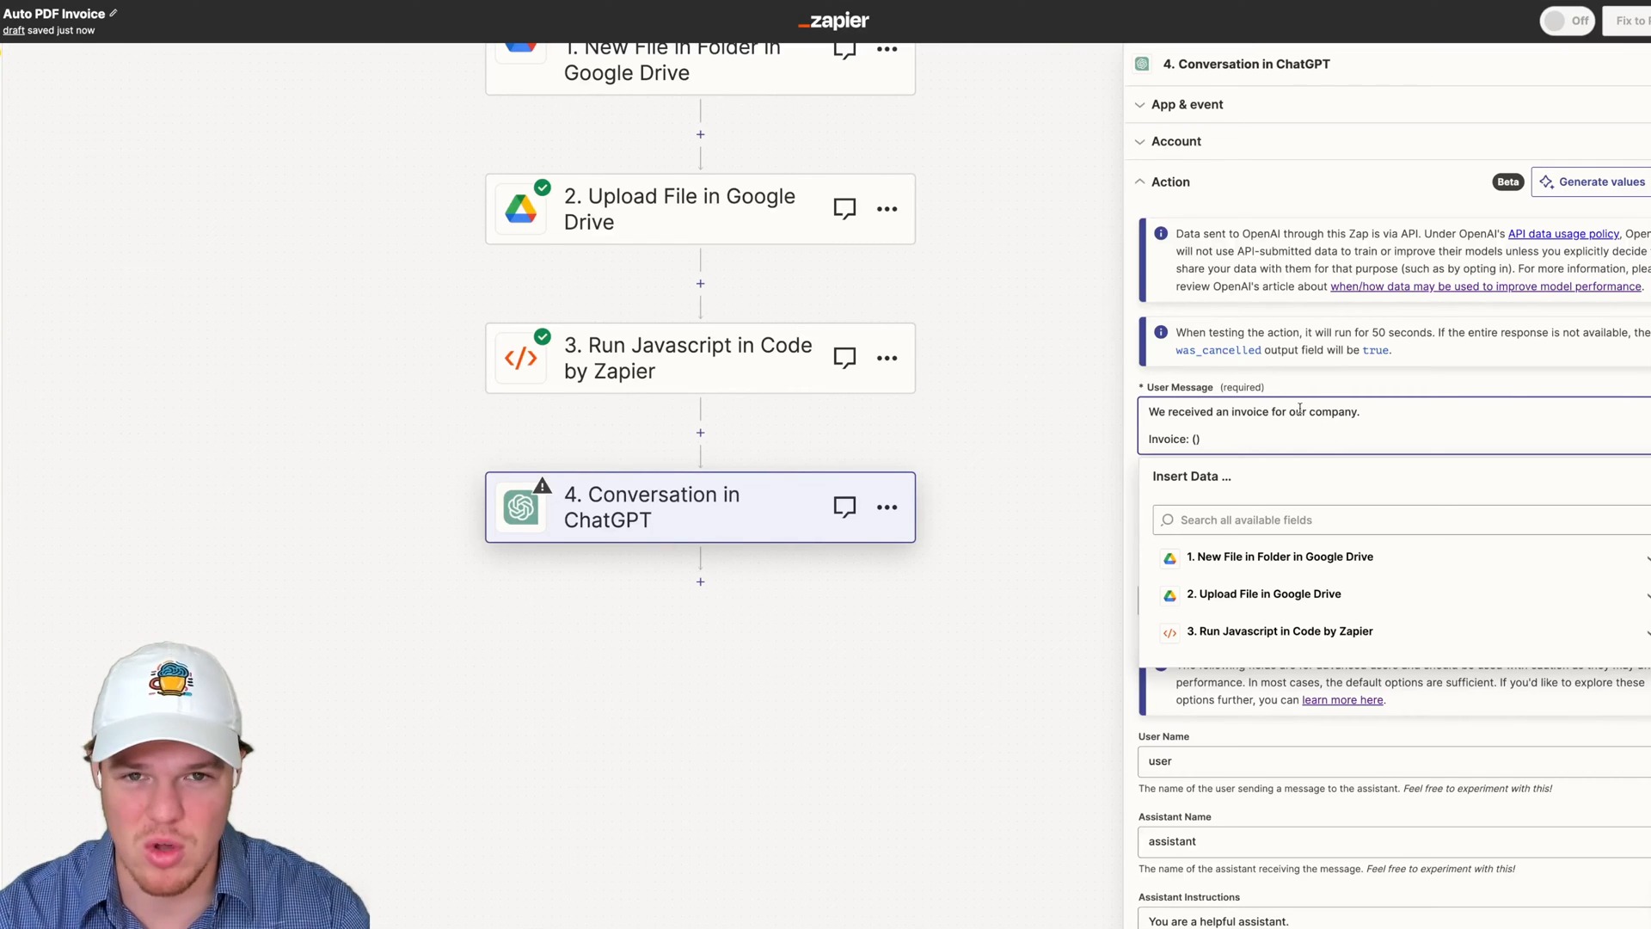
mouse_move(1310, 413)
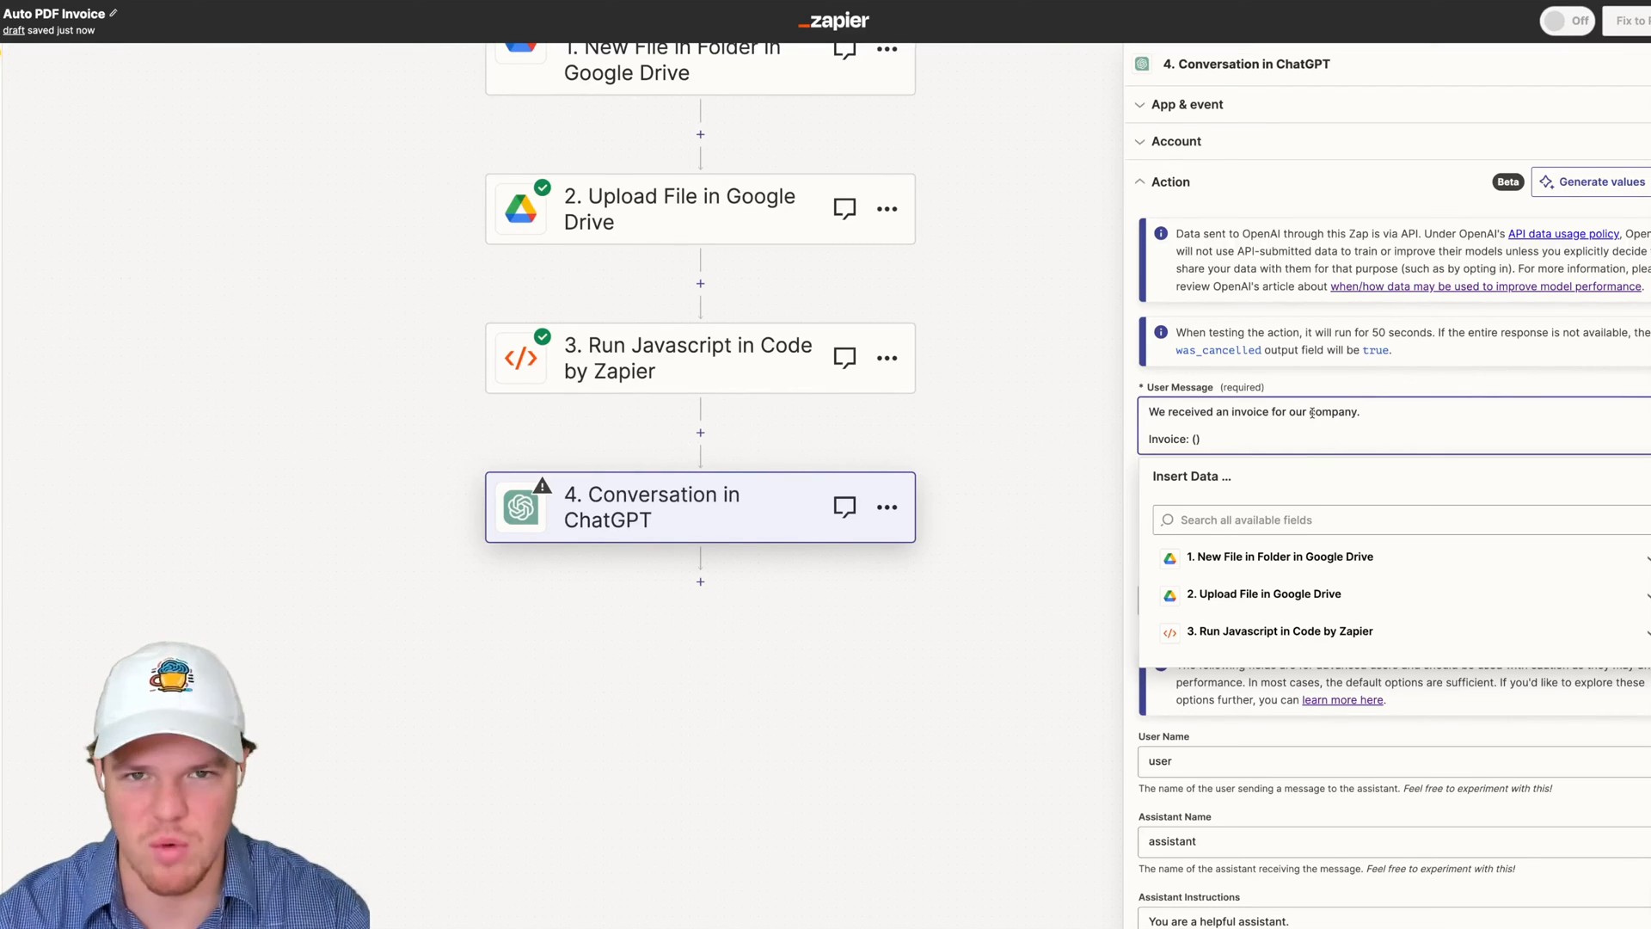
click(1280, 631)
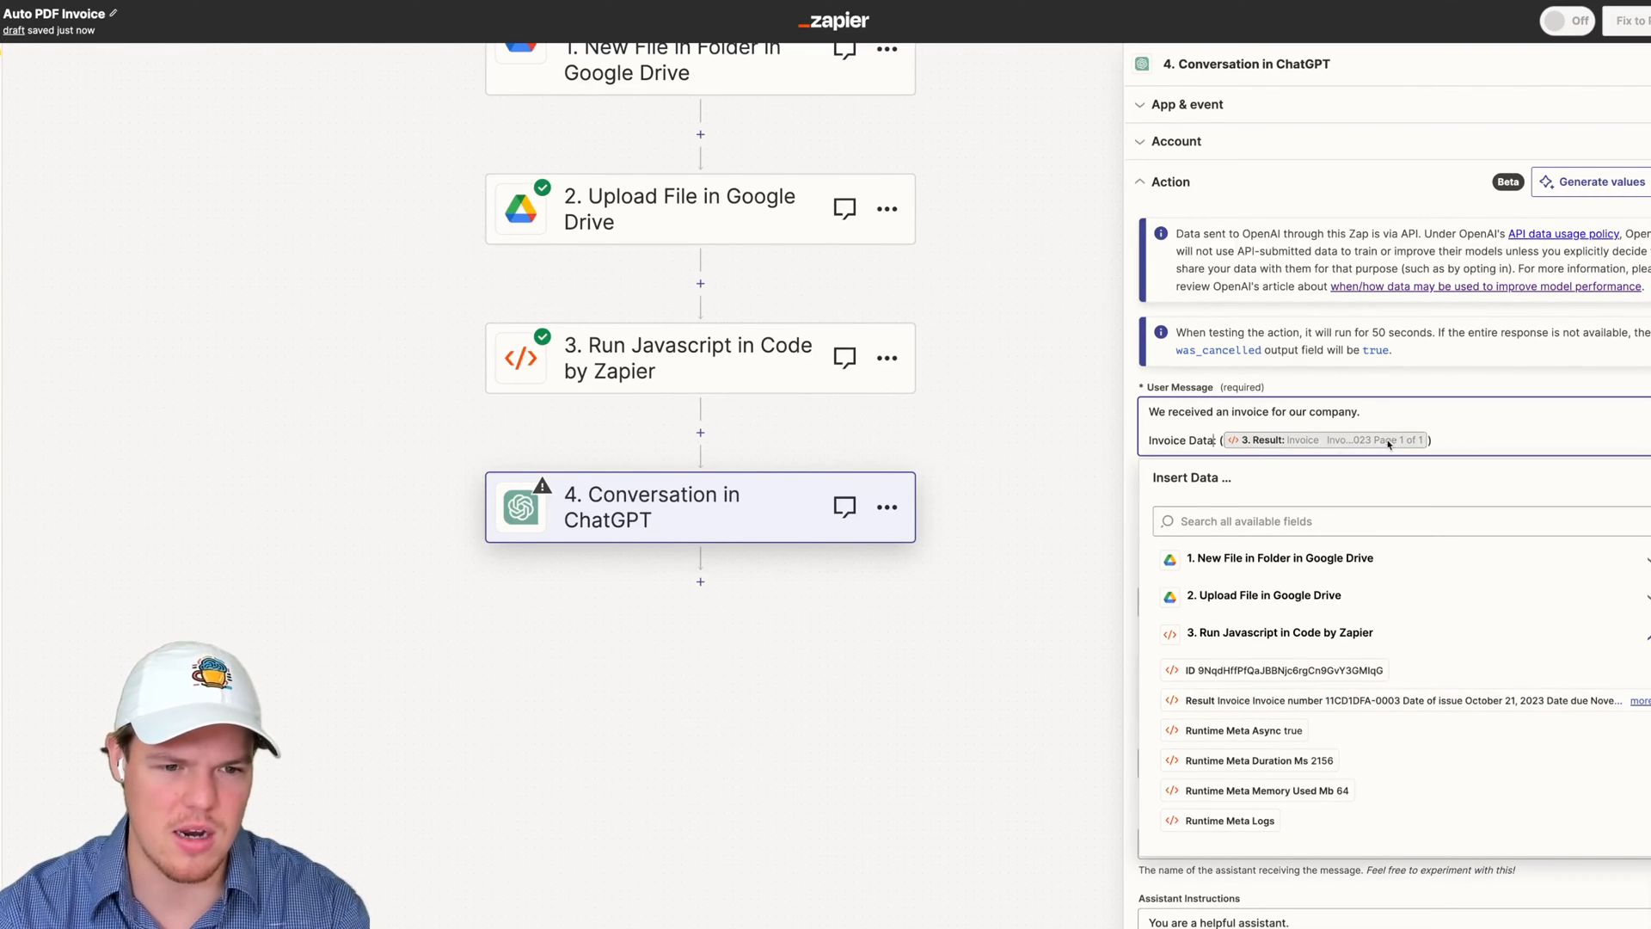
Ask ChatGPT to generate the invoice in the listed format: Invoice #, bill-to, email, services, total, due date
text(G)
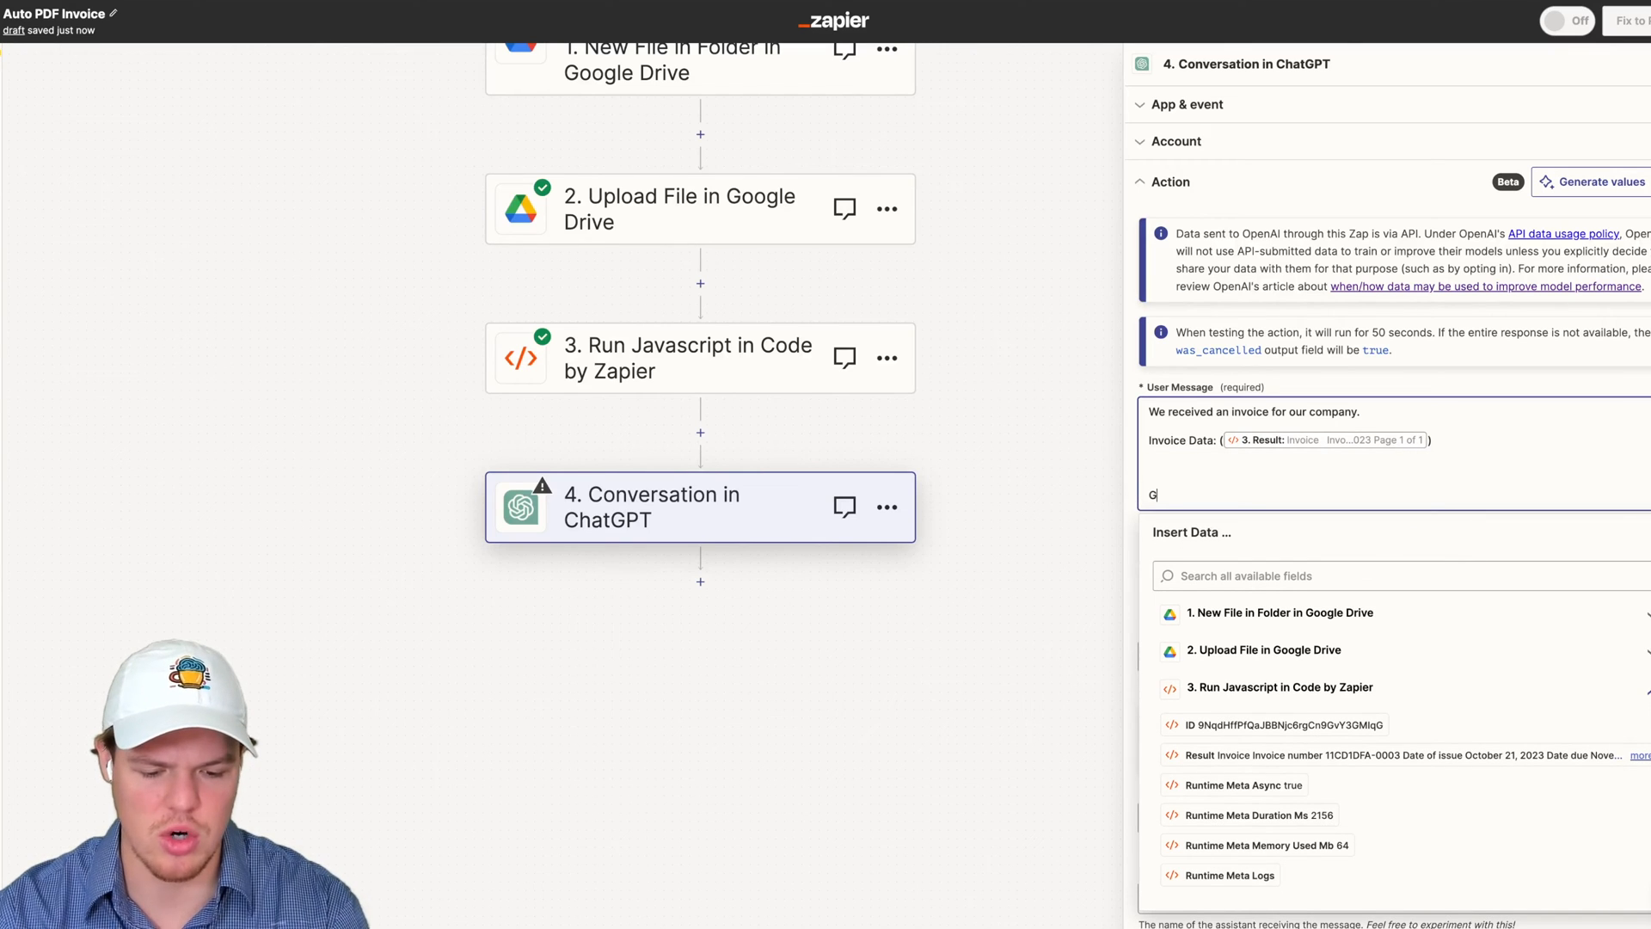
text(enerate)
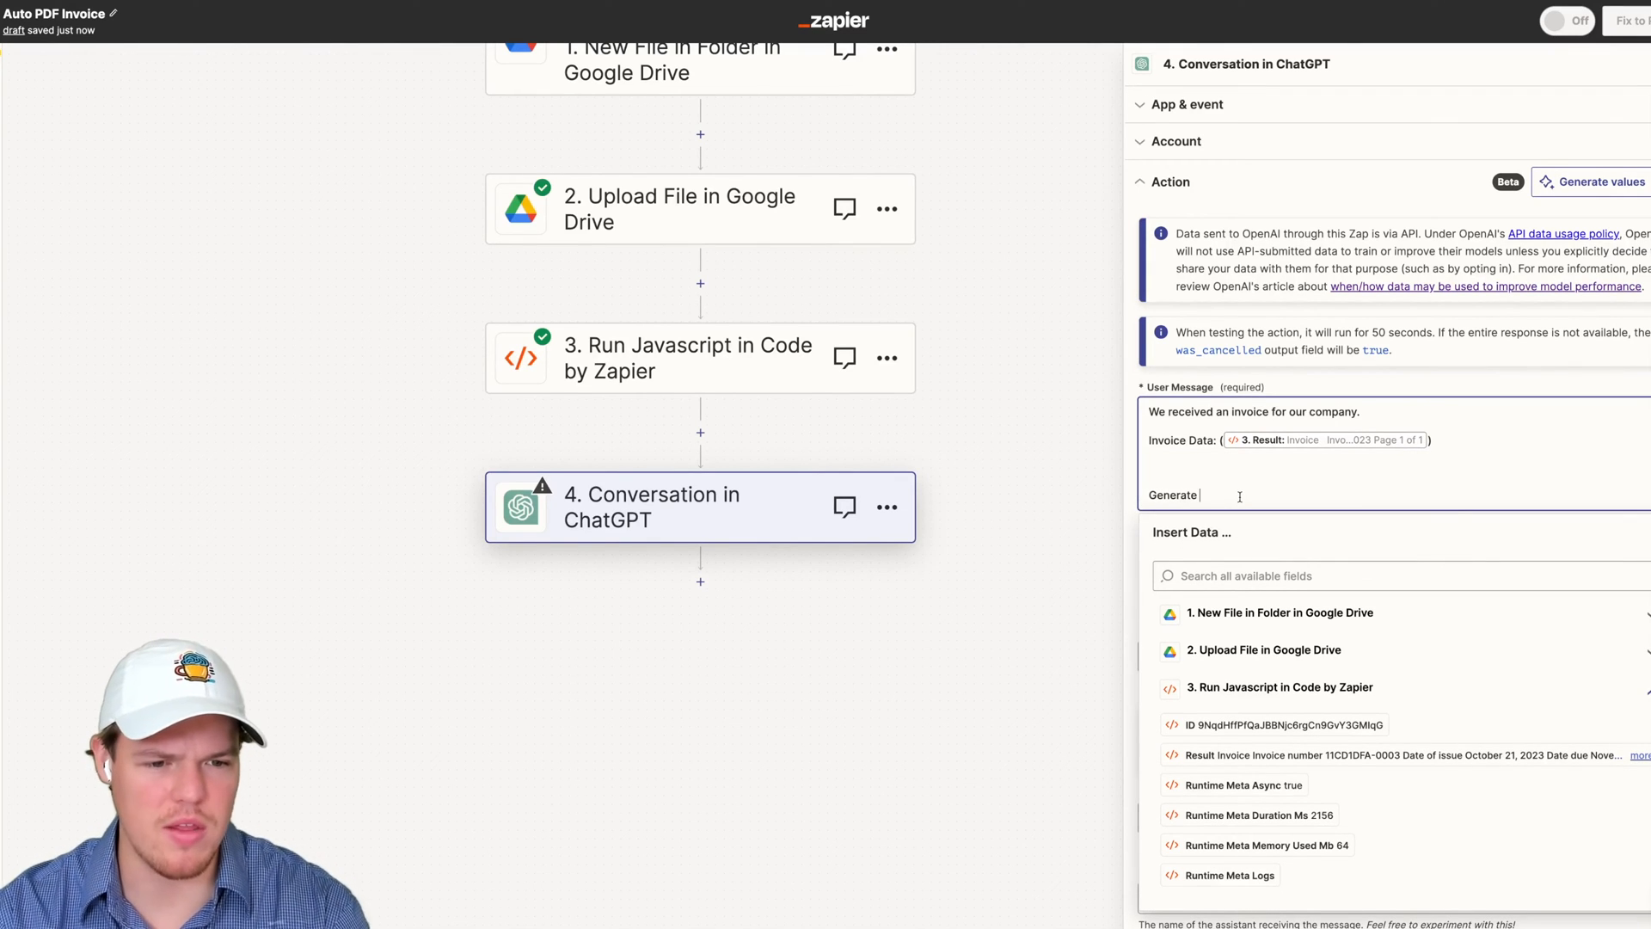
text(the invoice i)
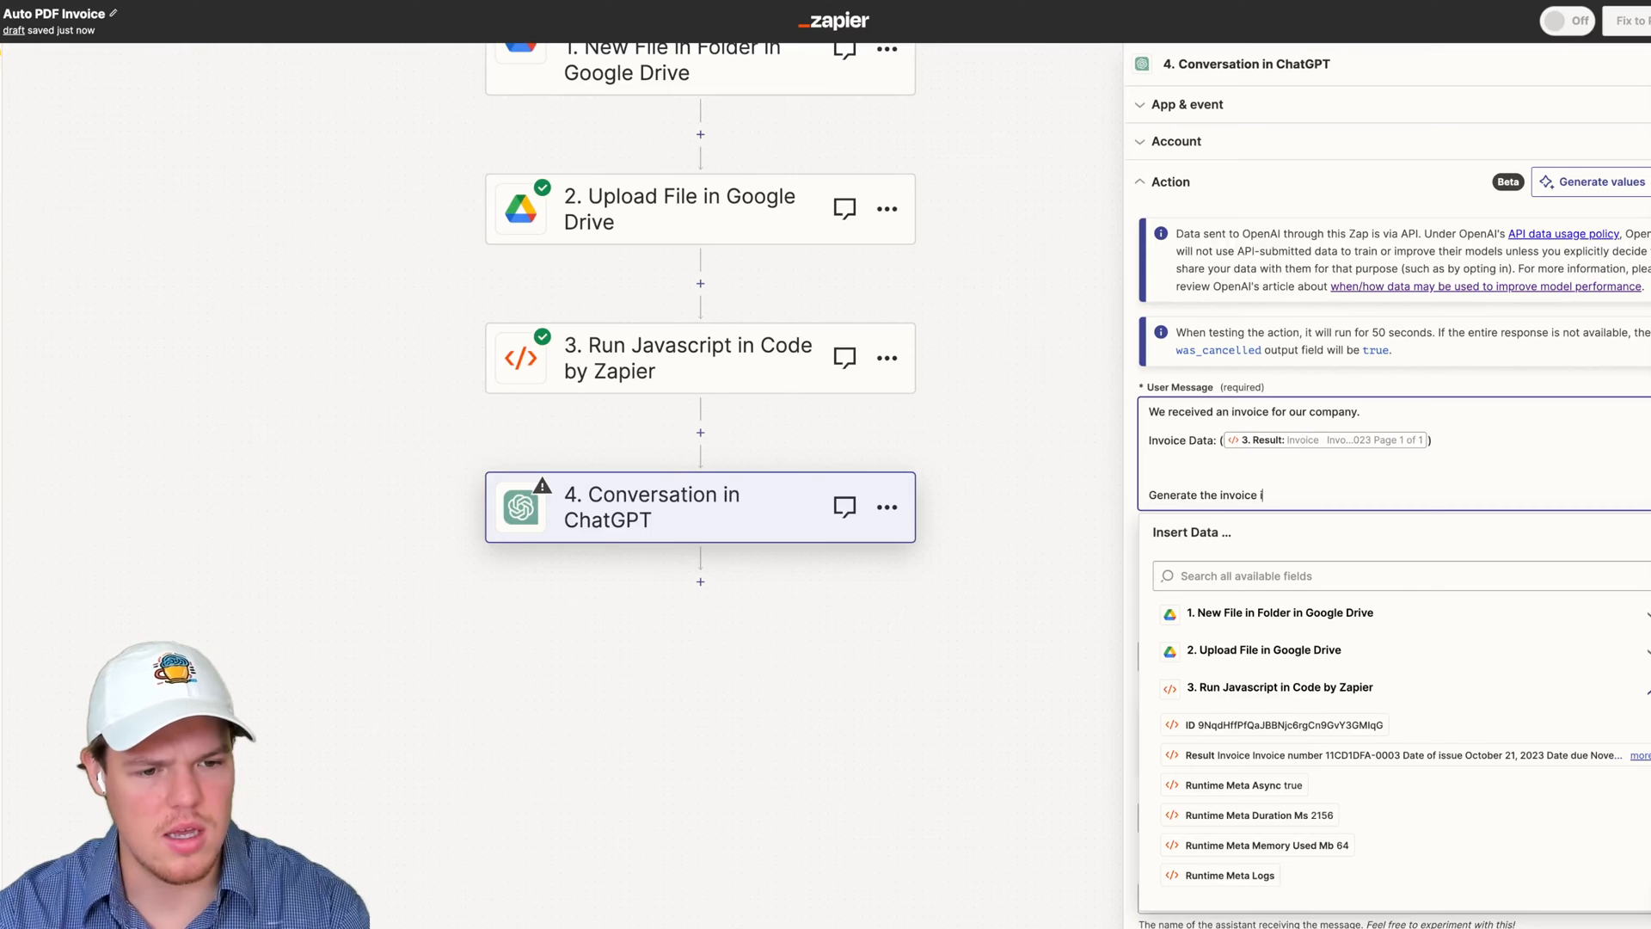
text(n the following)
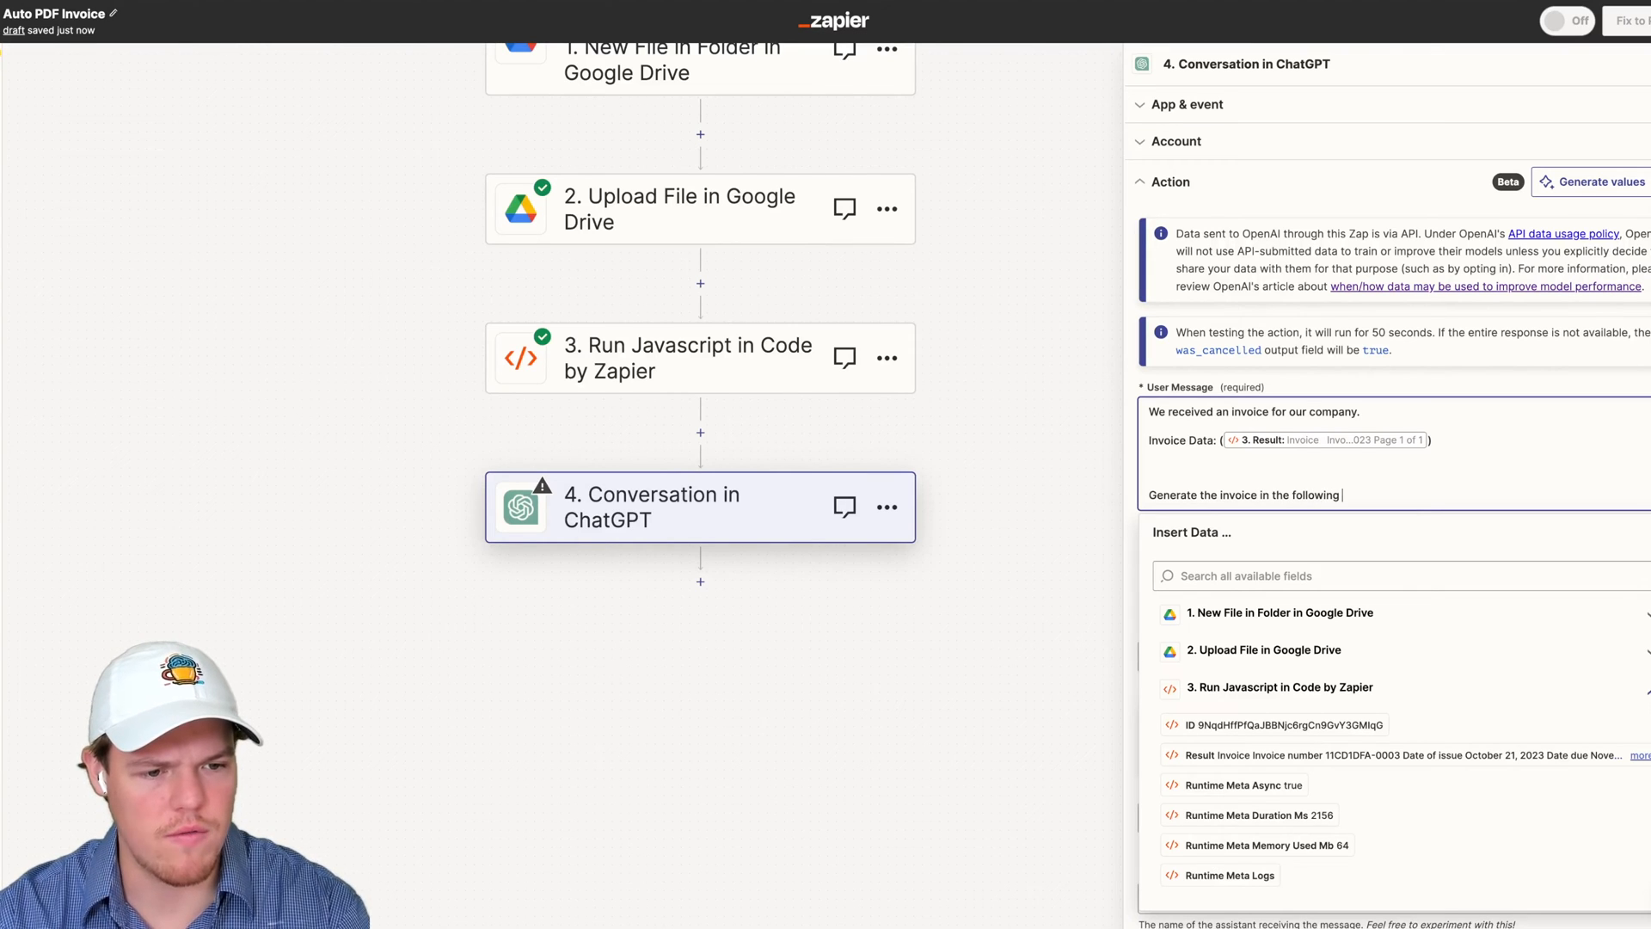
text(format:)
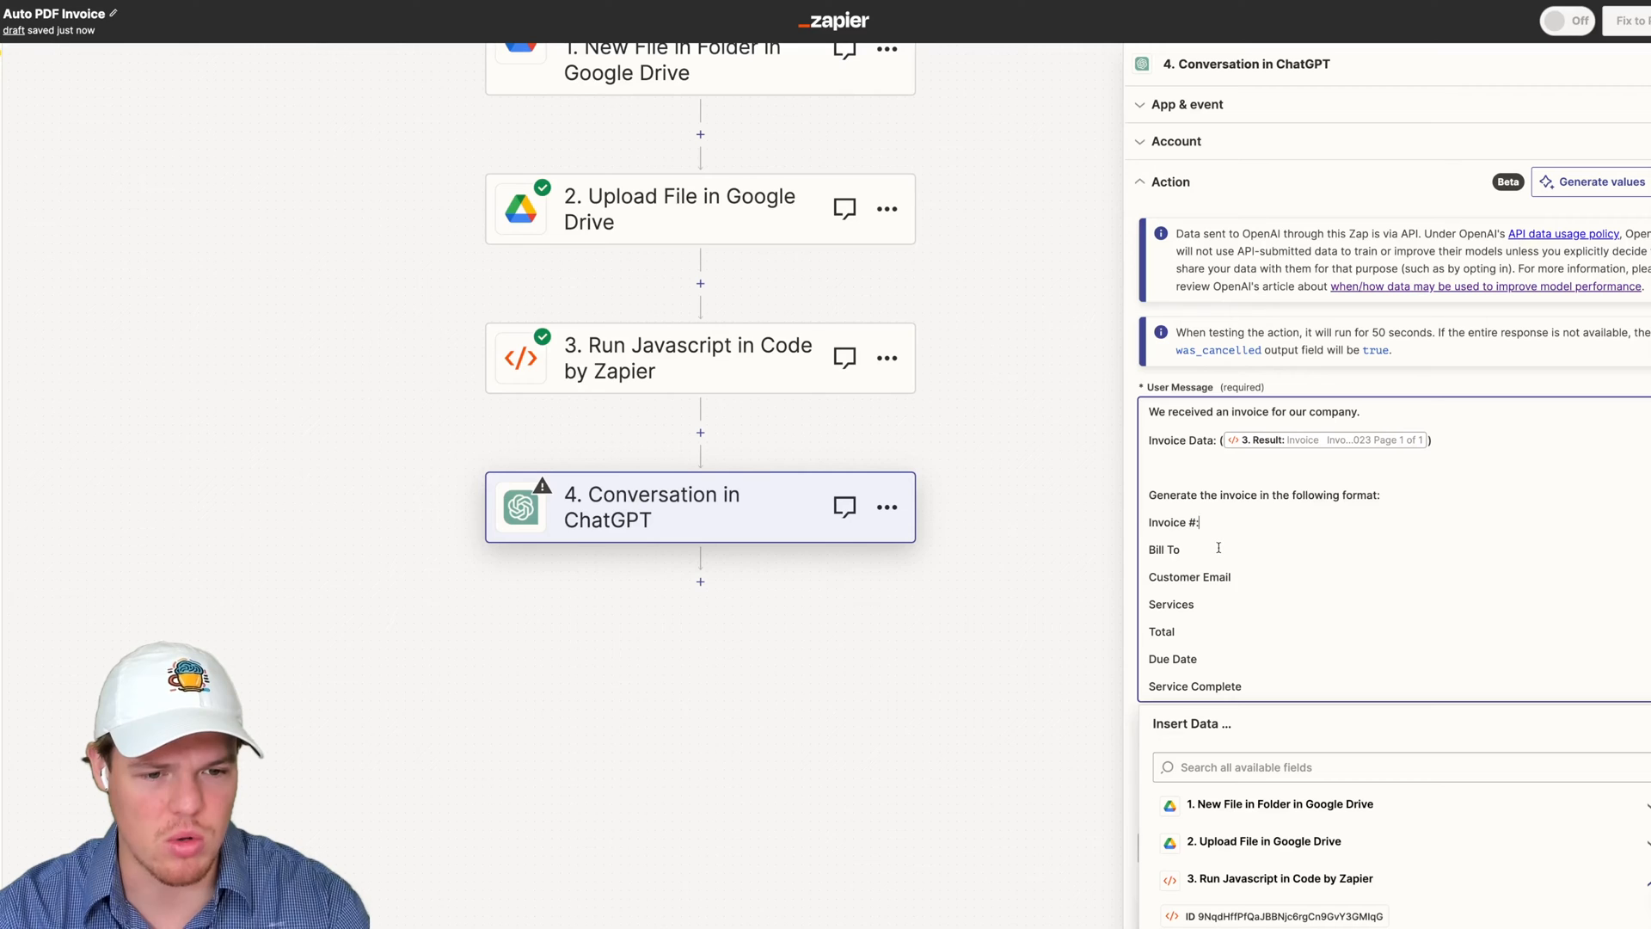
text(:)
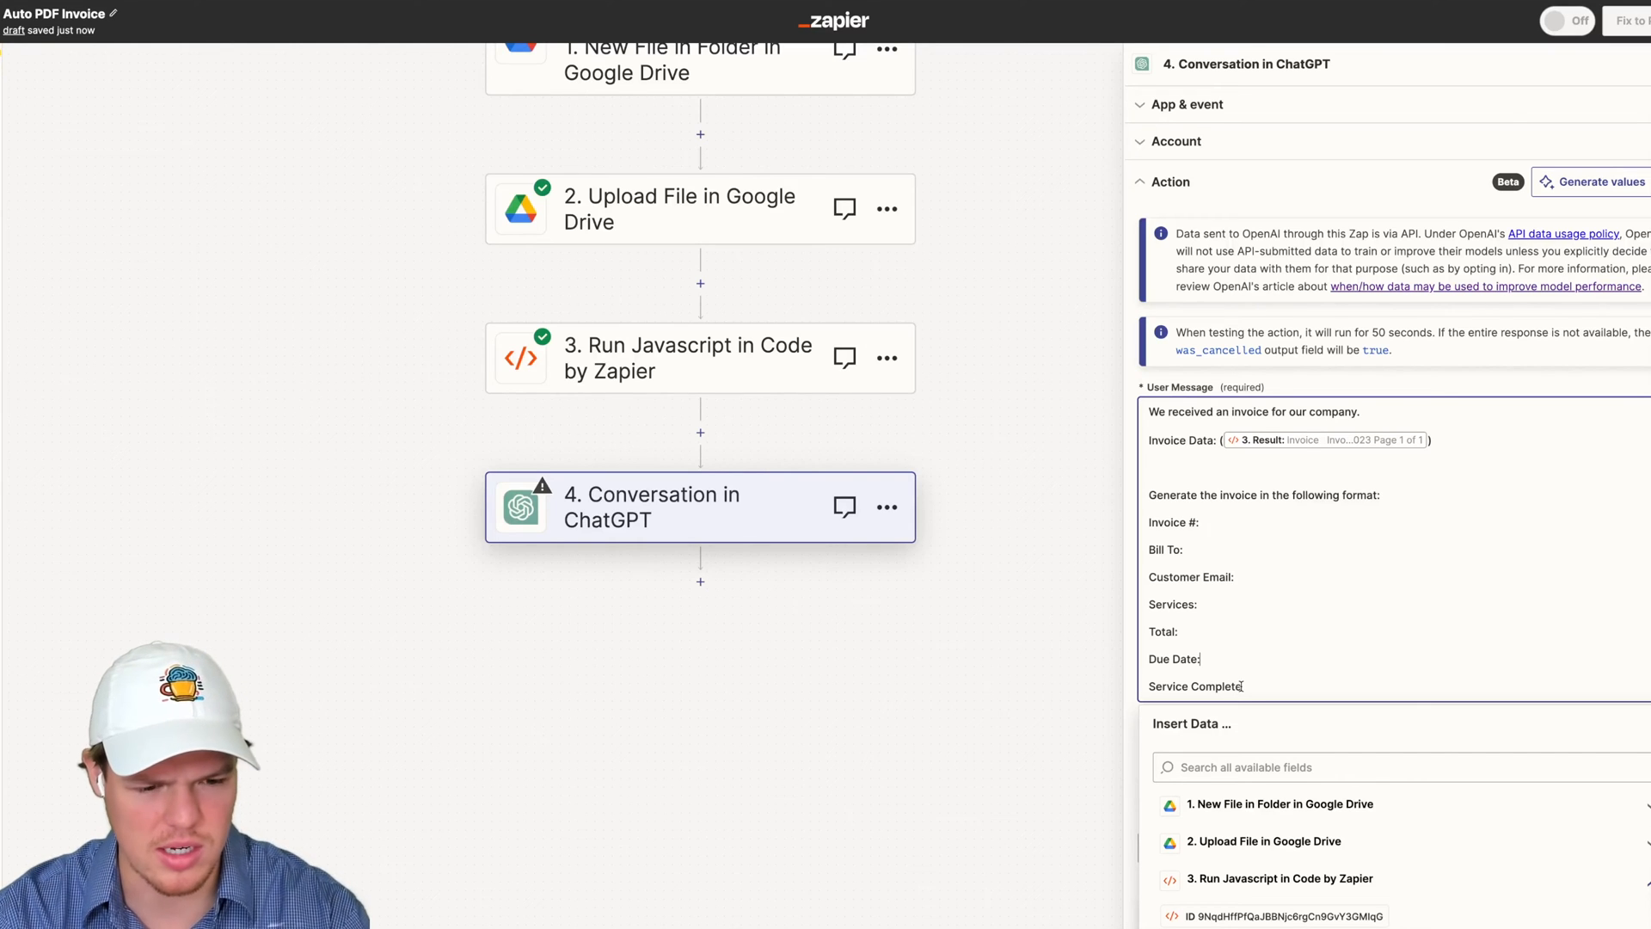
mouse_move(1321, 609)
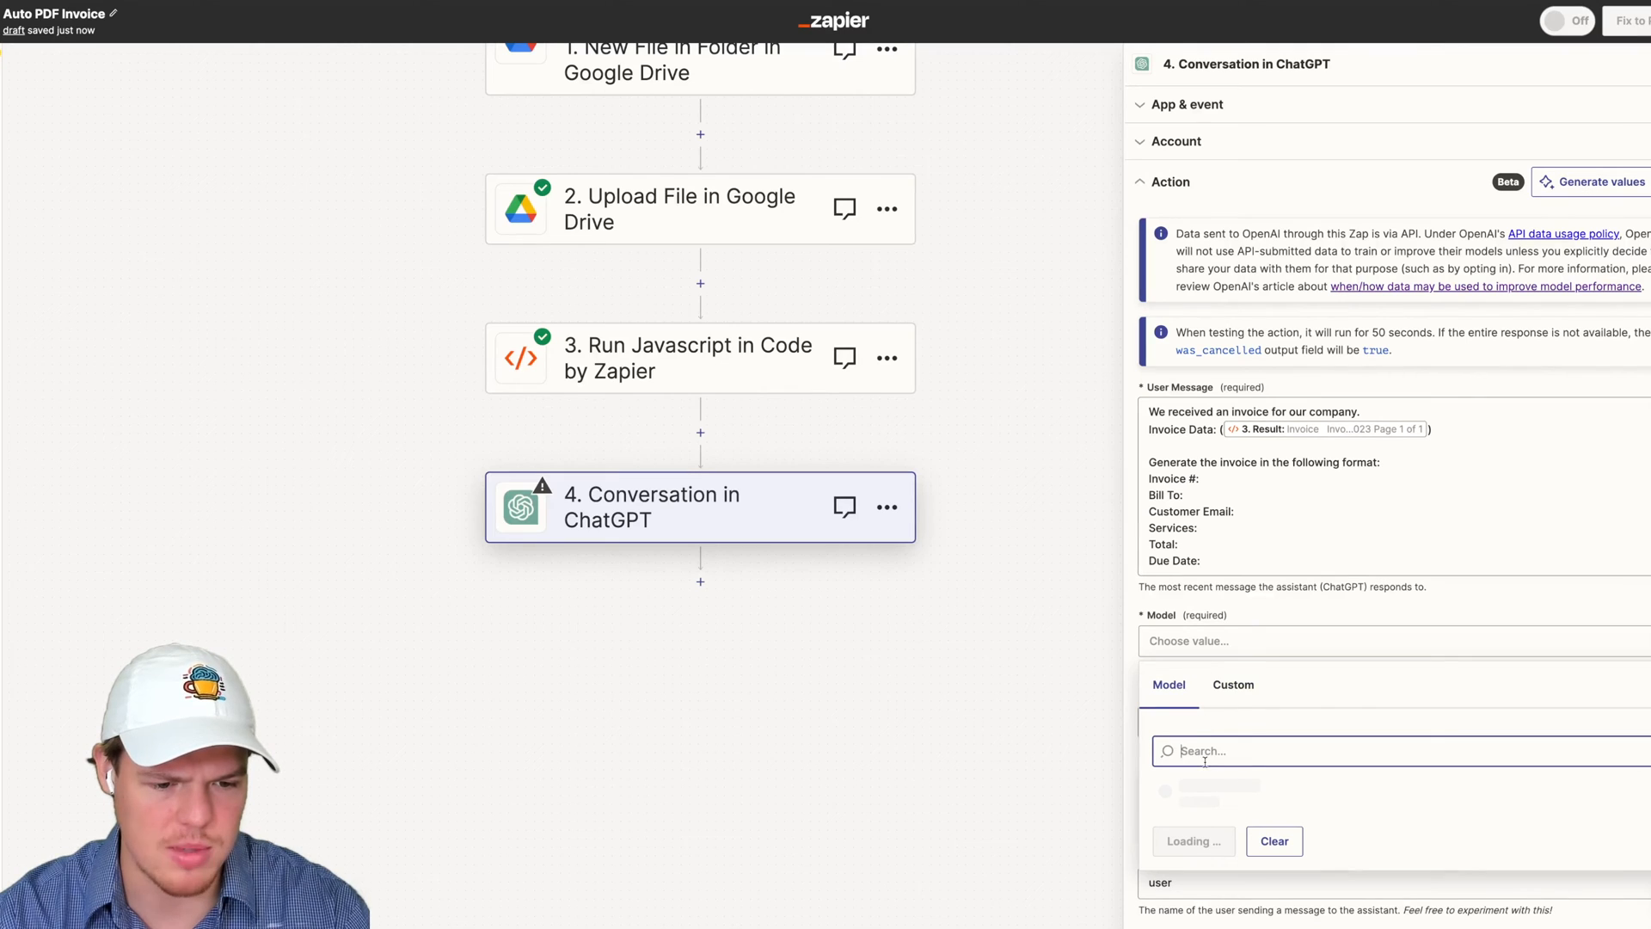
Use the gpt-4 model with memory key 'invodata' for the ChatGPT step
click(1208, 809)
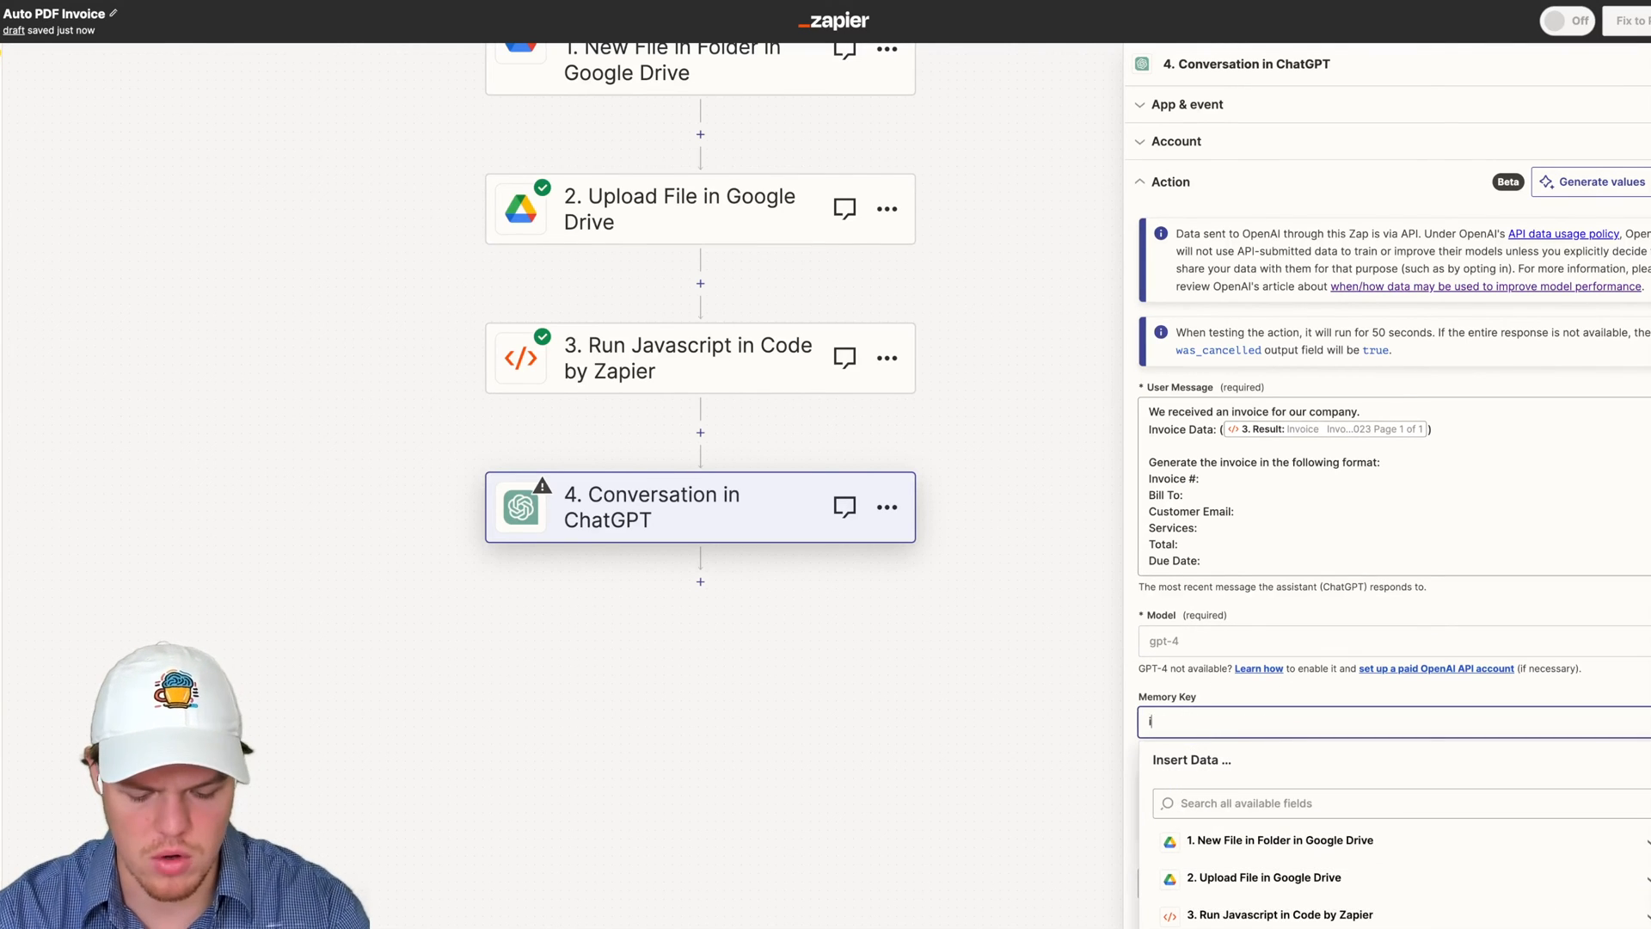
text(invodata)
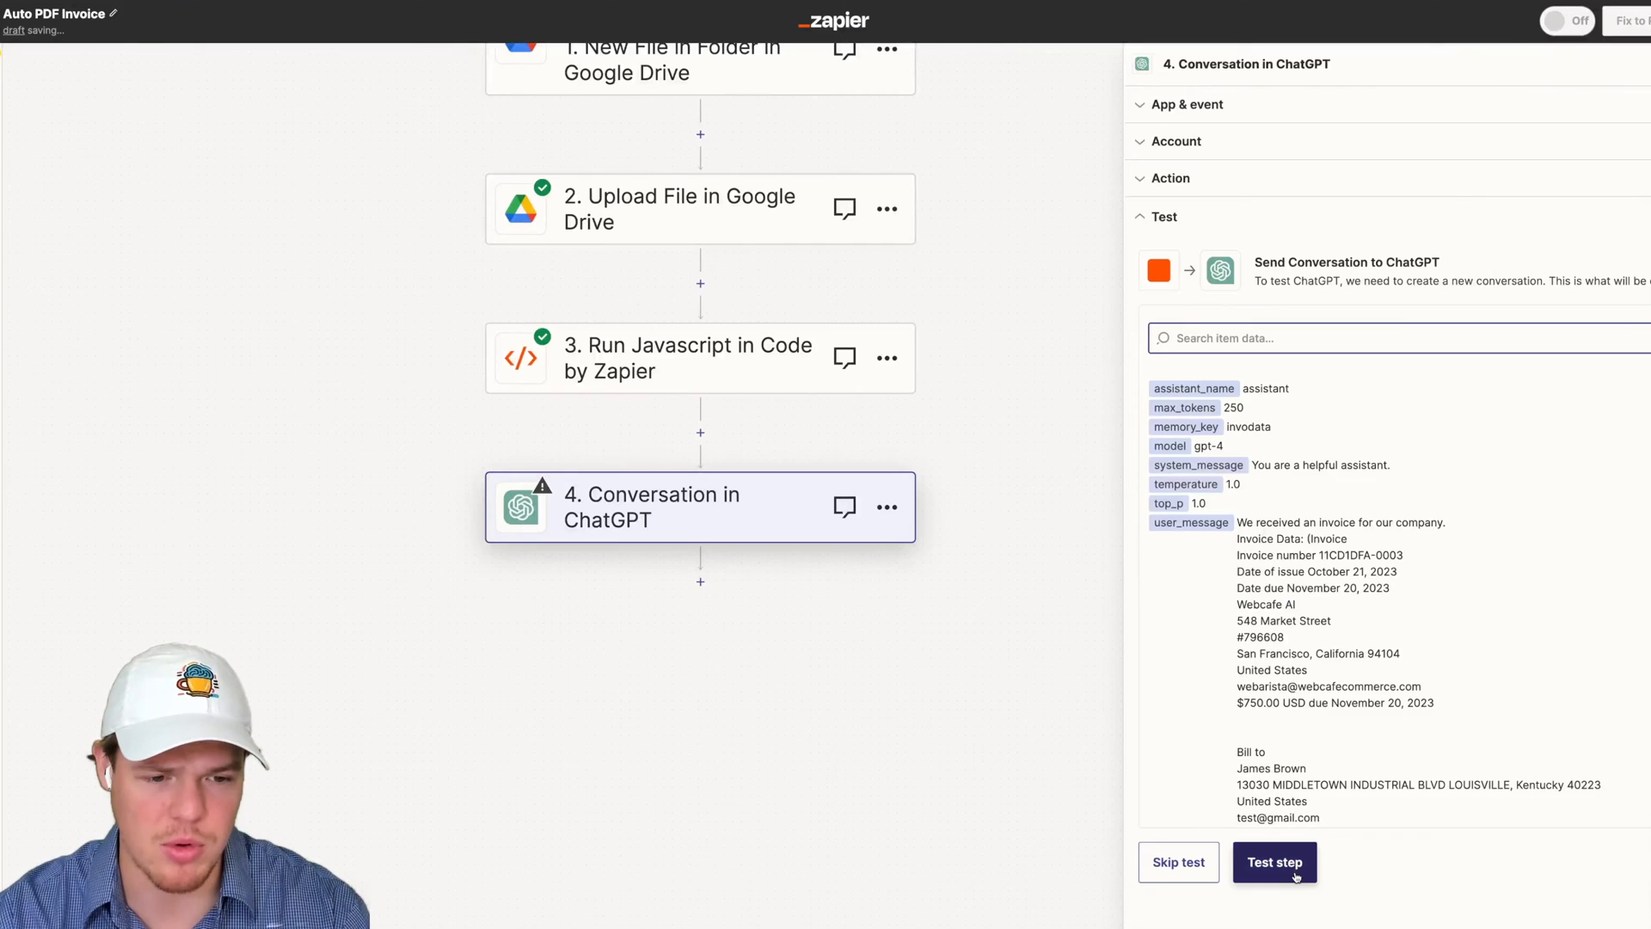
Test the ChatGPT step and review the extracted invoice fields in the response
click(1276, 862)
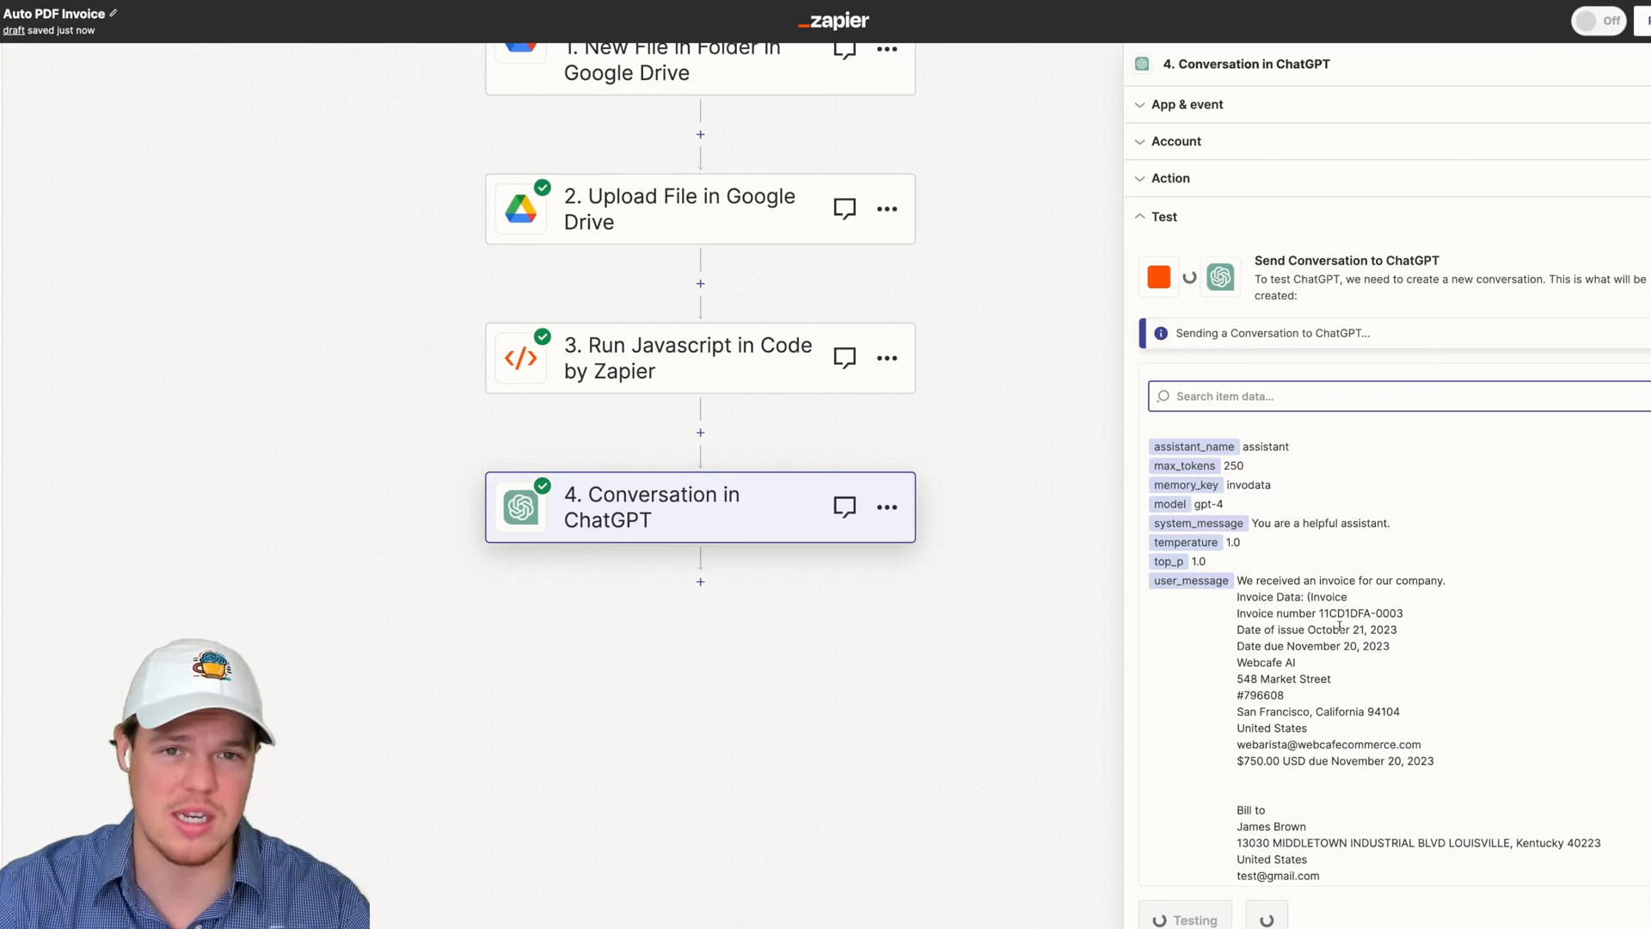
click(1185, 918)
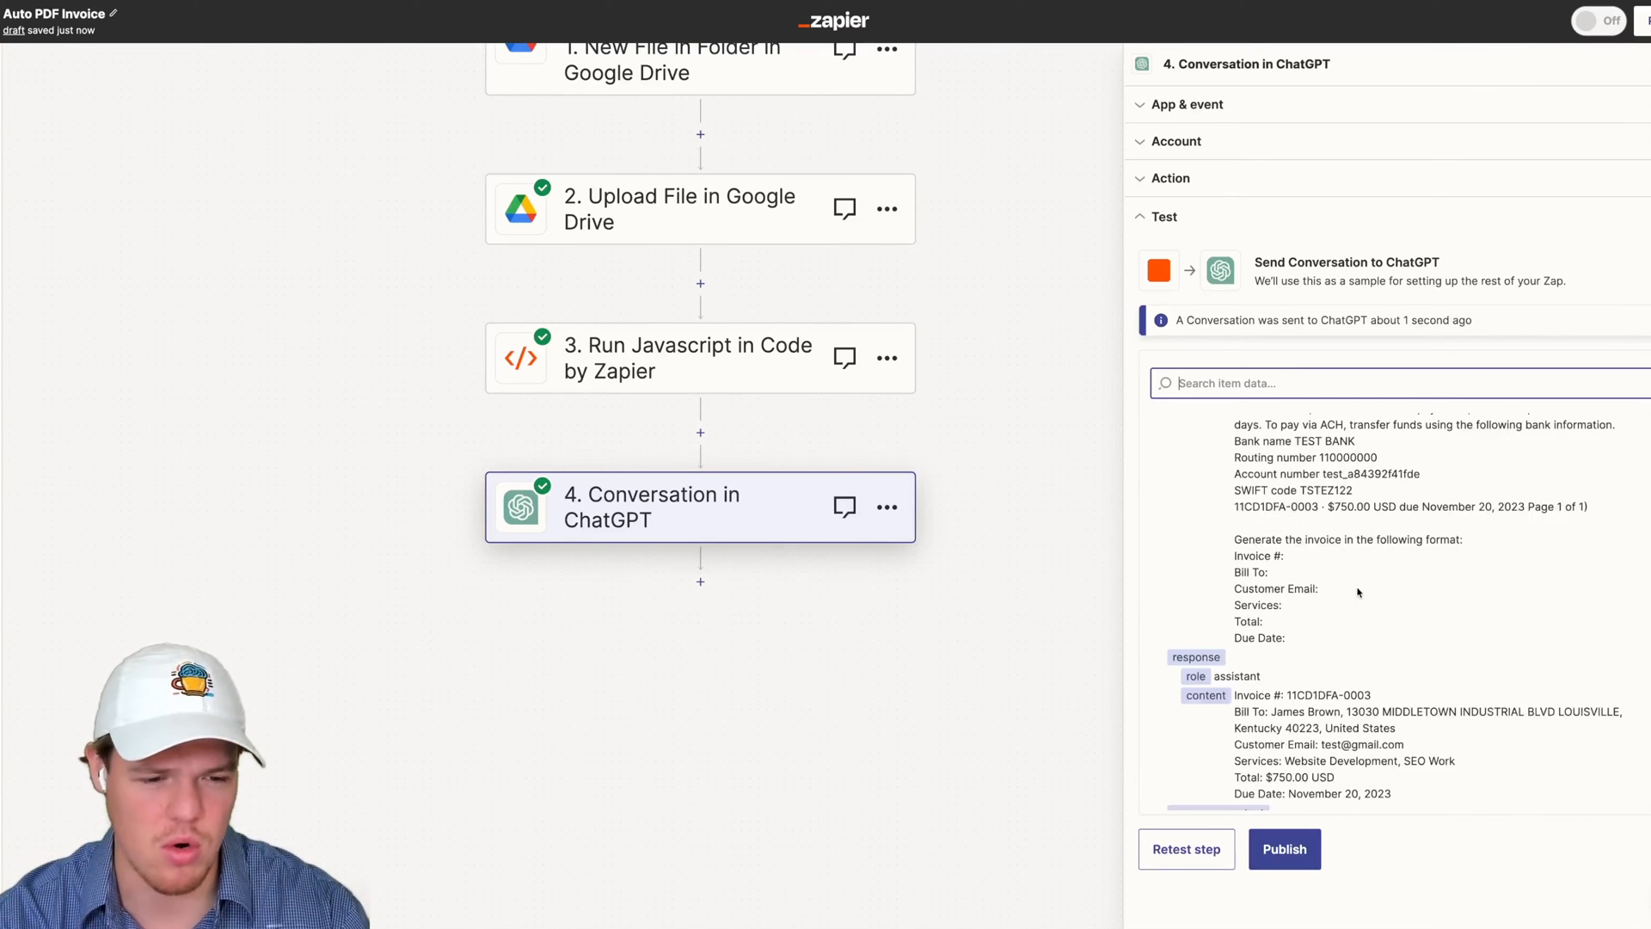
scroll(down, 3)
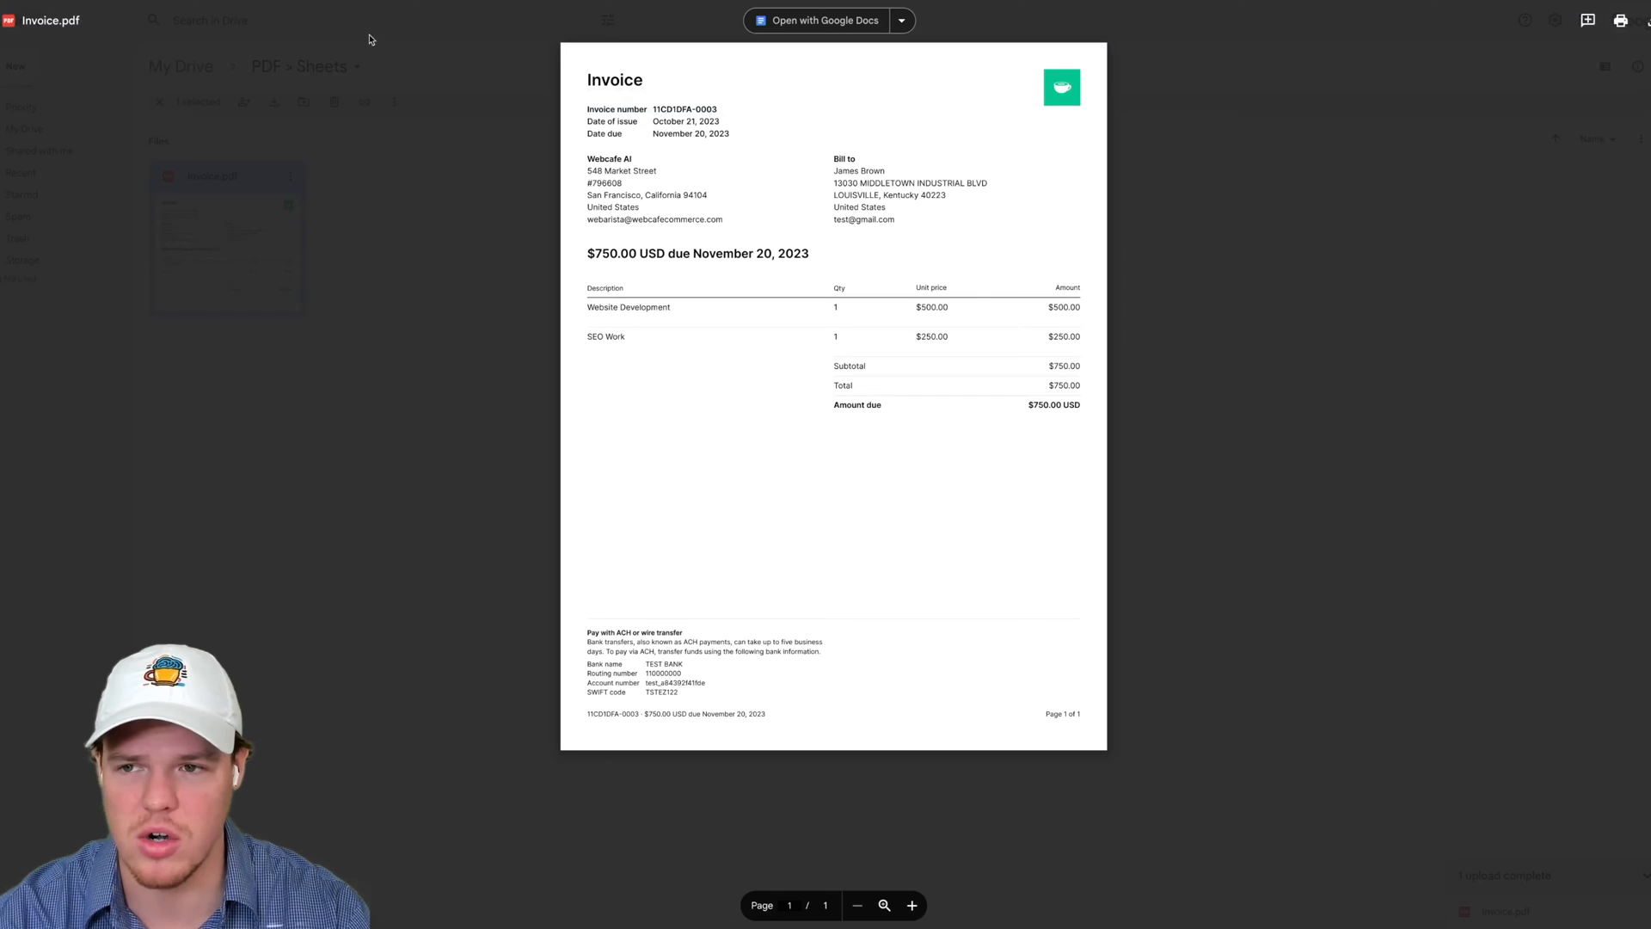
mouse_move(863, 167)
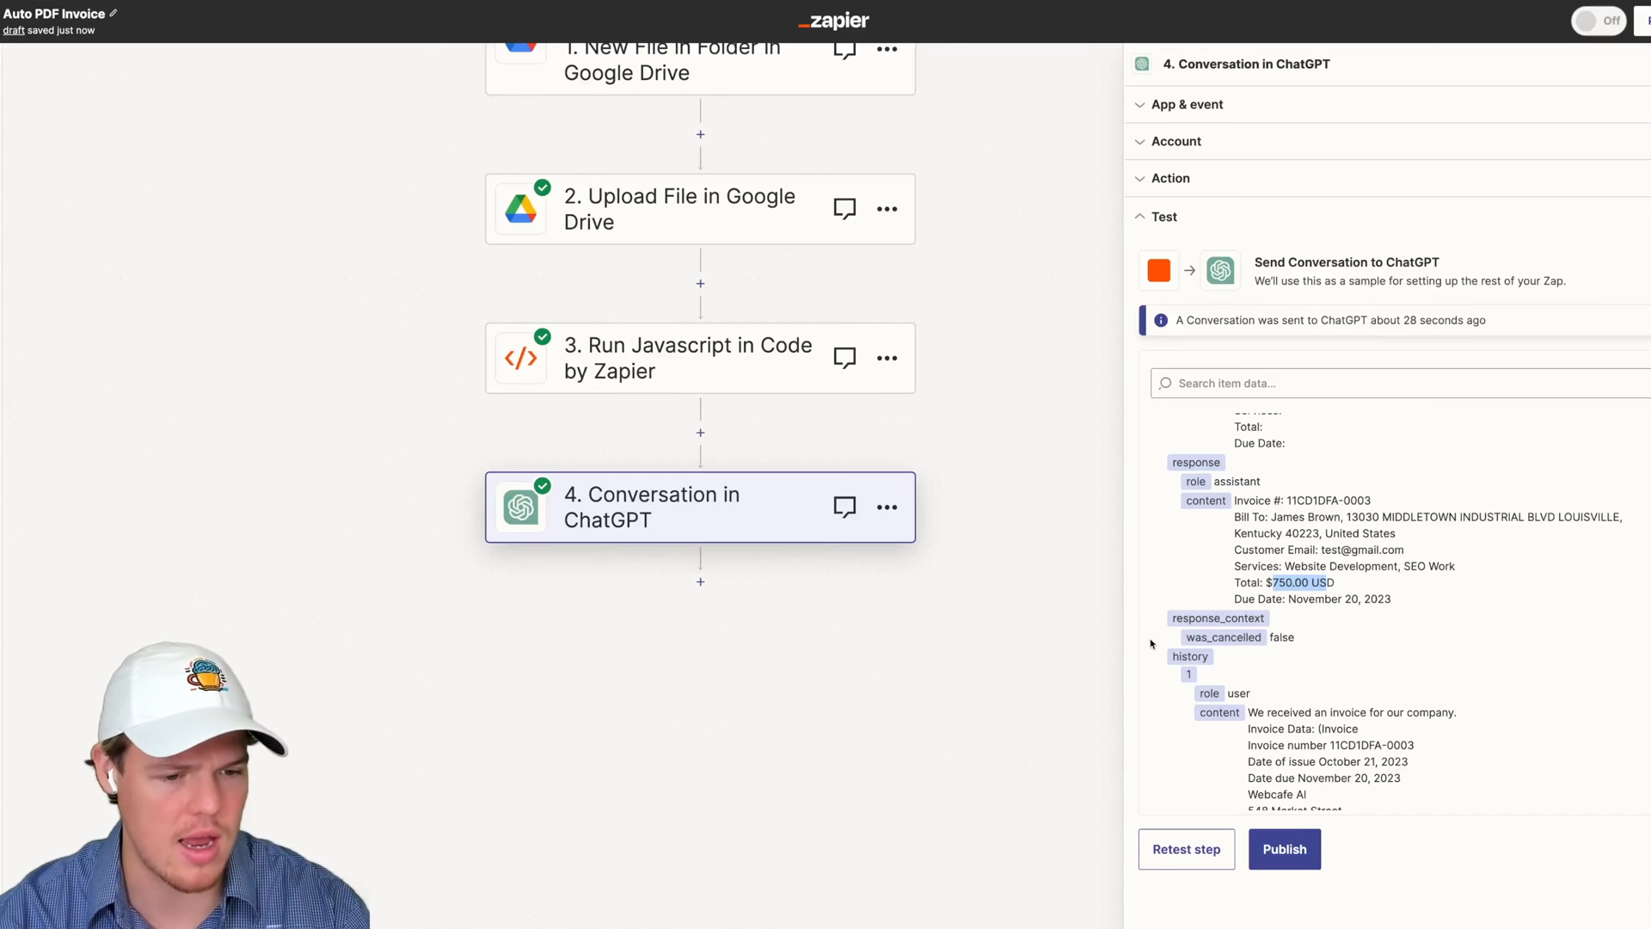
mouse_move(745, 692)
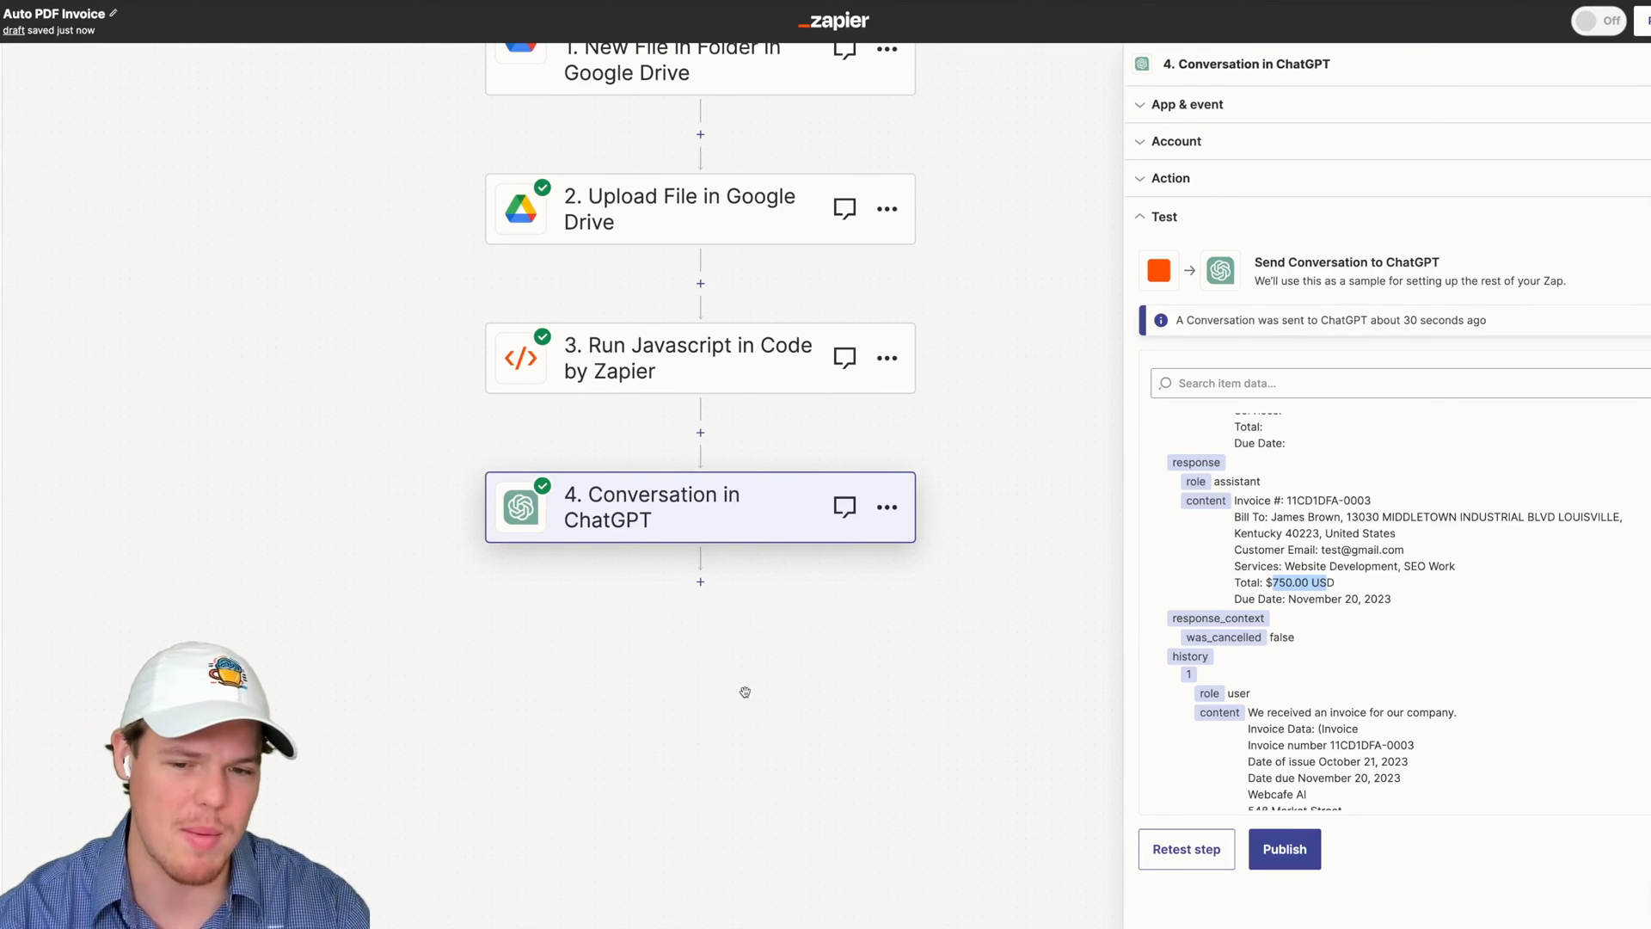
mouse_move(700, 581)
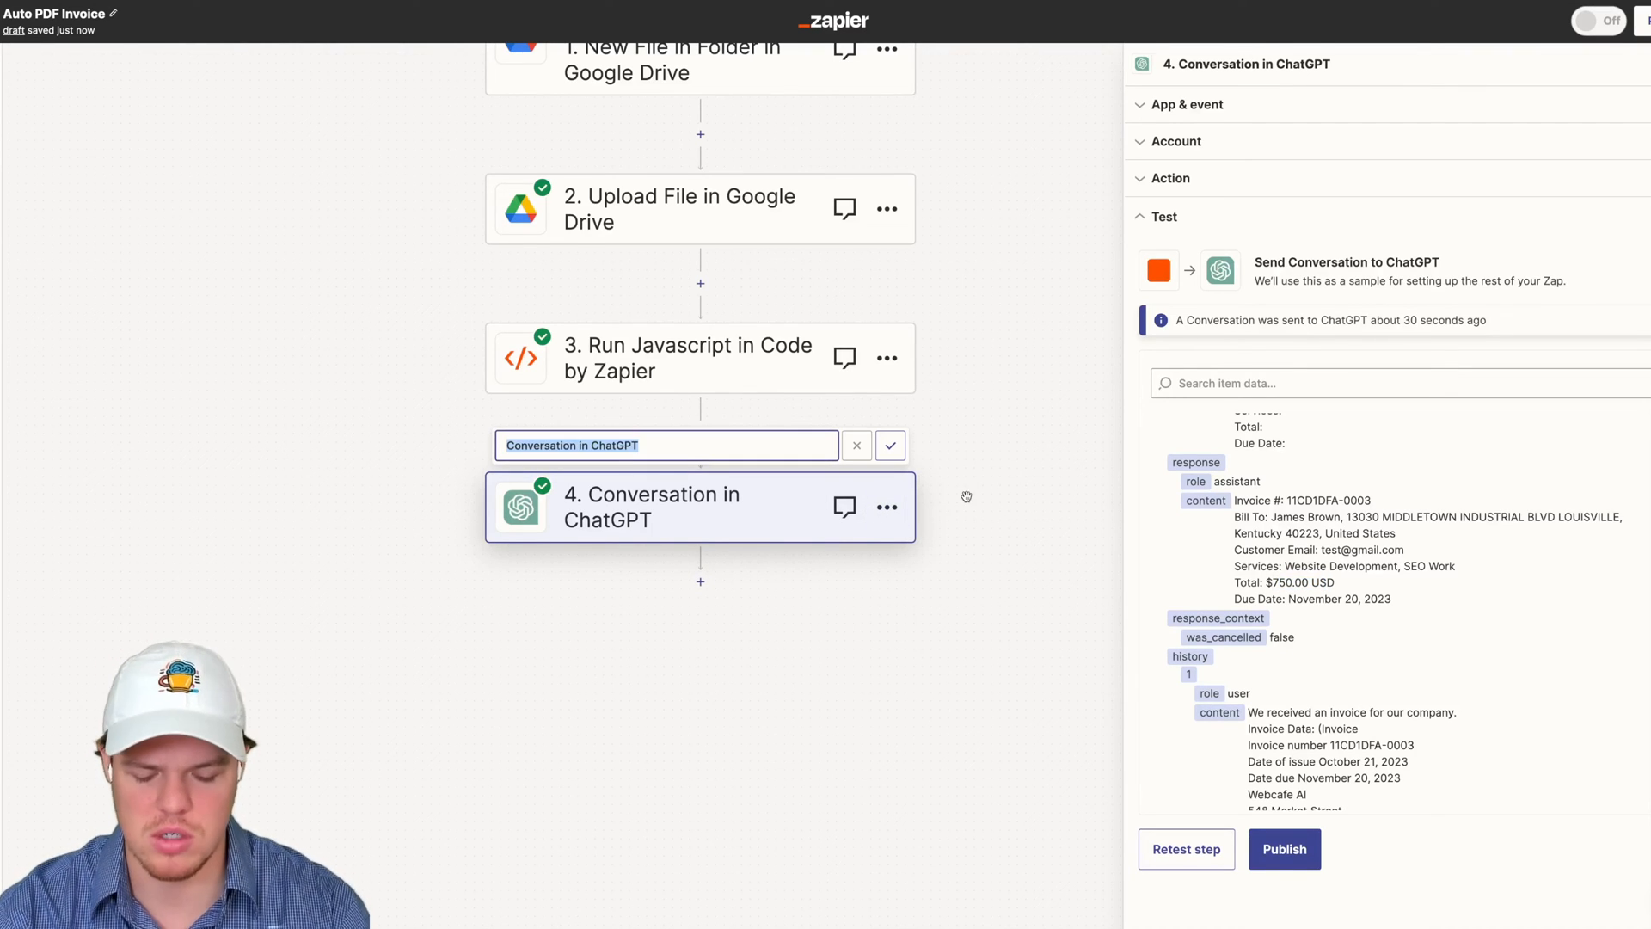
Name step 4 'Format Data' and save the new title
text(Format Dat)
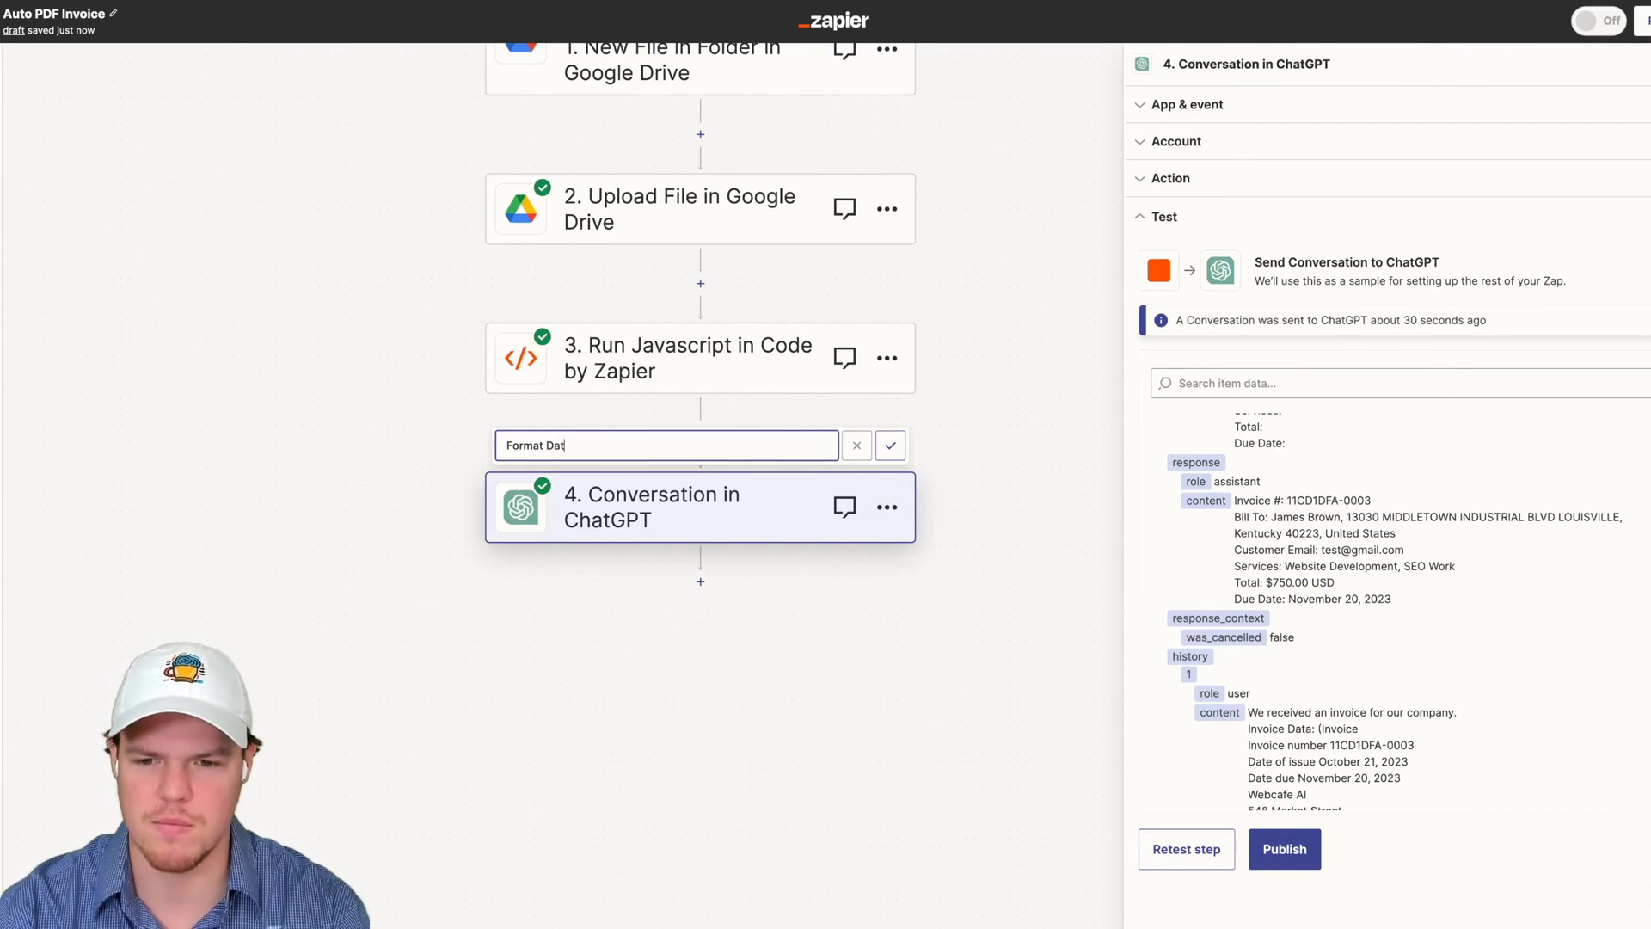
click(891, 445)
text(cha)
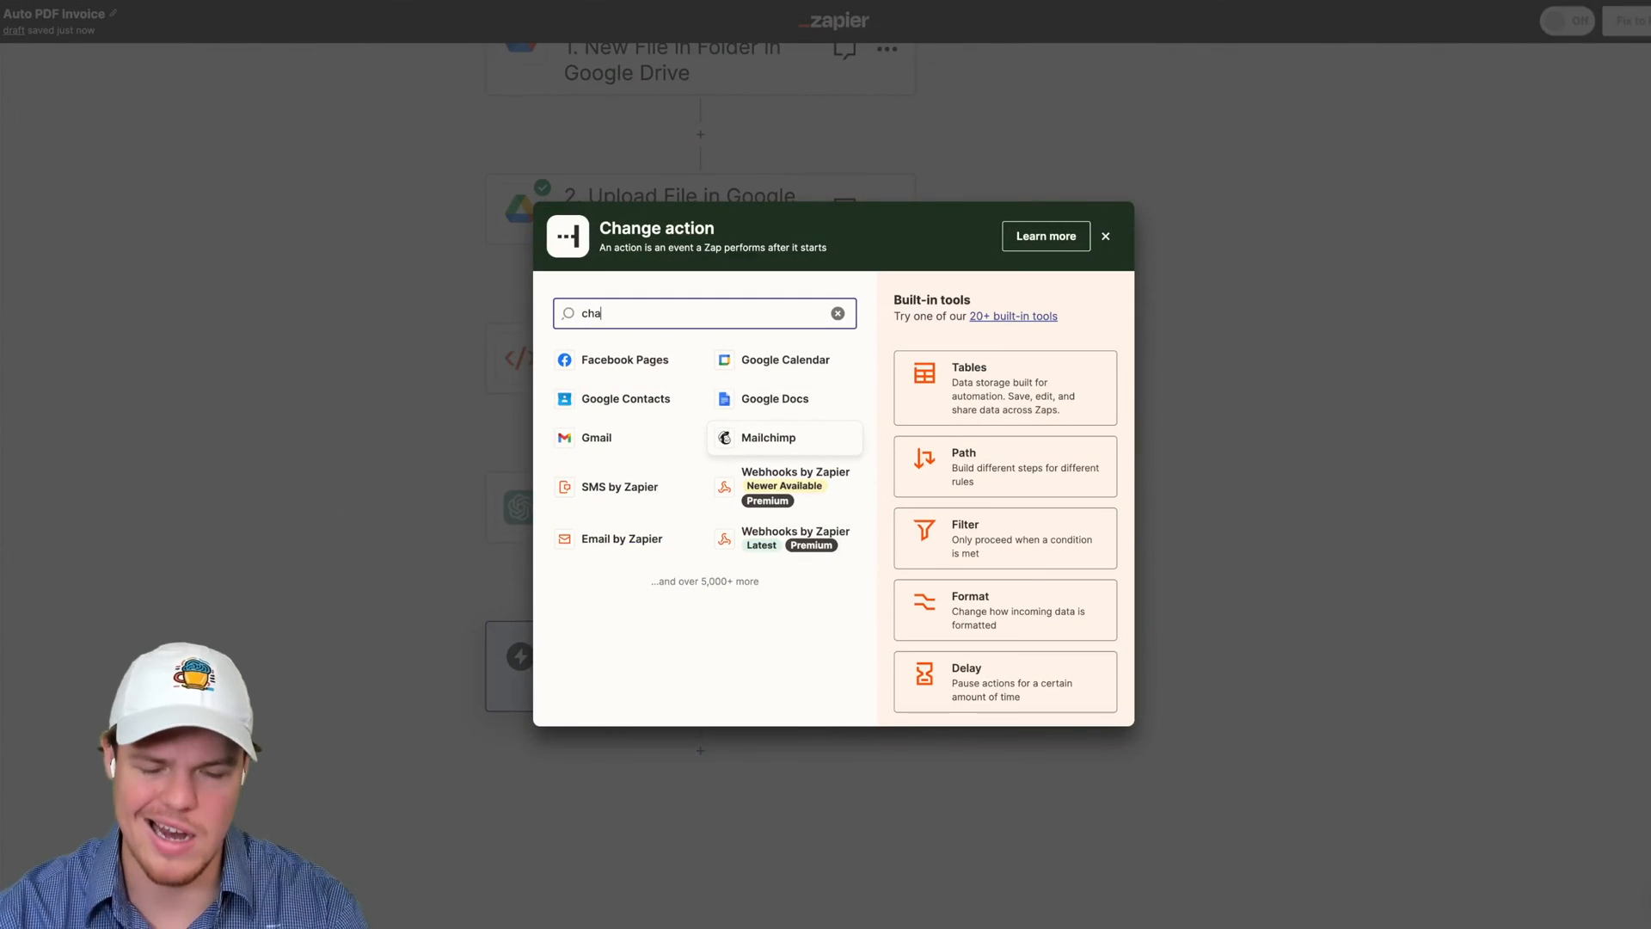
Add Formatter by Zapier as step 5 with the Split Text transform
text(form)
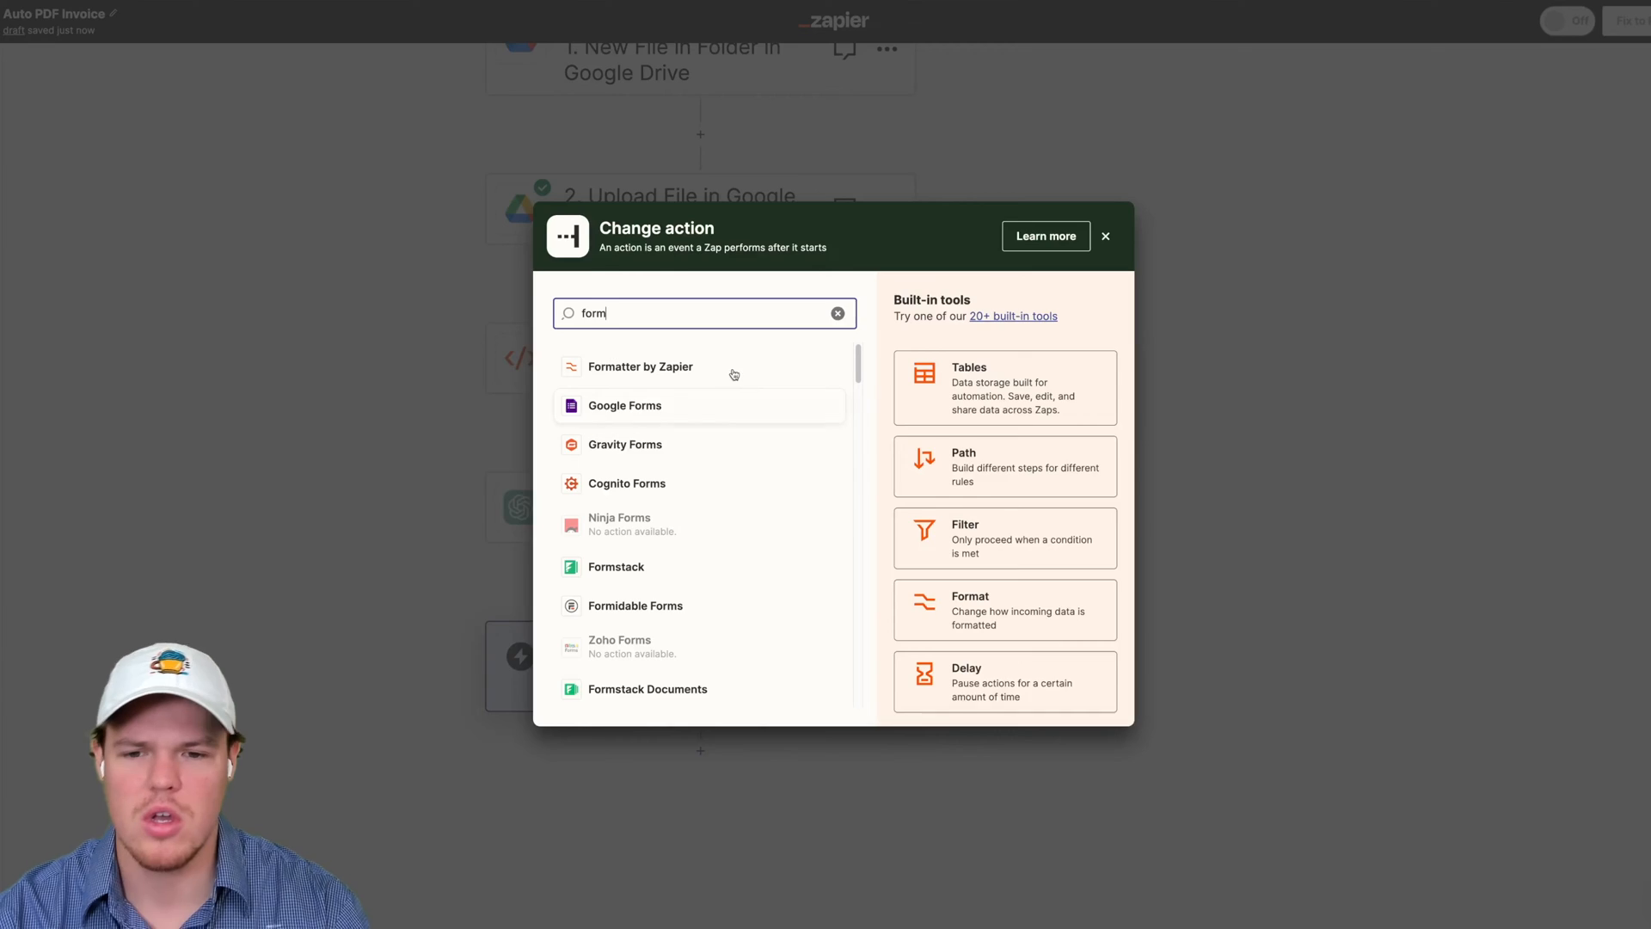
click(640, 366)
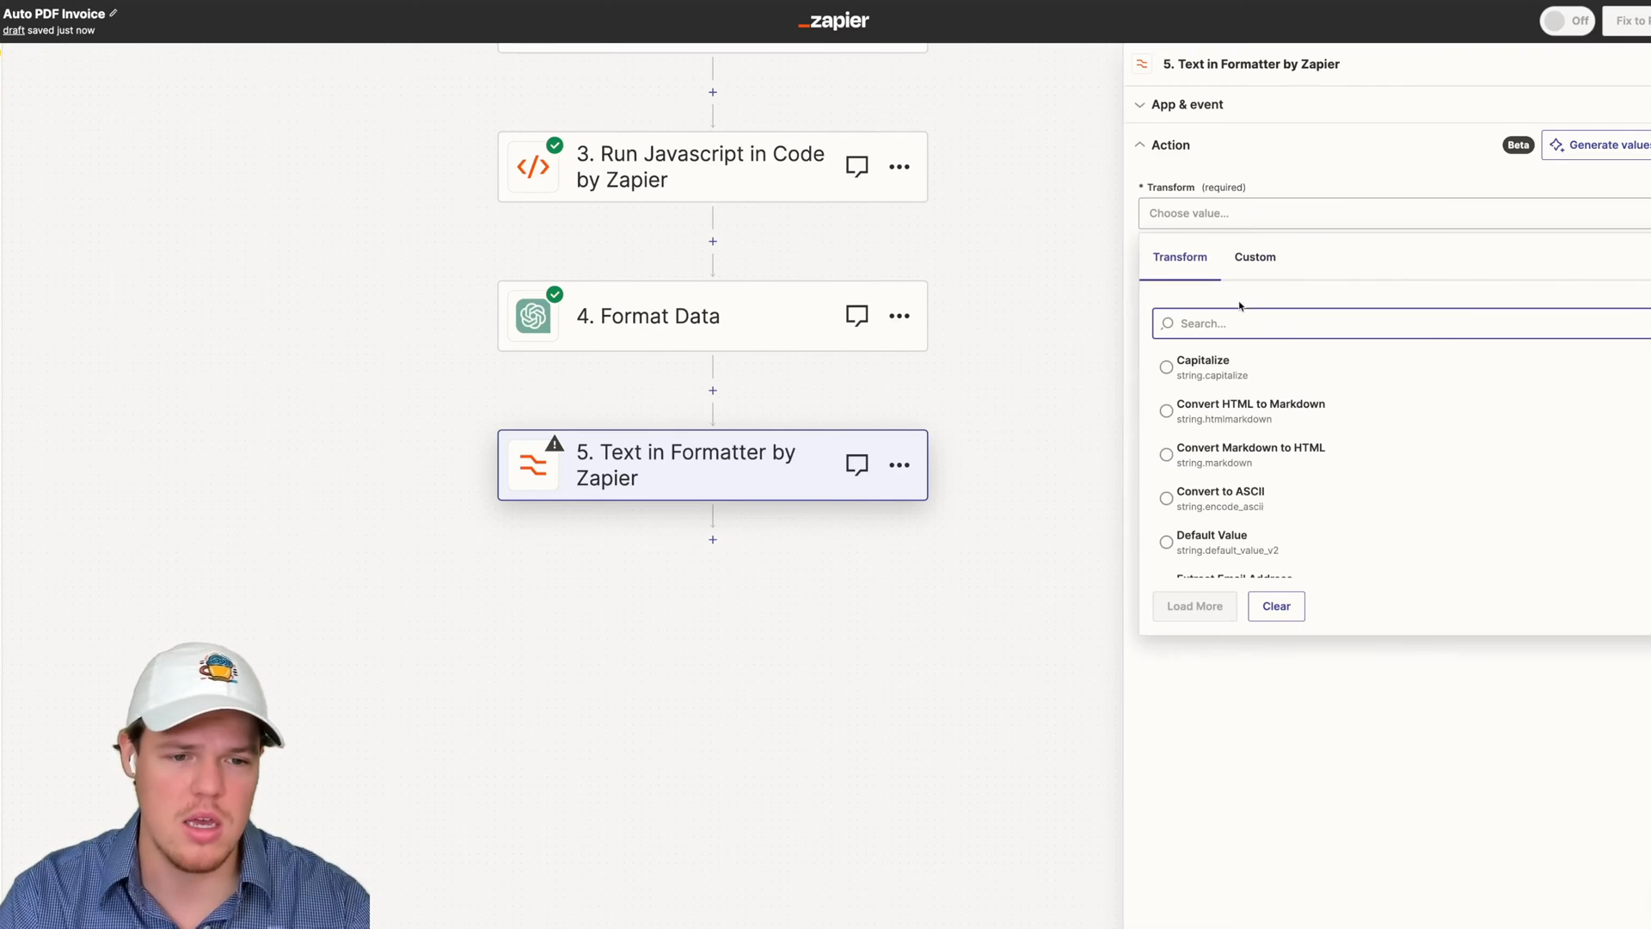
text(s)
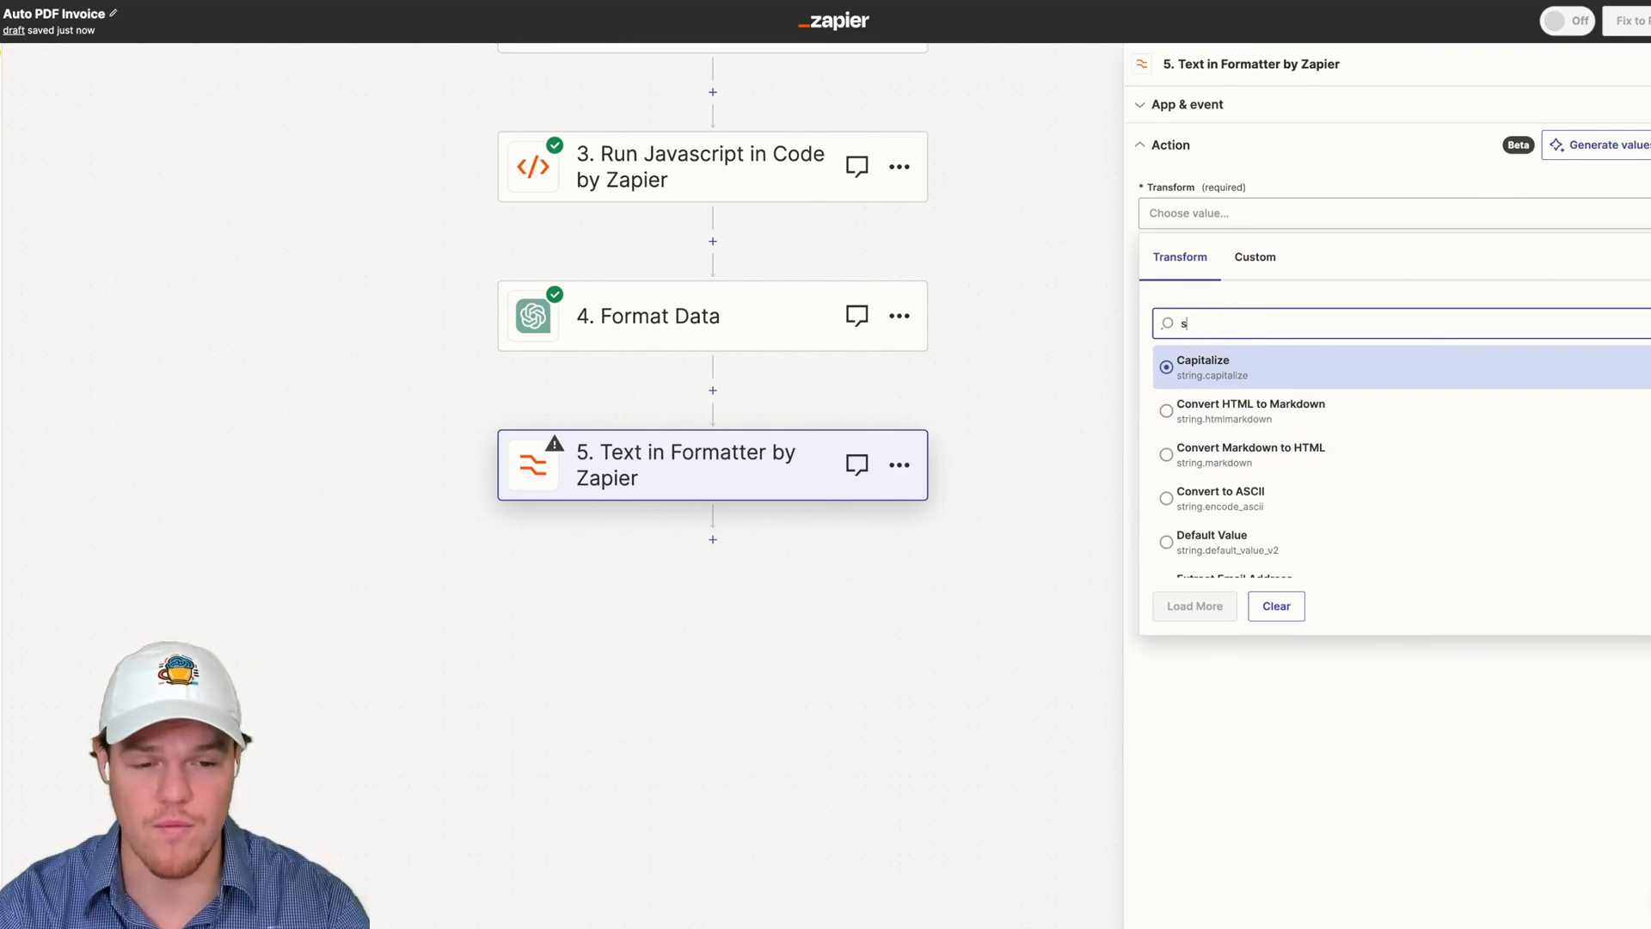
text(plit)
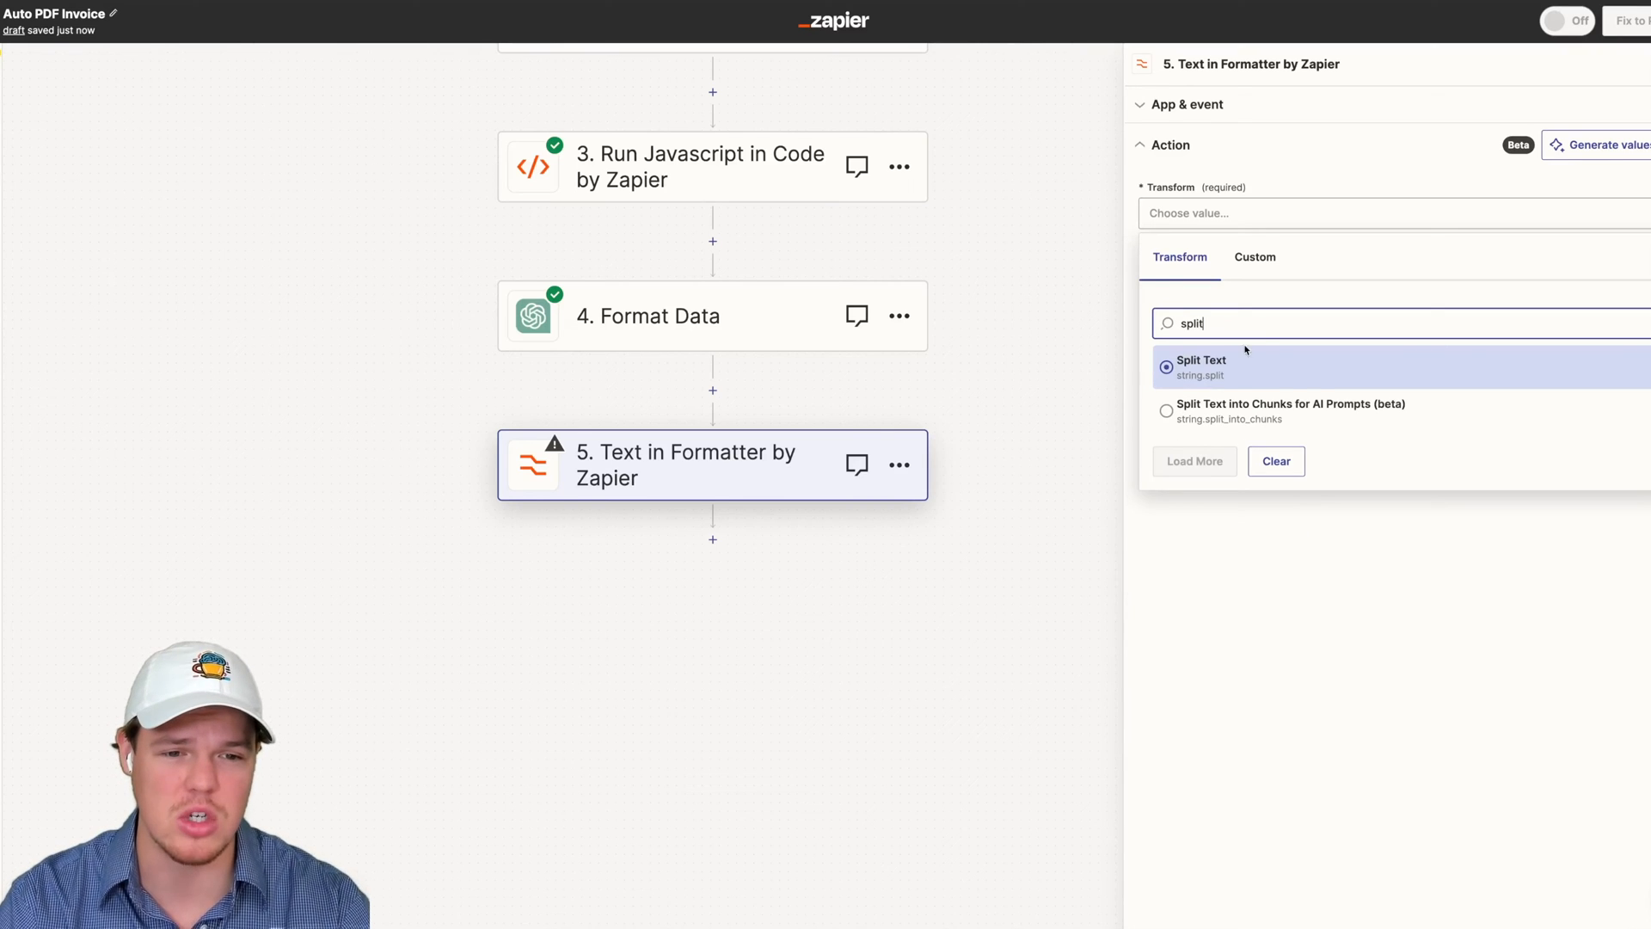
click(1197, 366)
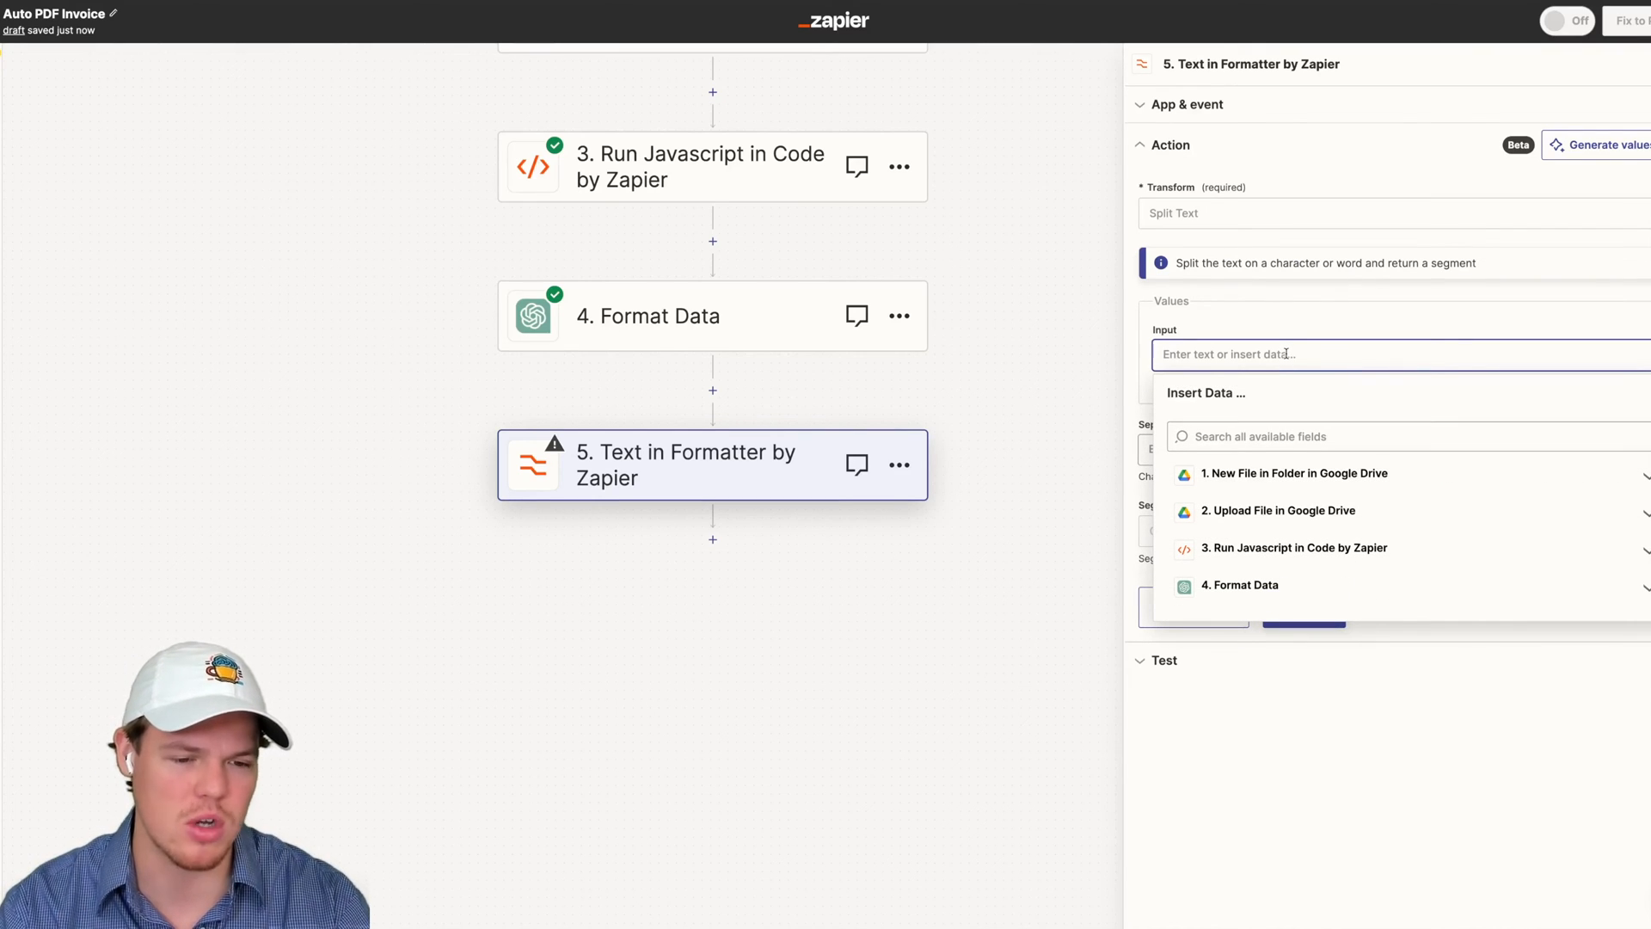
mouse_move(1276, 395)
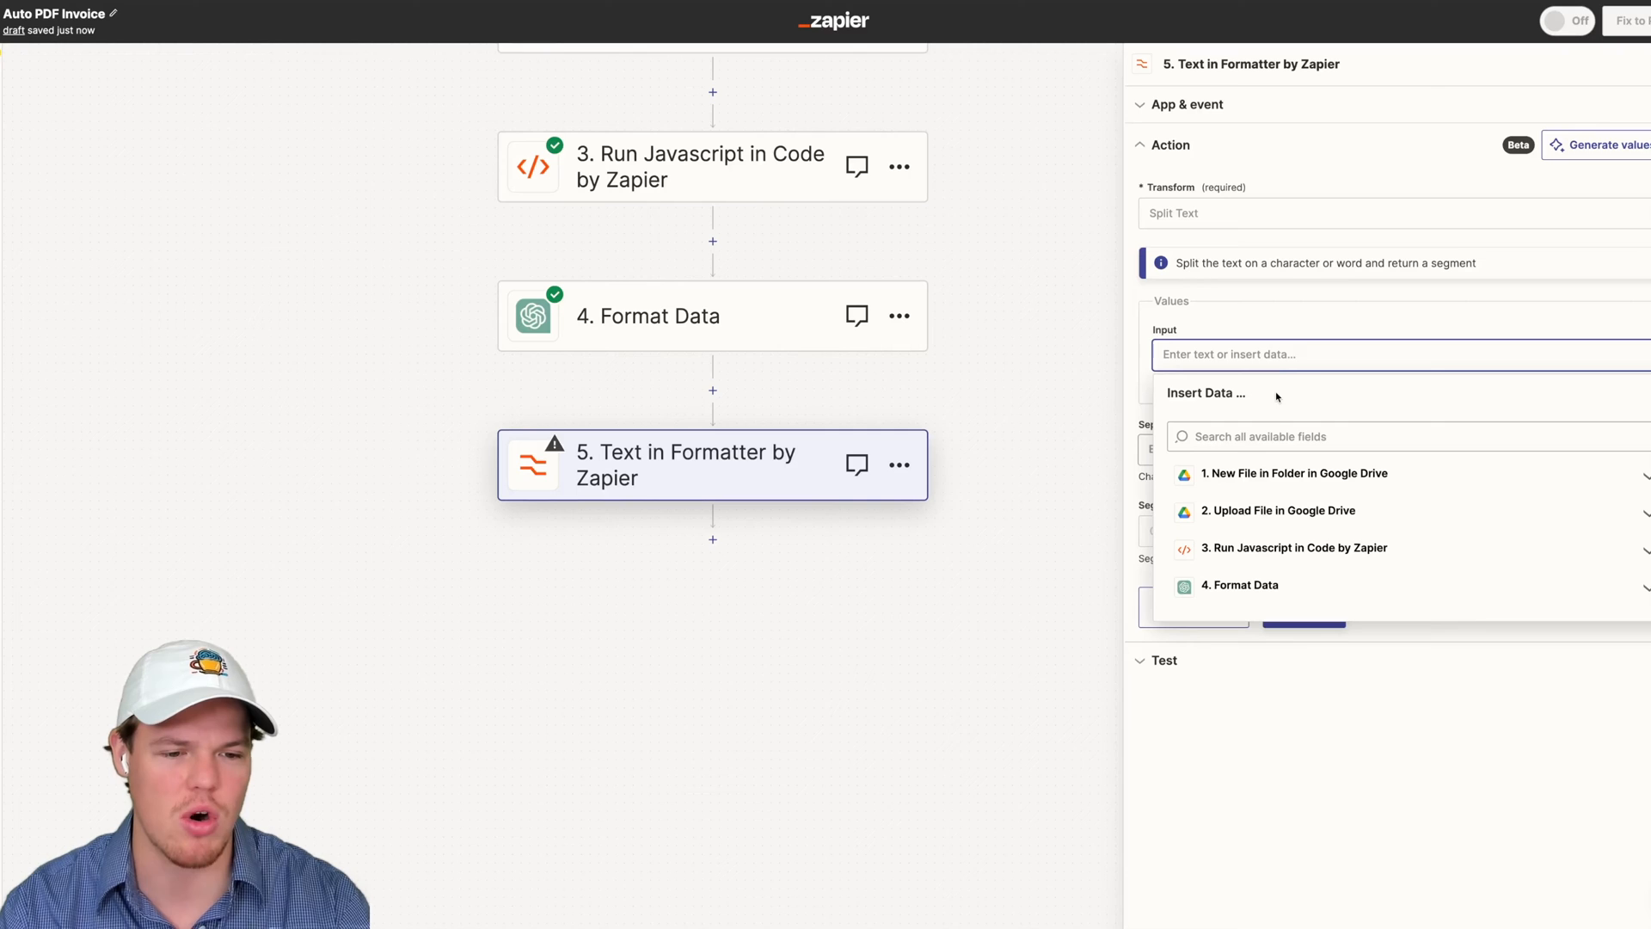
Review Format Data's output and map its Reply field into the Formatter Input
click(1239, 585)
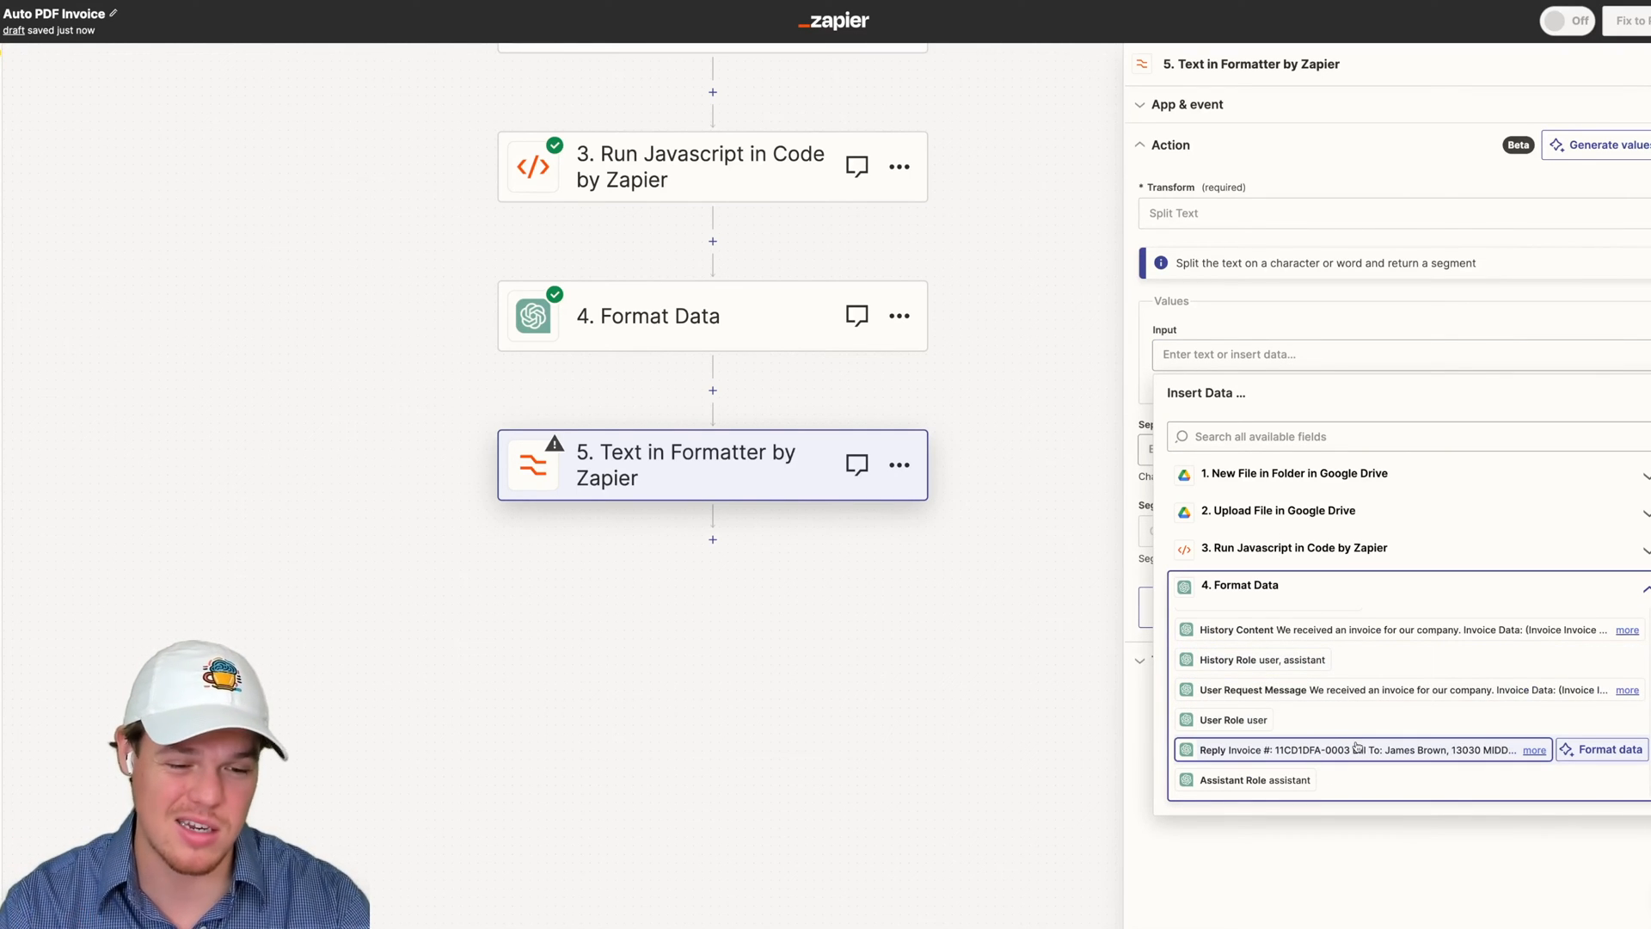
click(681, 317)
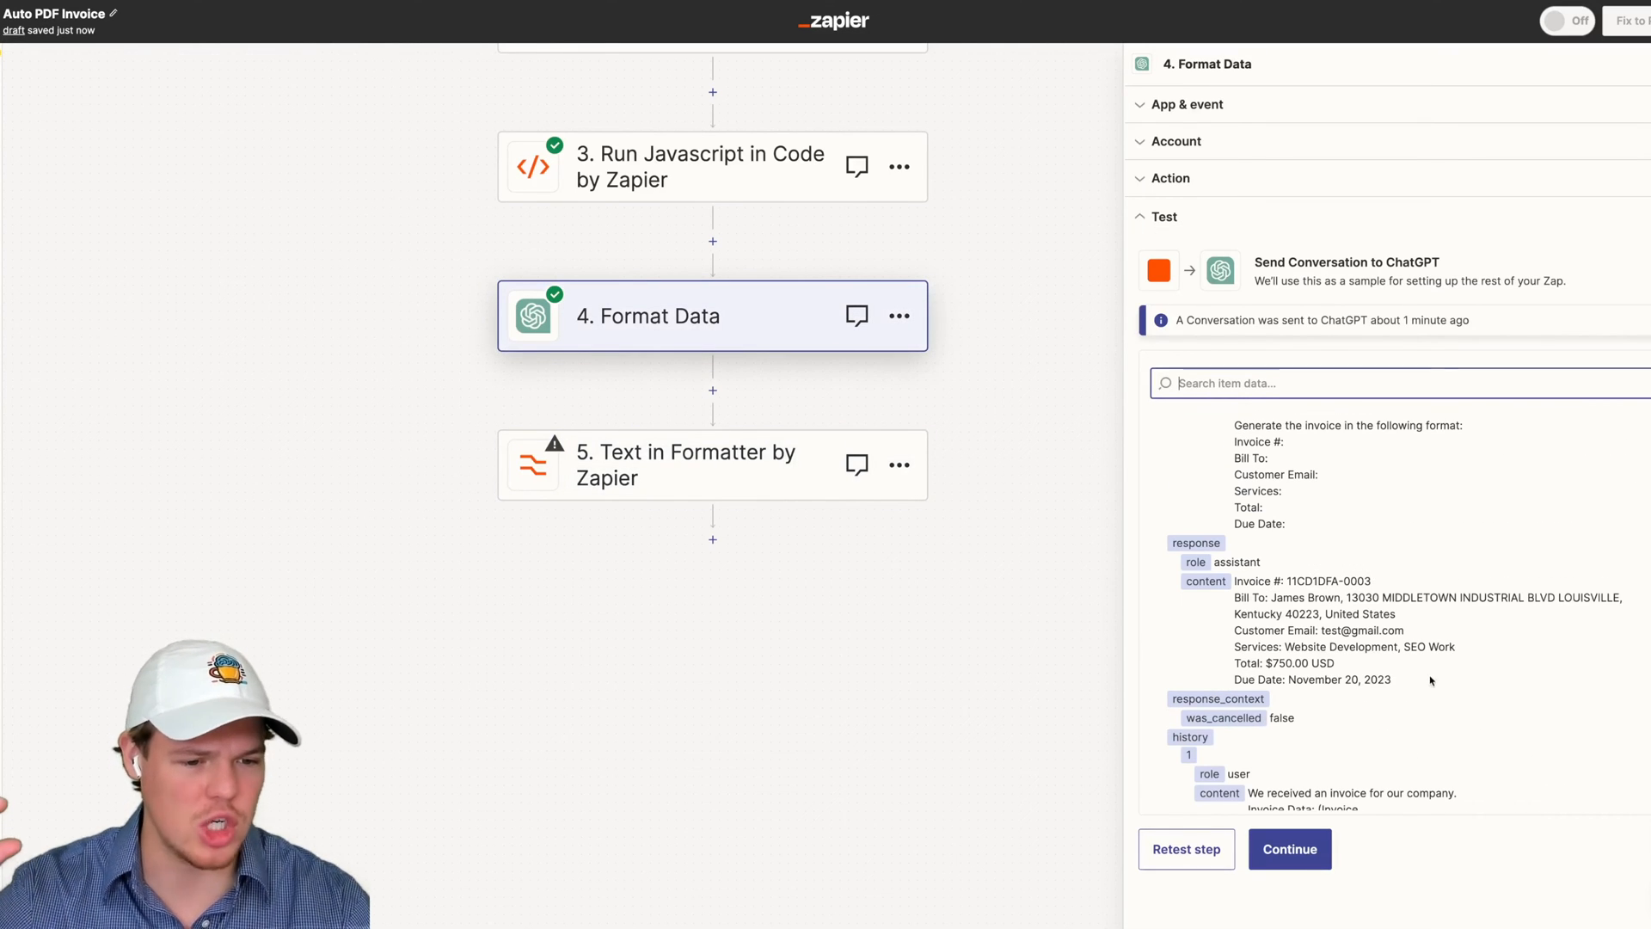
click(702, 464)
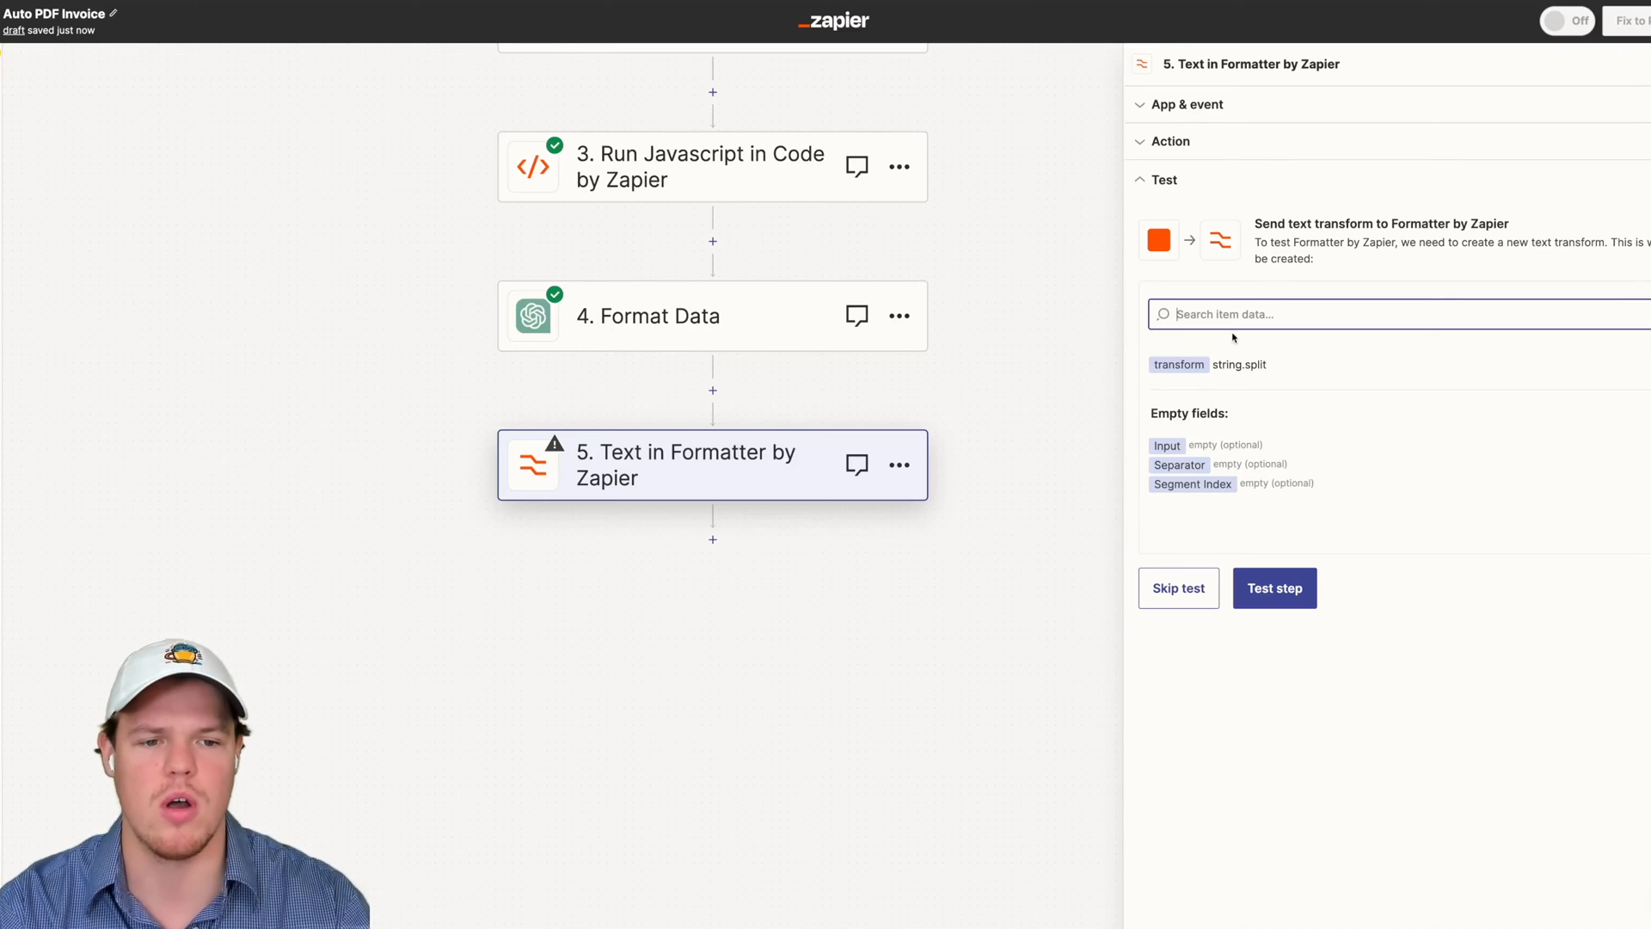
click(1250, 449)
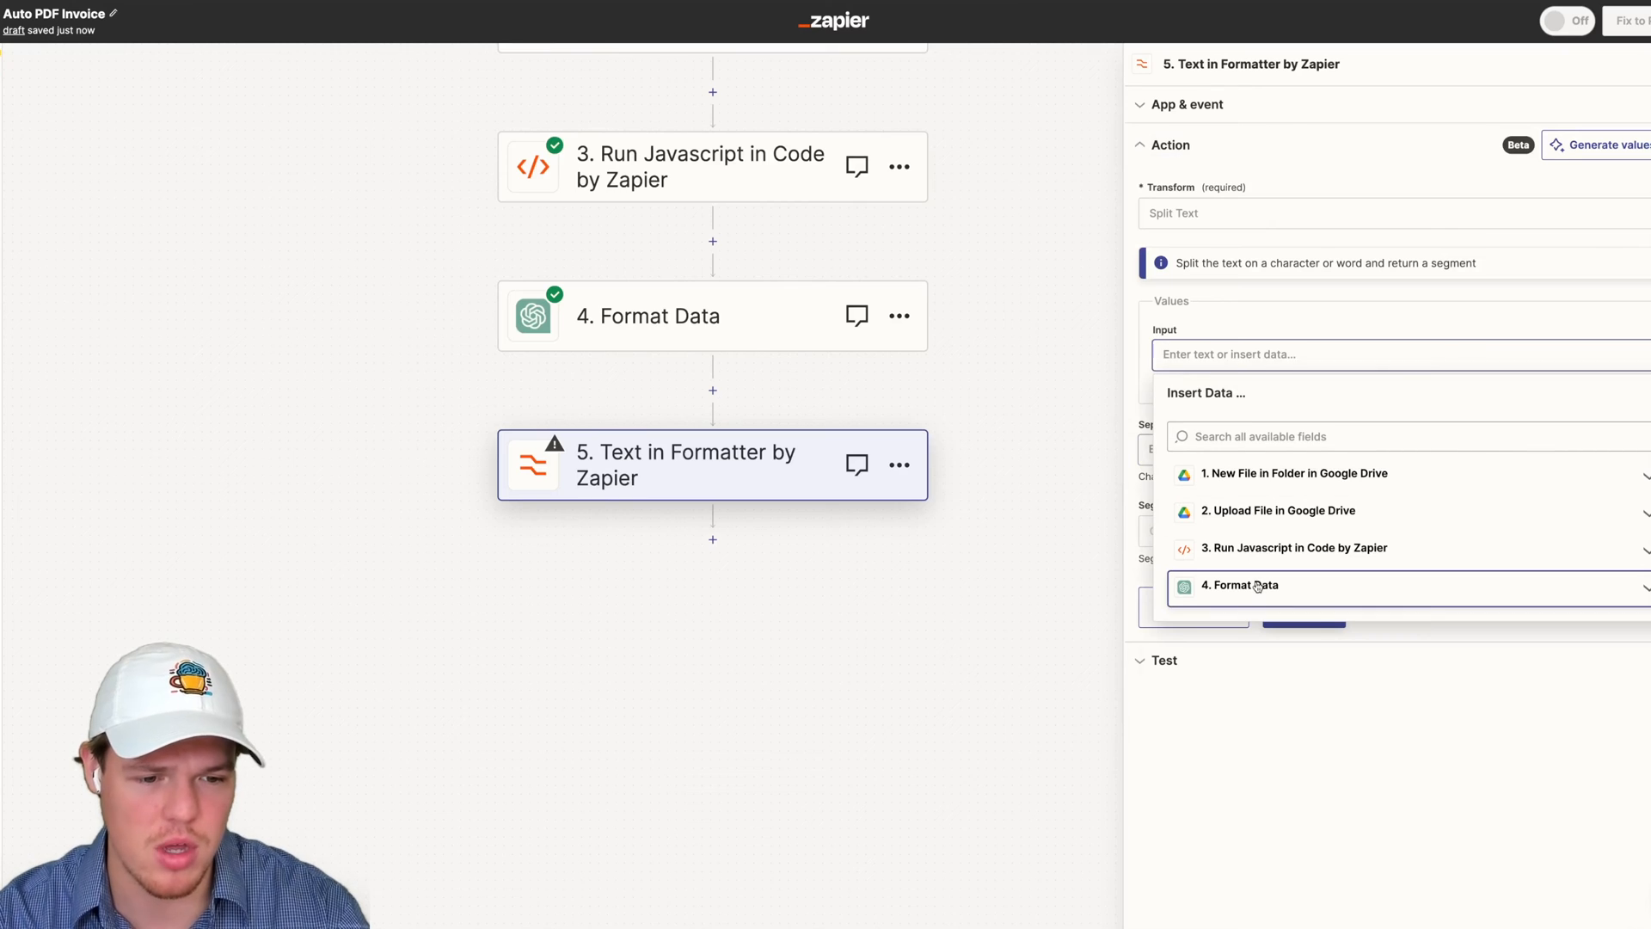
click(1242, 585)
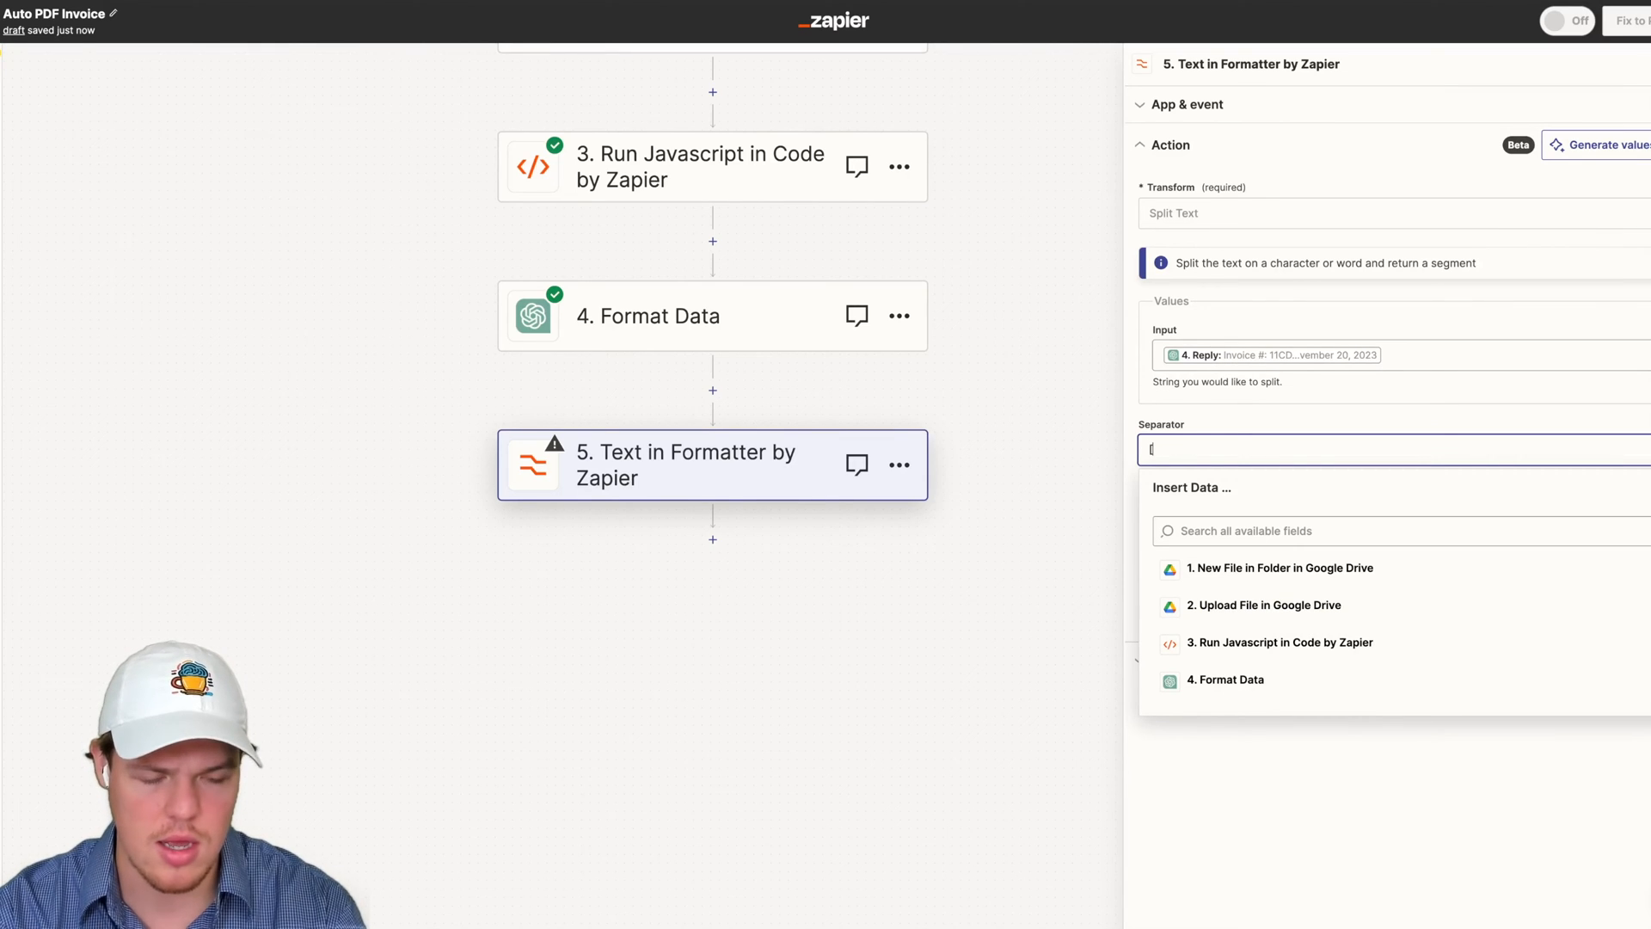
Split on [:newline:] and output all segments as separate fields
text([:newline:)
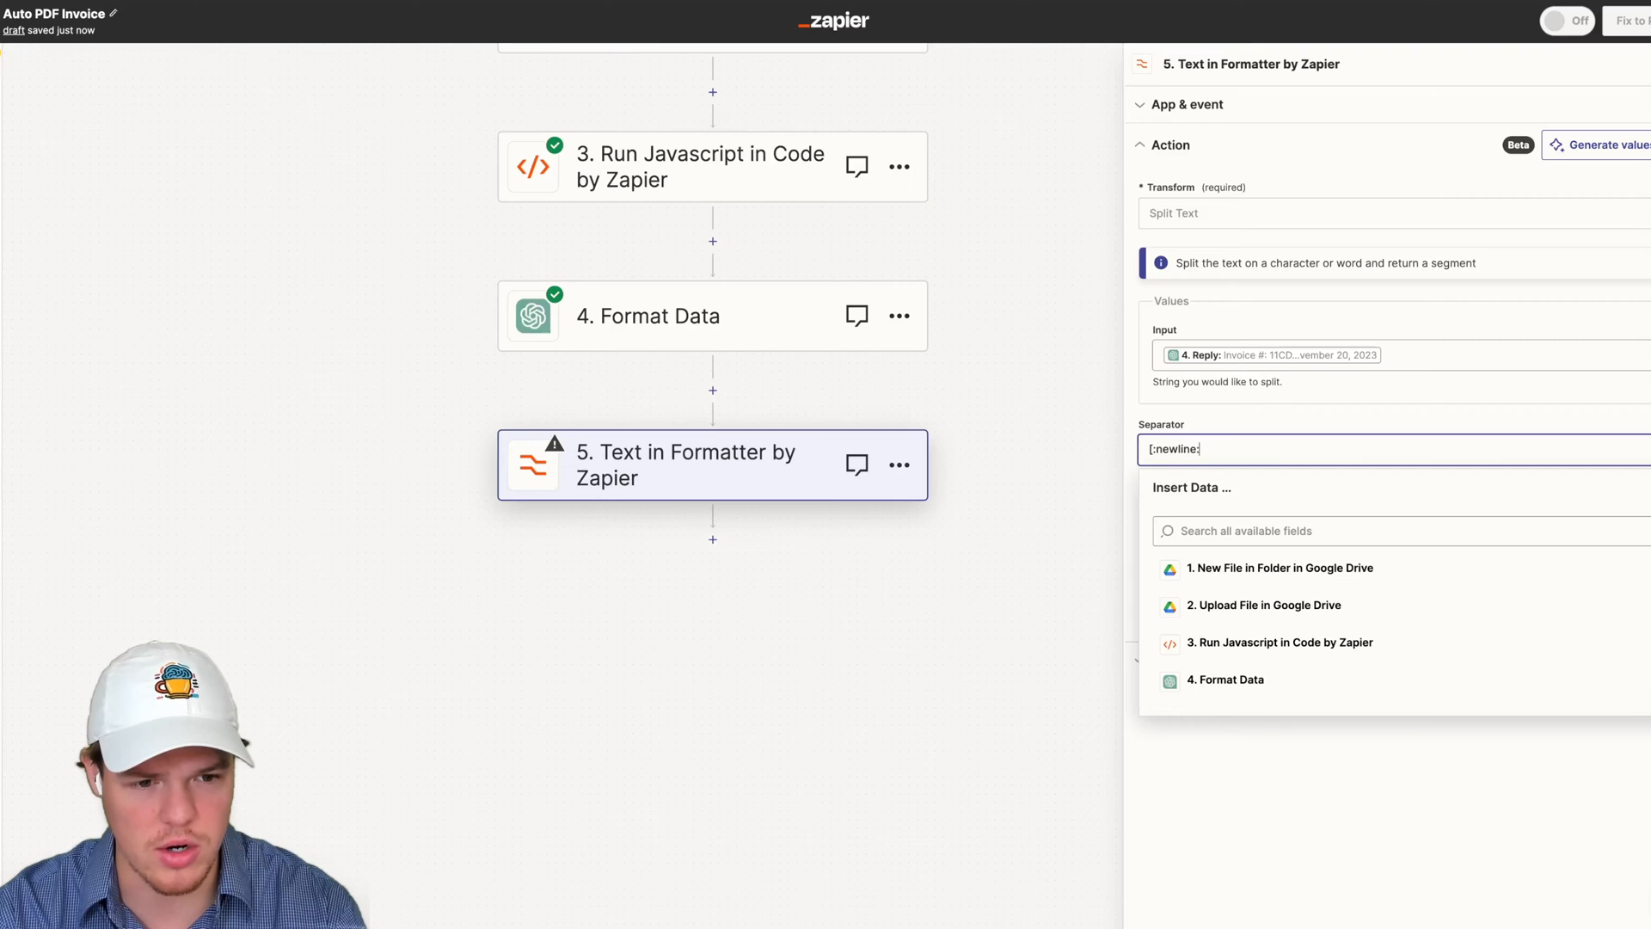
click(1300, 411)
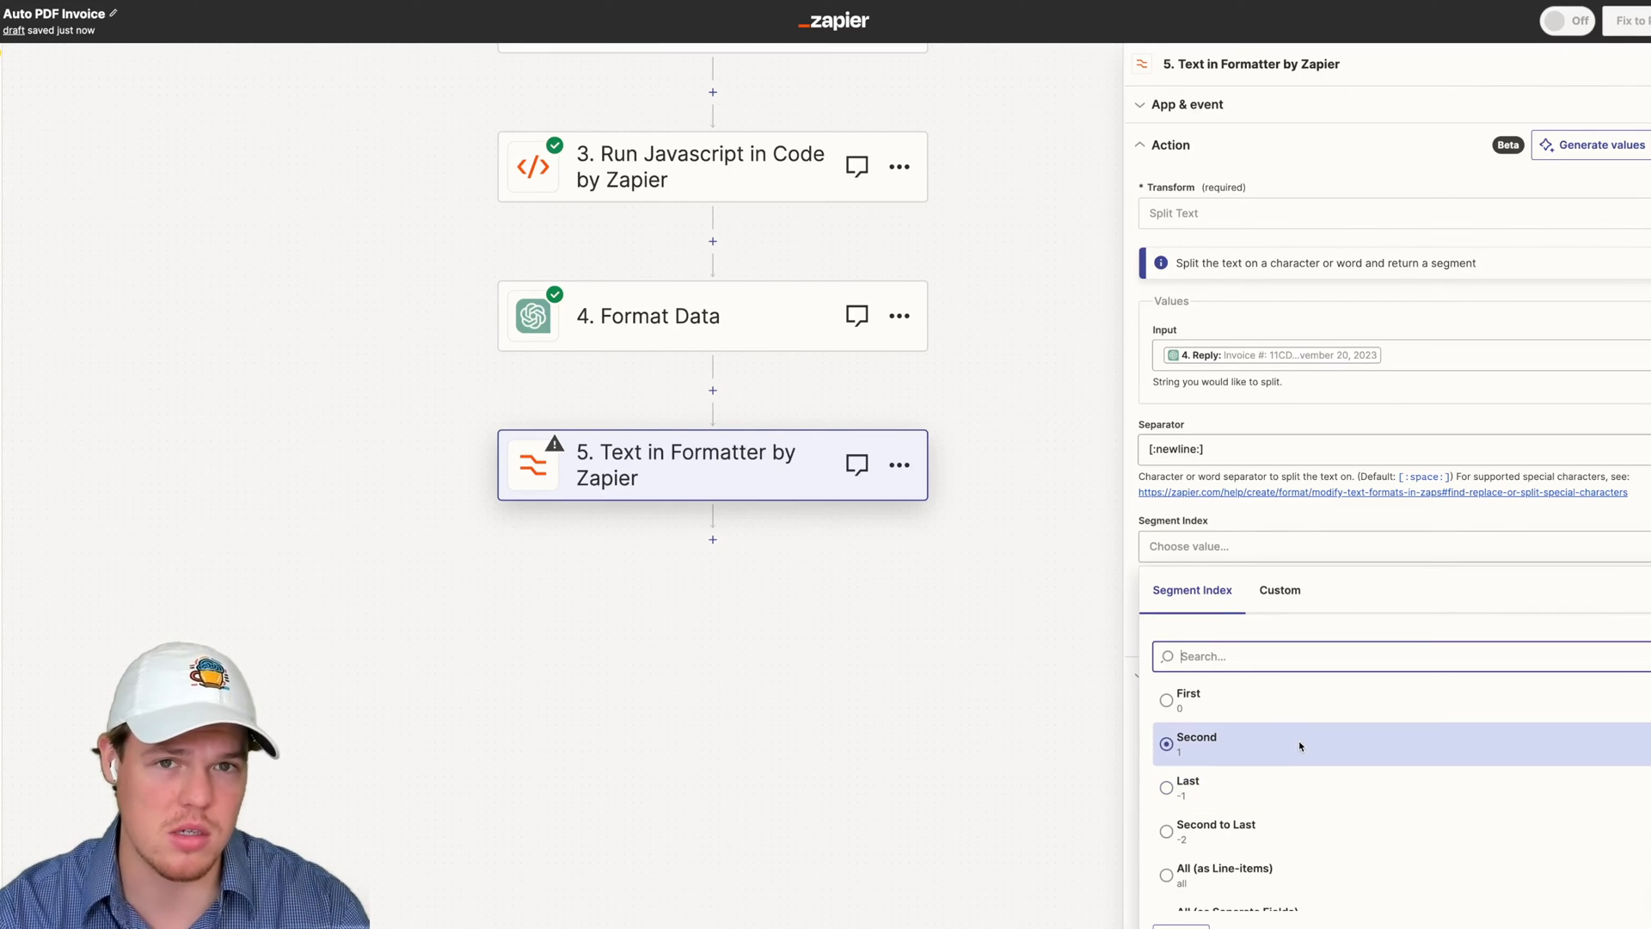
click(1183, 700)
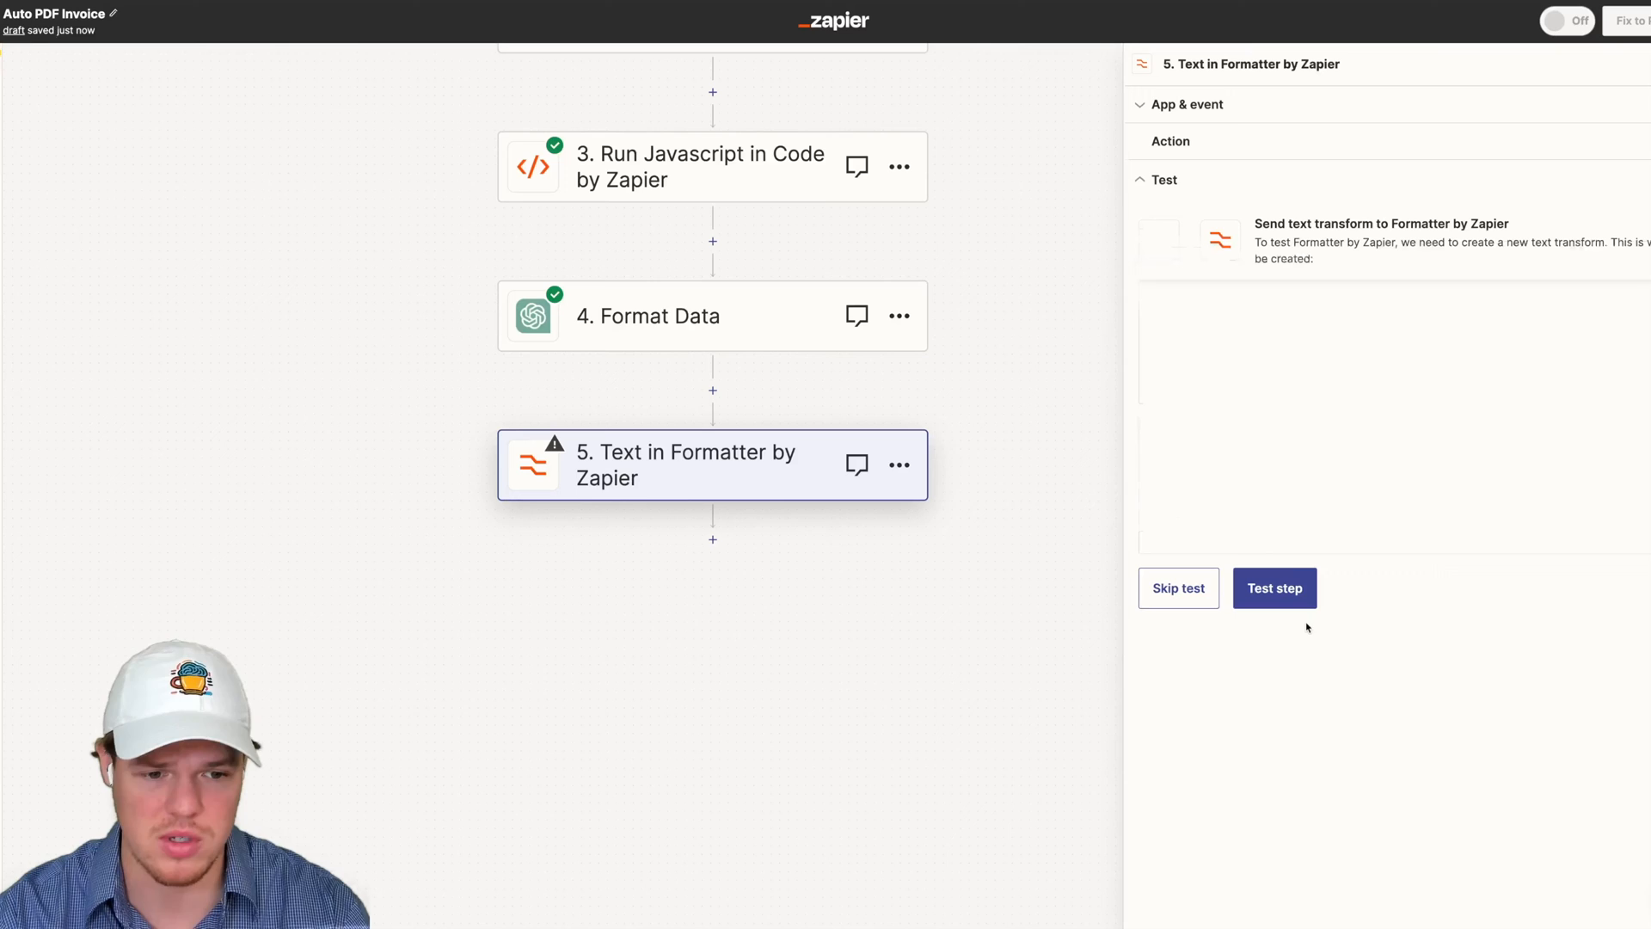
Test the split step and review output items 1–6 from invoice number to due date
click(1275, 588)
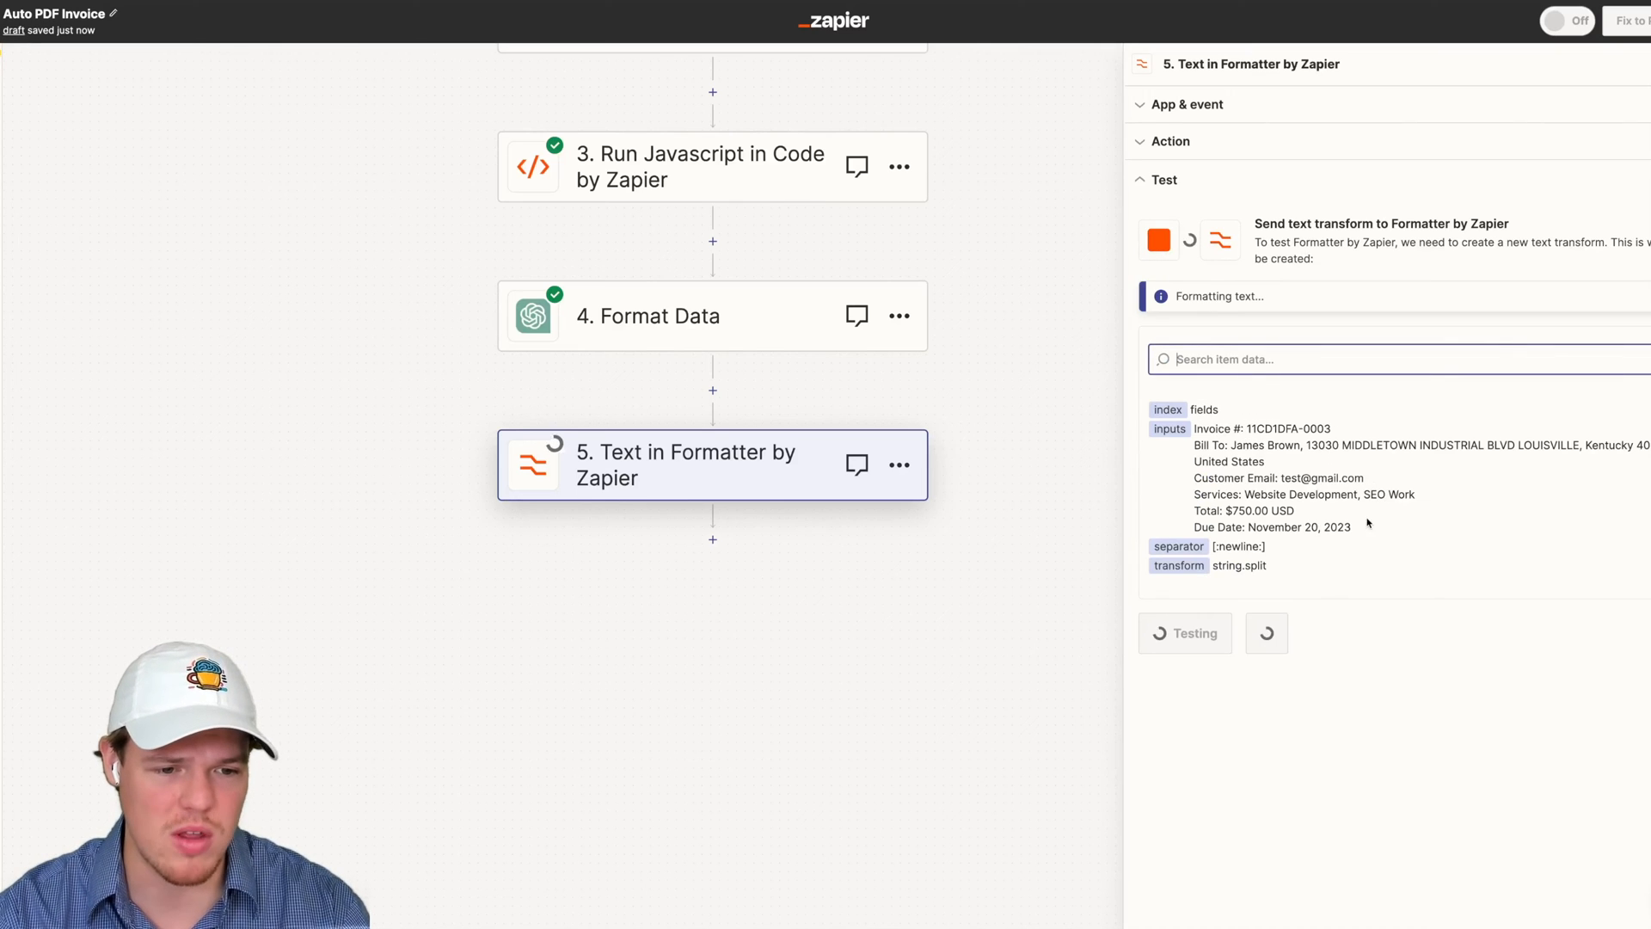
click(1186, 633)
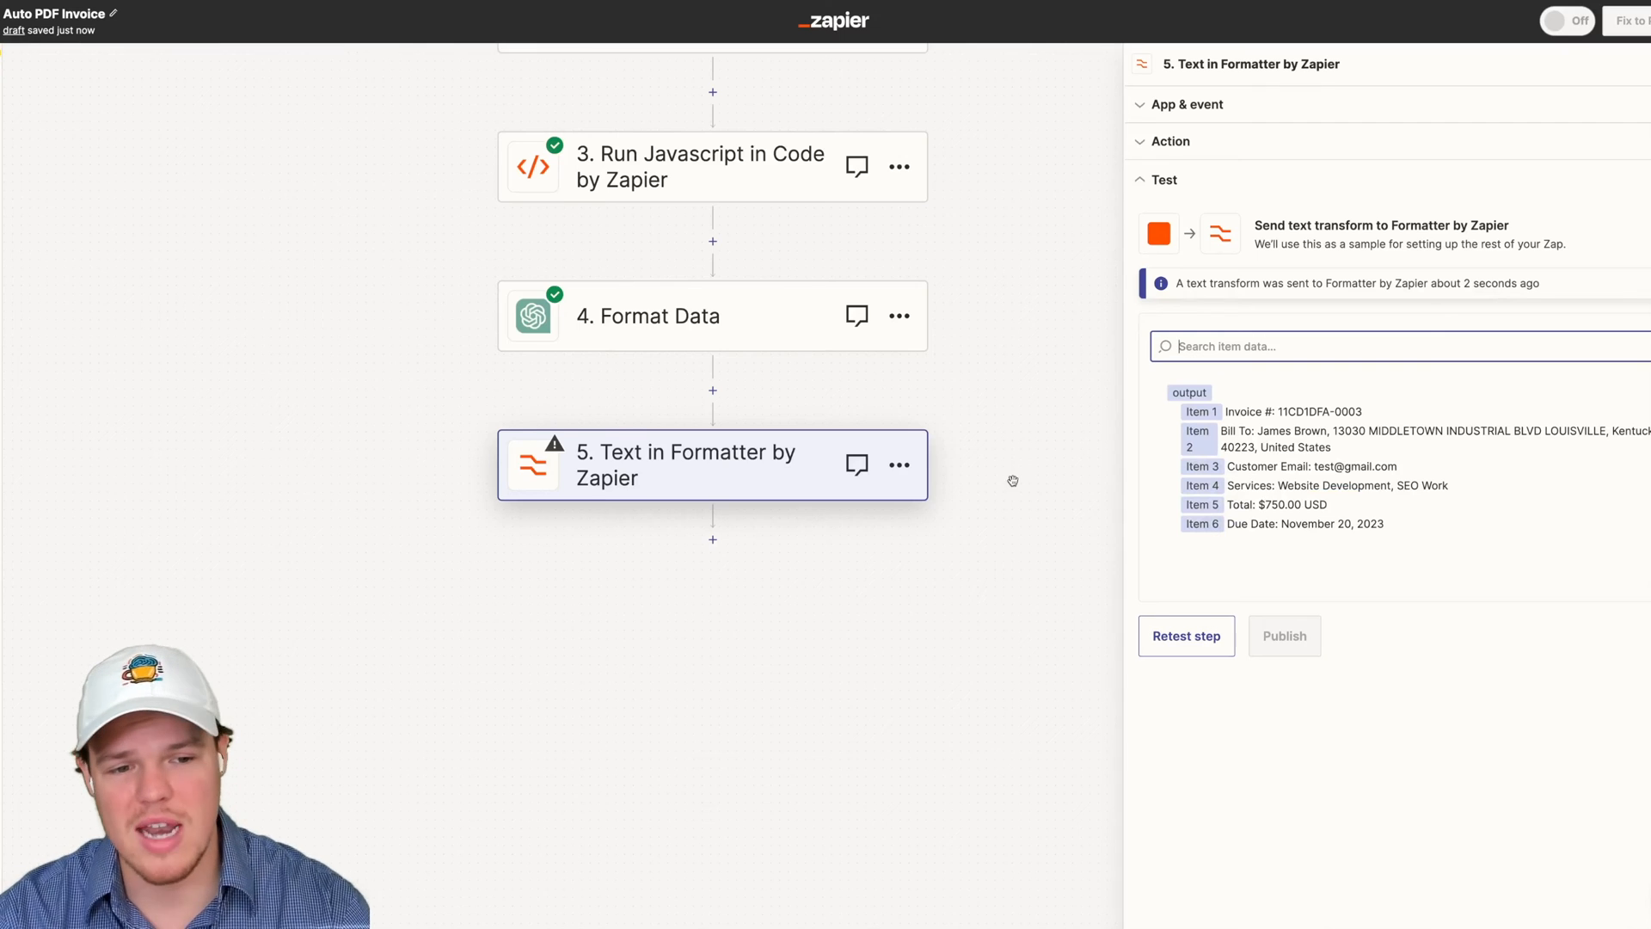
scroll(down, 3)
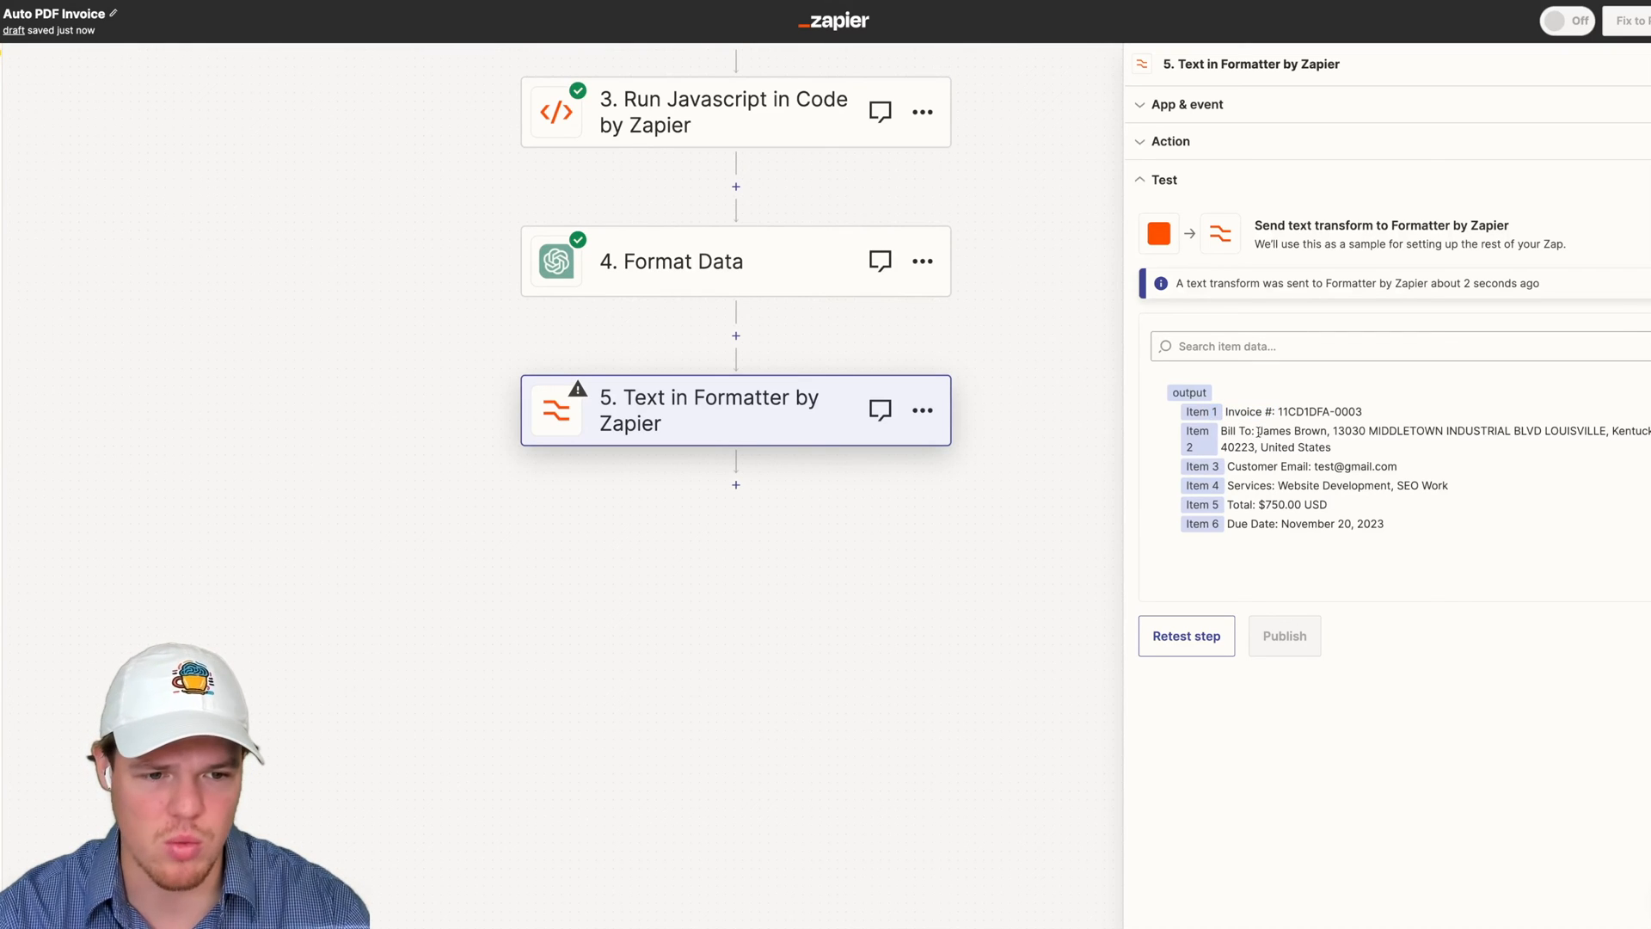
scroll(down, 3)
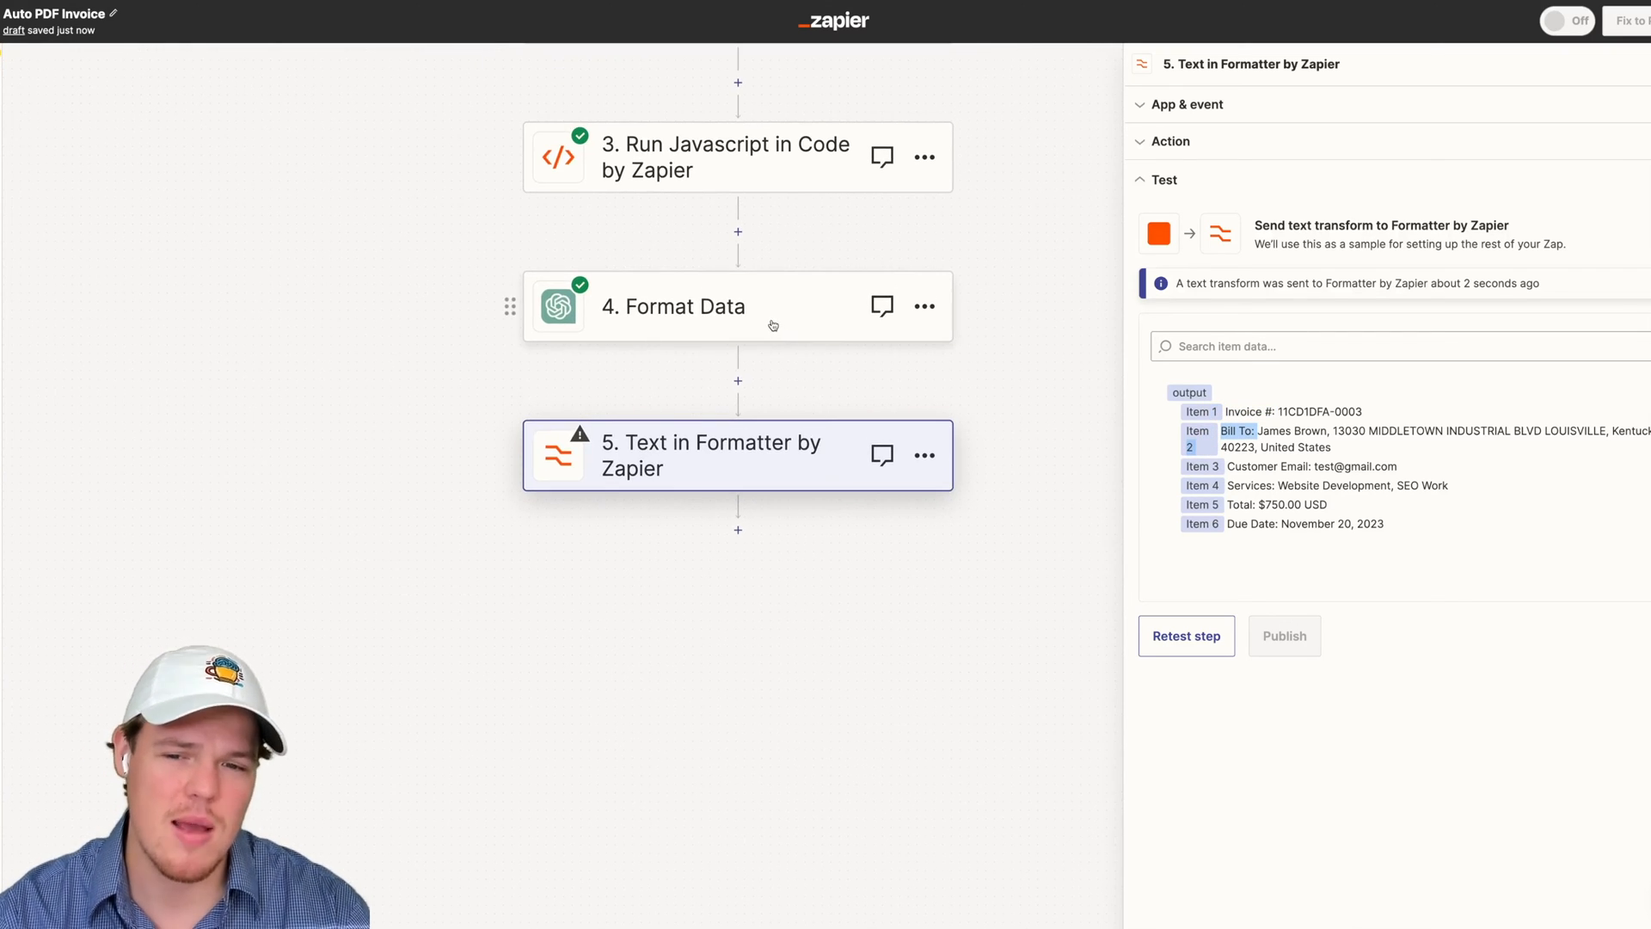
Revise the Format Data prompt to output just the requested values without category titles, then retest it
click(709, 306)
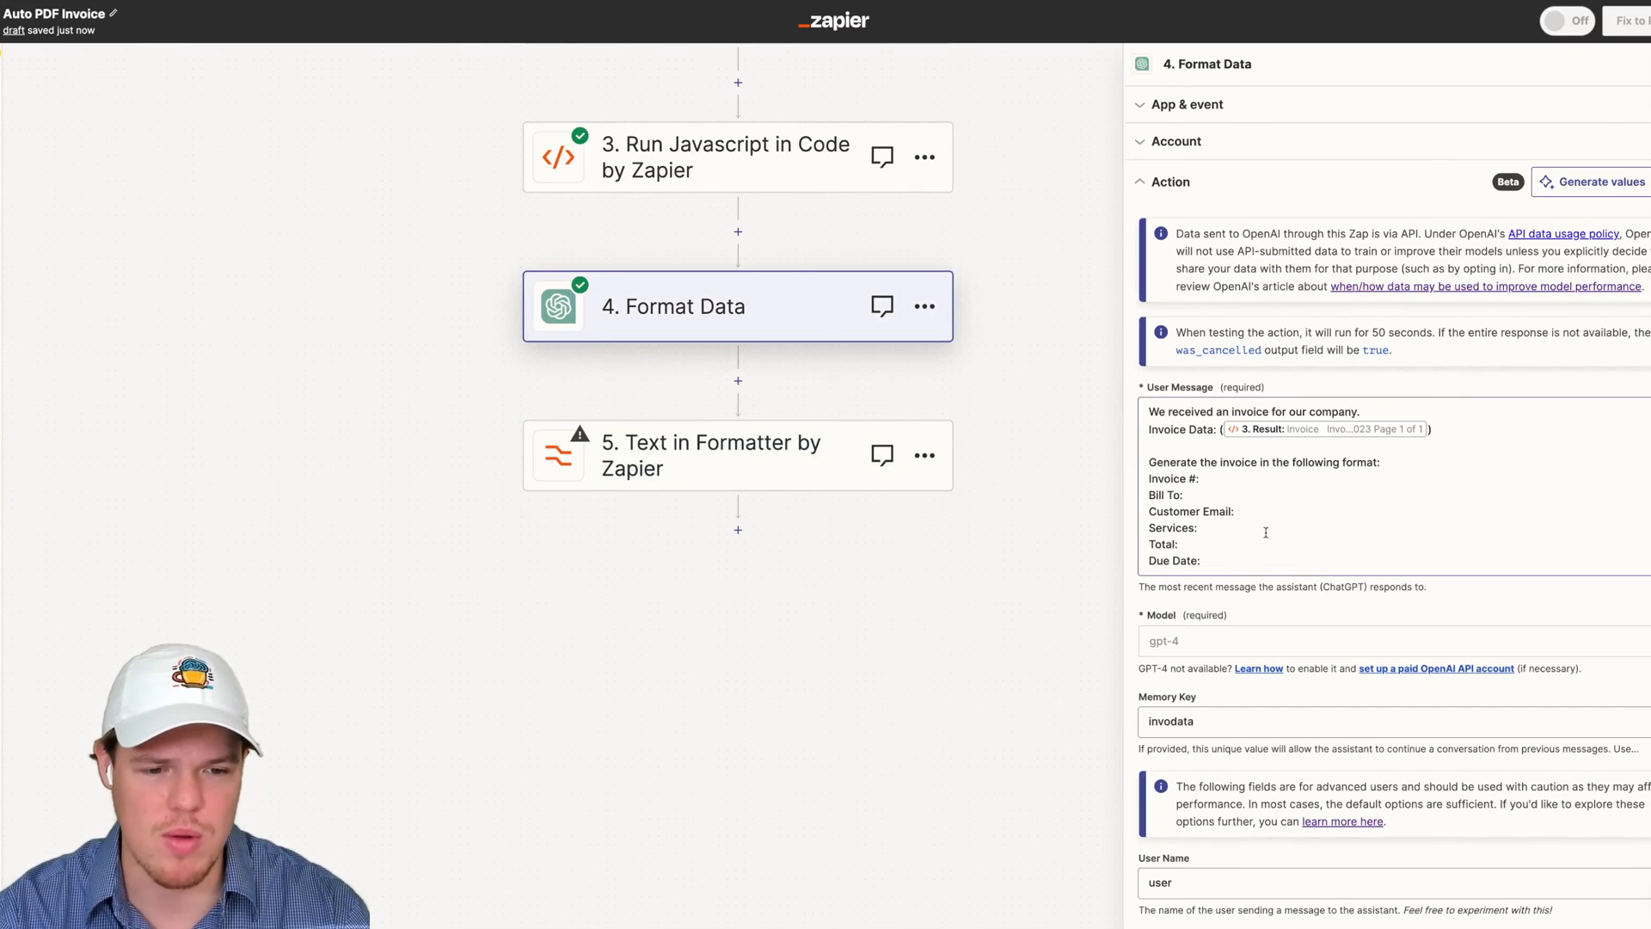
text(Fo)
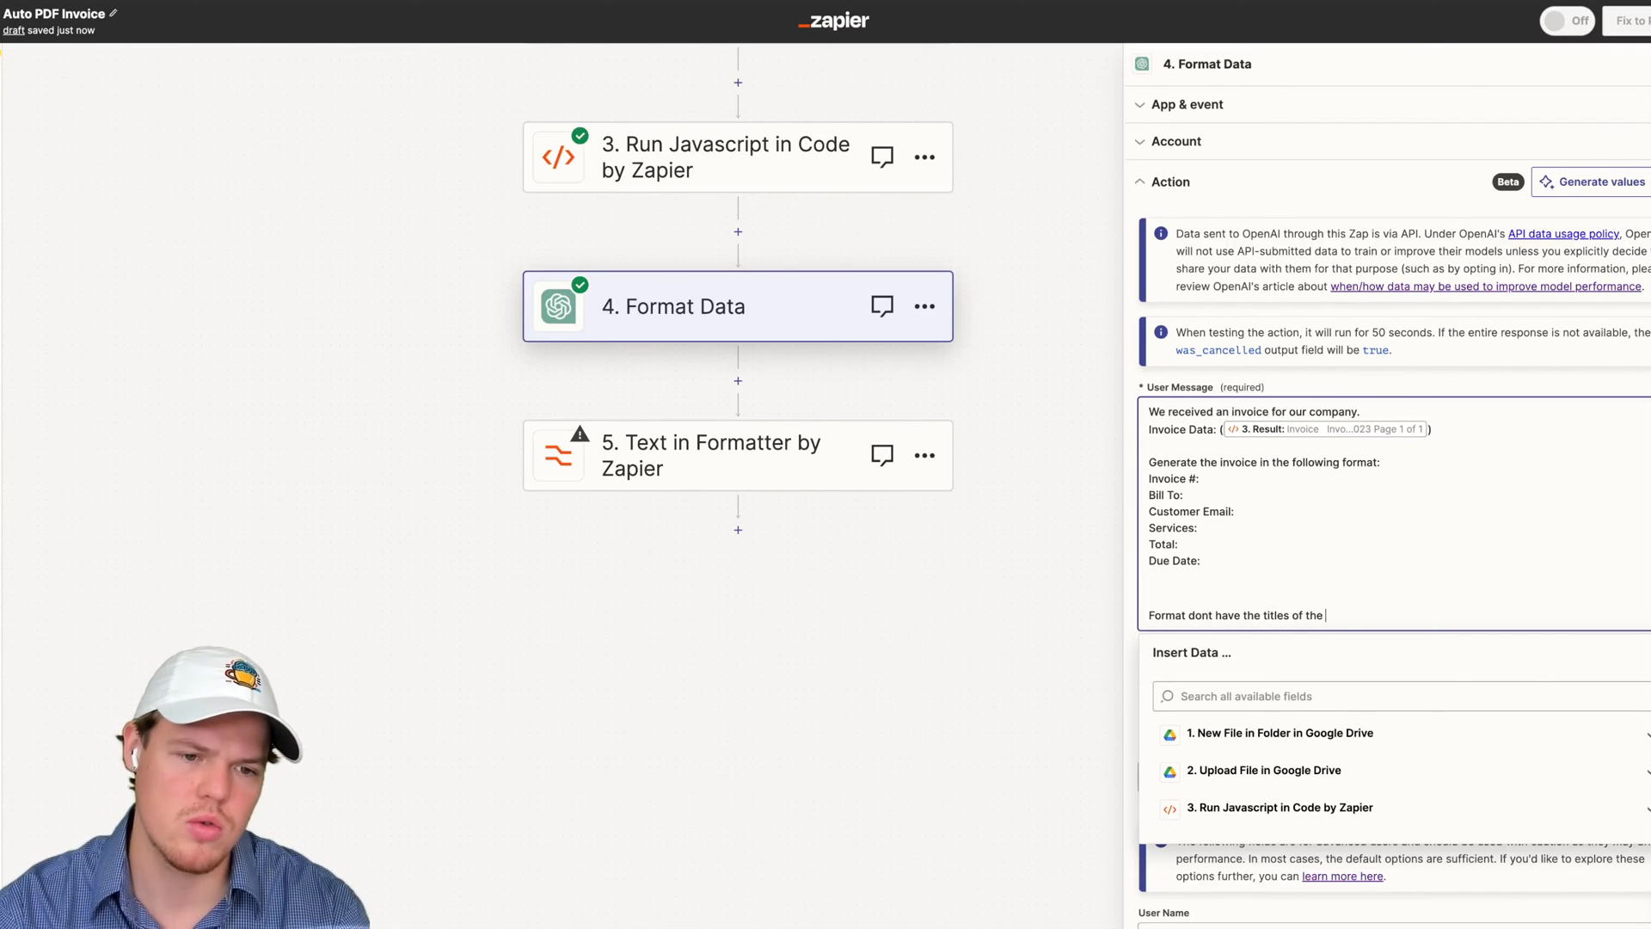
text(categories)
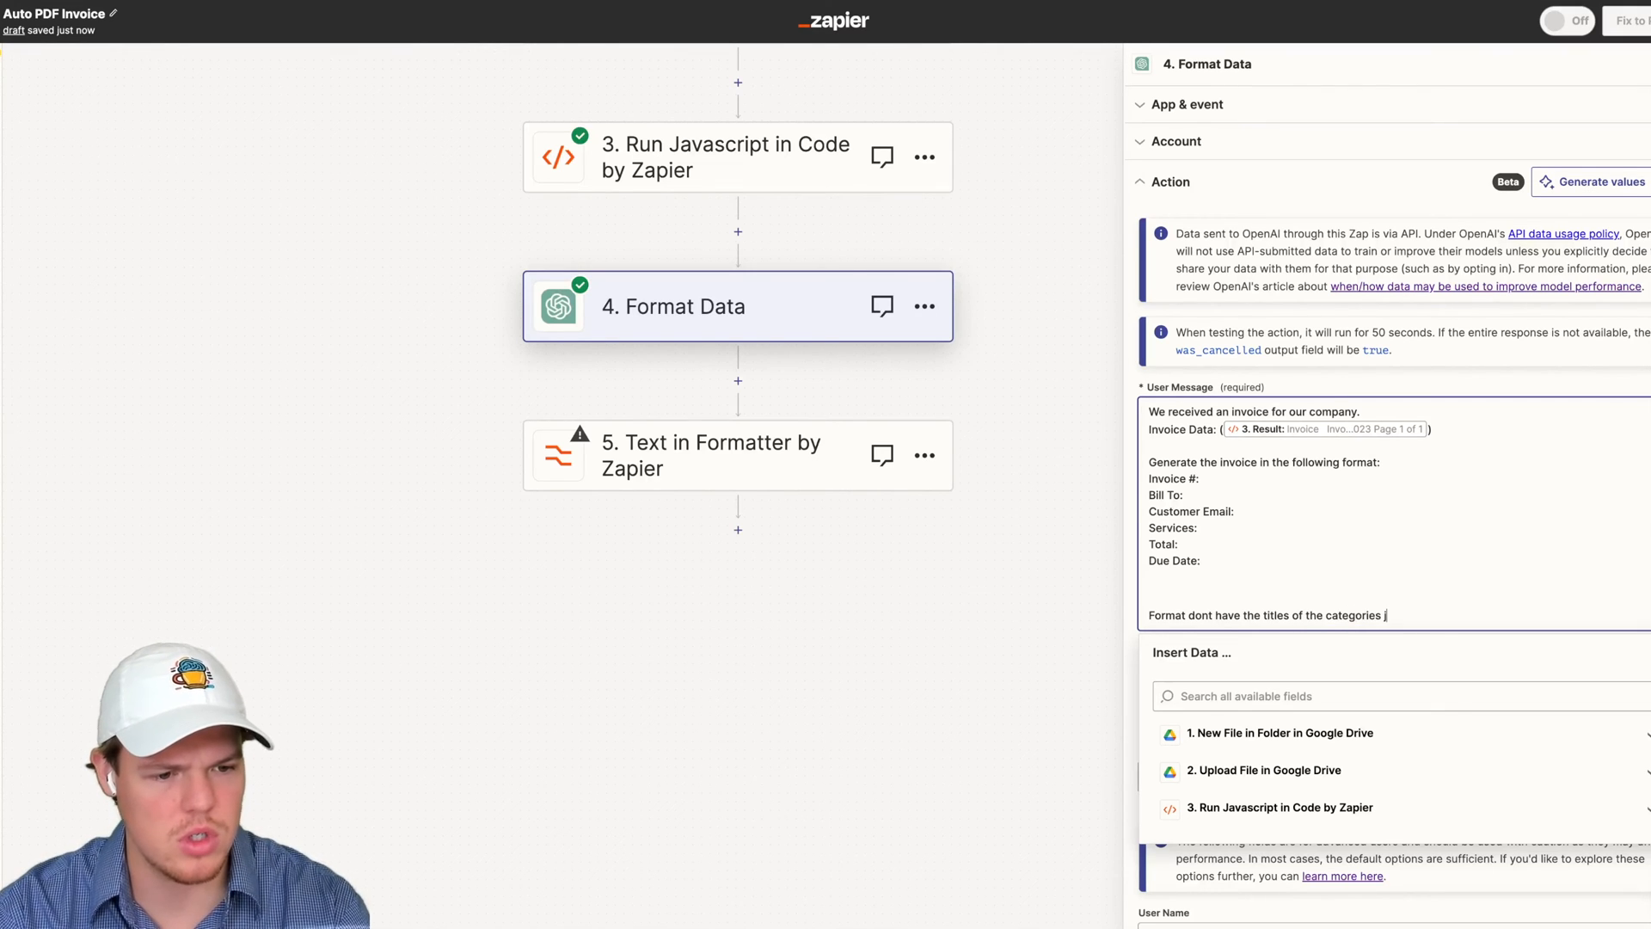
text(just ouput the)
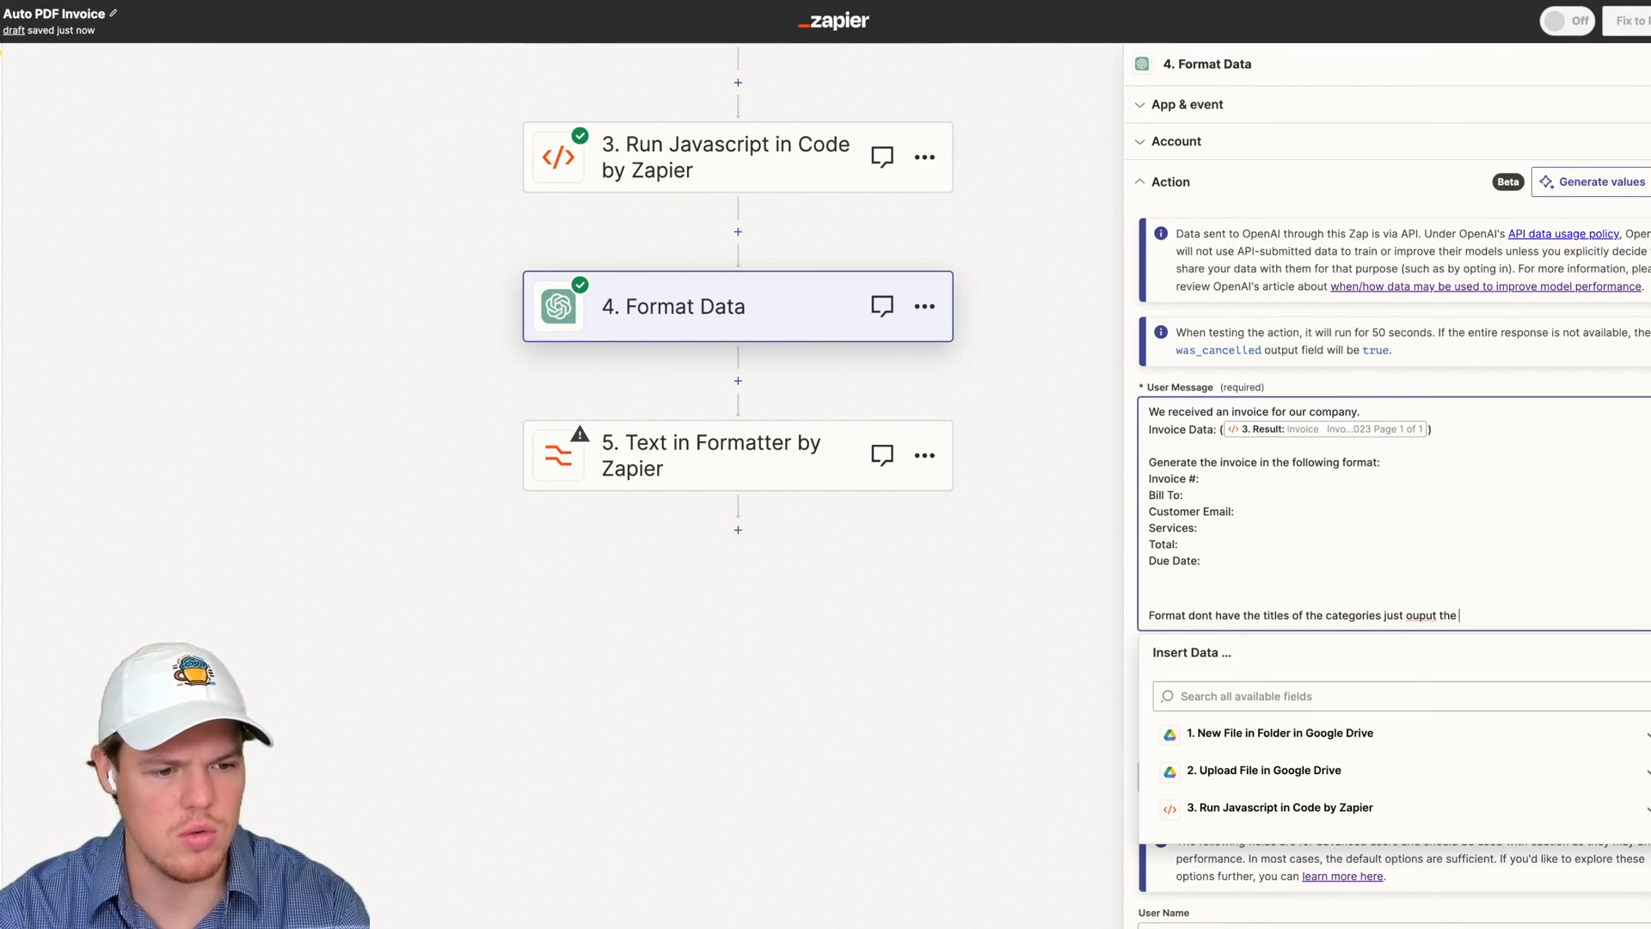
text(requested.)
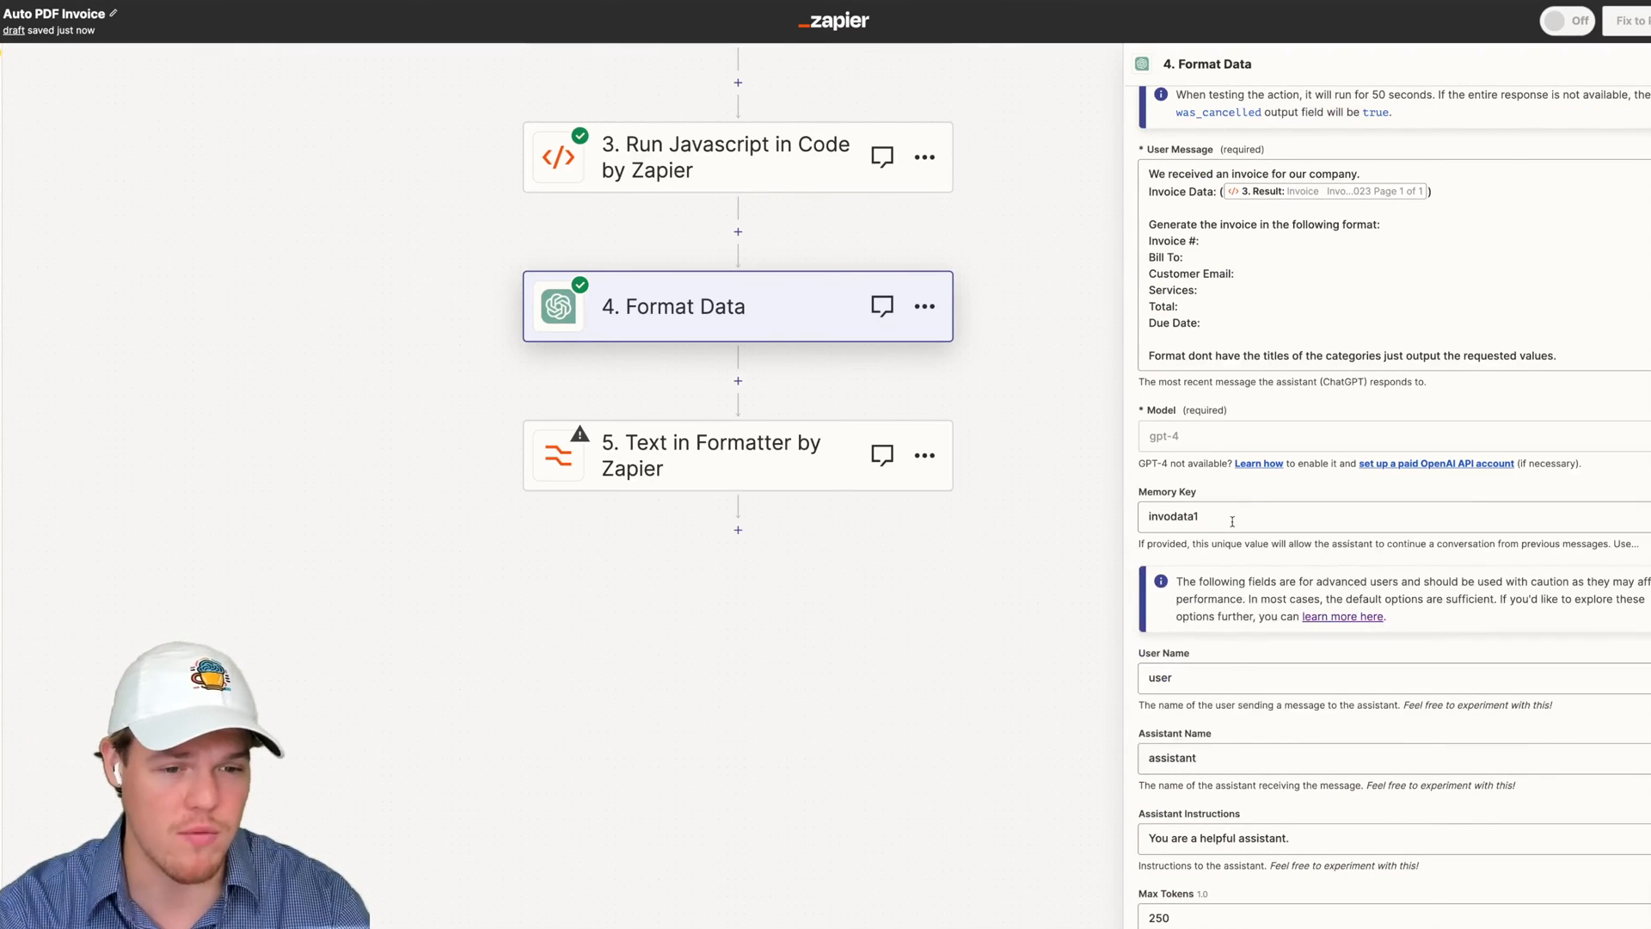
scroll(down, 3)
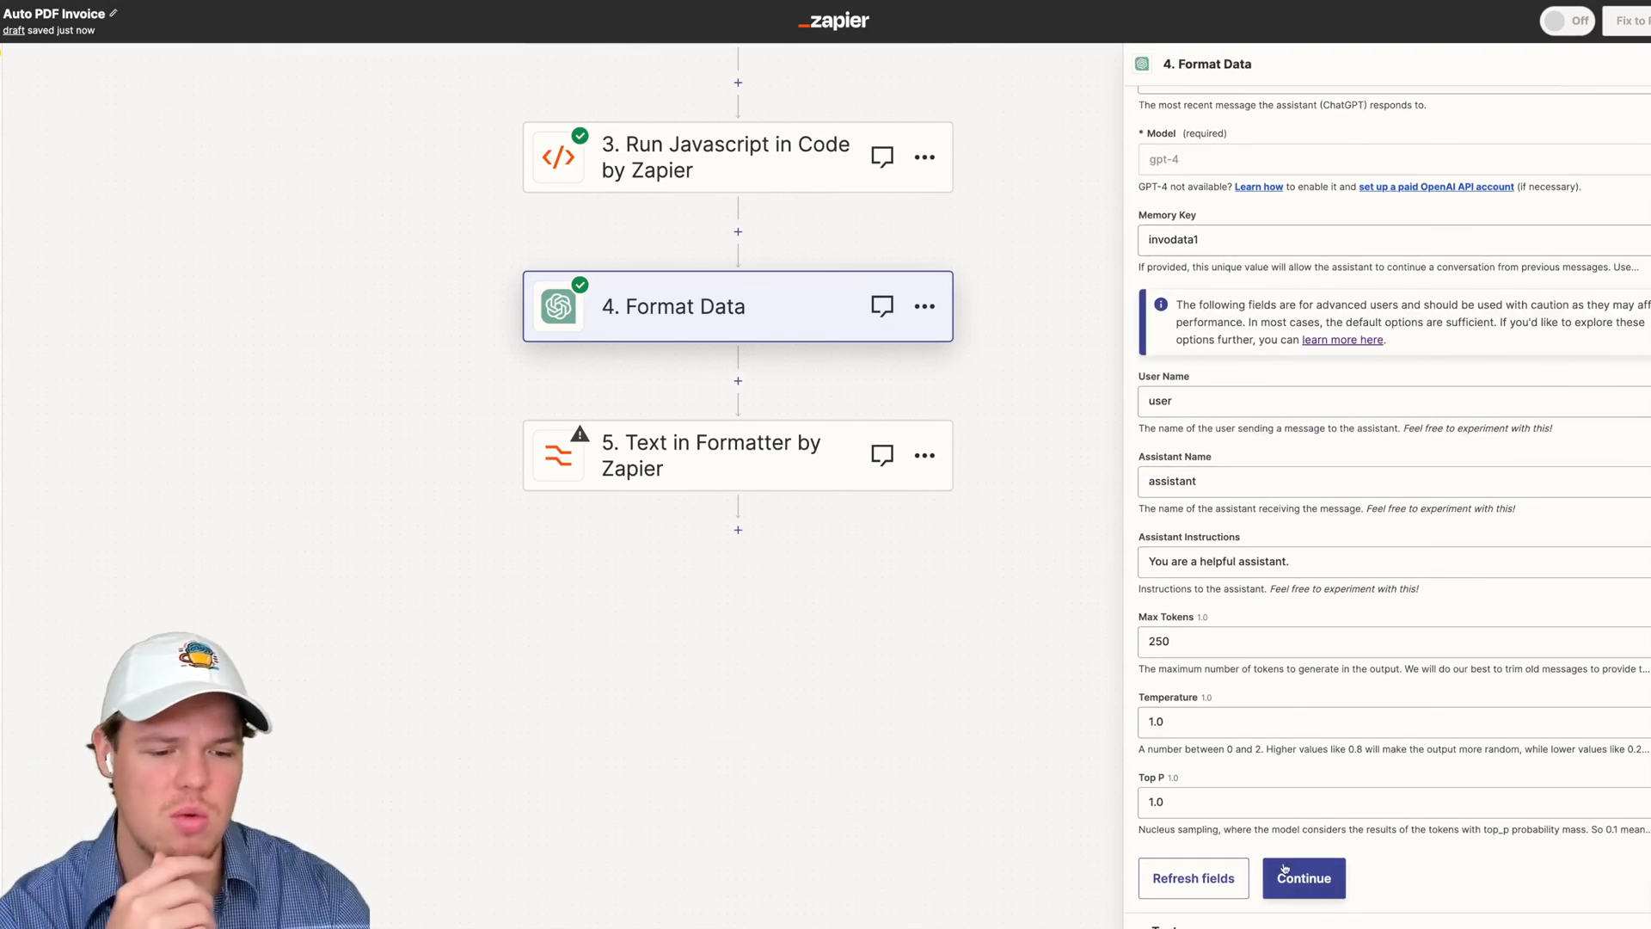
click(1304, 877)
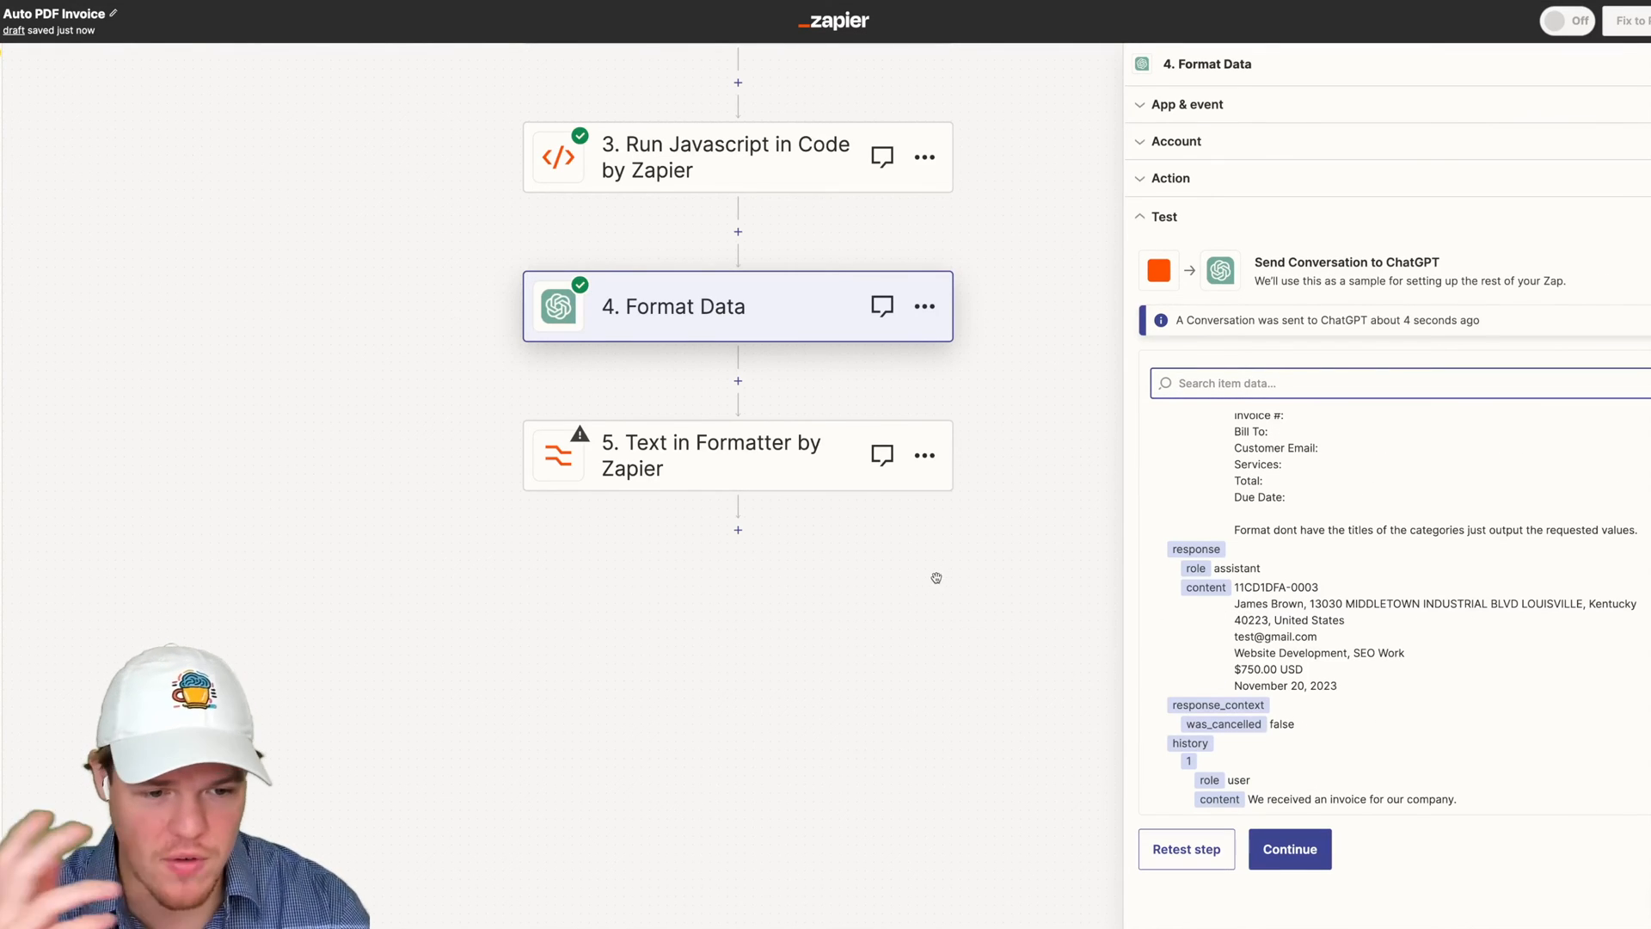
Rerun the Formatter step's test so it splits the bare values into six fields
click(710, 454)
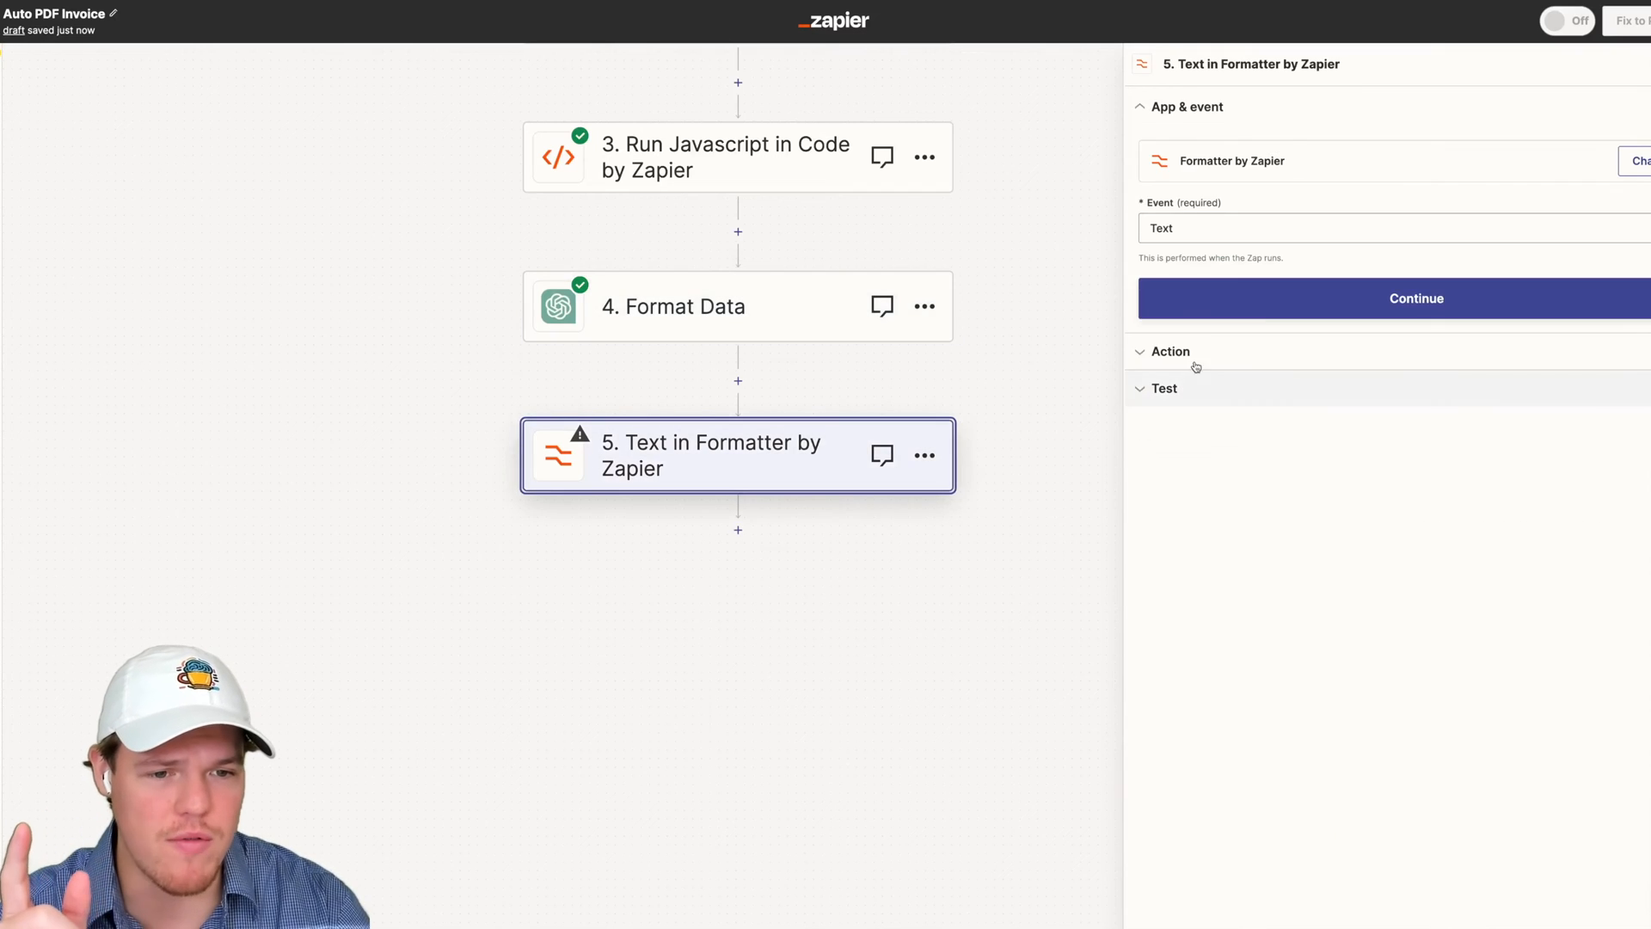
click(1417, 299)
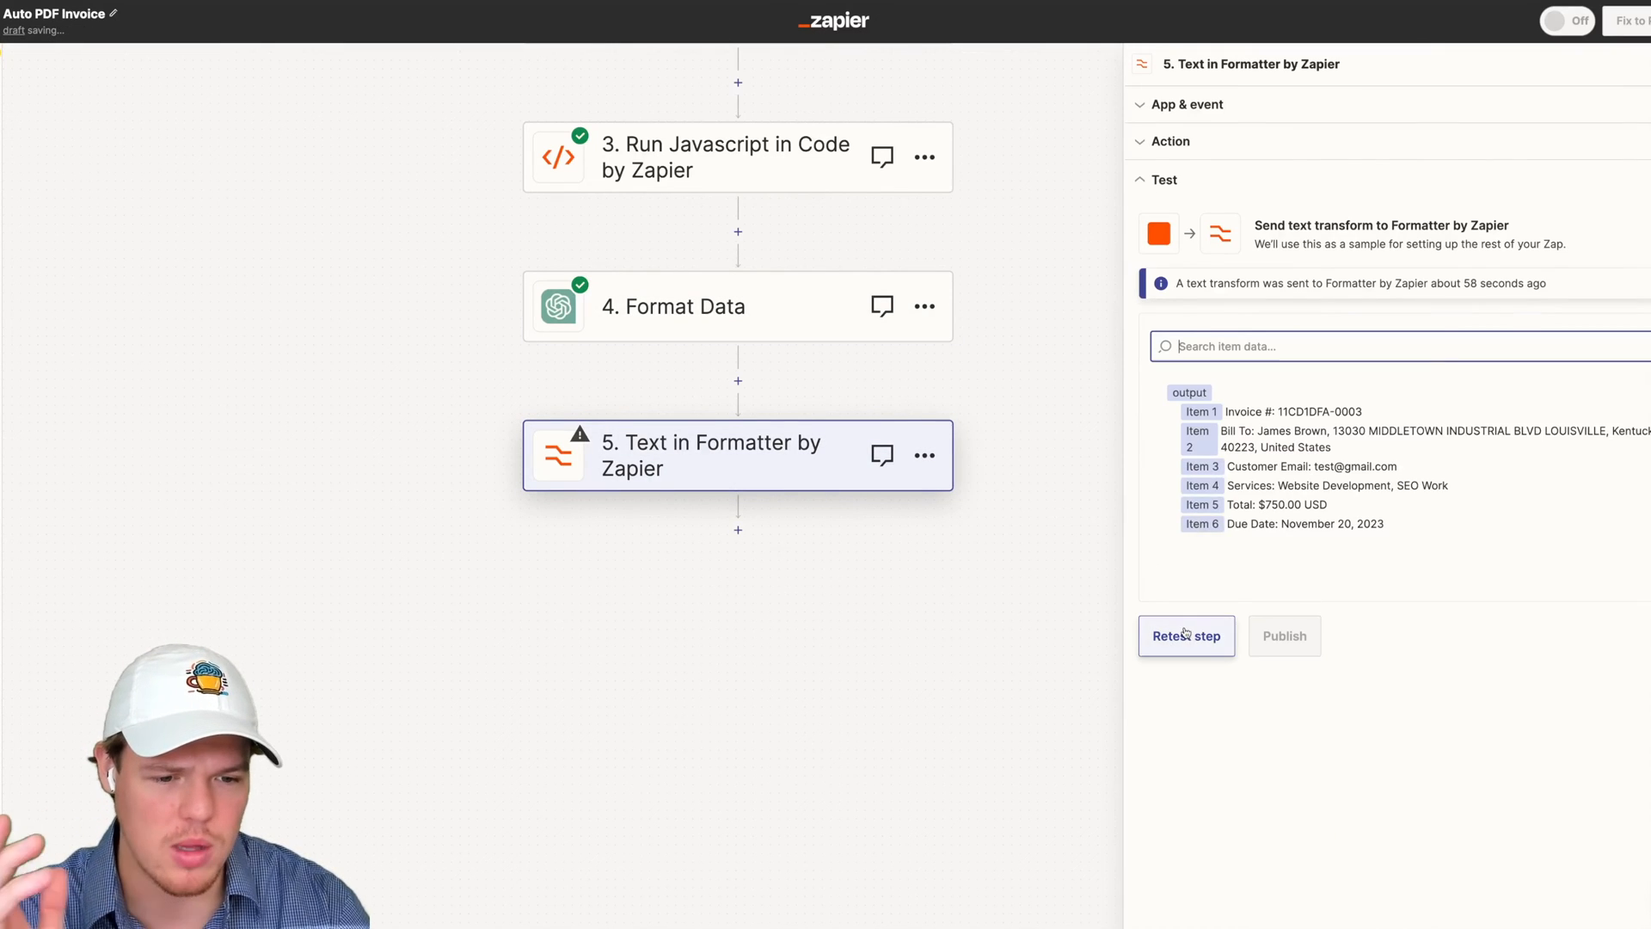
click(1187, 637)
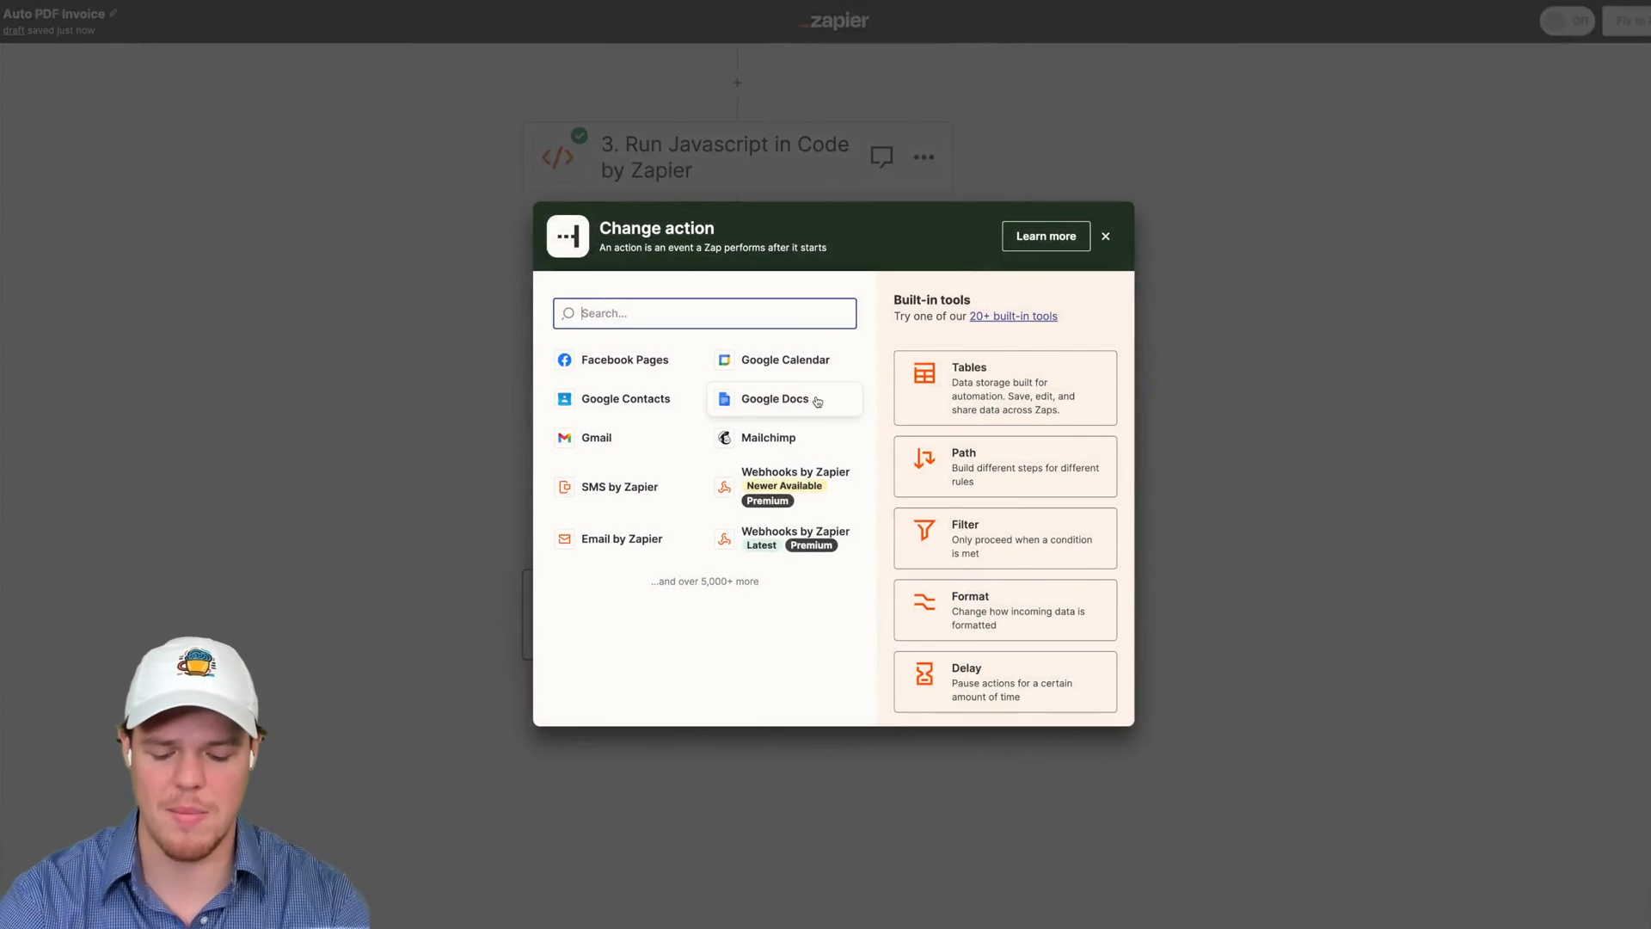
Choose Google Sheets as step 6 and browse its event options
text(googl)
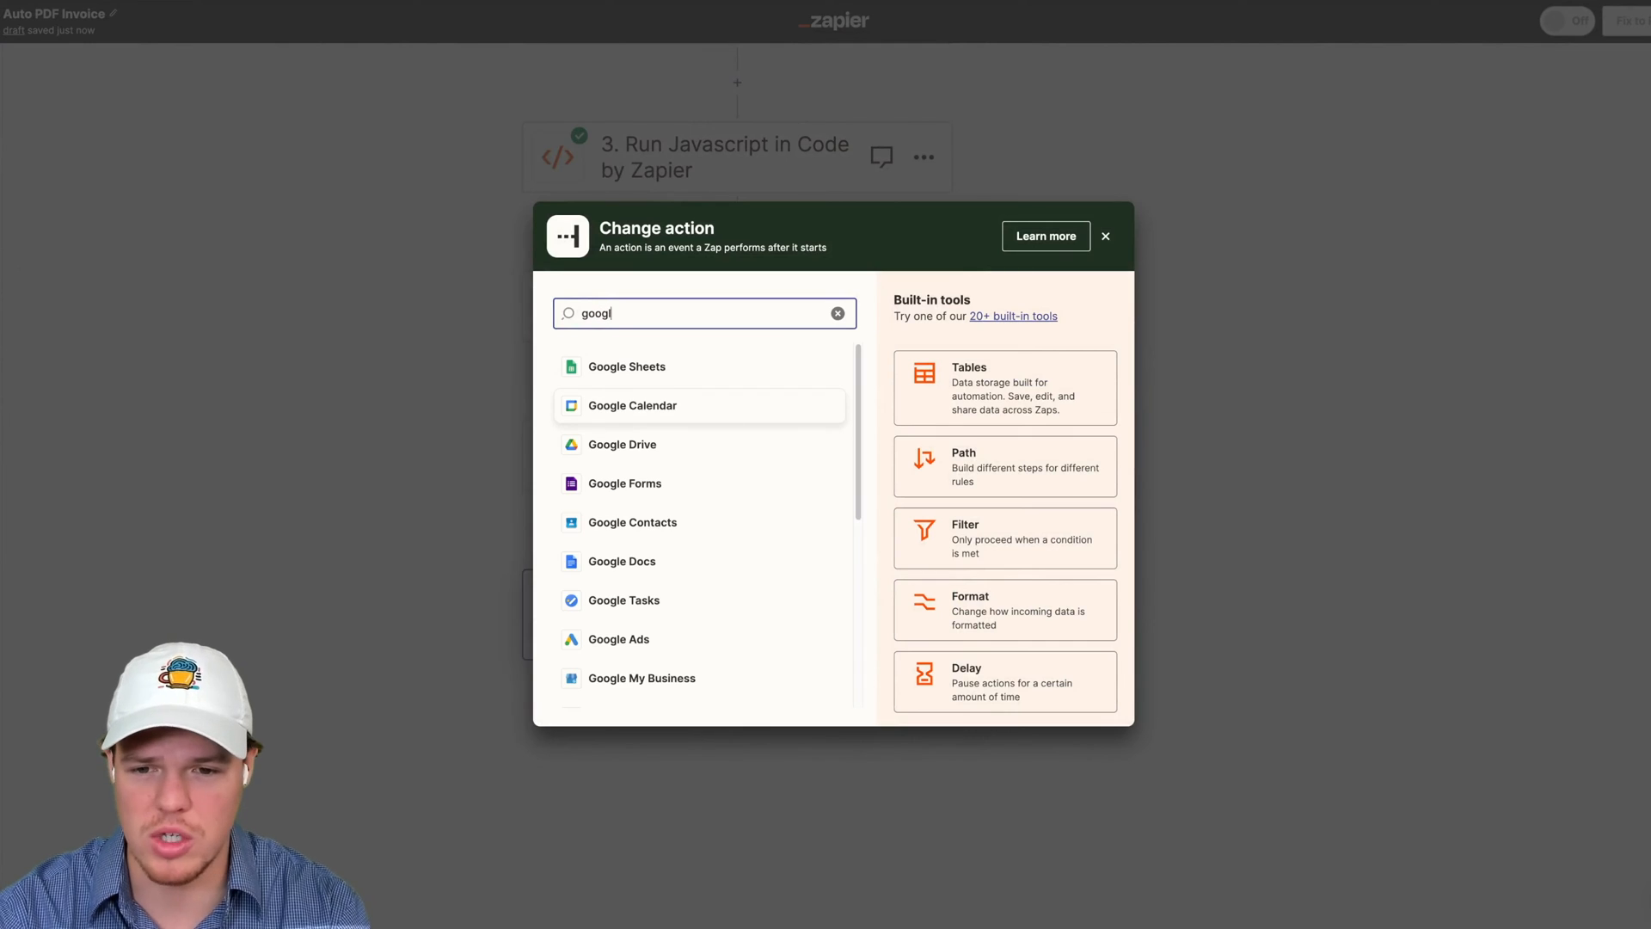
click(626, 366)
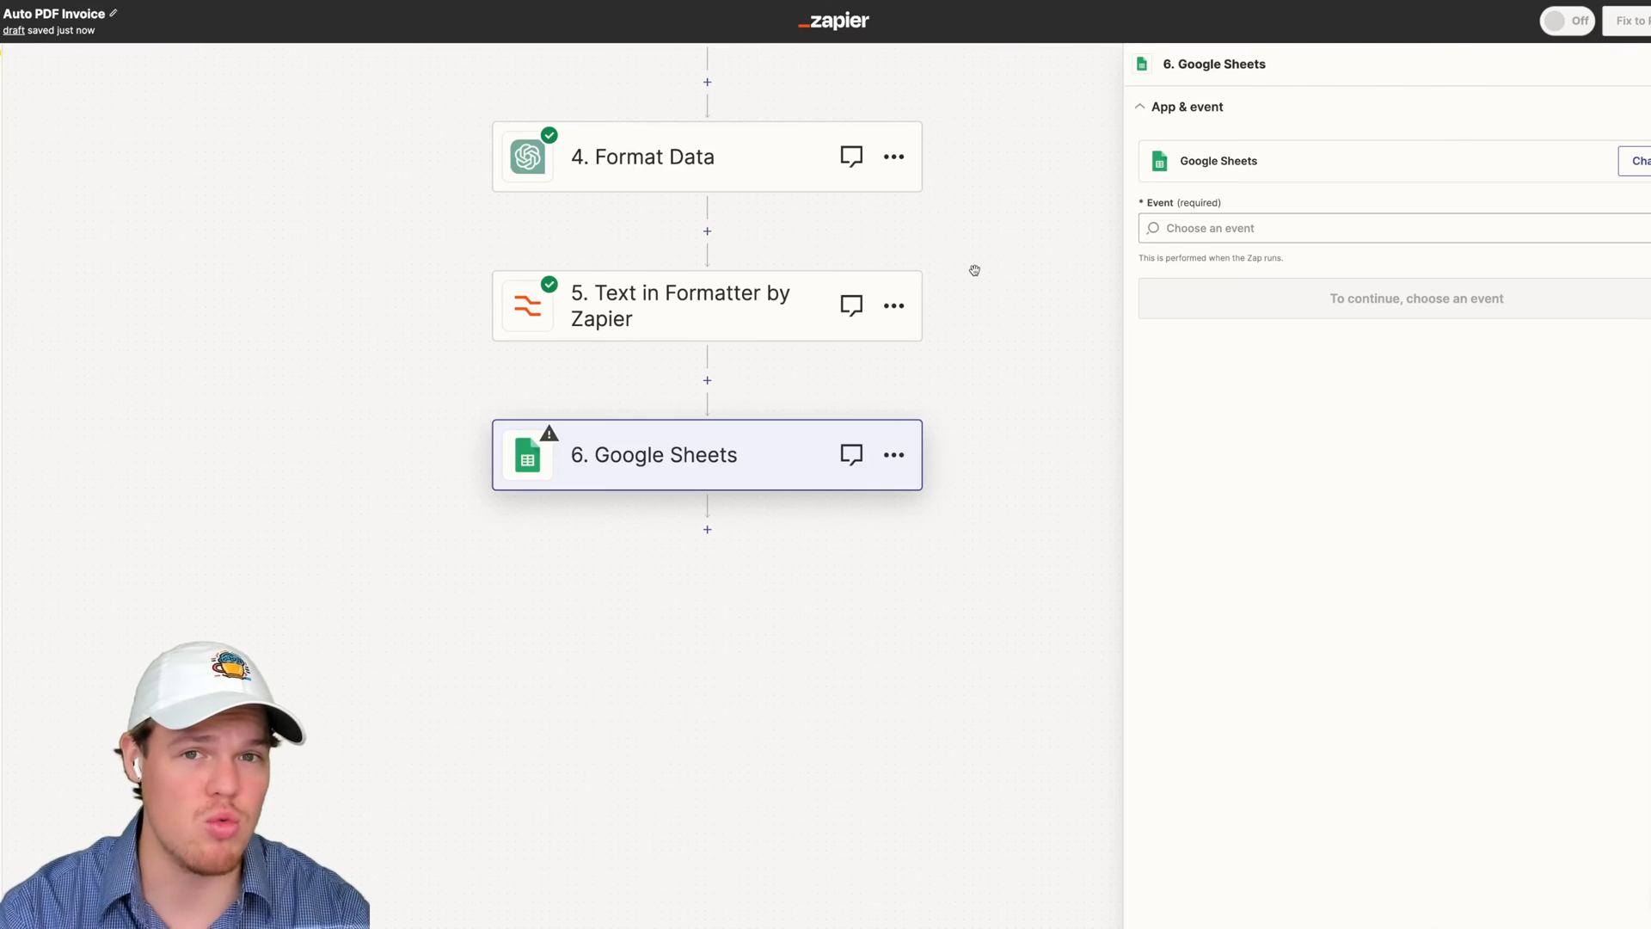
mouse_move(1015, 279)
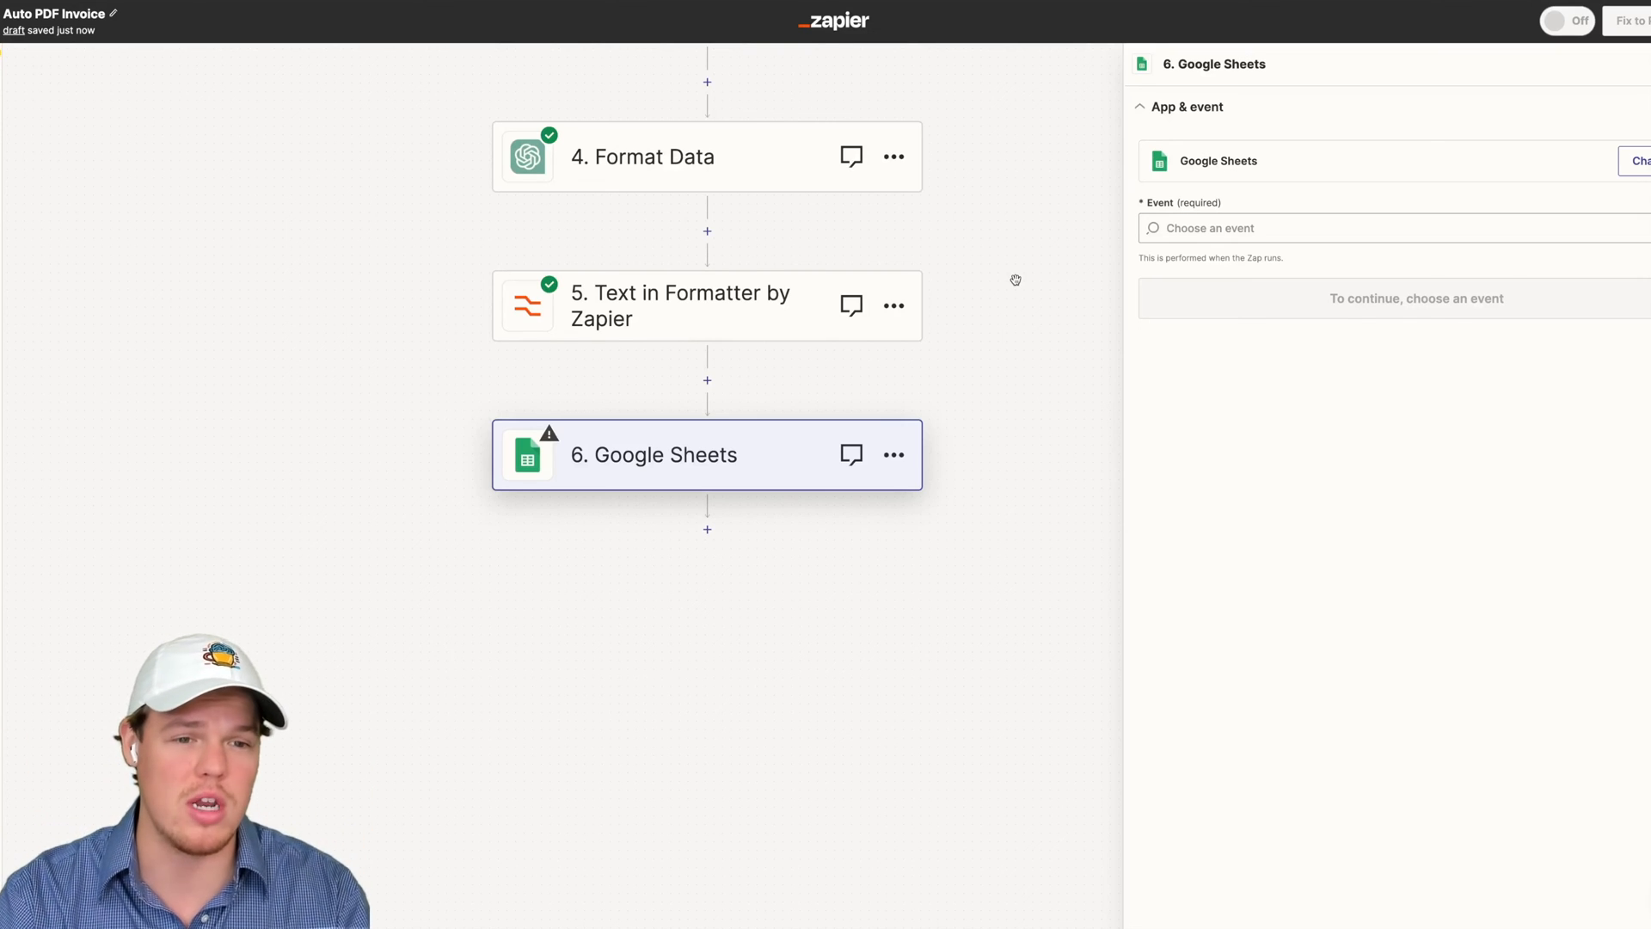
scroll(down, 3)
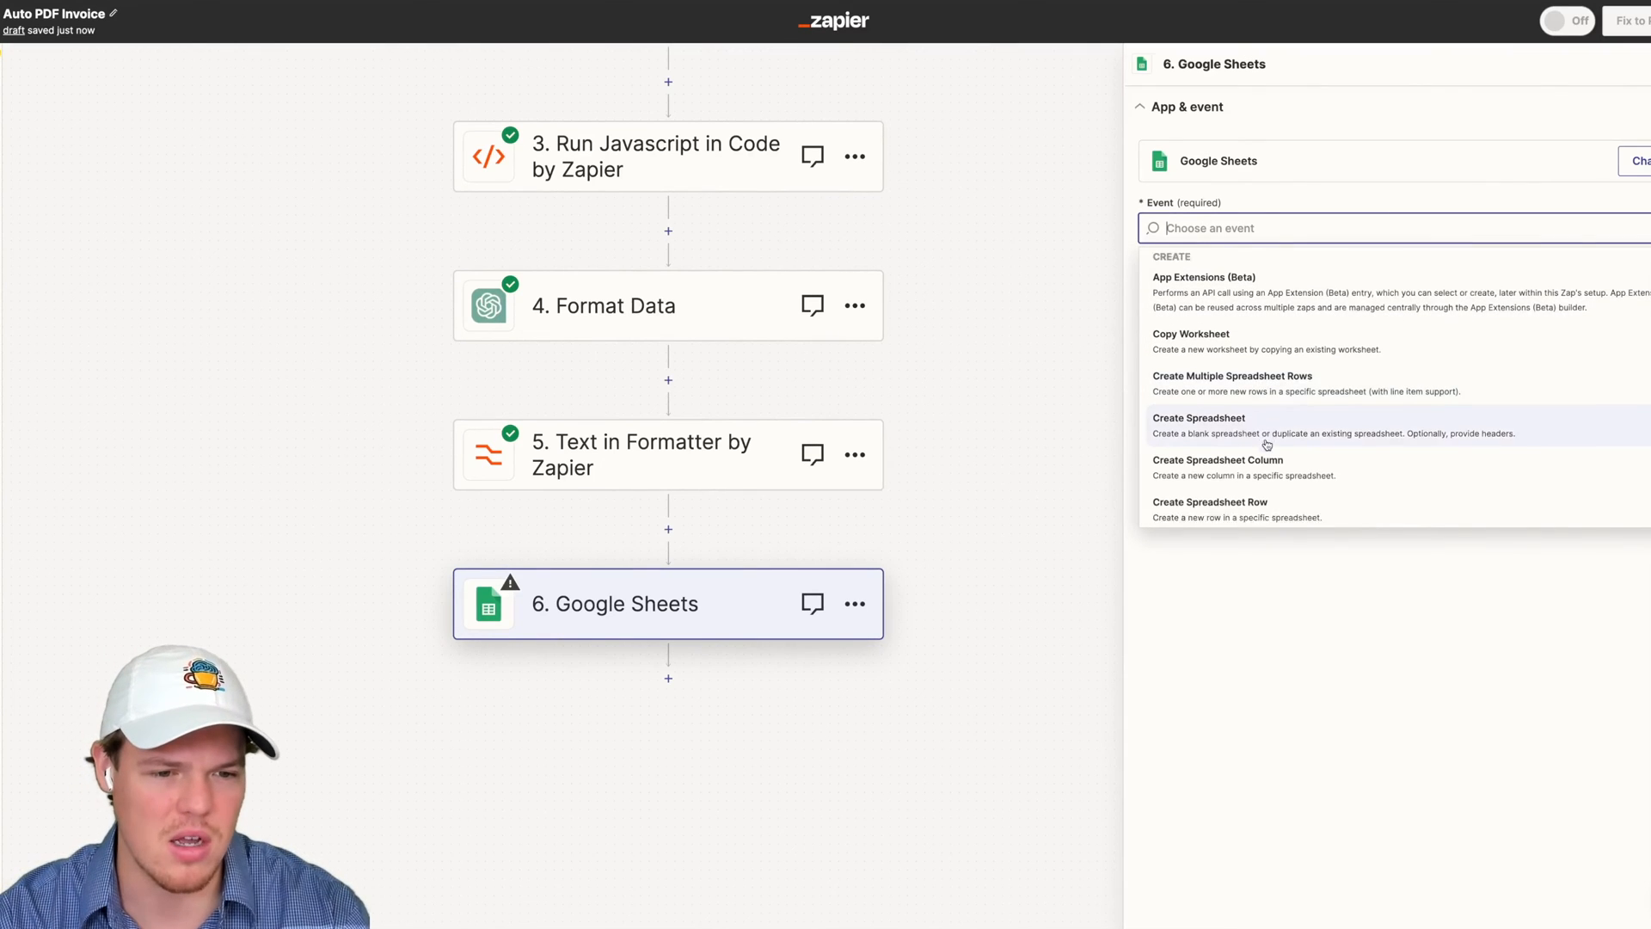
Set step 6 to Create Spreadsheet Row in Sheet1 of 'Customer Invoices - EXAMPLE'
click(1211, 503)
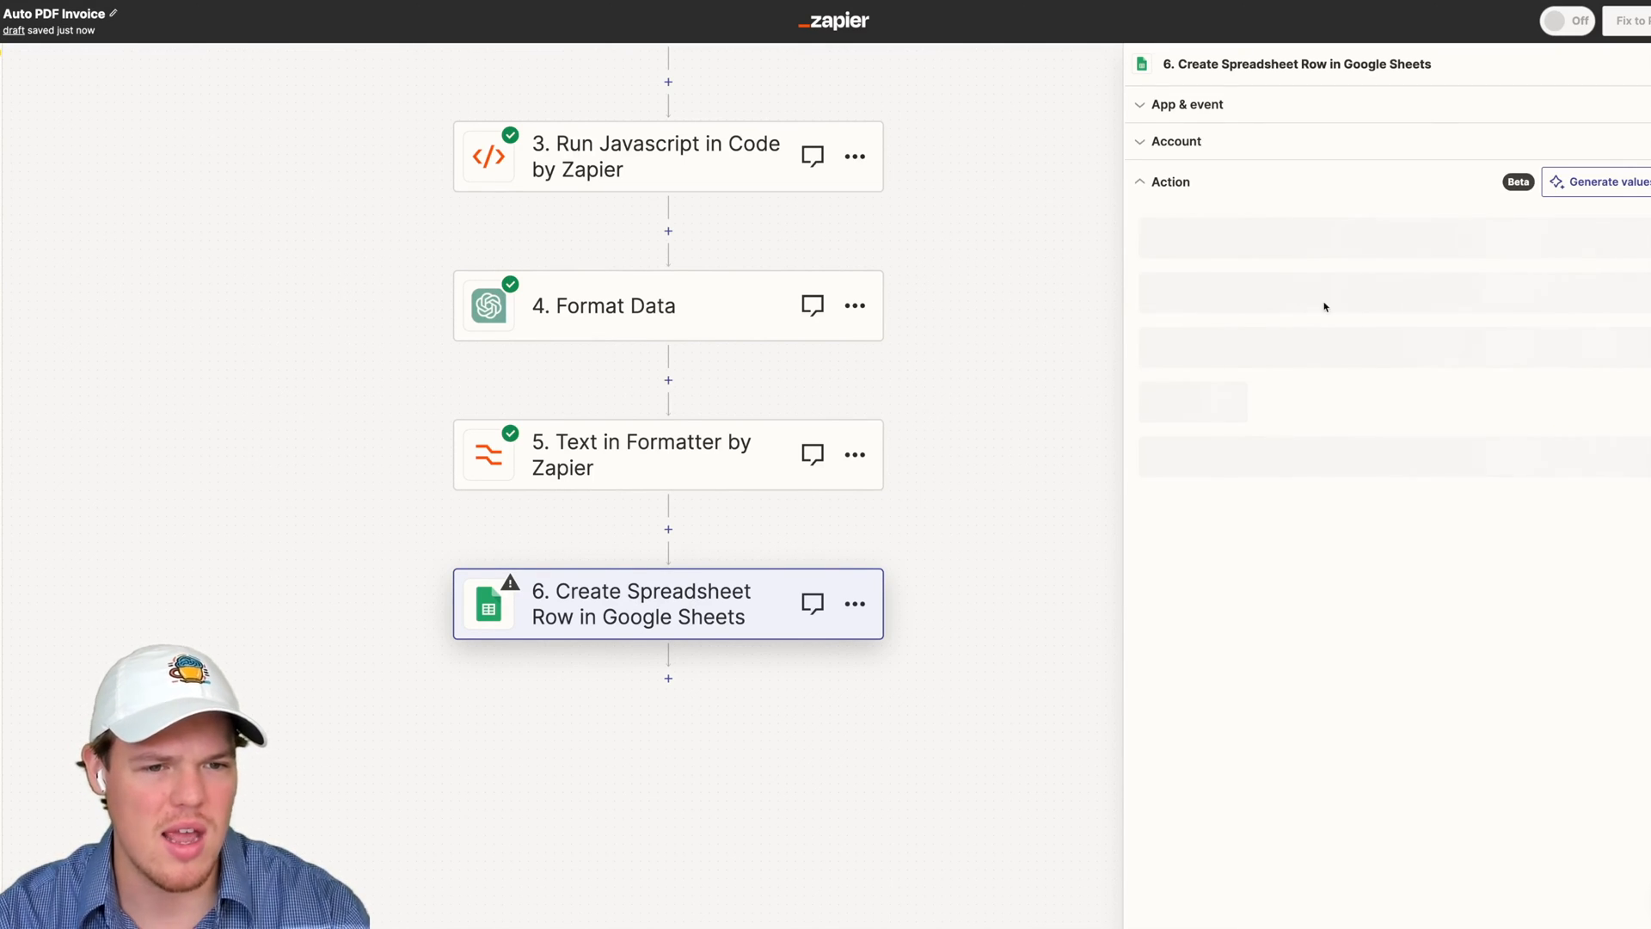
mouse_move(1246, 308)
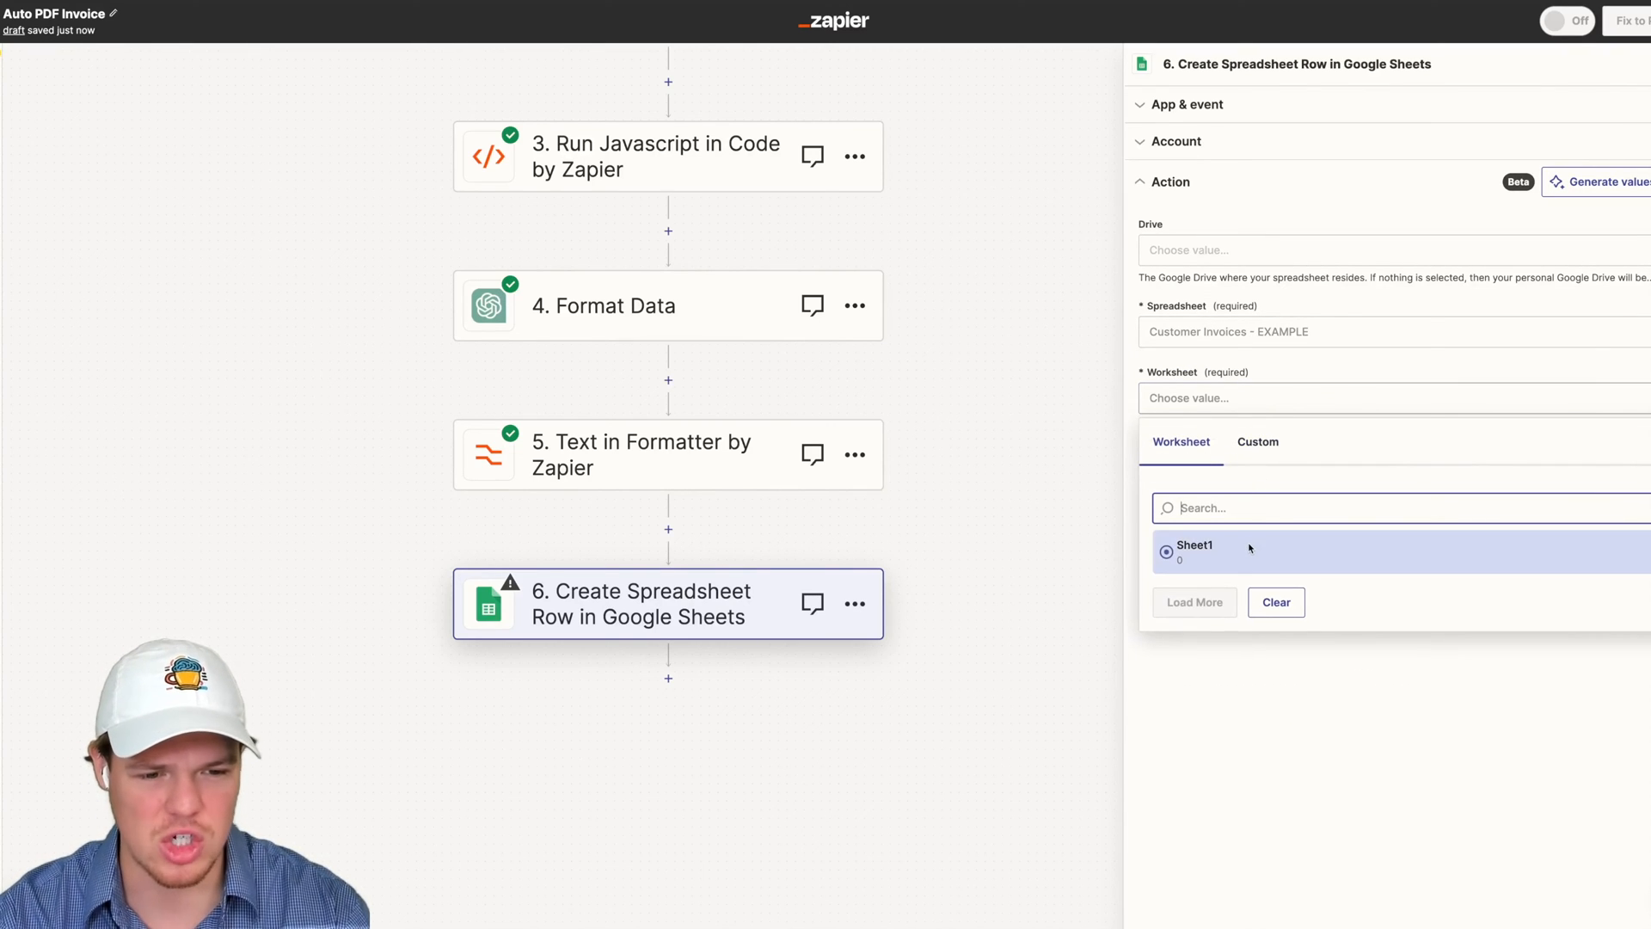
click(1194, 550)
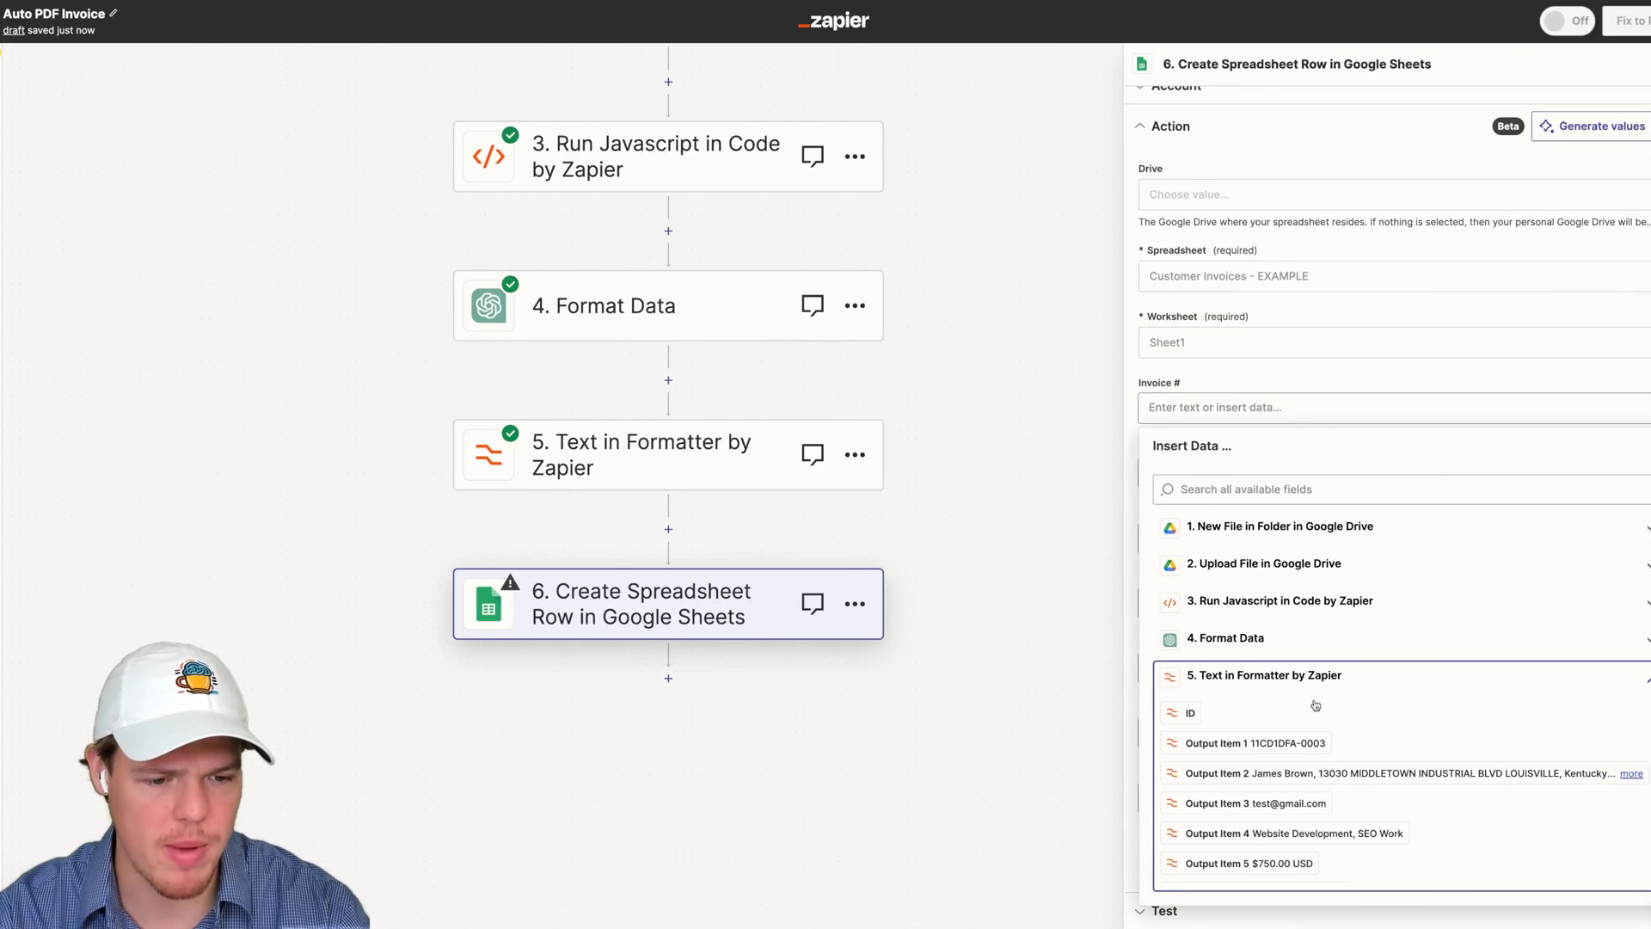
Map Output Items into Invoice #, Bill To, Services and Total, enter 'No' for Service Complete, and test the row
click(1249, 743)
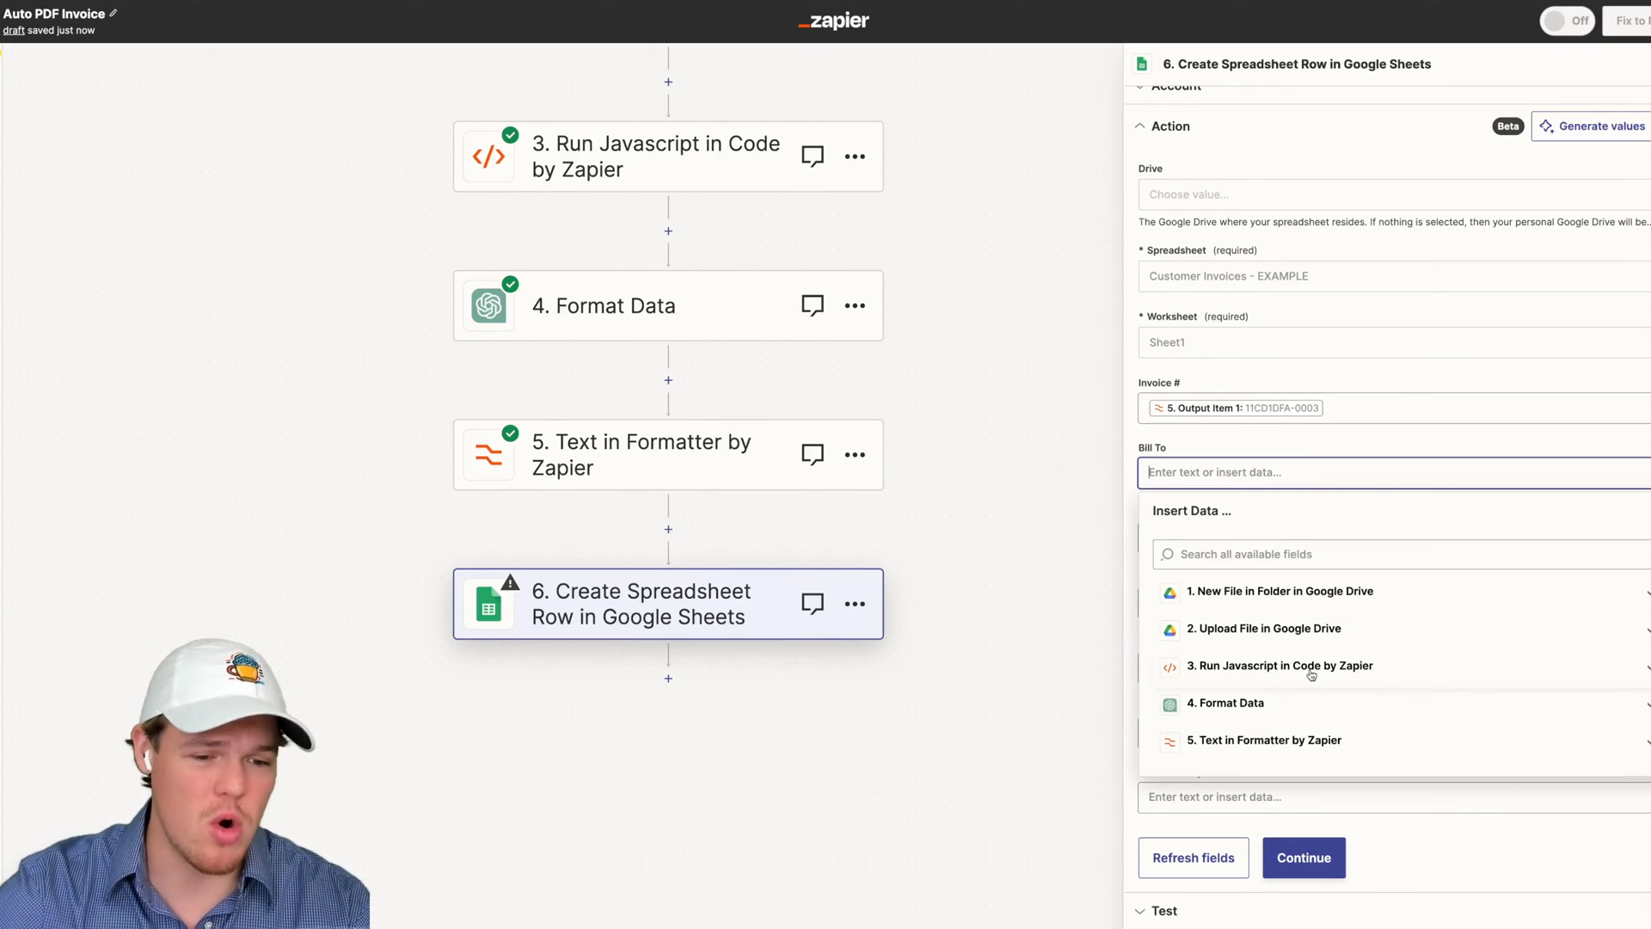
click(1281, 740)
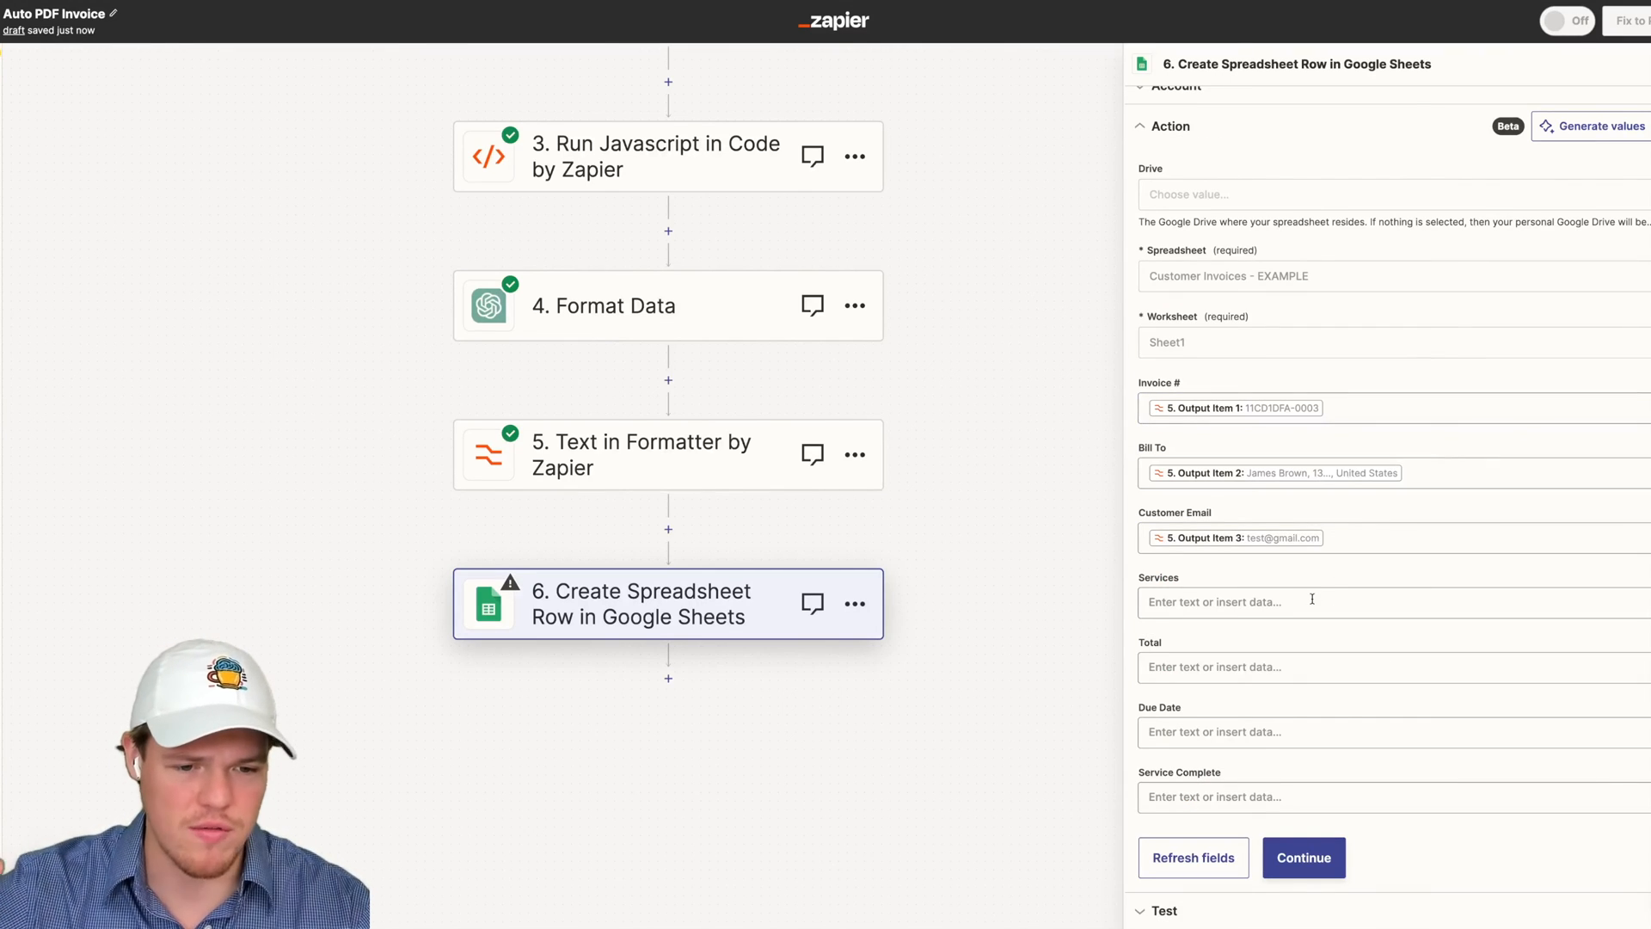
click(1297, 602)
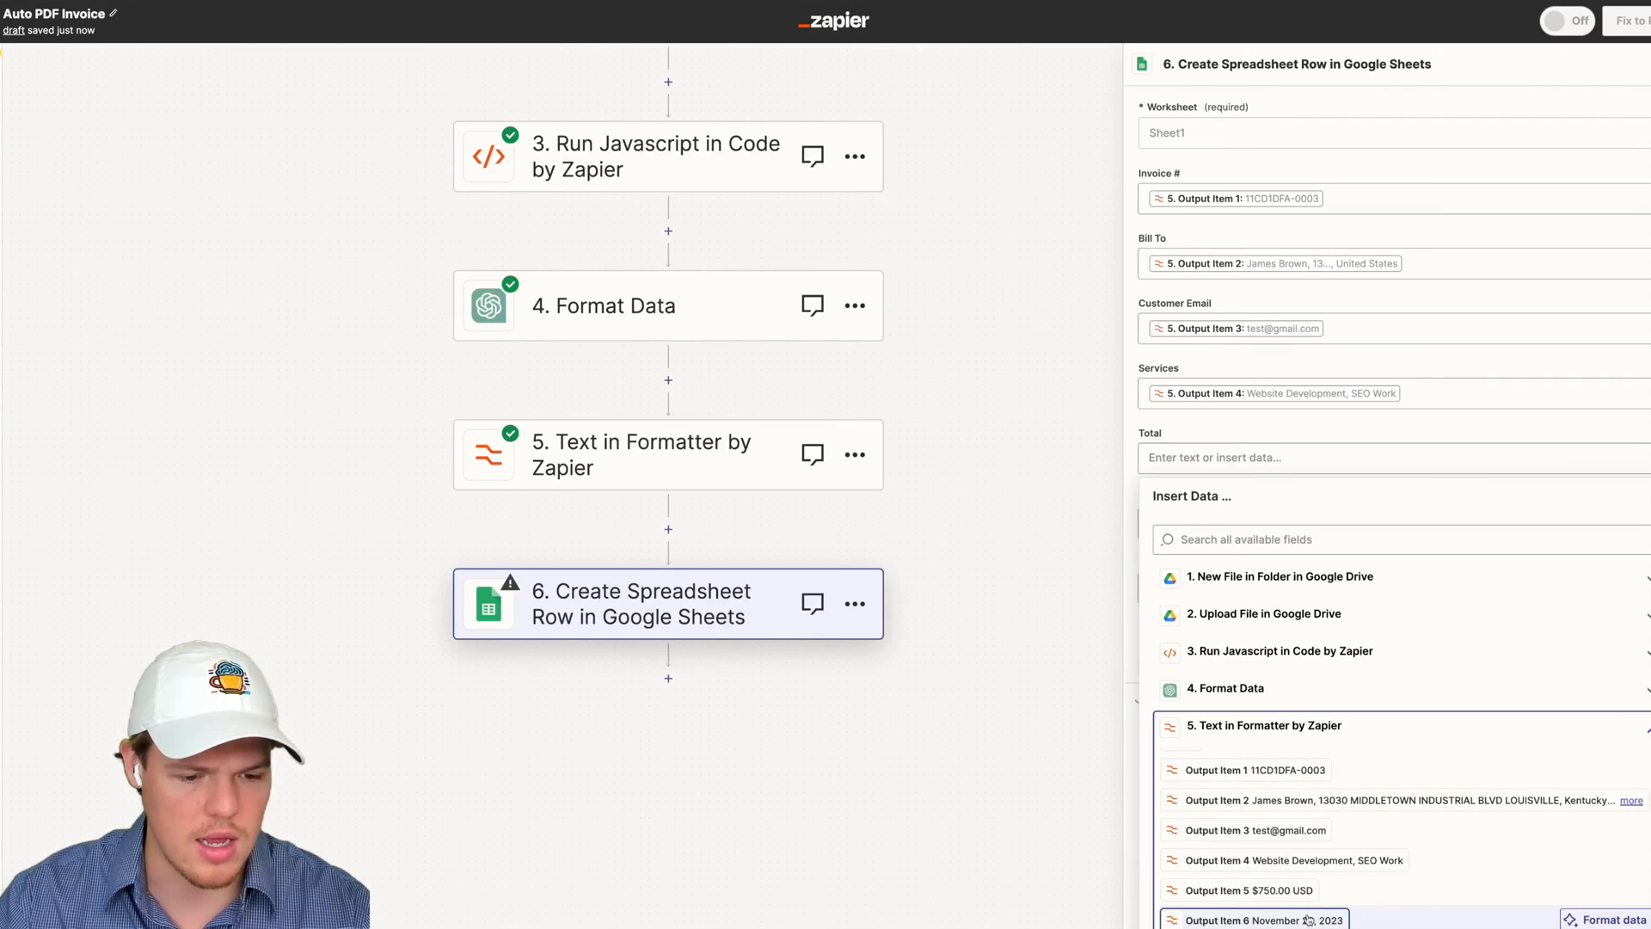
click(1249, 891)
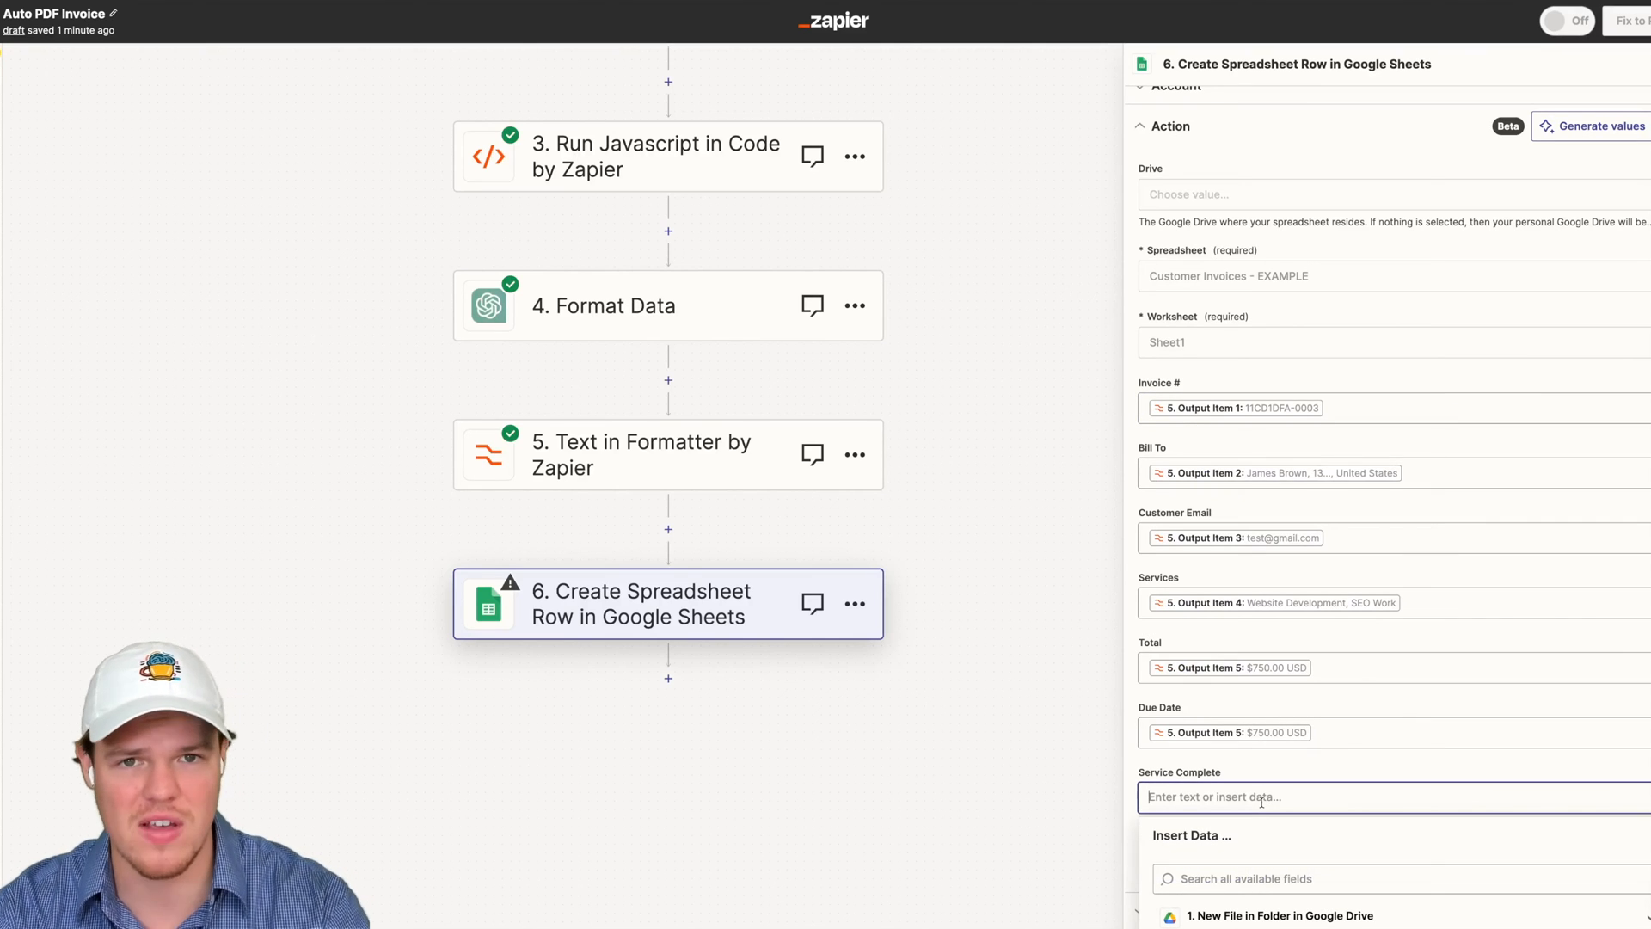
text(No)
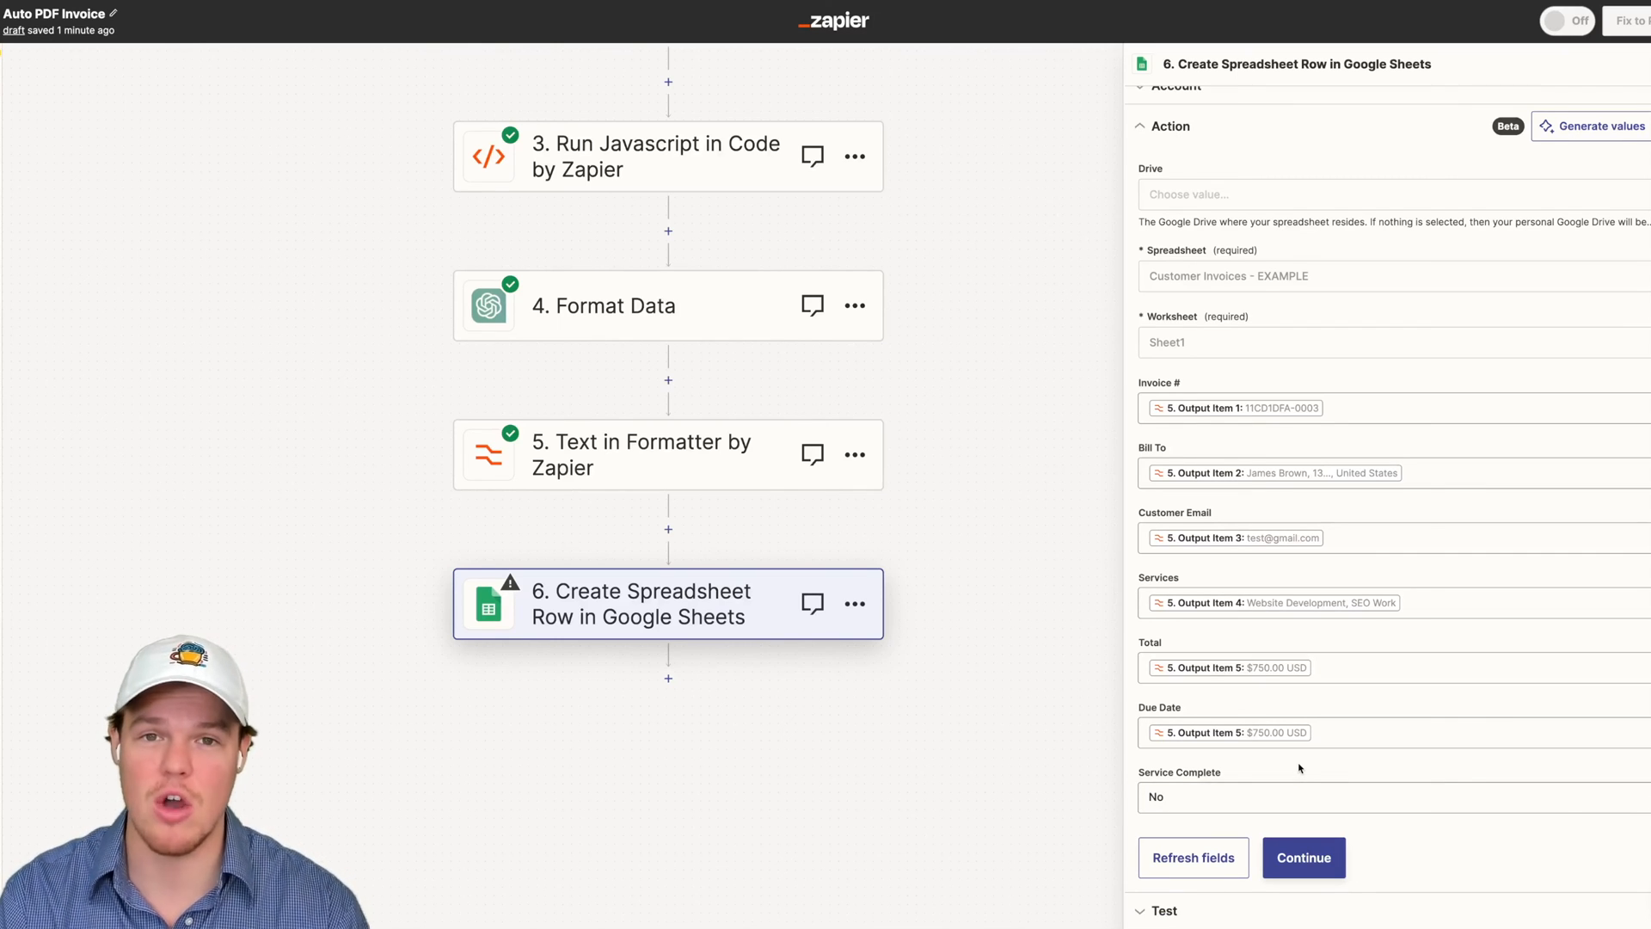
mouse_move(1273, 836)
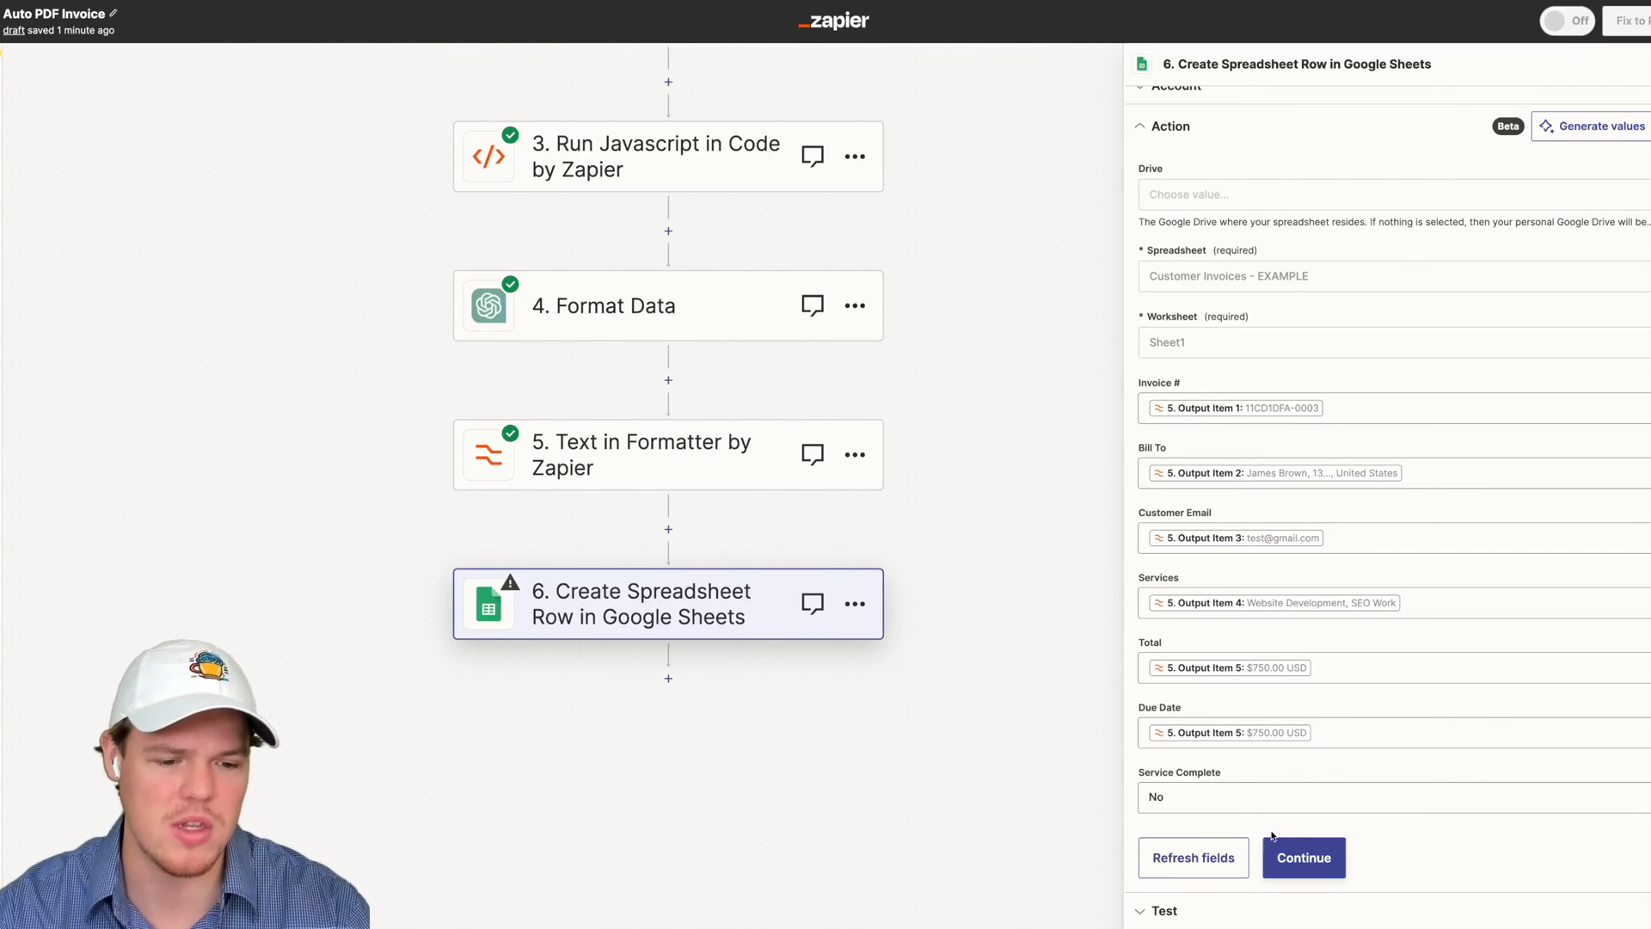
click(1304, 857)
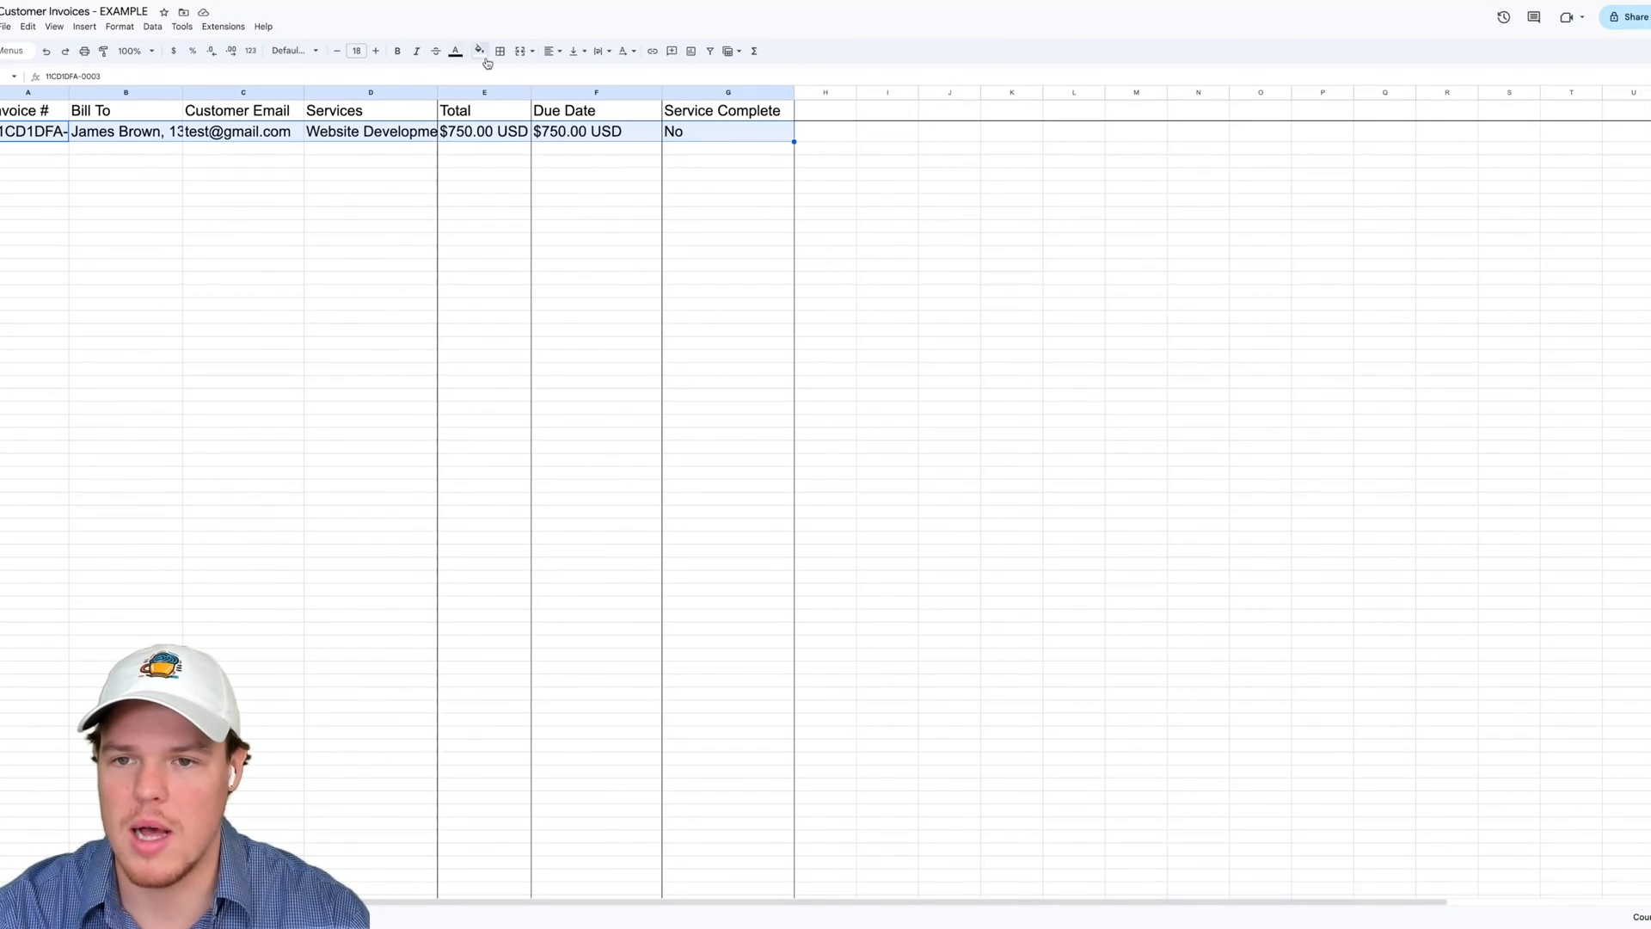
Auto-fit the Bill To column, map Due Date to Output Item 6, and retest the row step
click(334, 50)
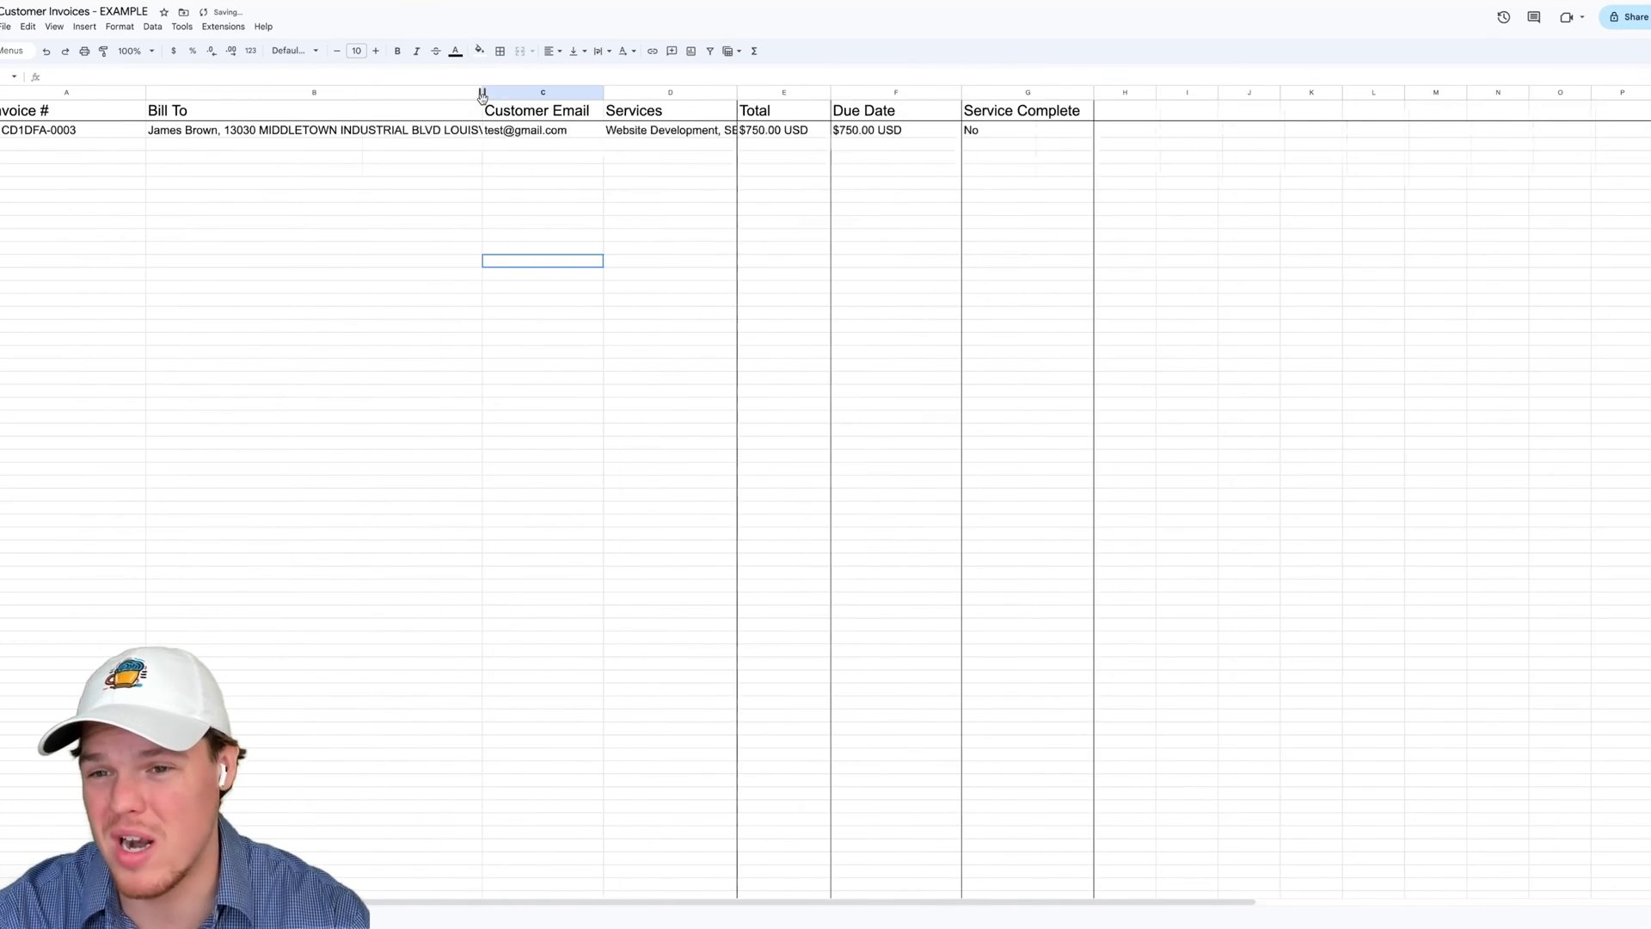
click(542, 195)
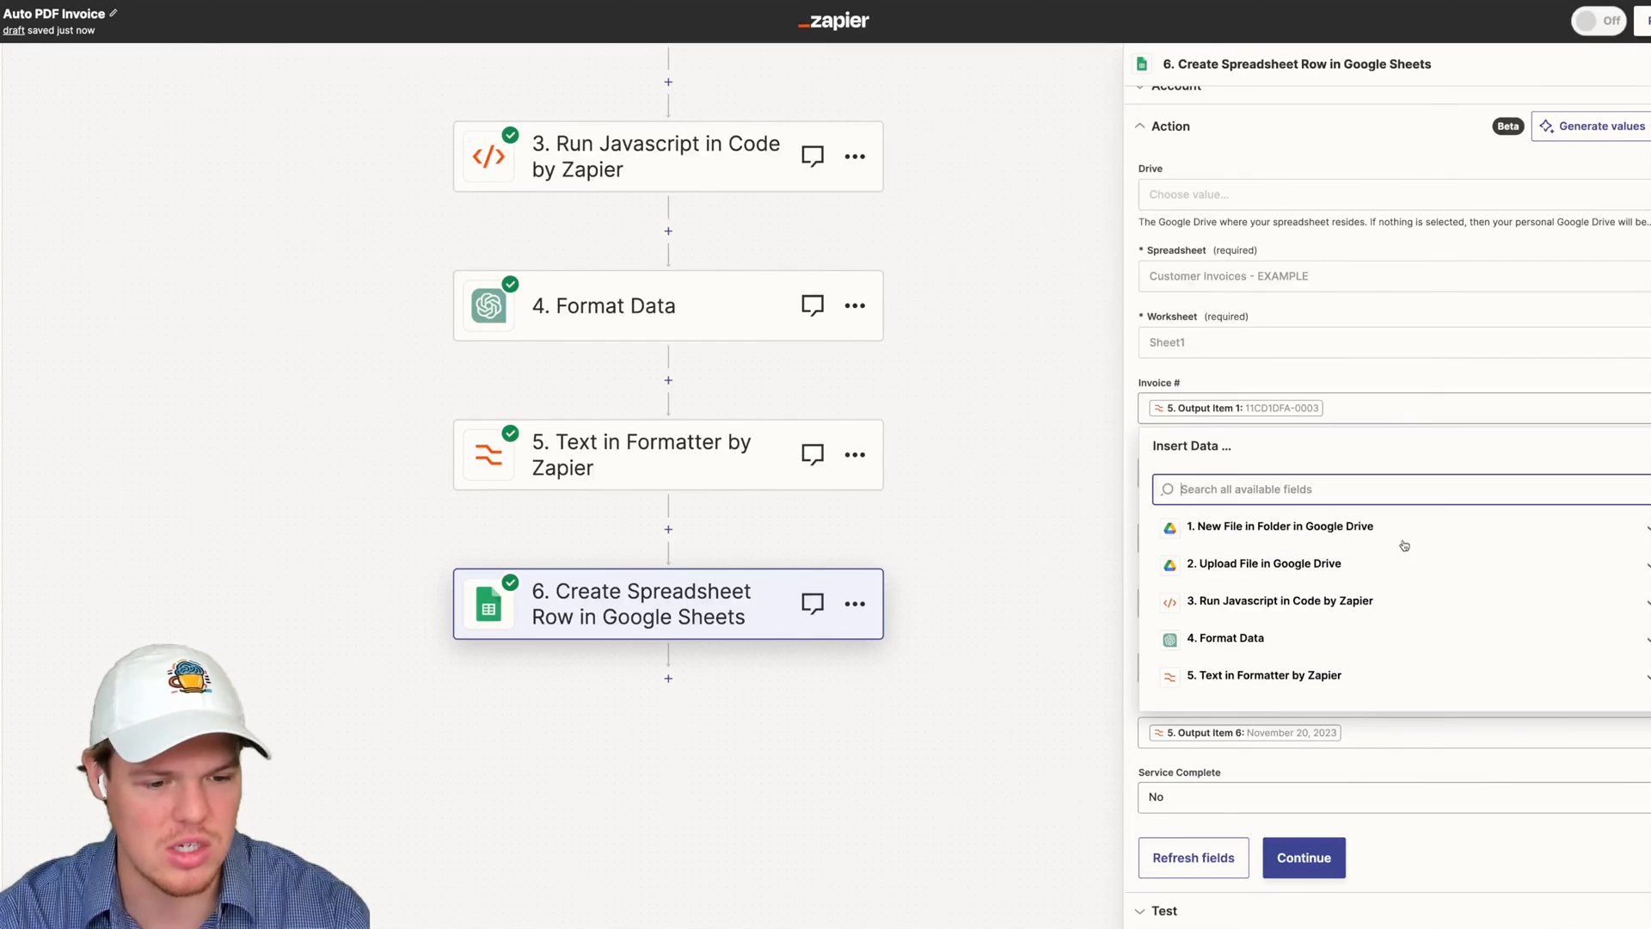
click(1304, 857)
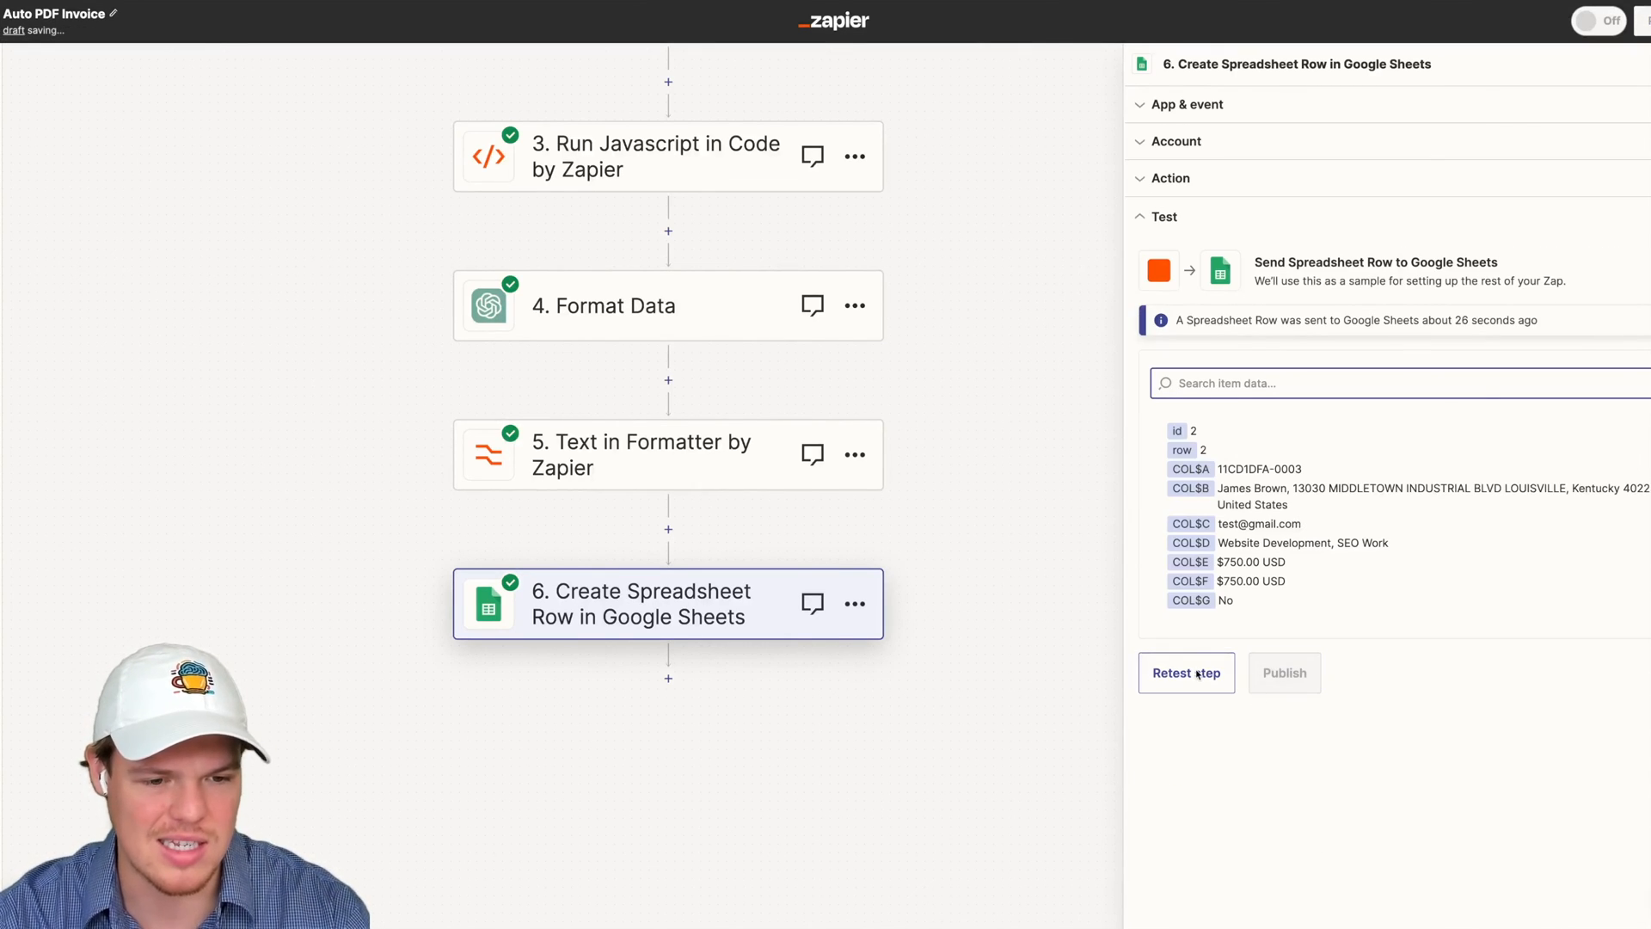